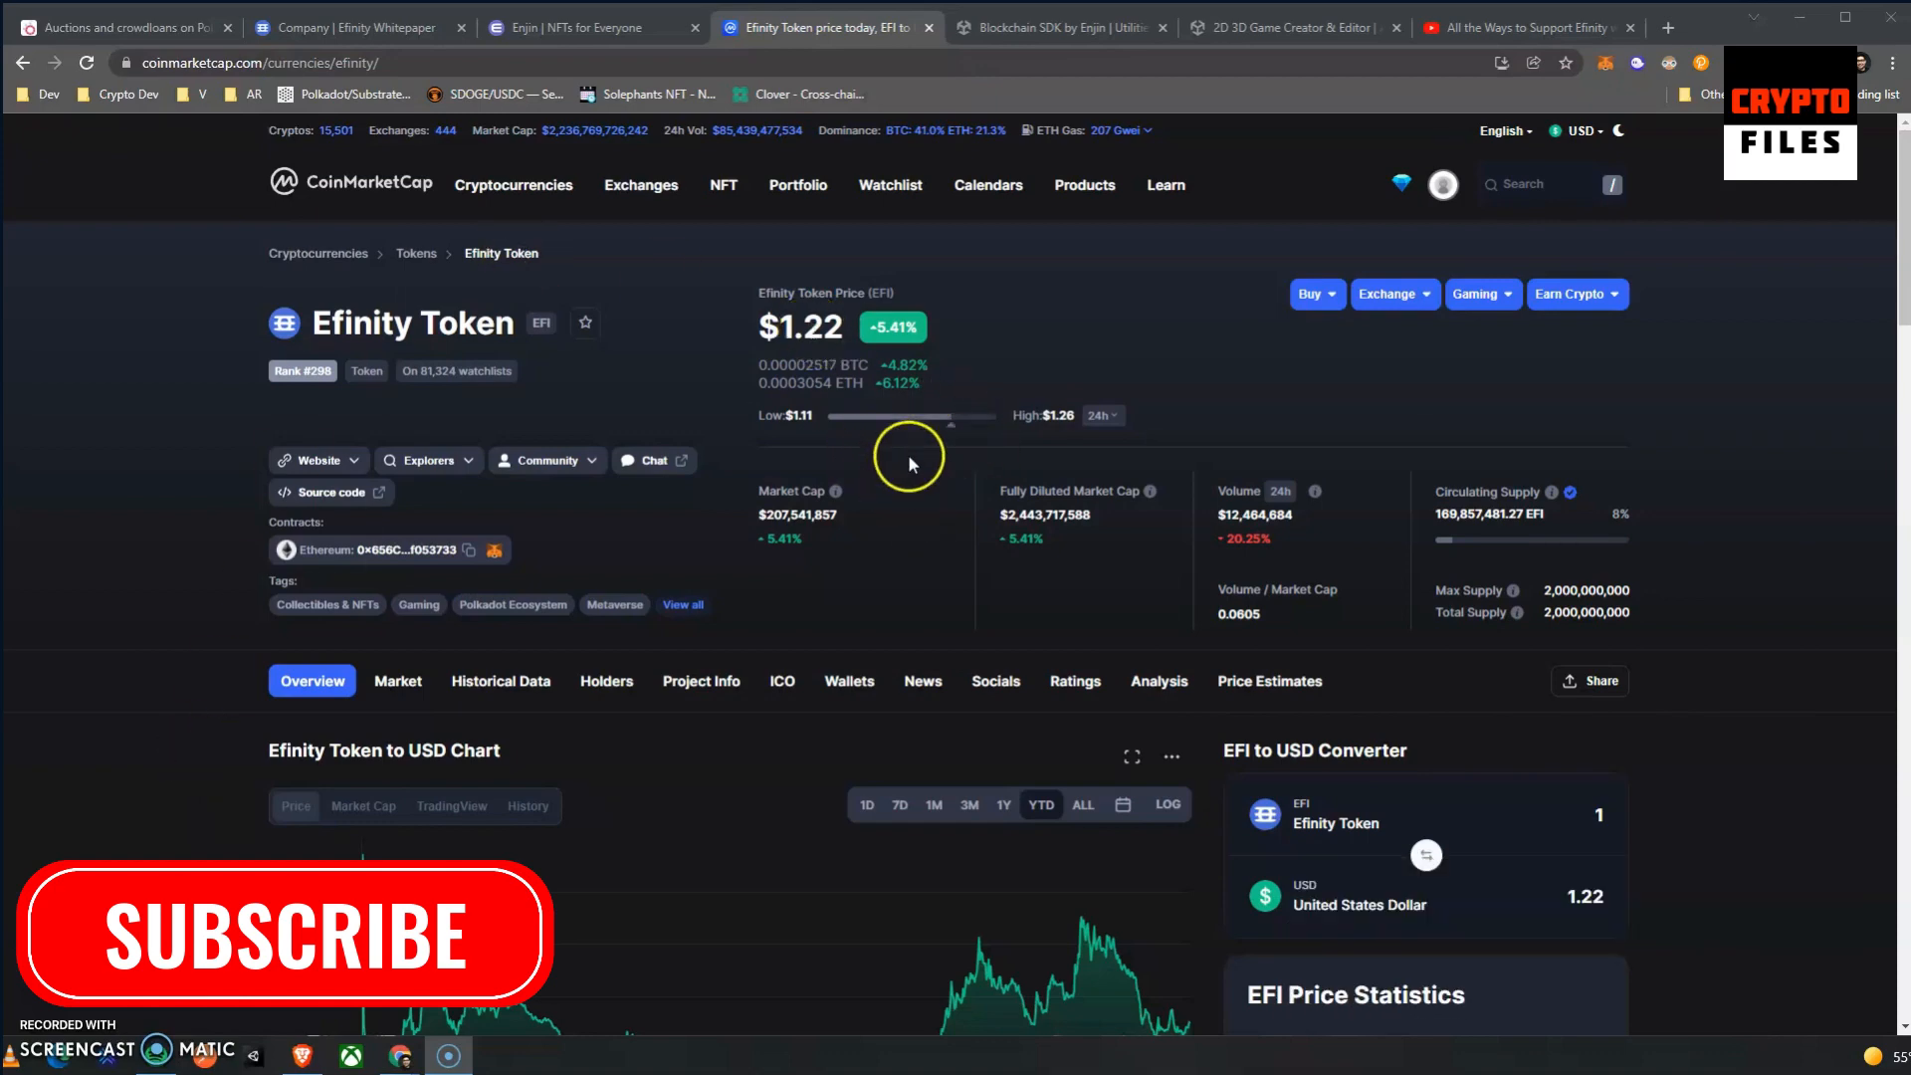
pyautogui.moveTo(1087, 338)
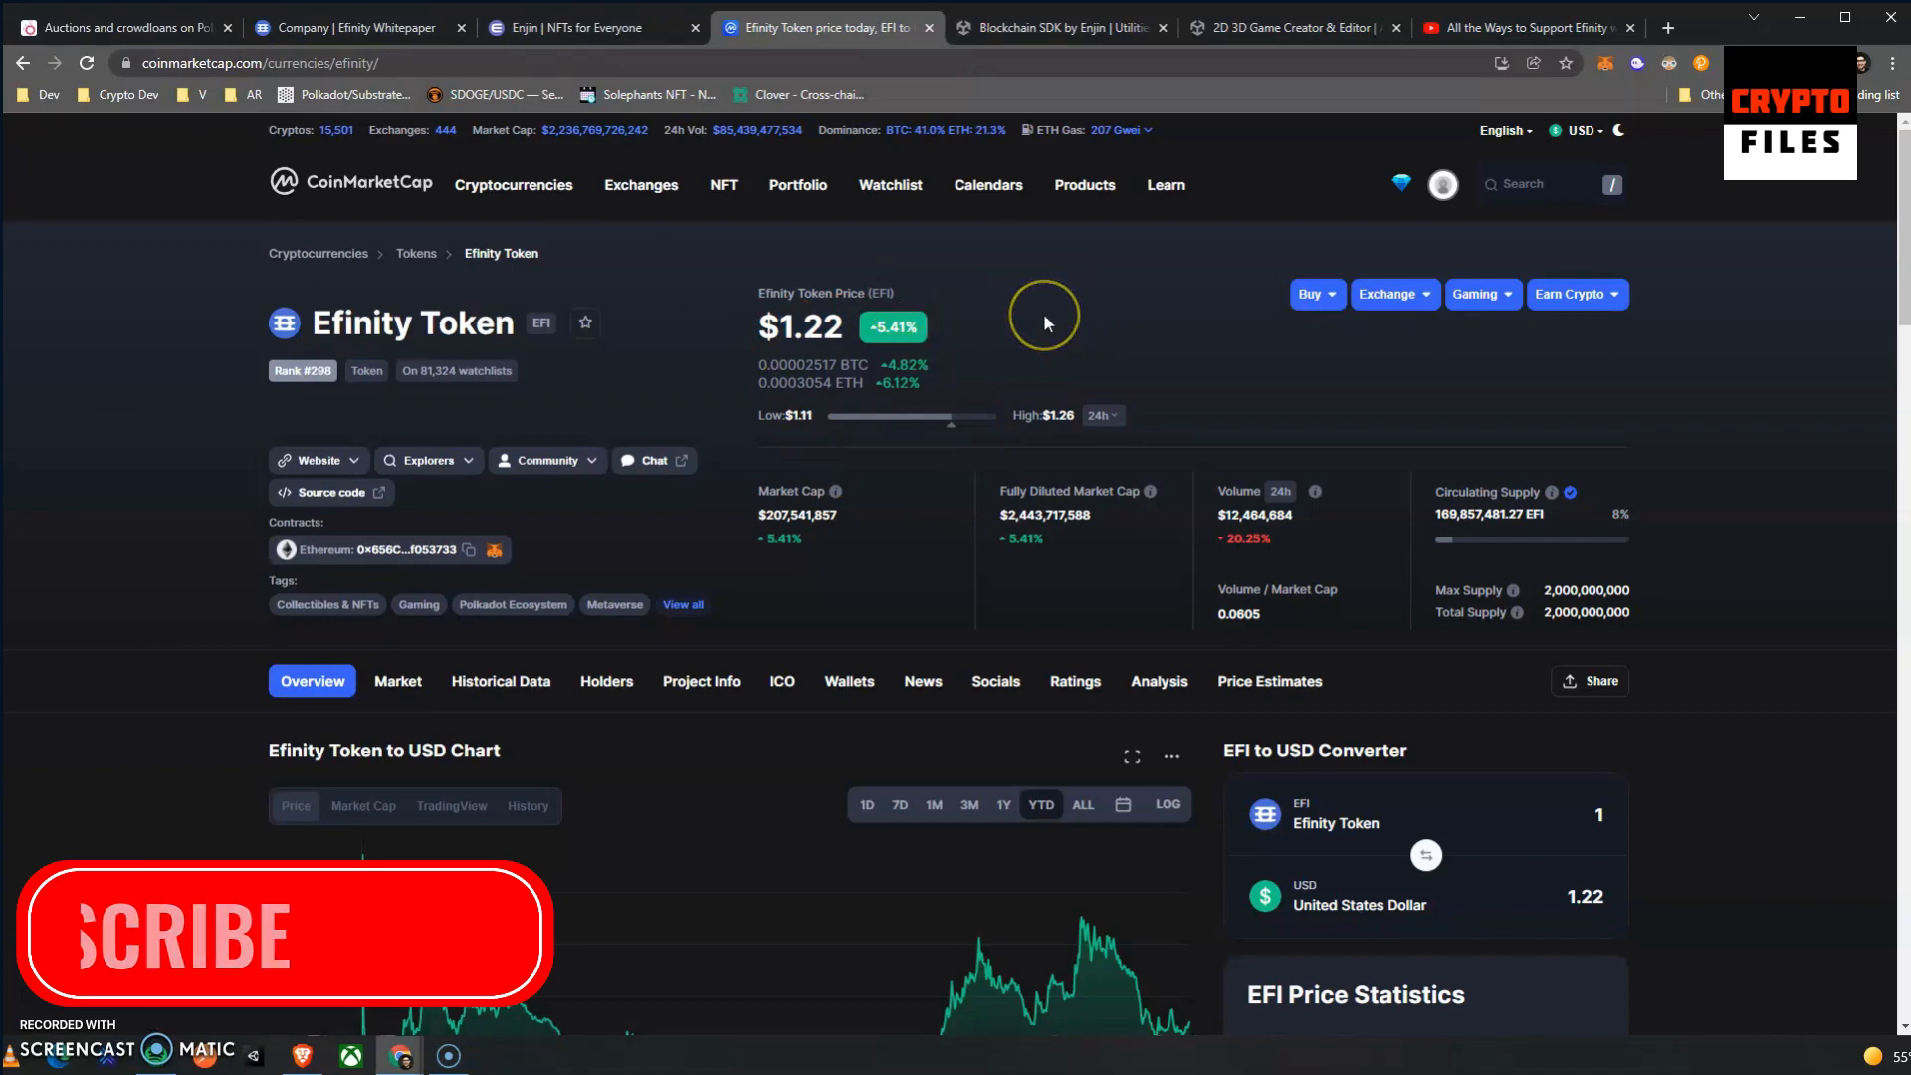
# Switch the Efinity Token price chart to ALL, then narrow it to the 7D range.
pyautogui.scroll(-3)
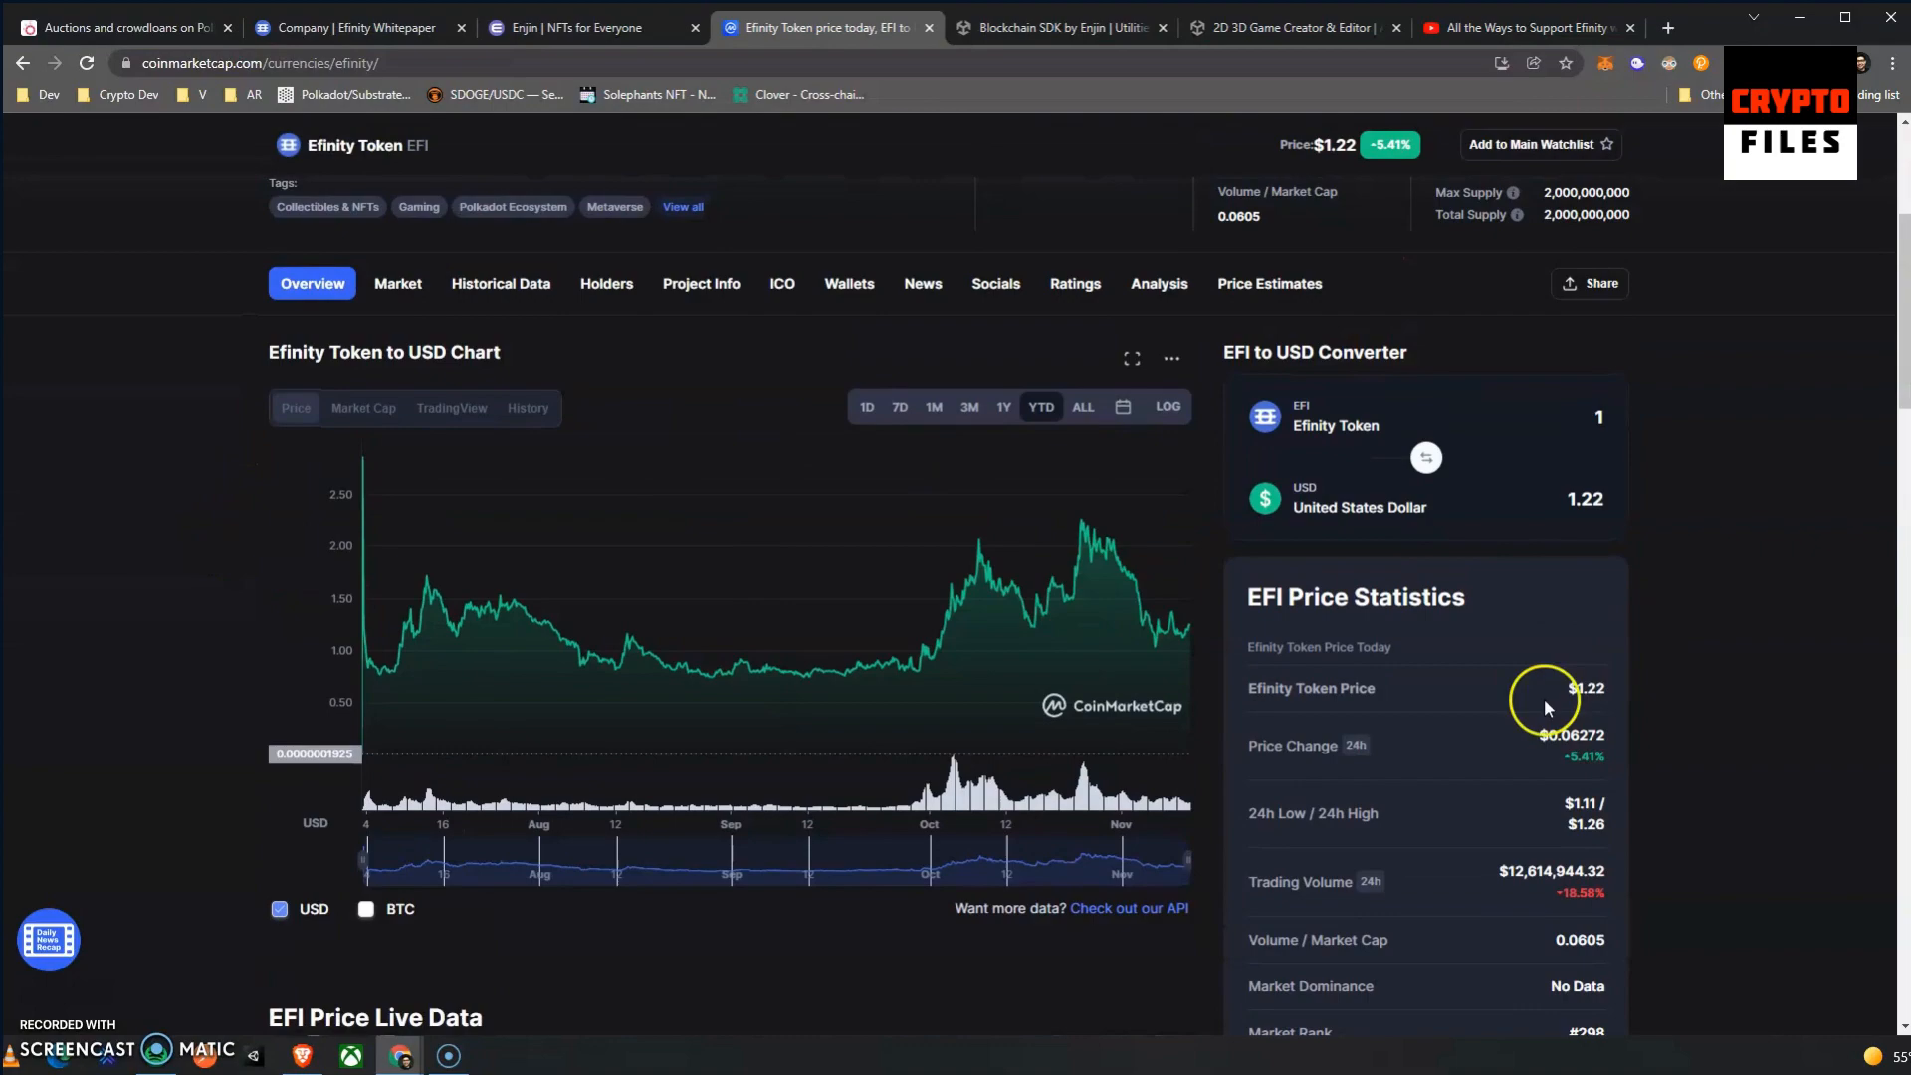
pyautogui.scroll(-3)
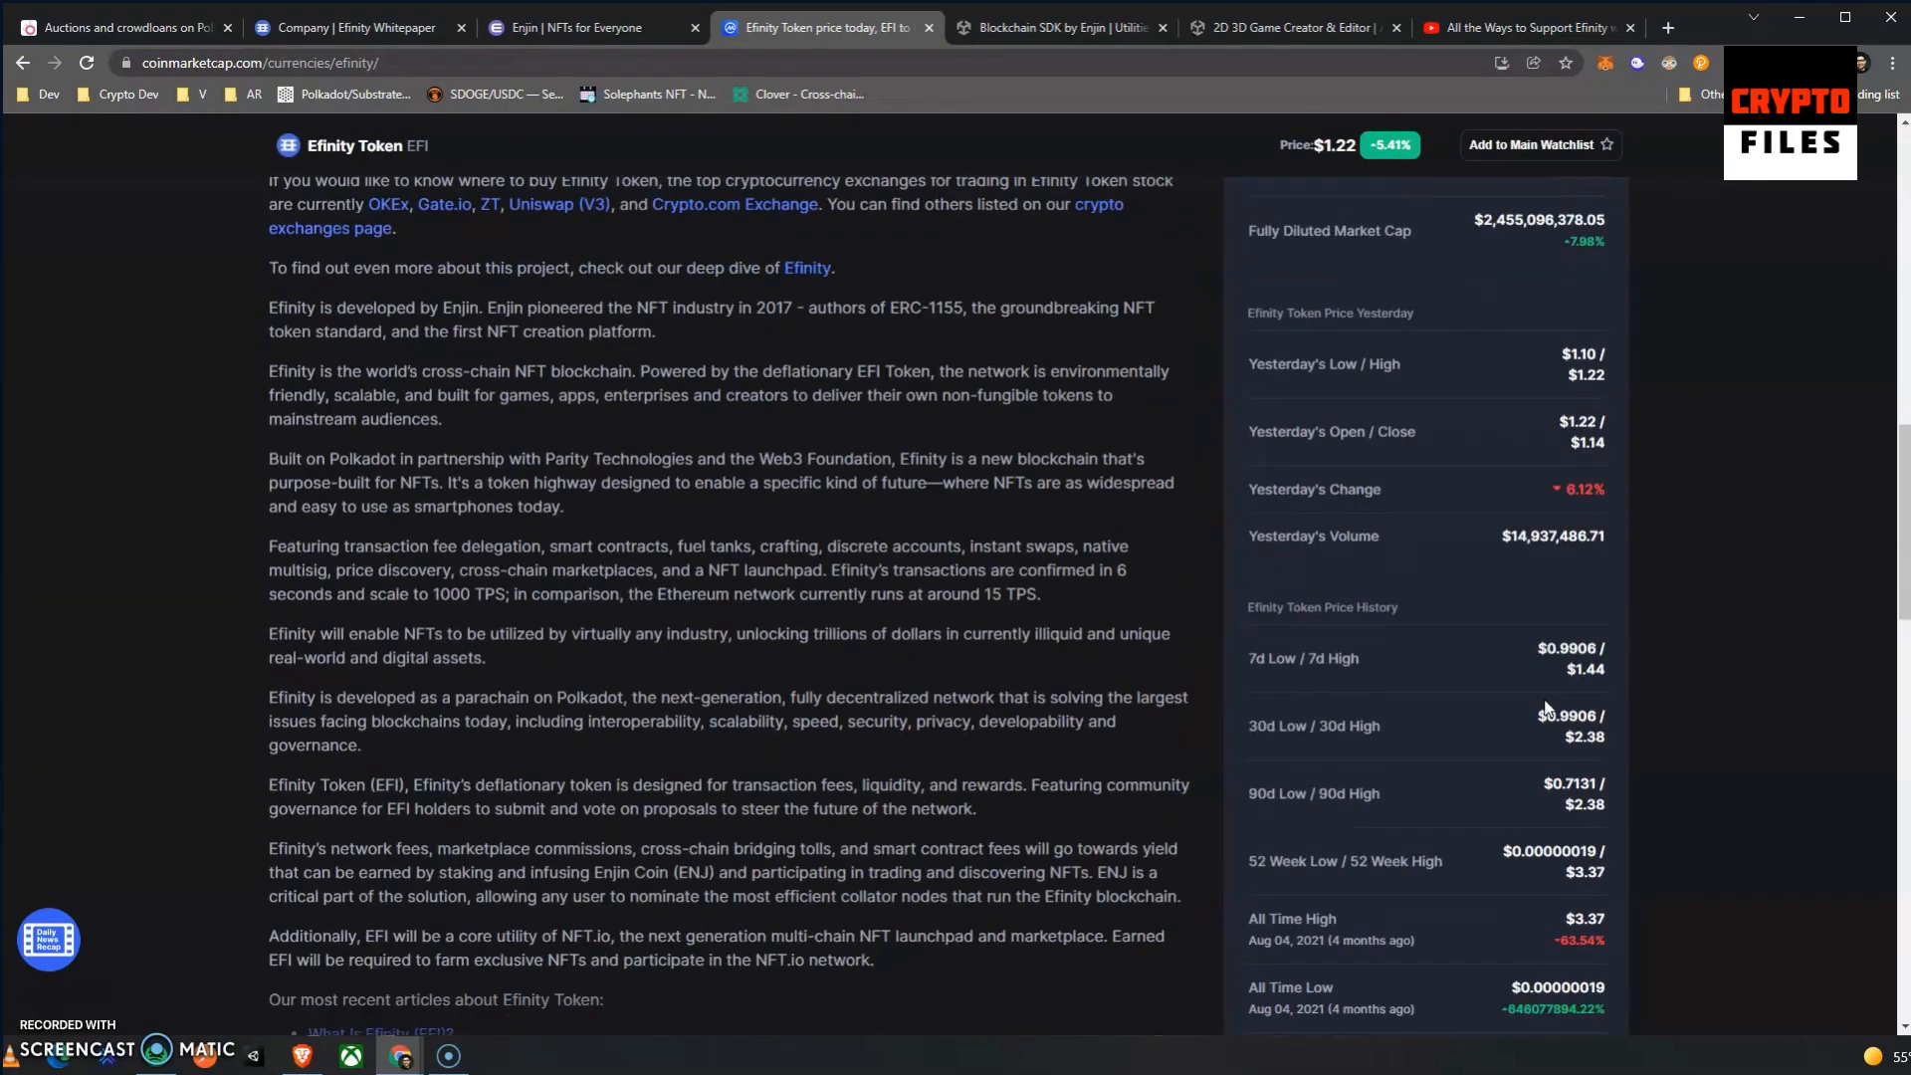
pyautogui.scroll(-3)
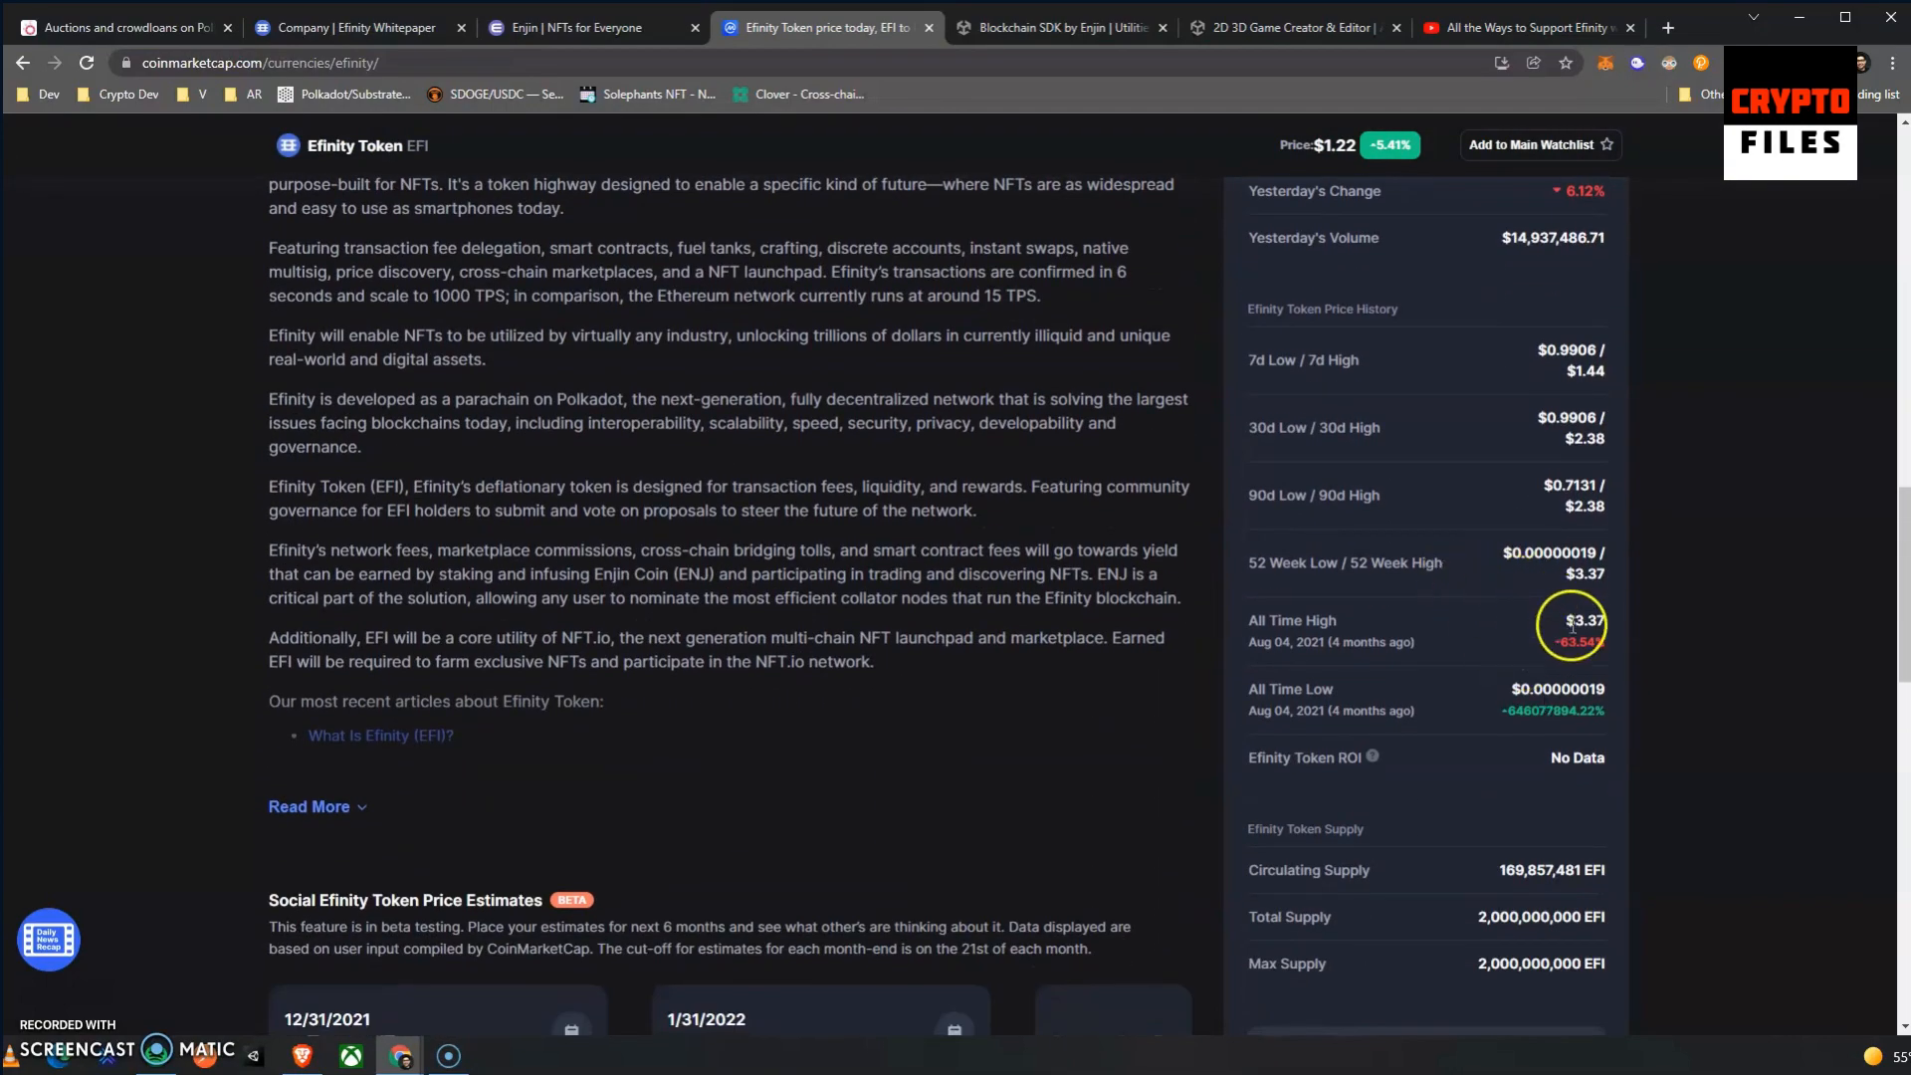
pyautogui.moveTo(1668, 645)
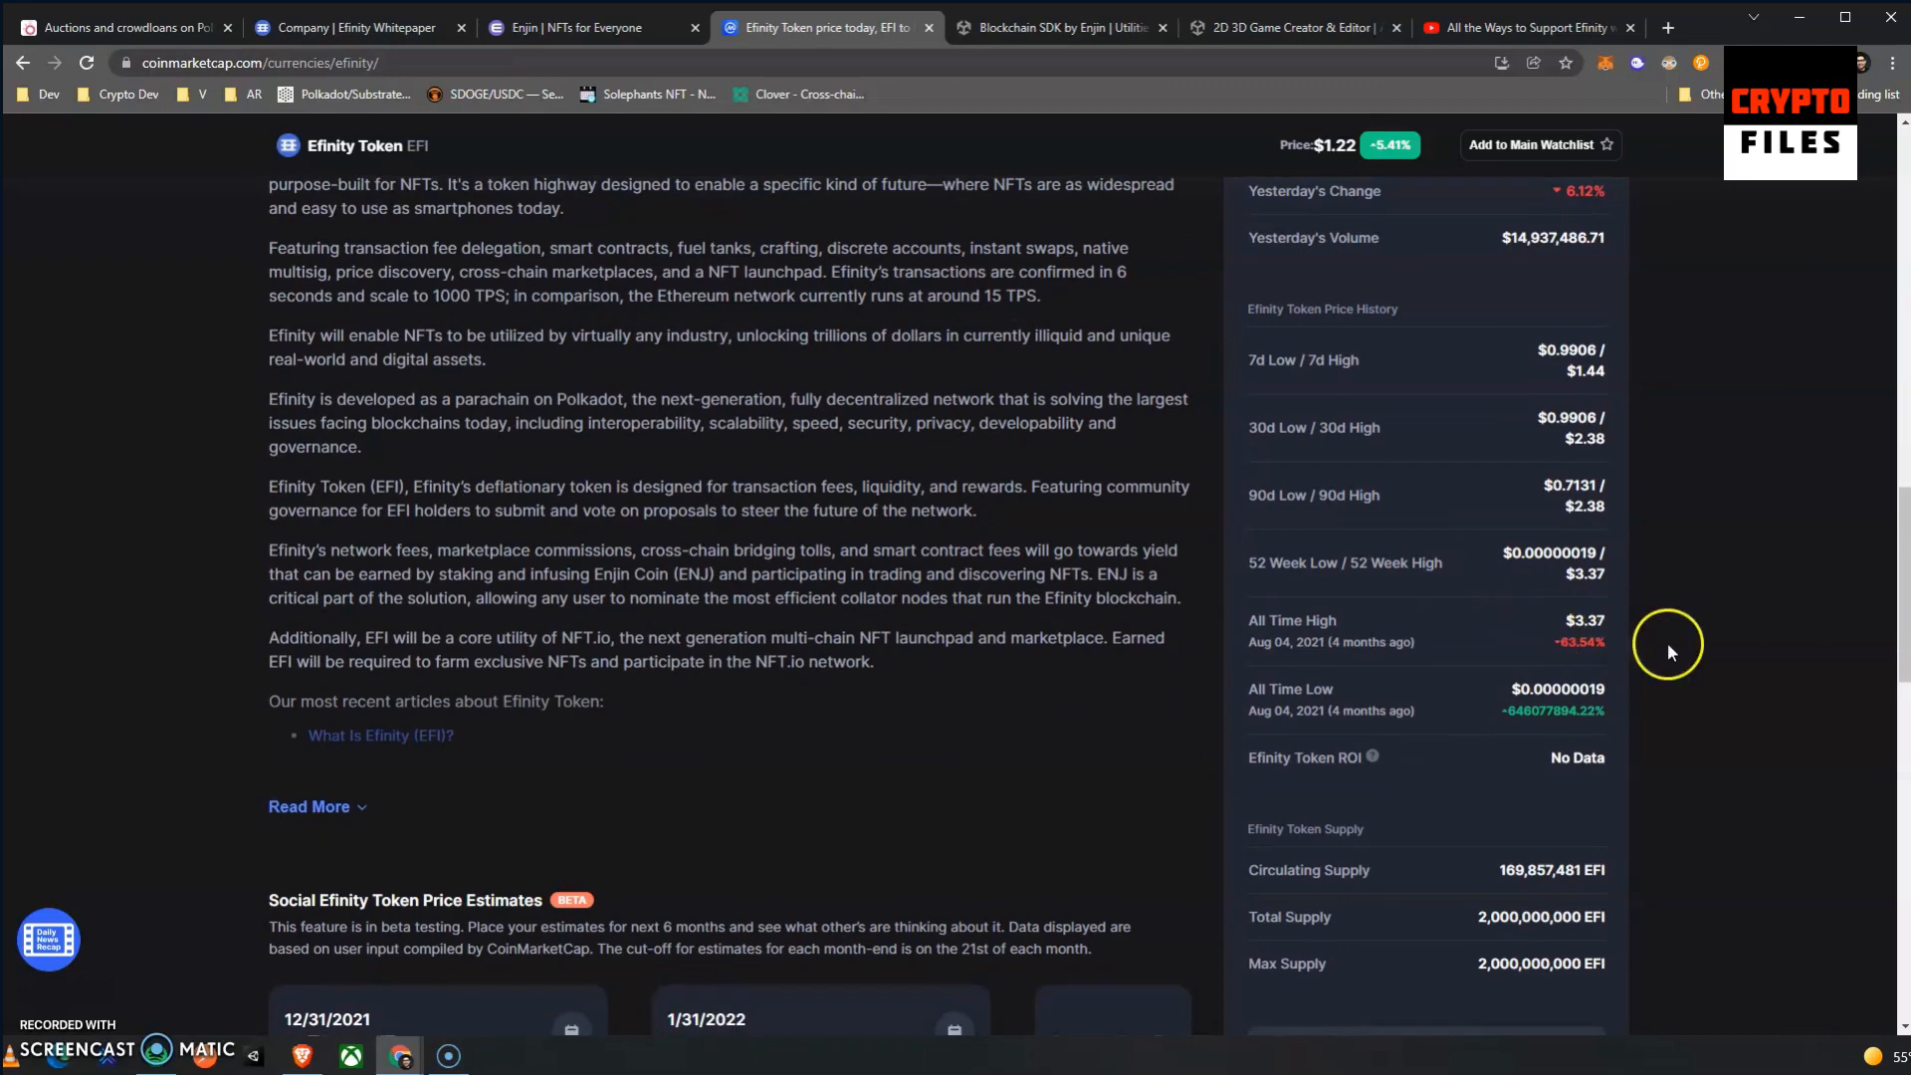
pyautogui.moveTo(1292, 643)
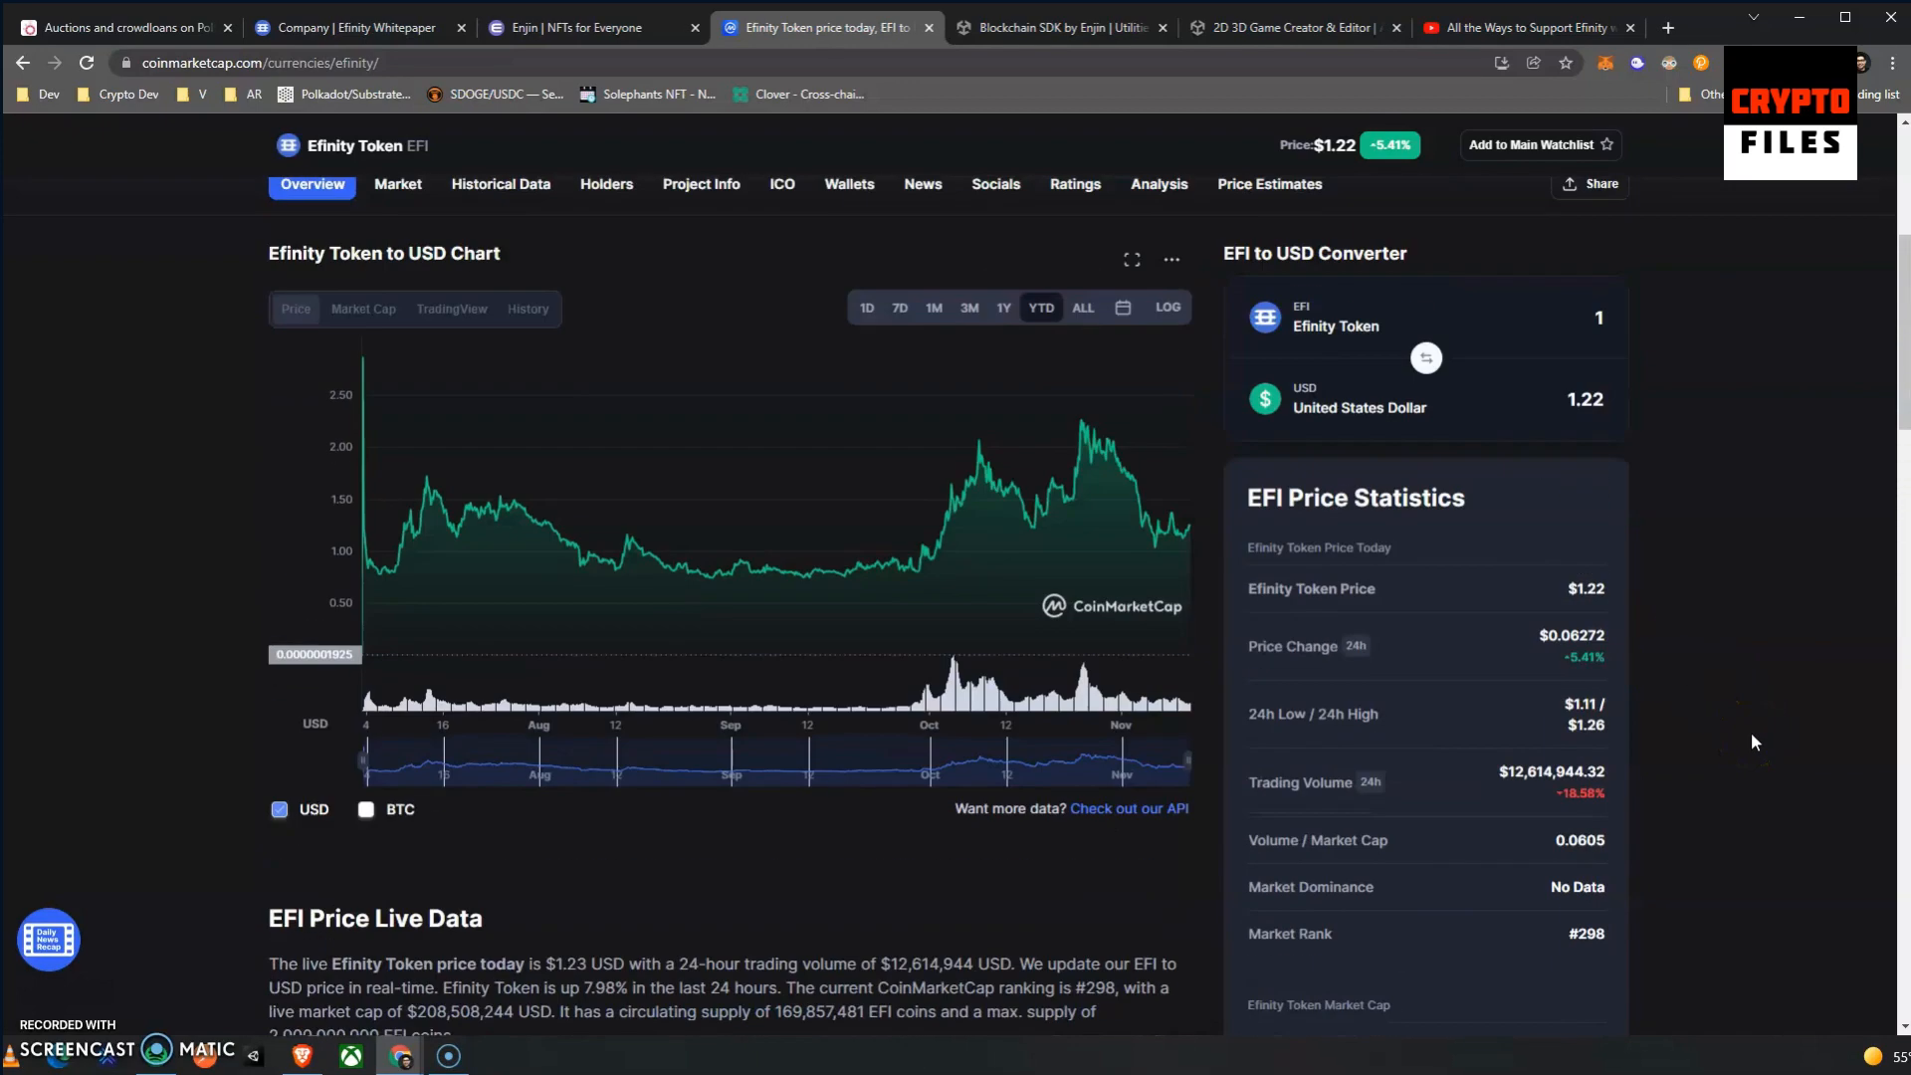
pyautogui.click(1083, 306)
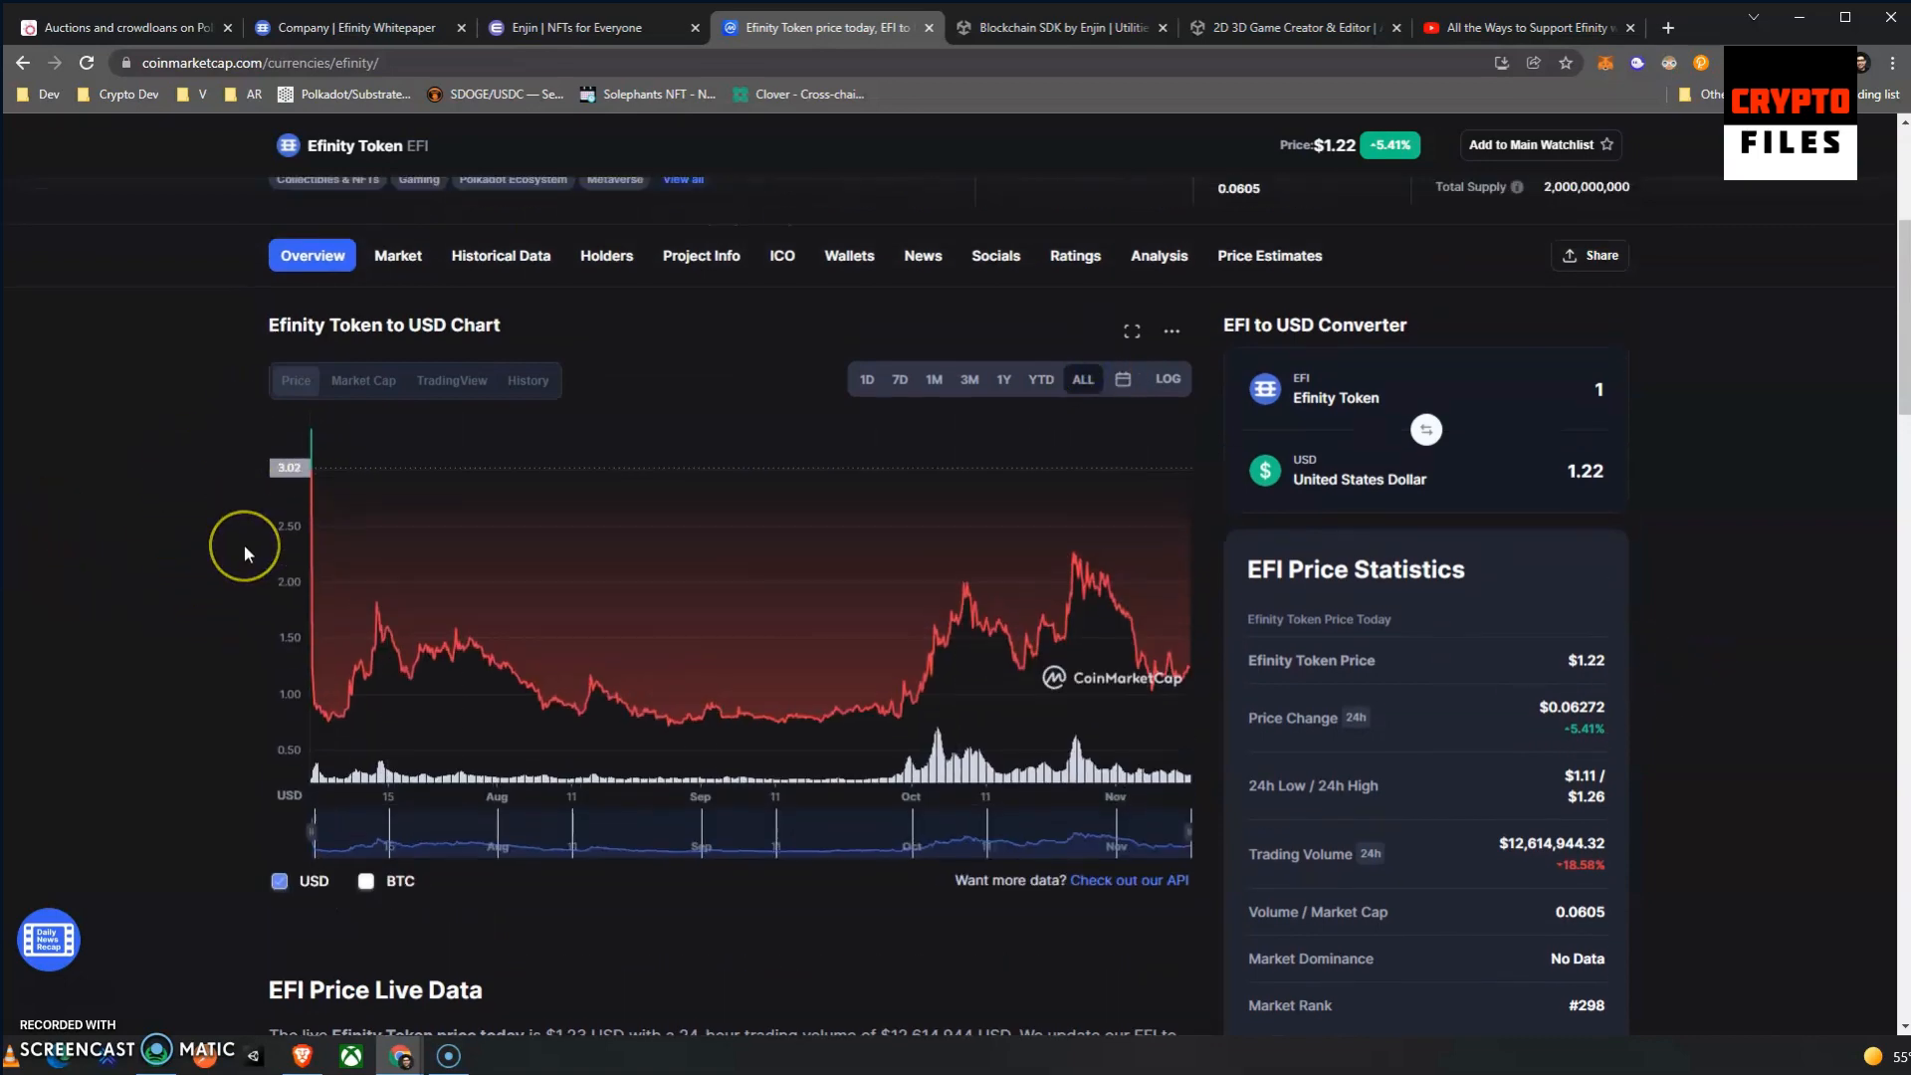
pyautogui.scroll(3)
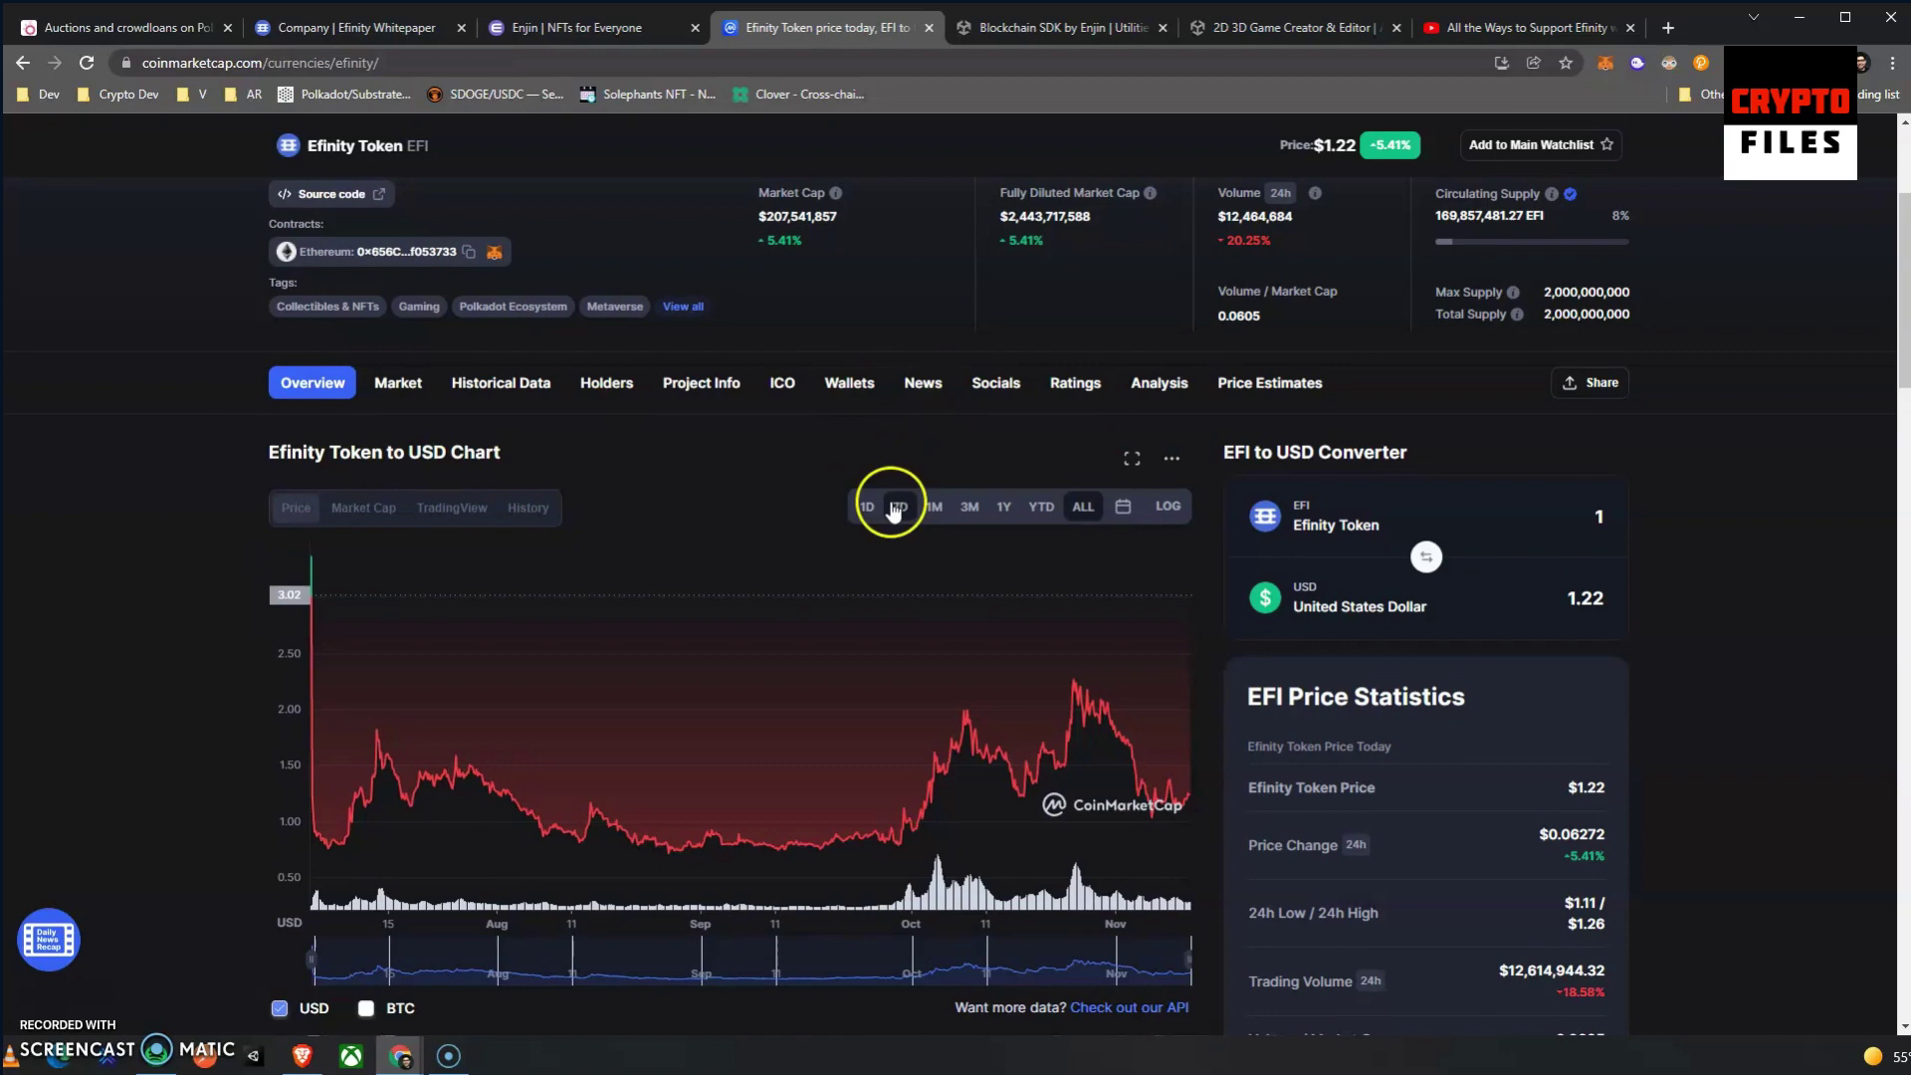
pyautogui.click(900, 506)
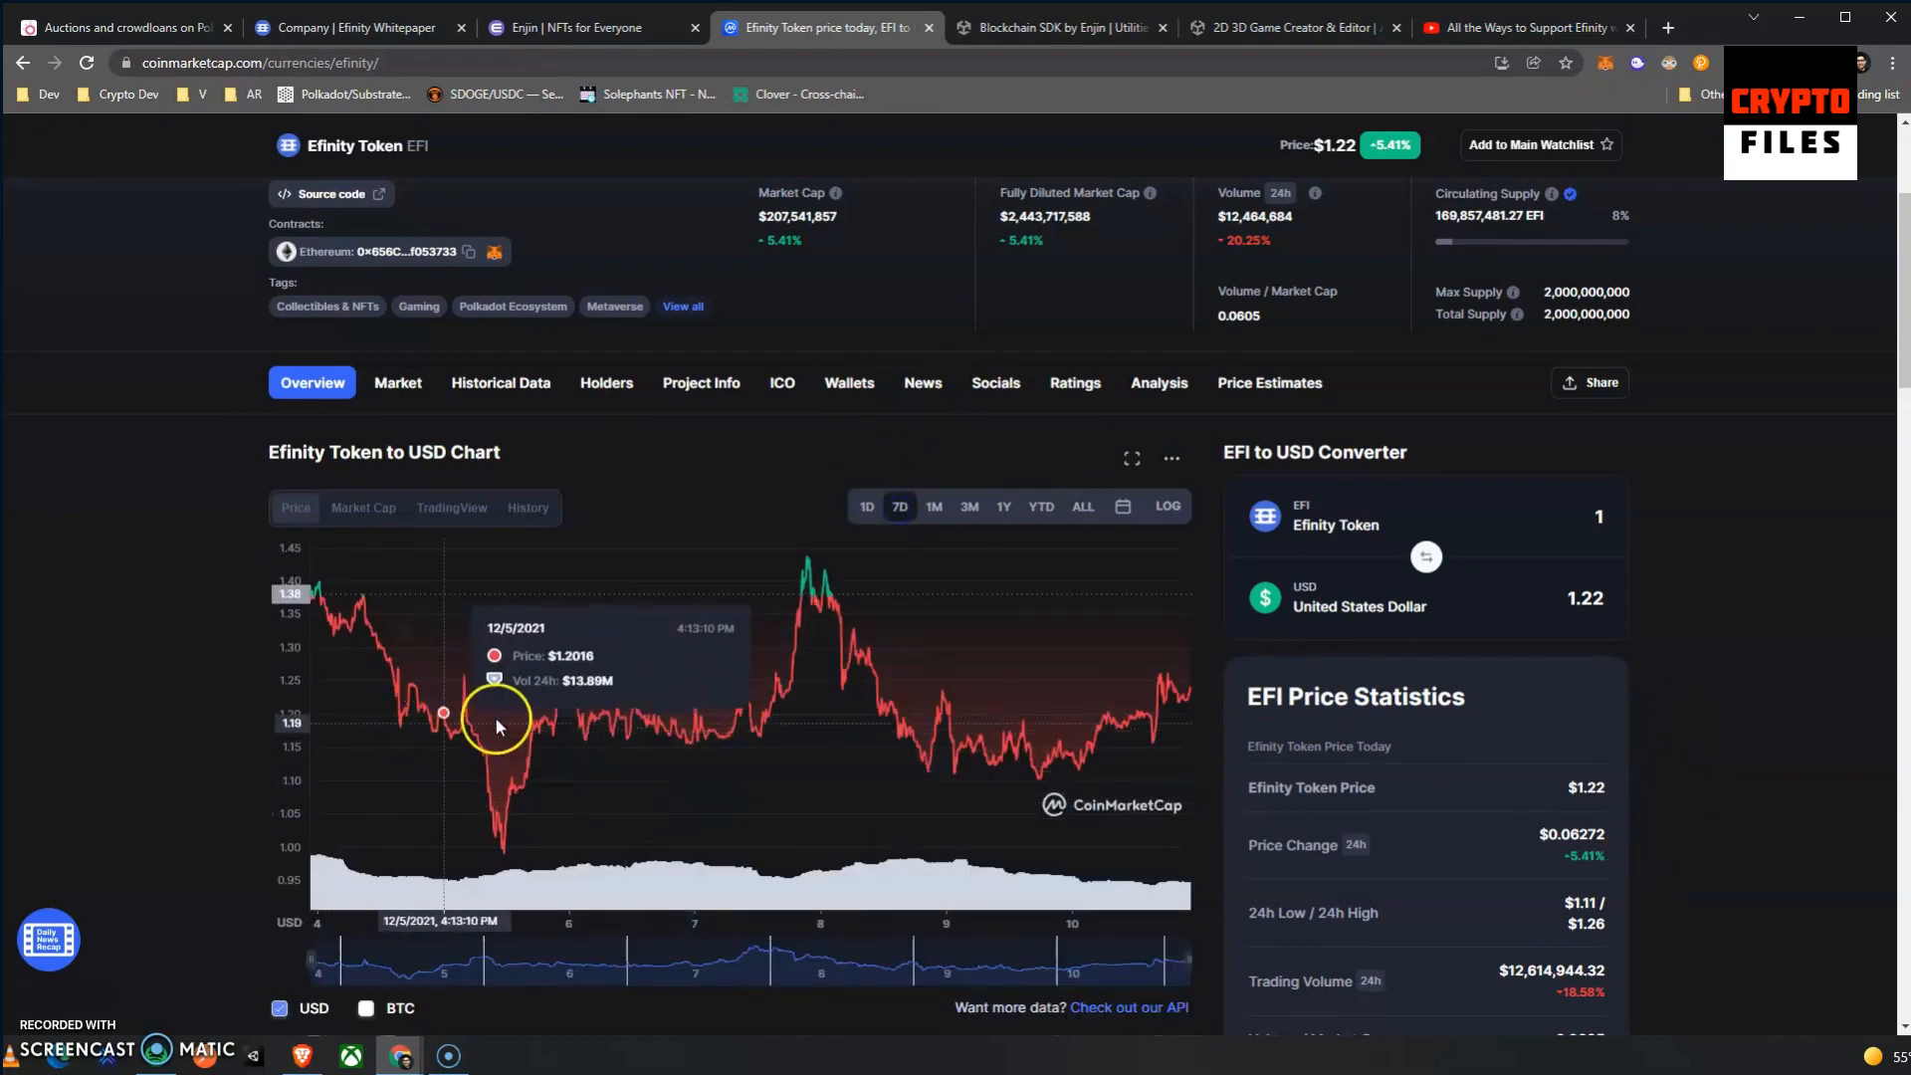
pyautogui.moveTo(1009, 753)
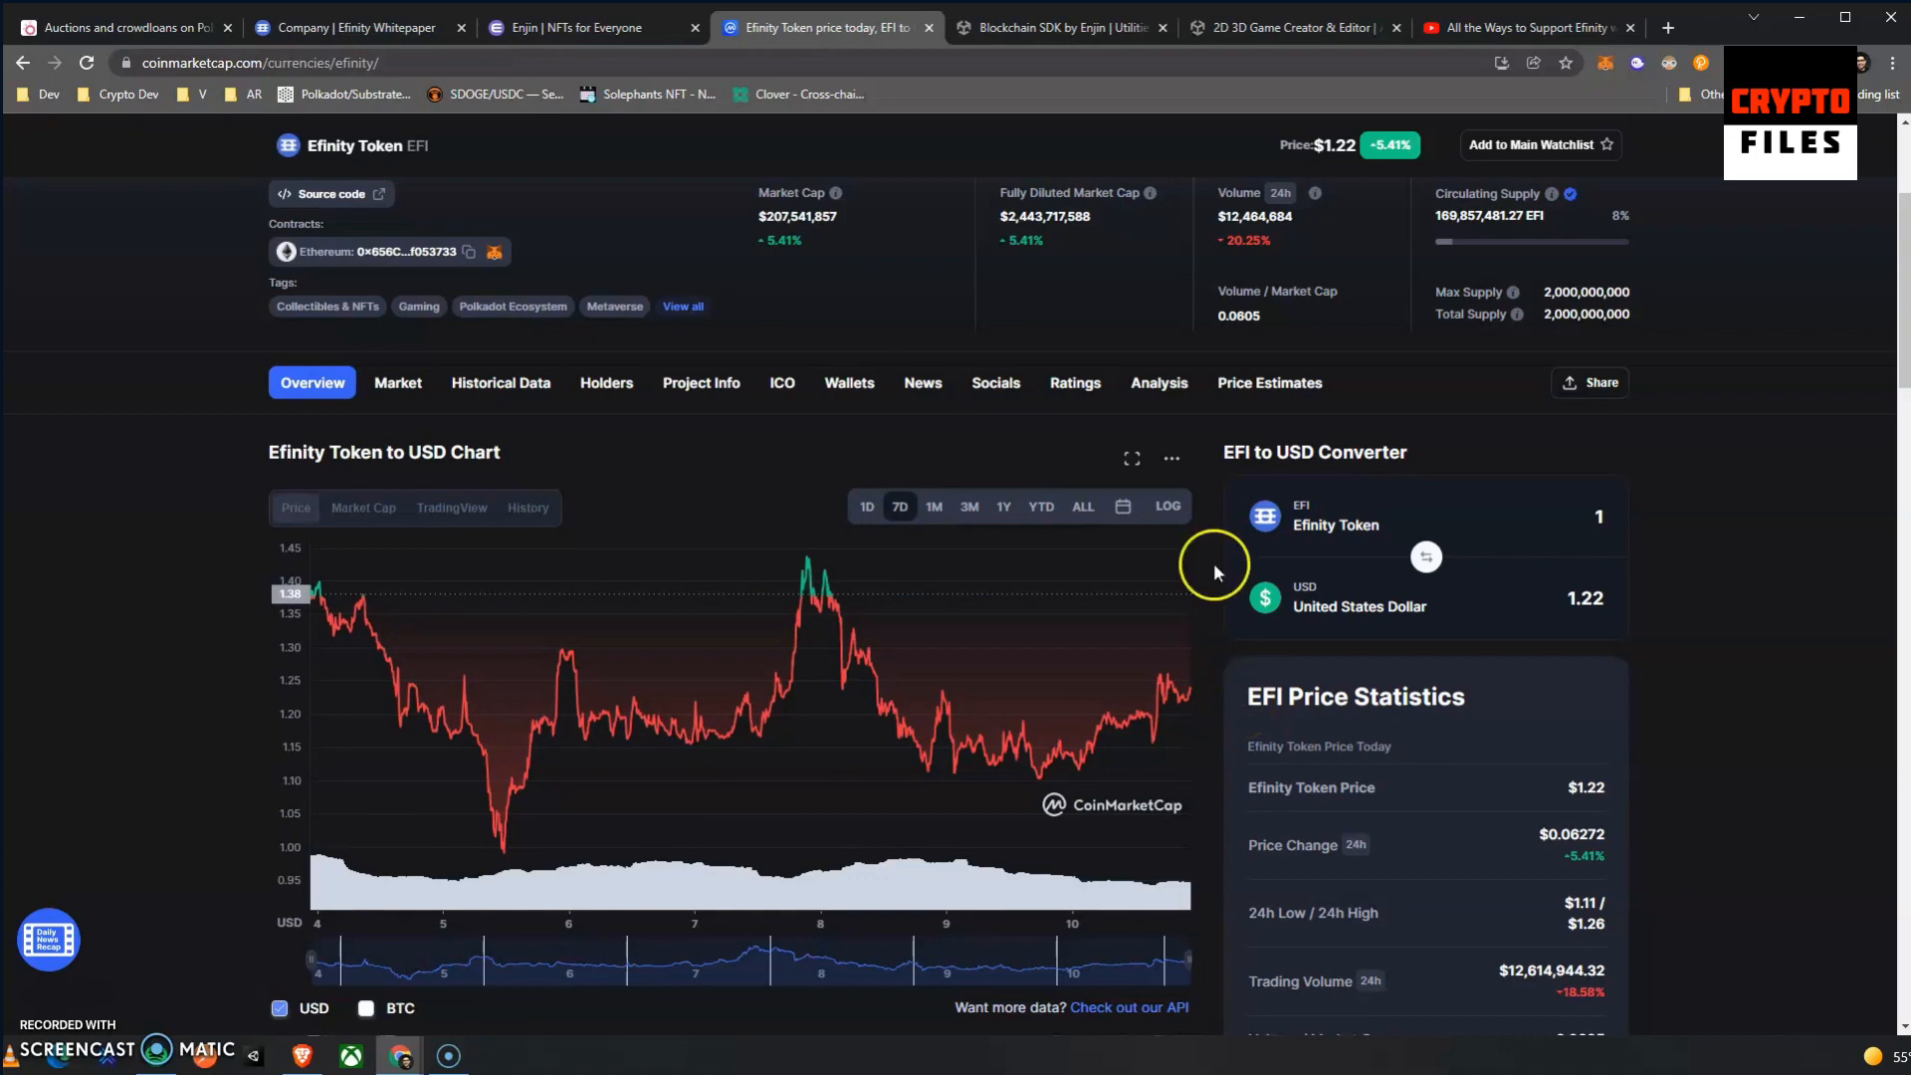
pyautogui.moveTo(1103, 717)
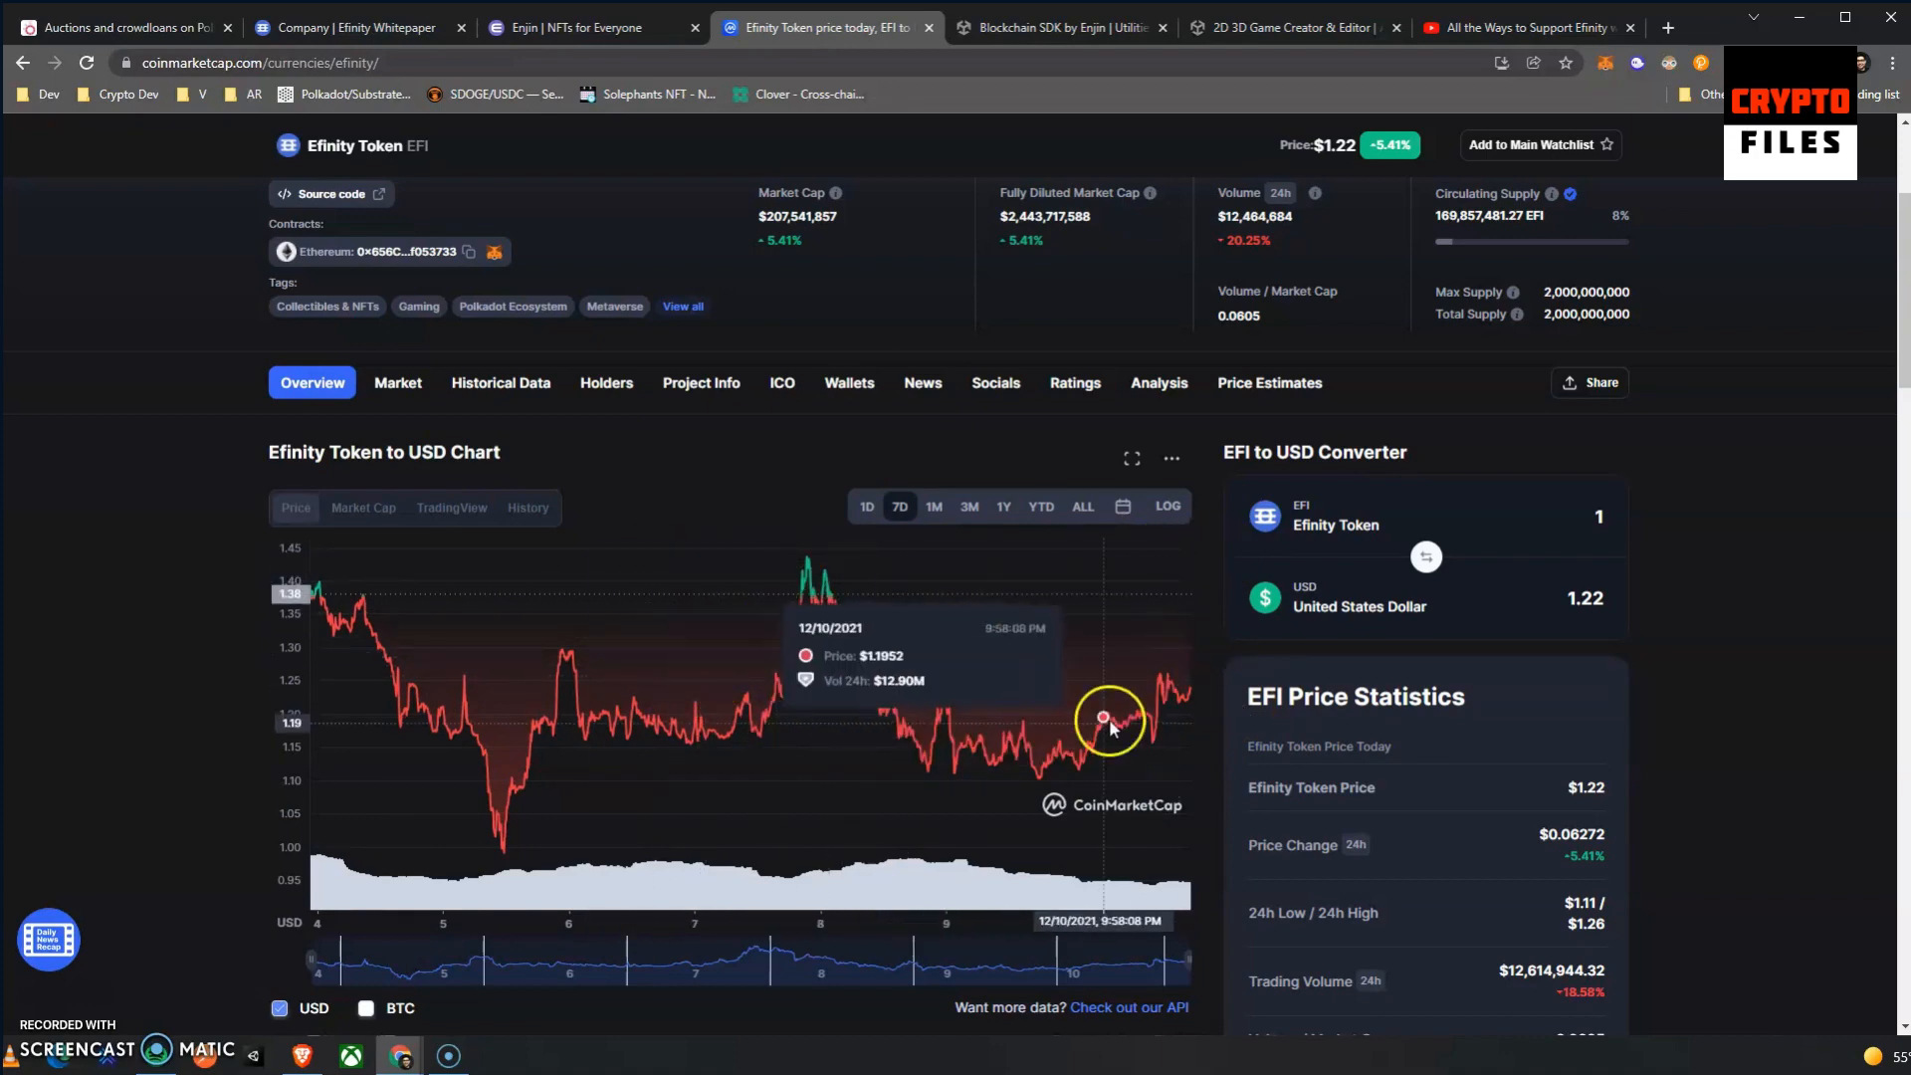
pyautogui.moveTo(230, 583)
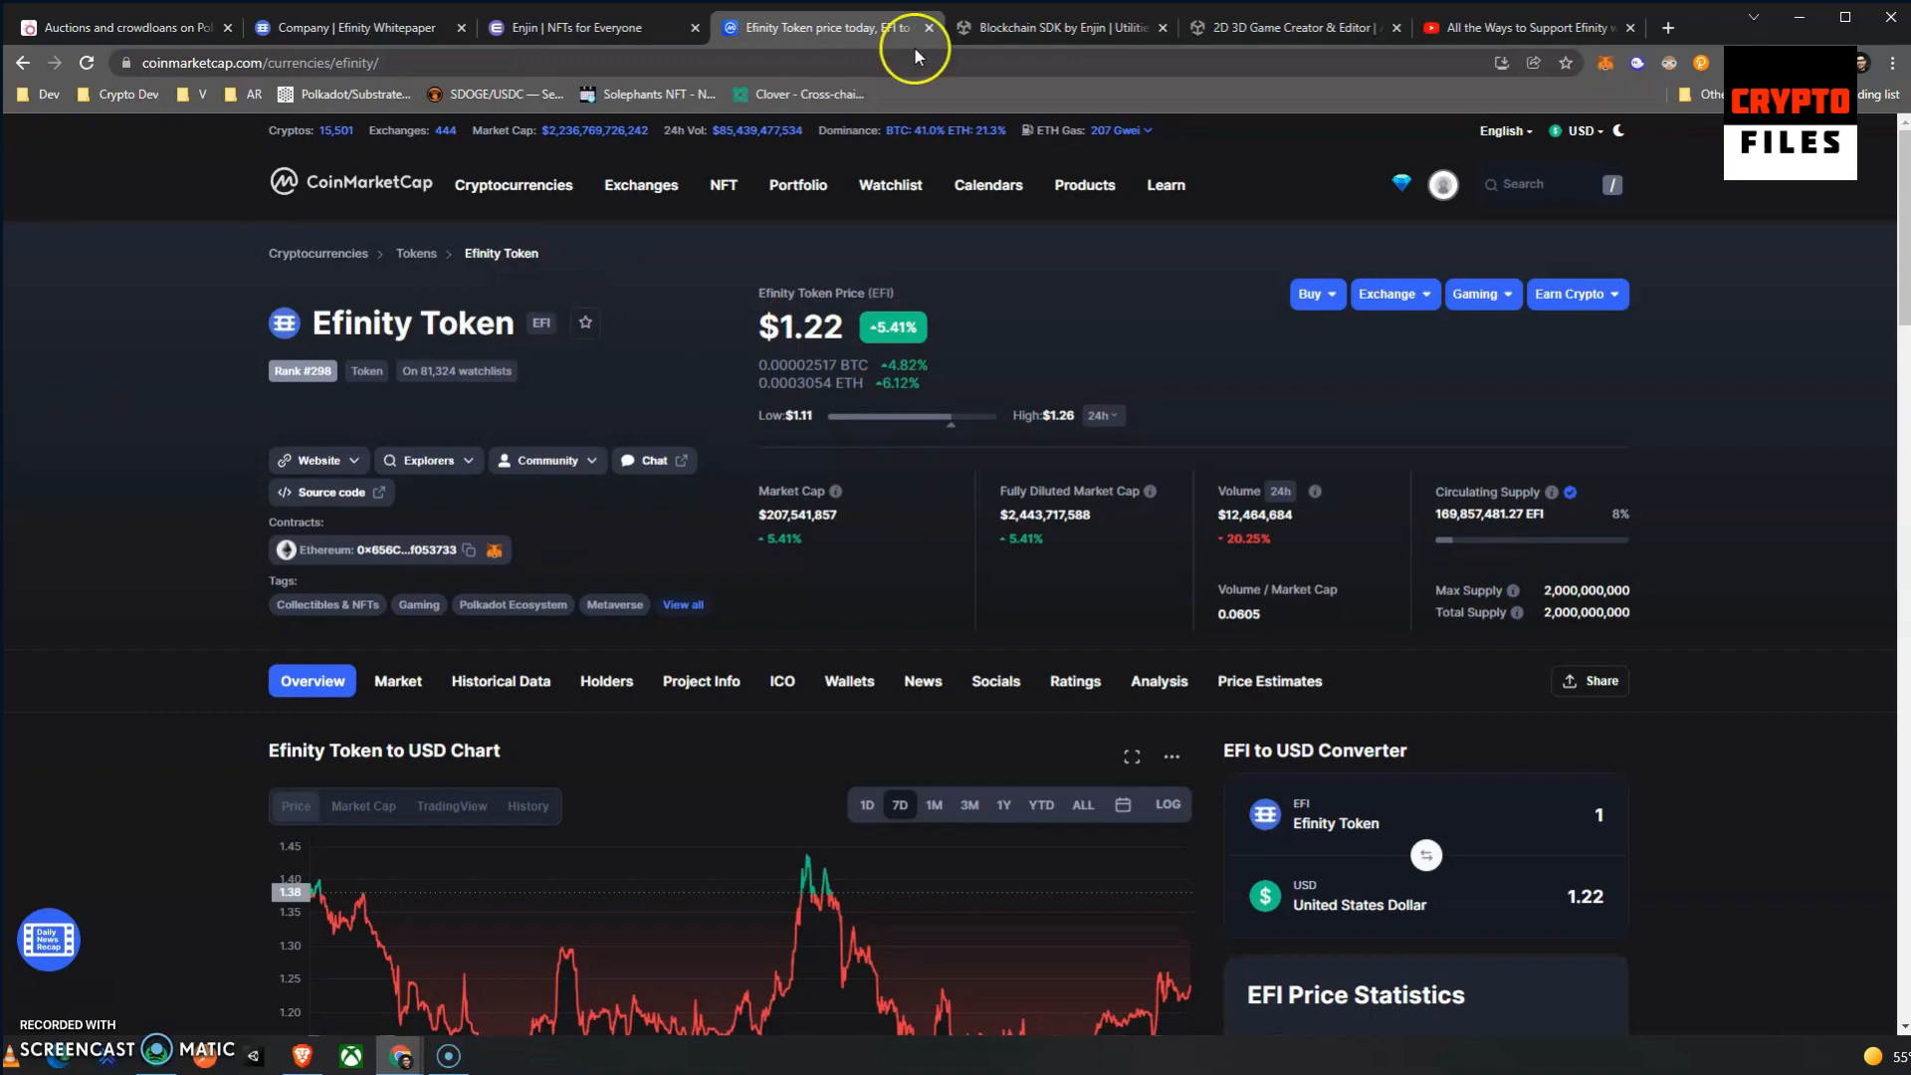
# Return to the Polkadot auctions and crowdloans page with Efinity's row expanded.
pyautogui.click(109, 28)
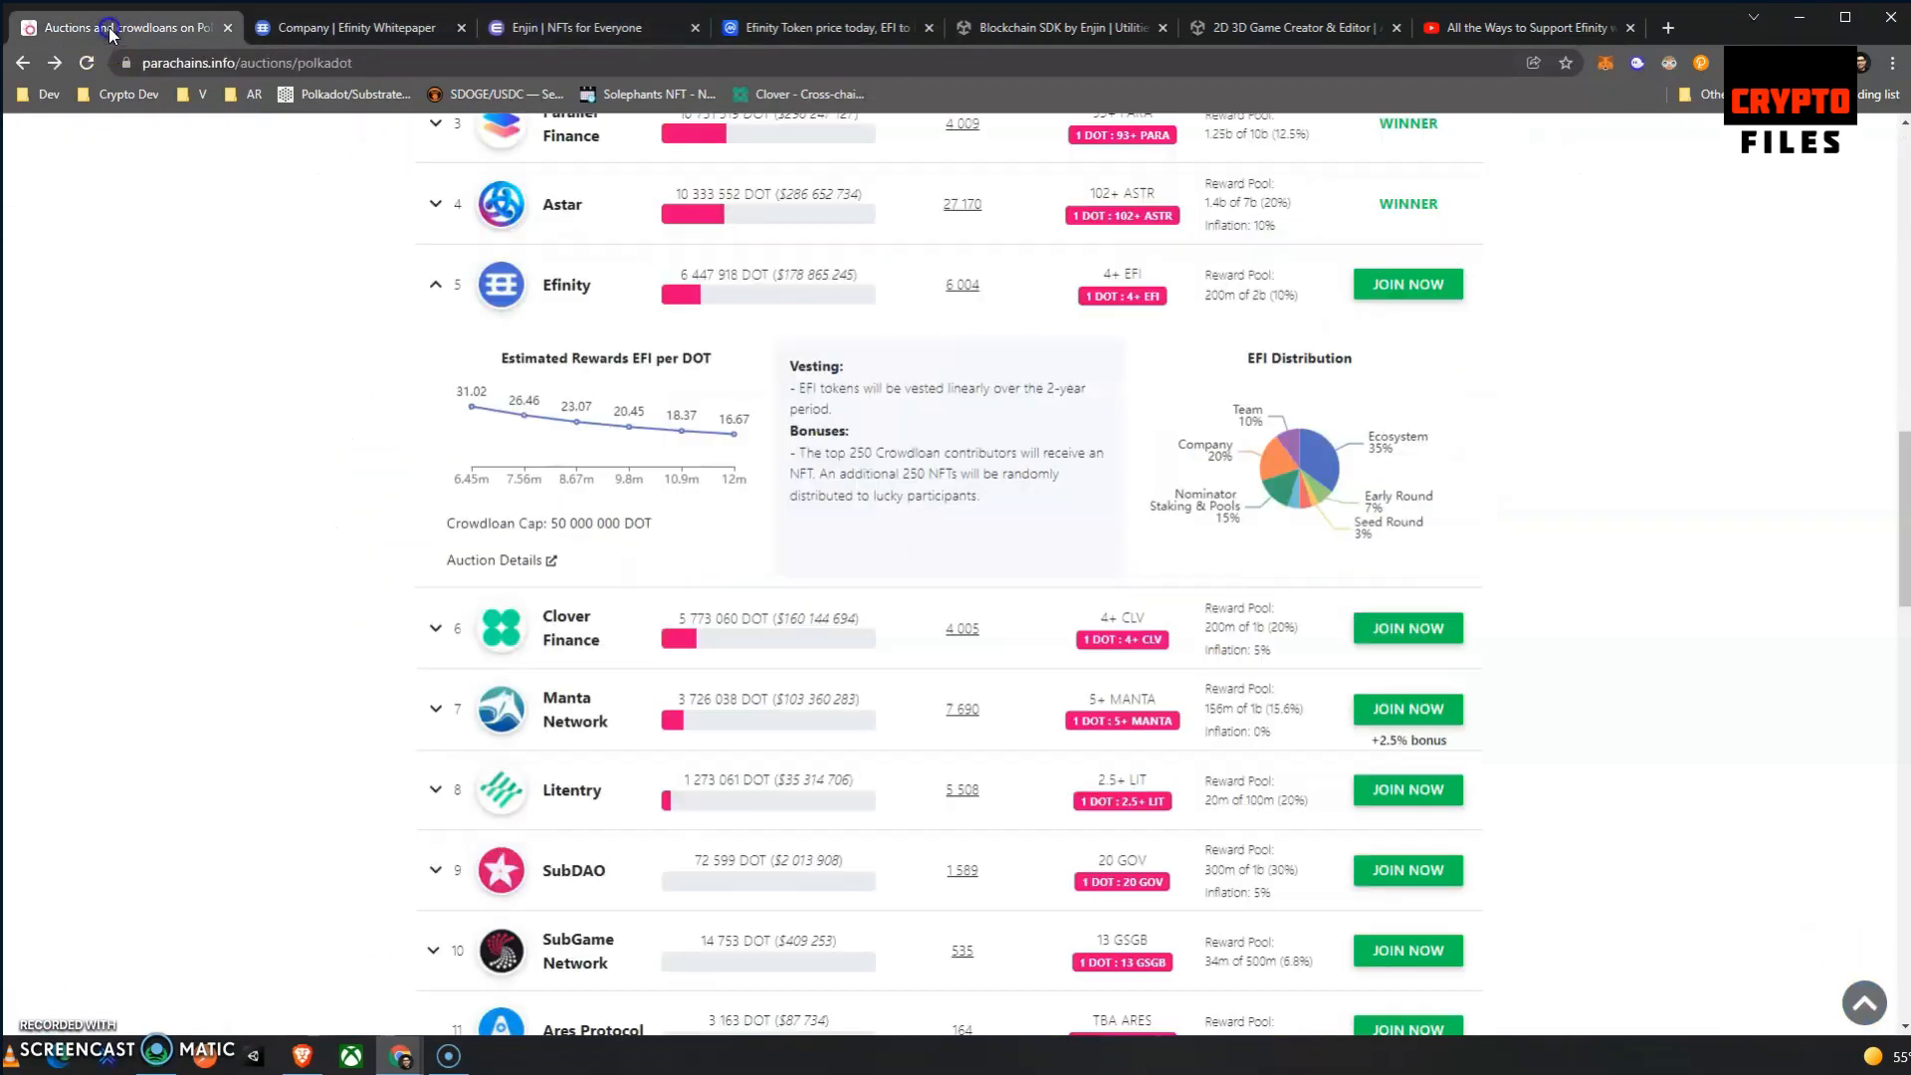
pyautogui.moveTo(245, 508)
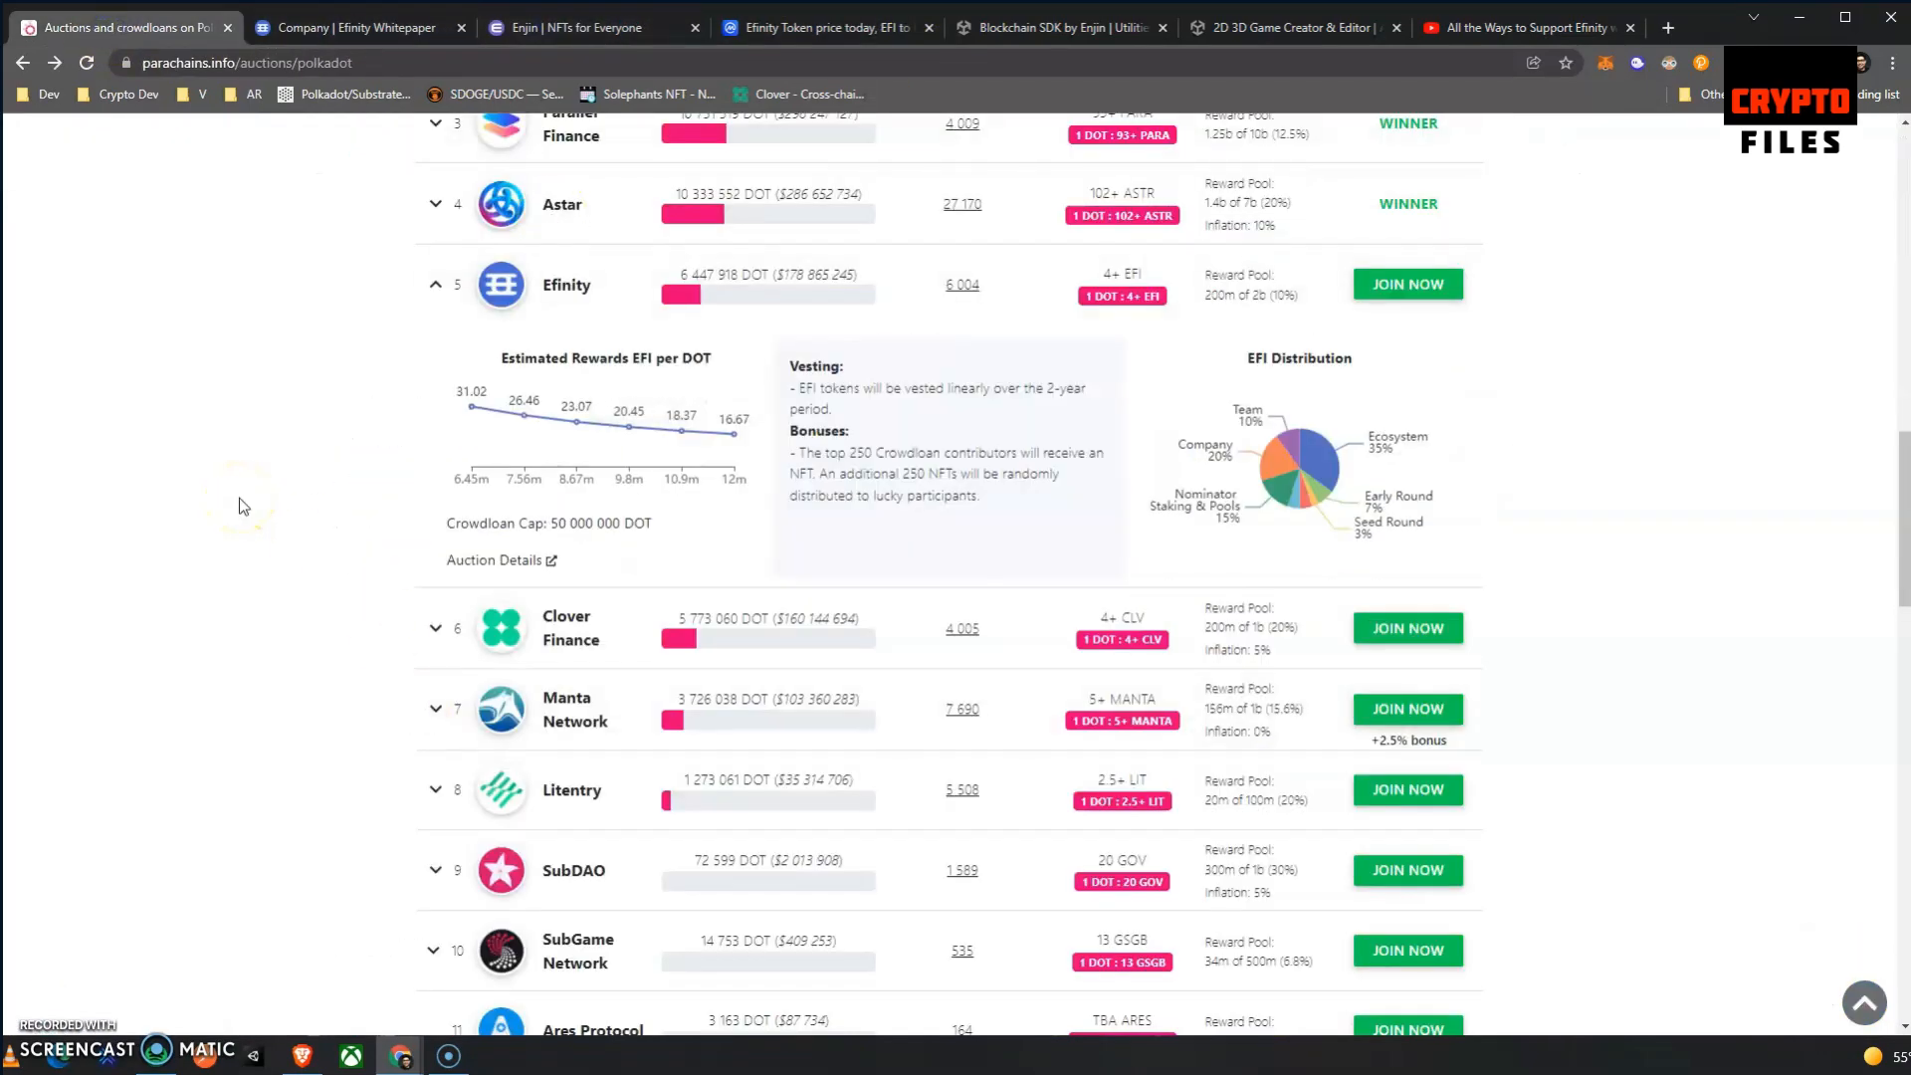
pyautogui.moveTo(221, 410)
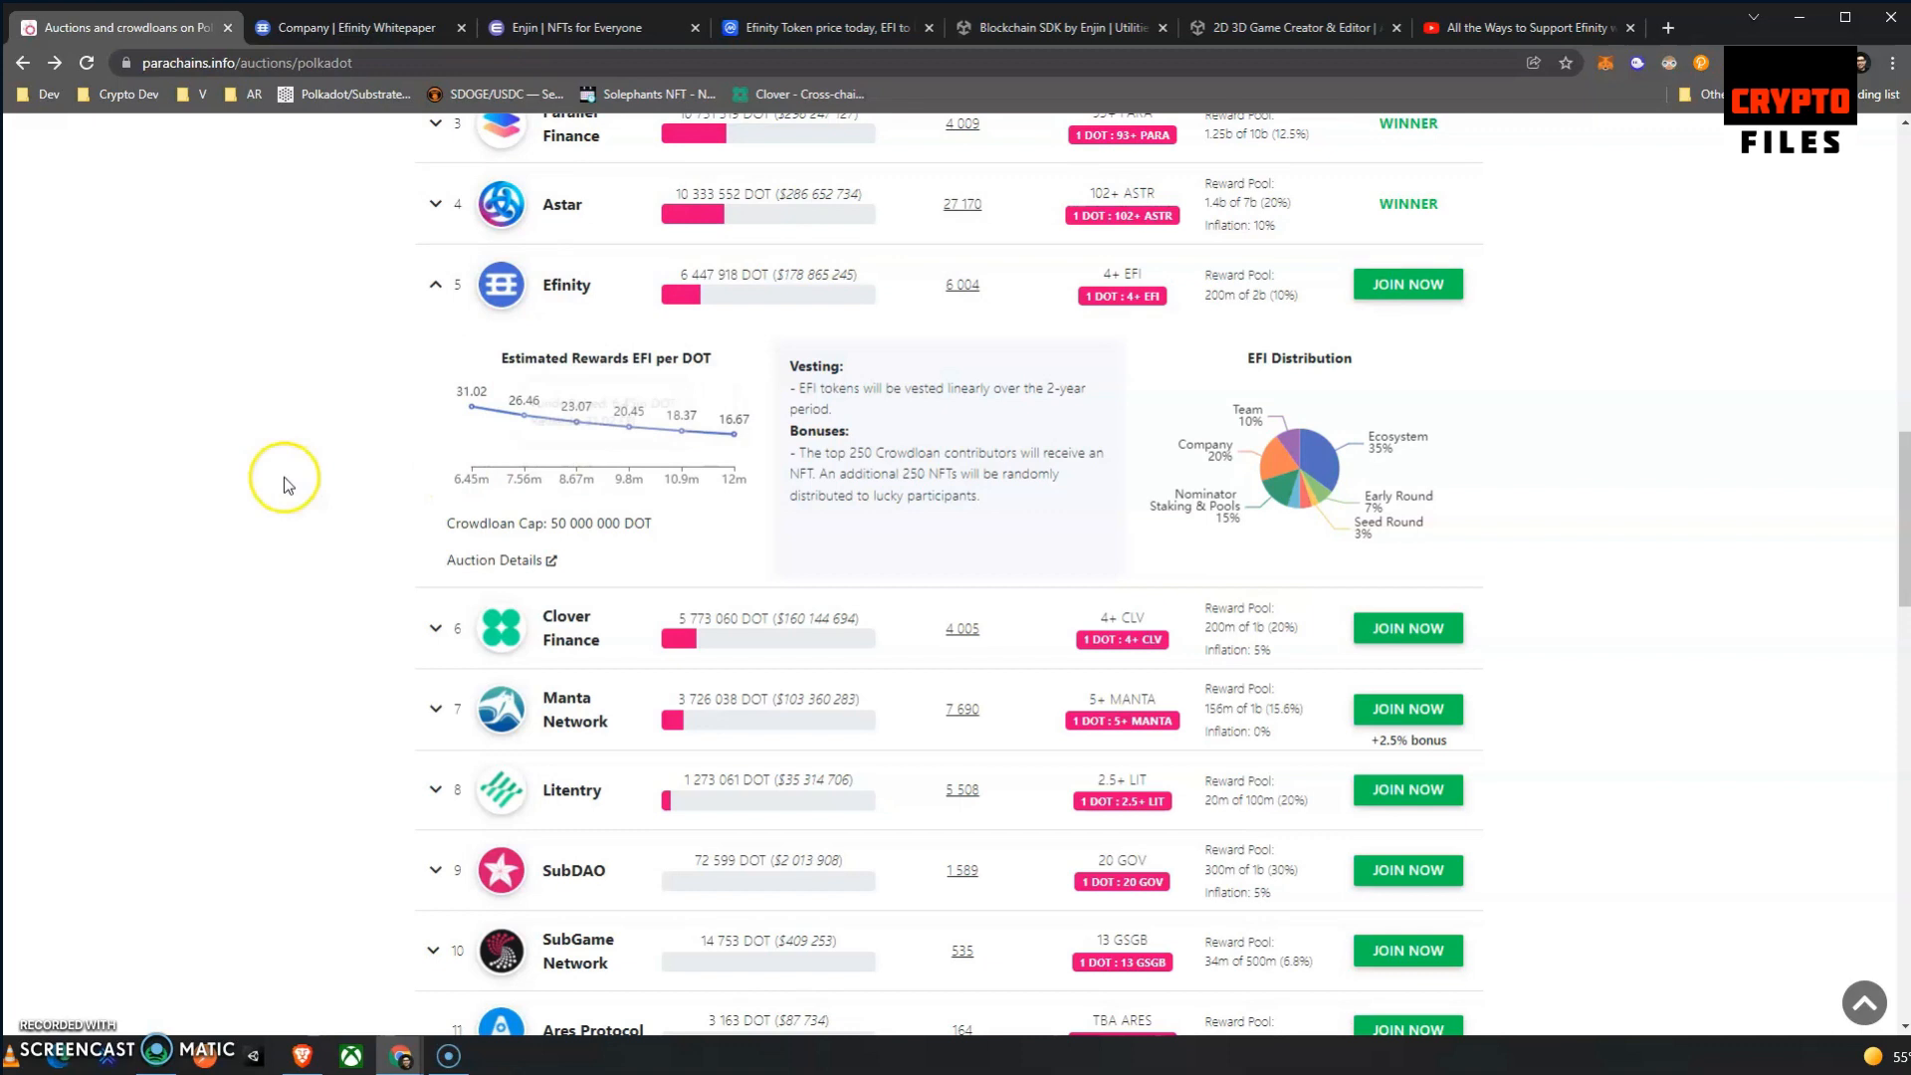
pyautogui.moveTo(308, 478)
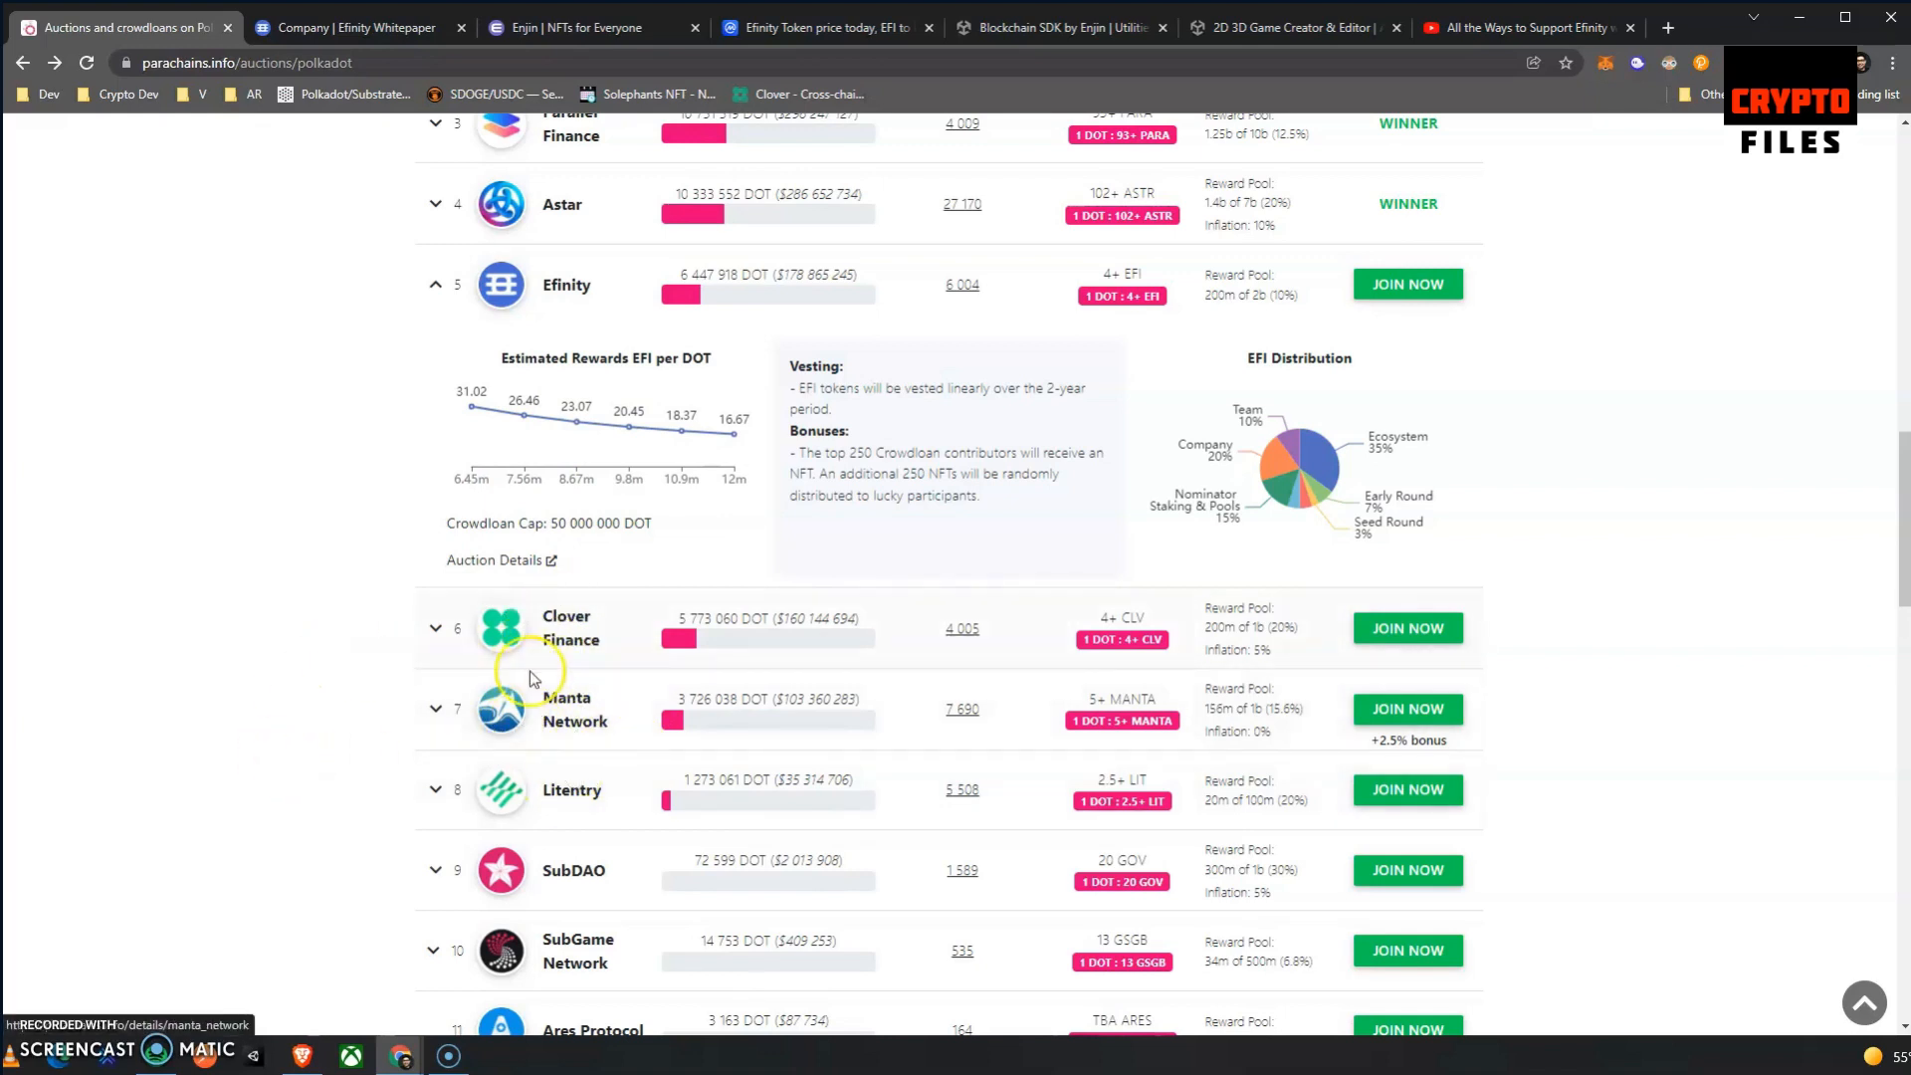
pyautogui.moveTo(519, 661)
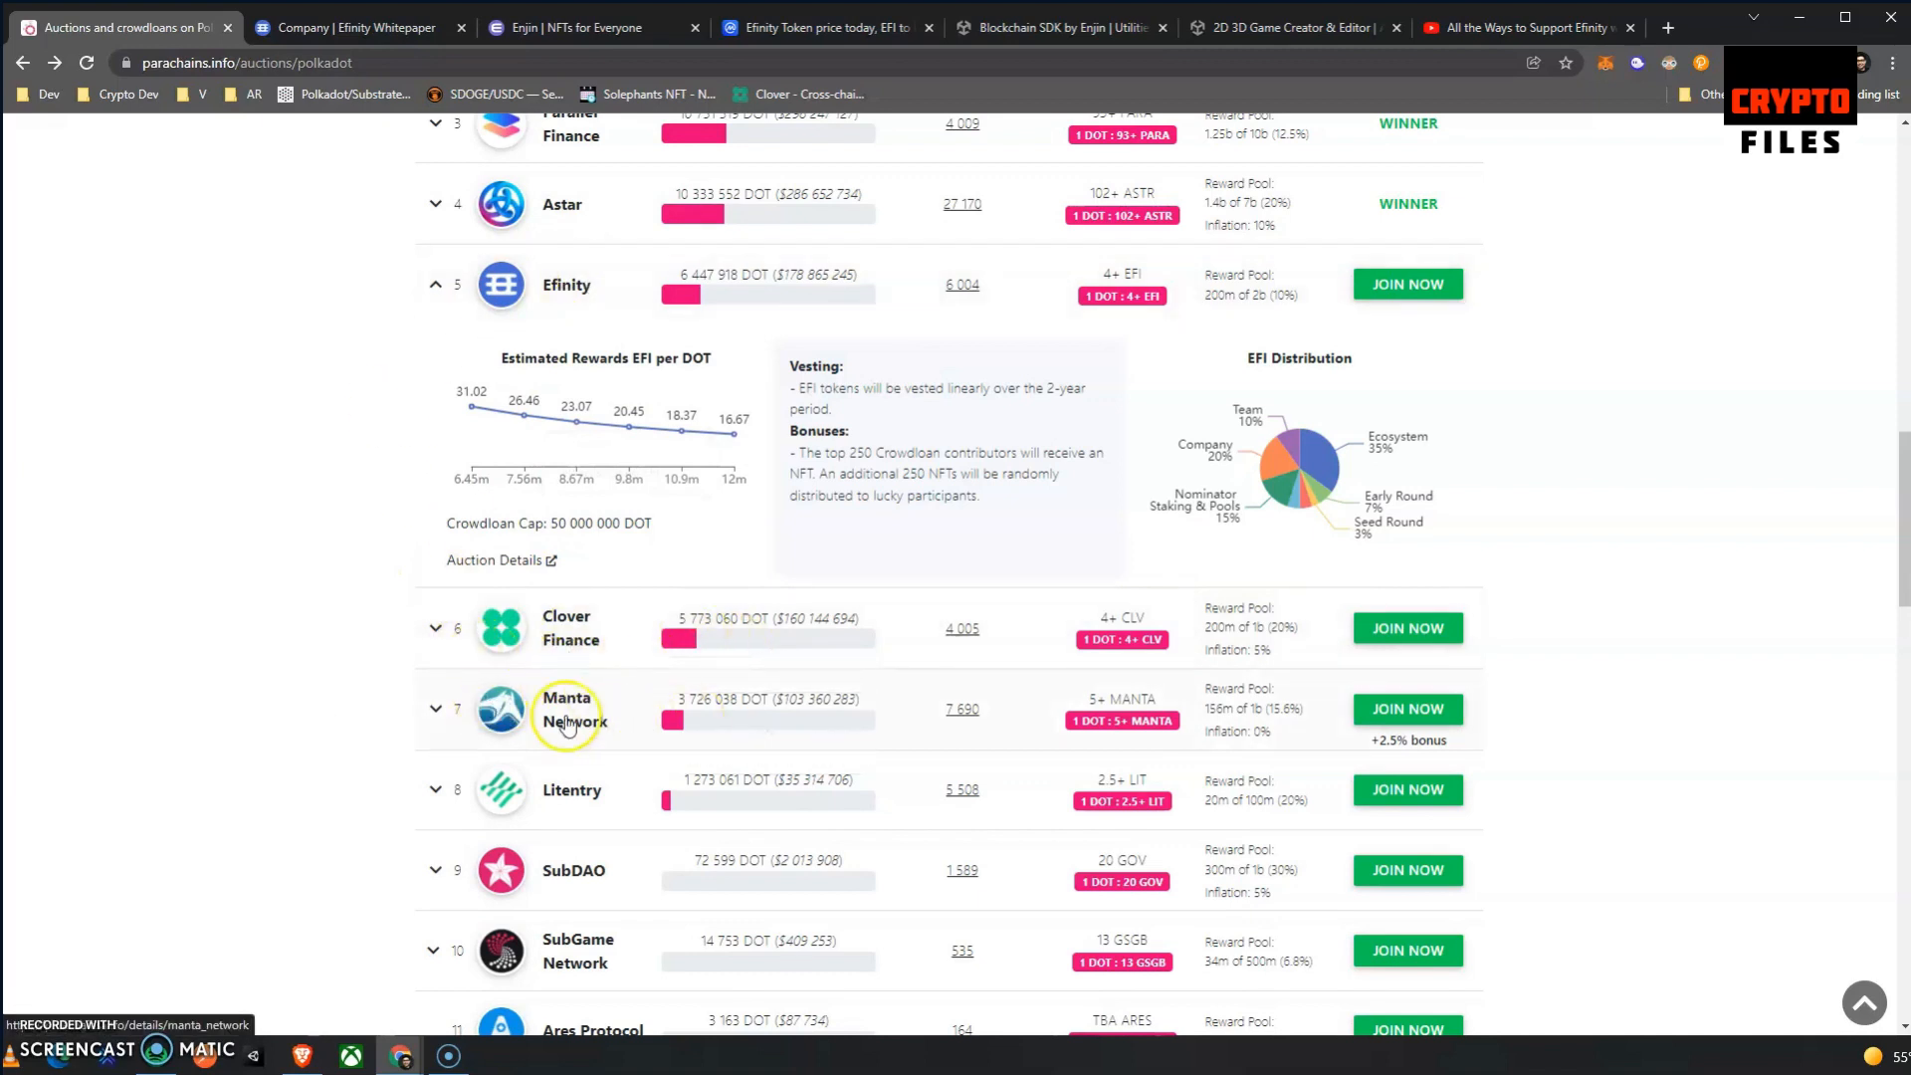
pyautogui.moveTo(558, 275)
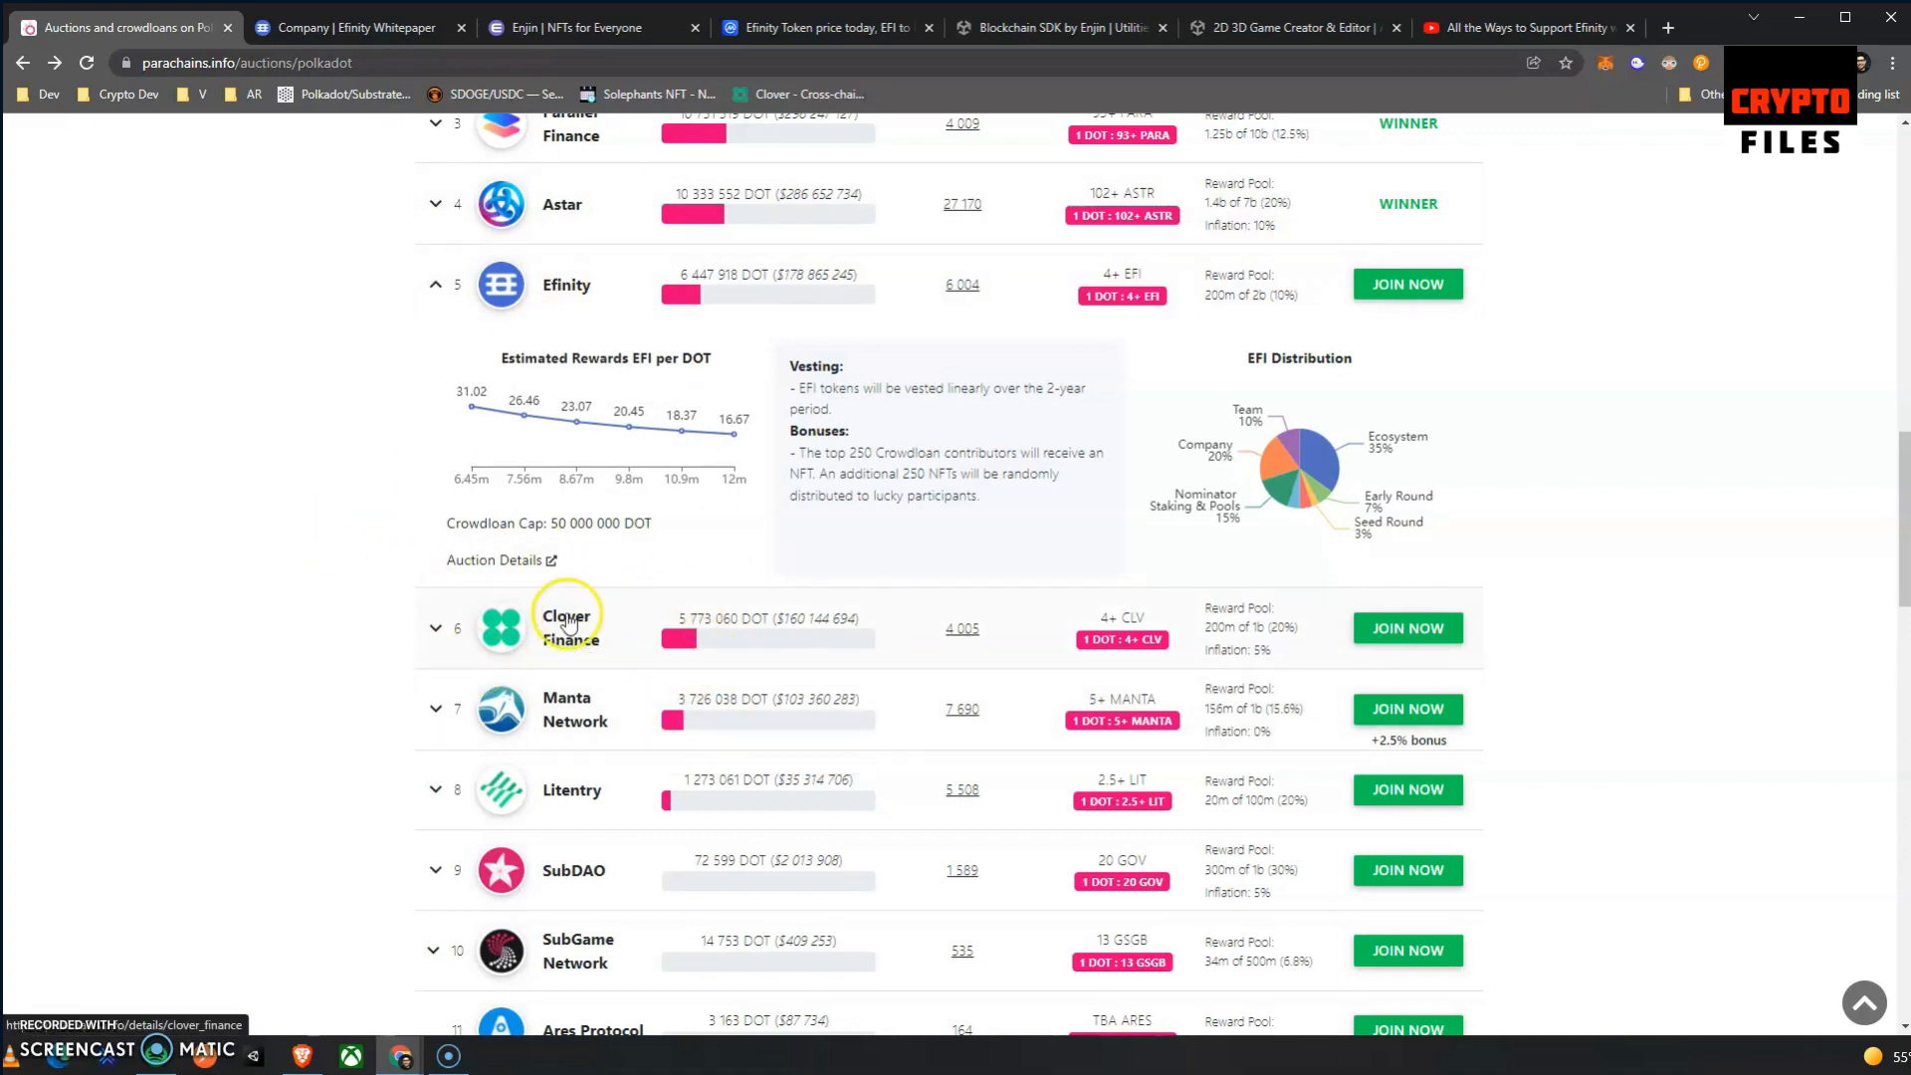
pyautogui.moveTo(969, 360)
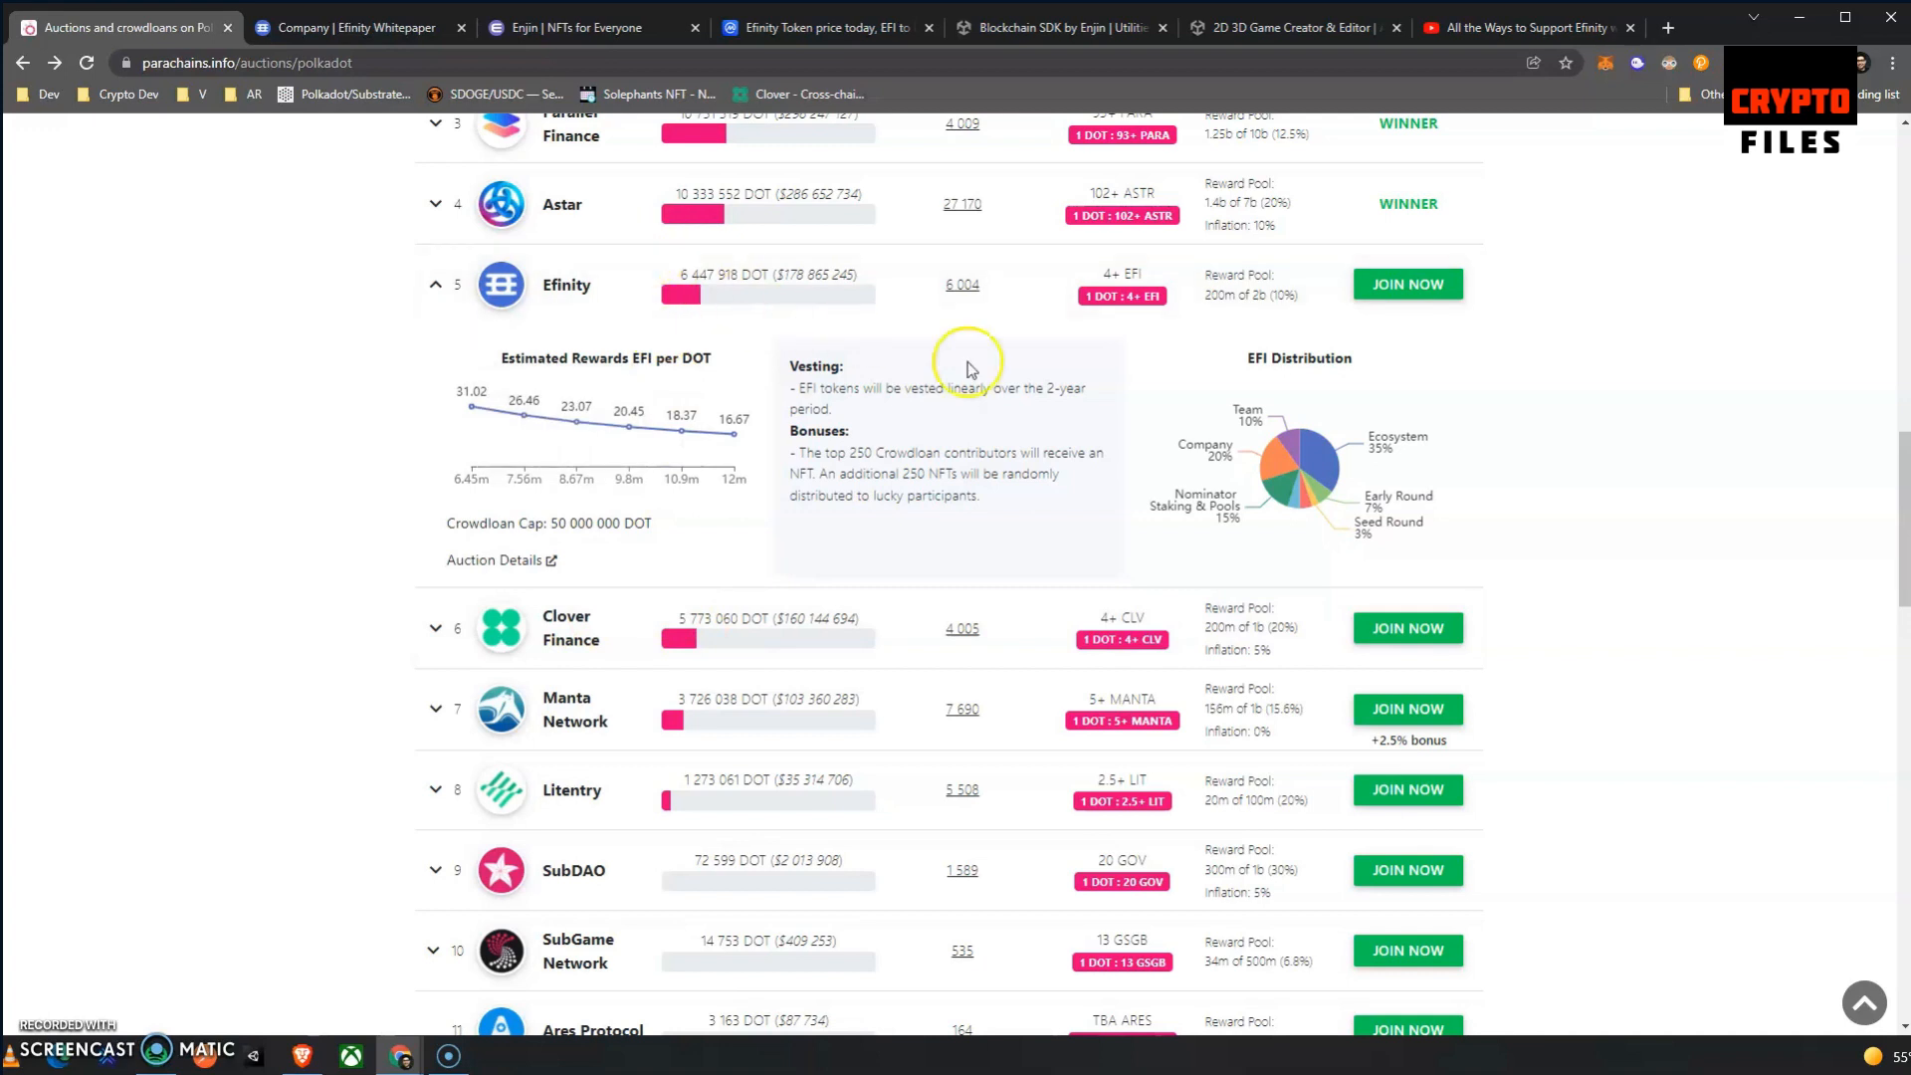
pyautogui.moveTo(1031, 518)
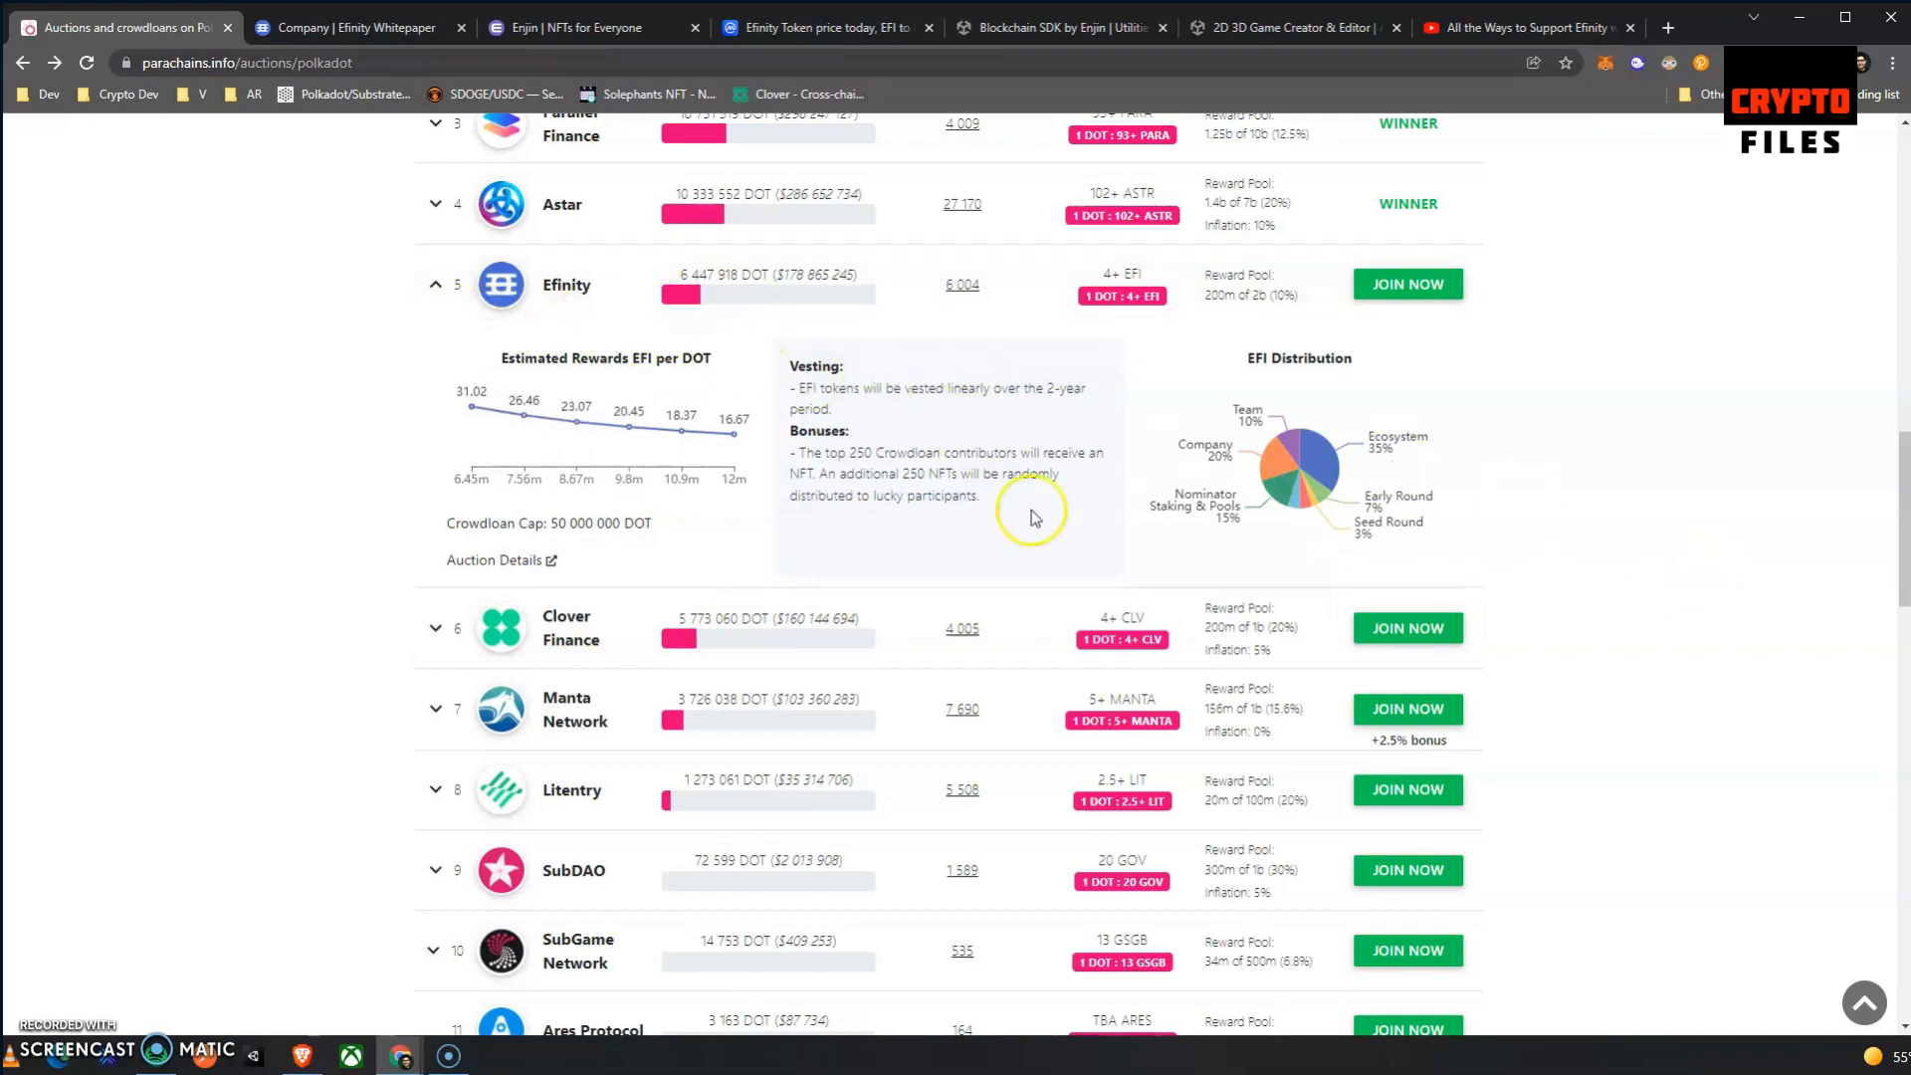
pyautogui.moveTo(892, 504)
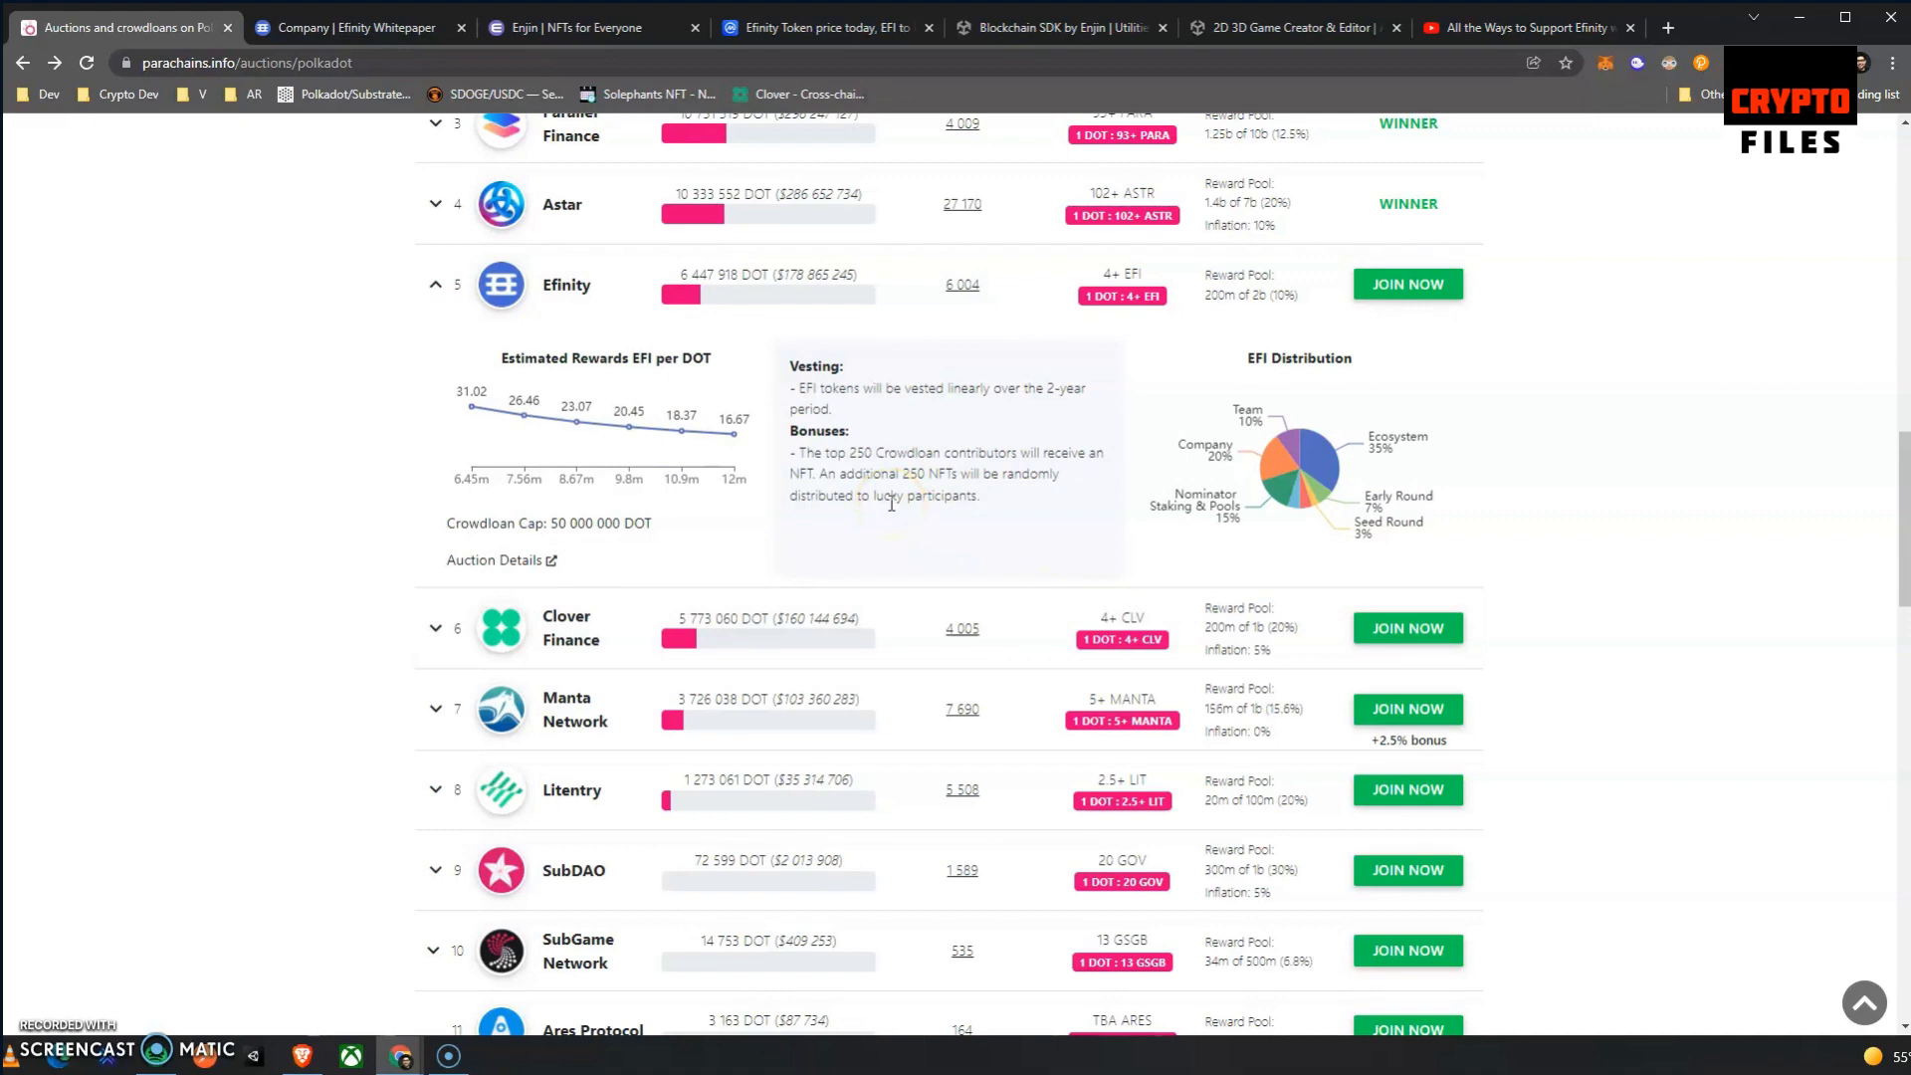
pyautogui.scroll(3)
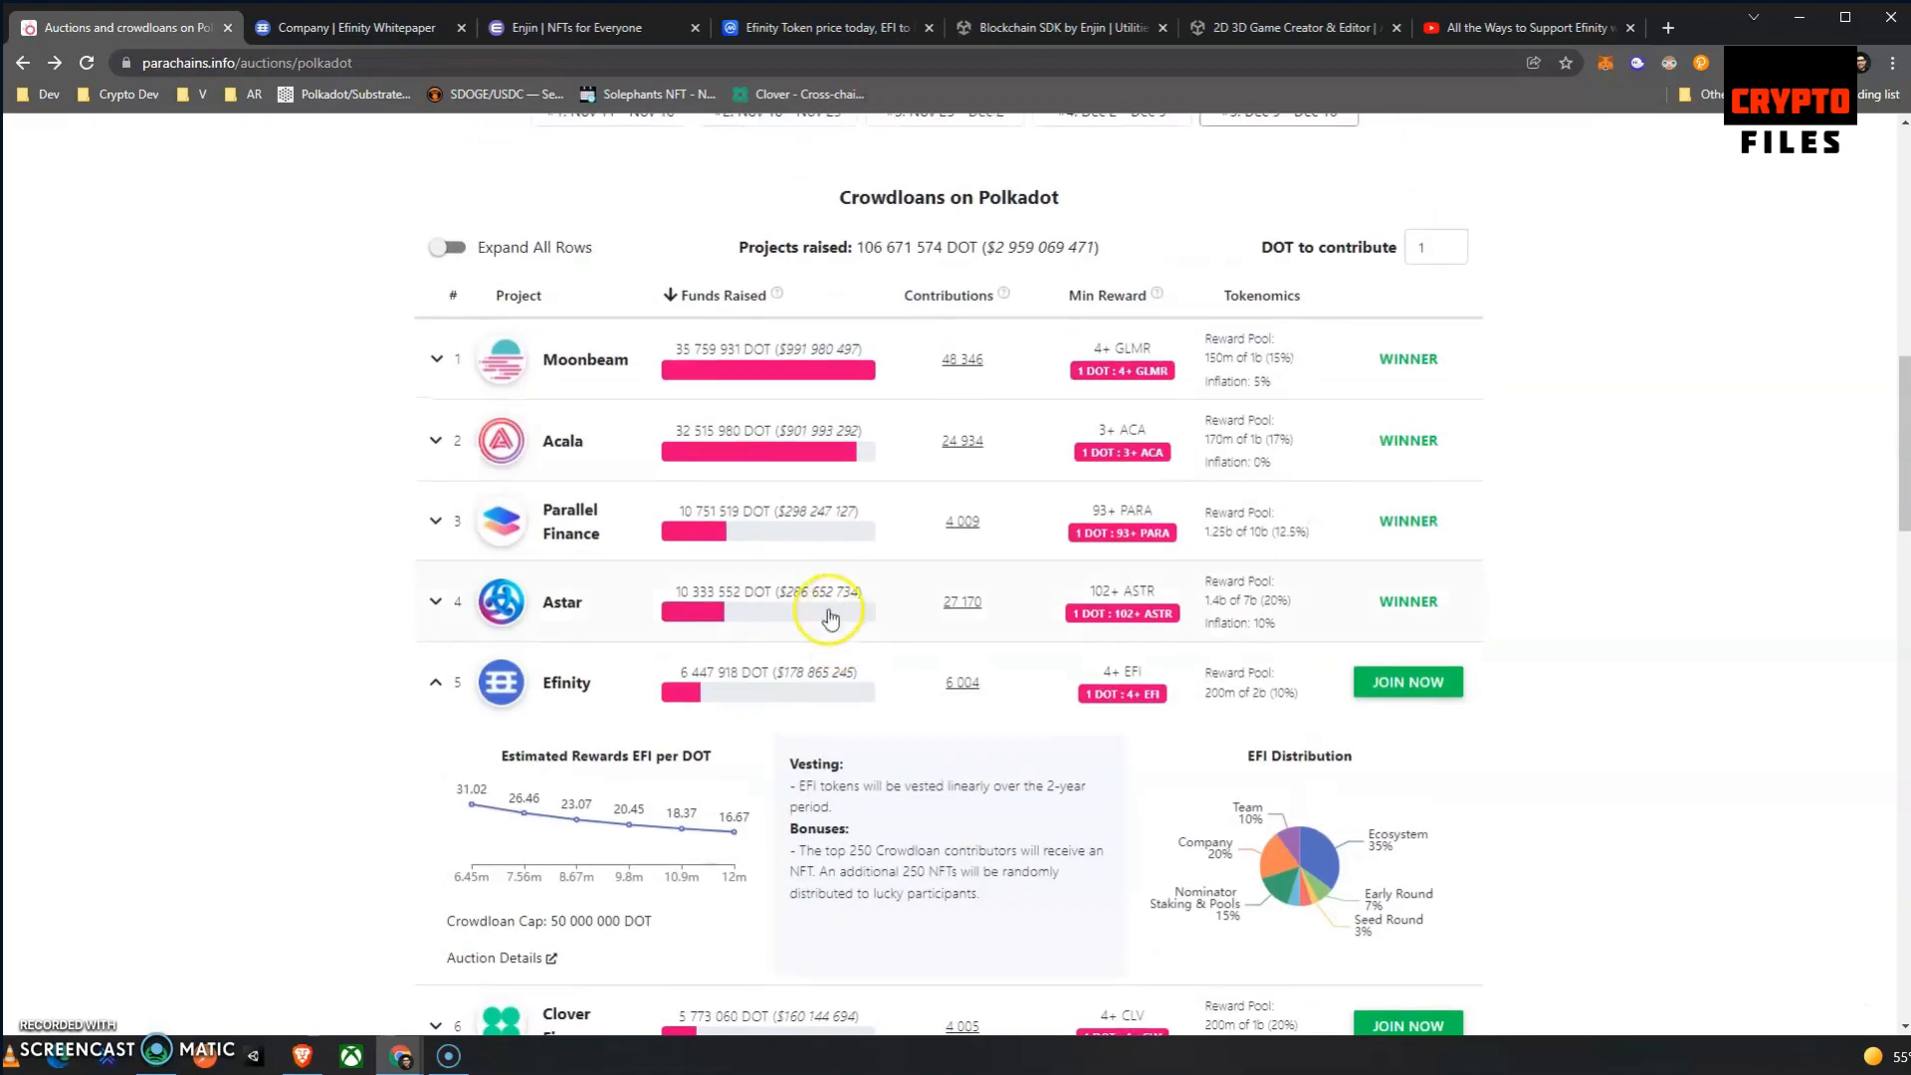
pyautogui.moveTo(506, 440)
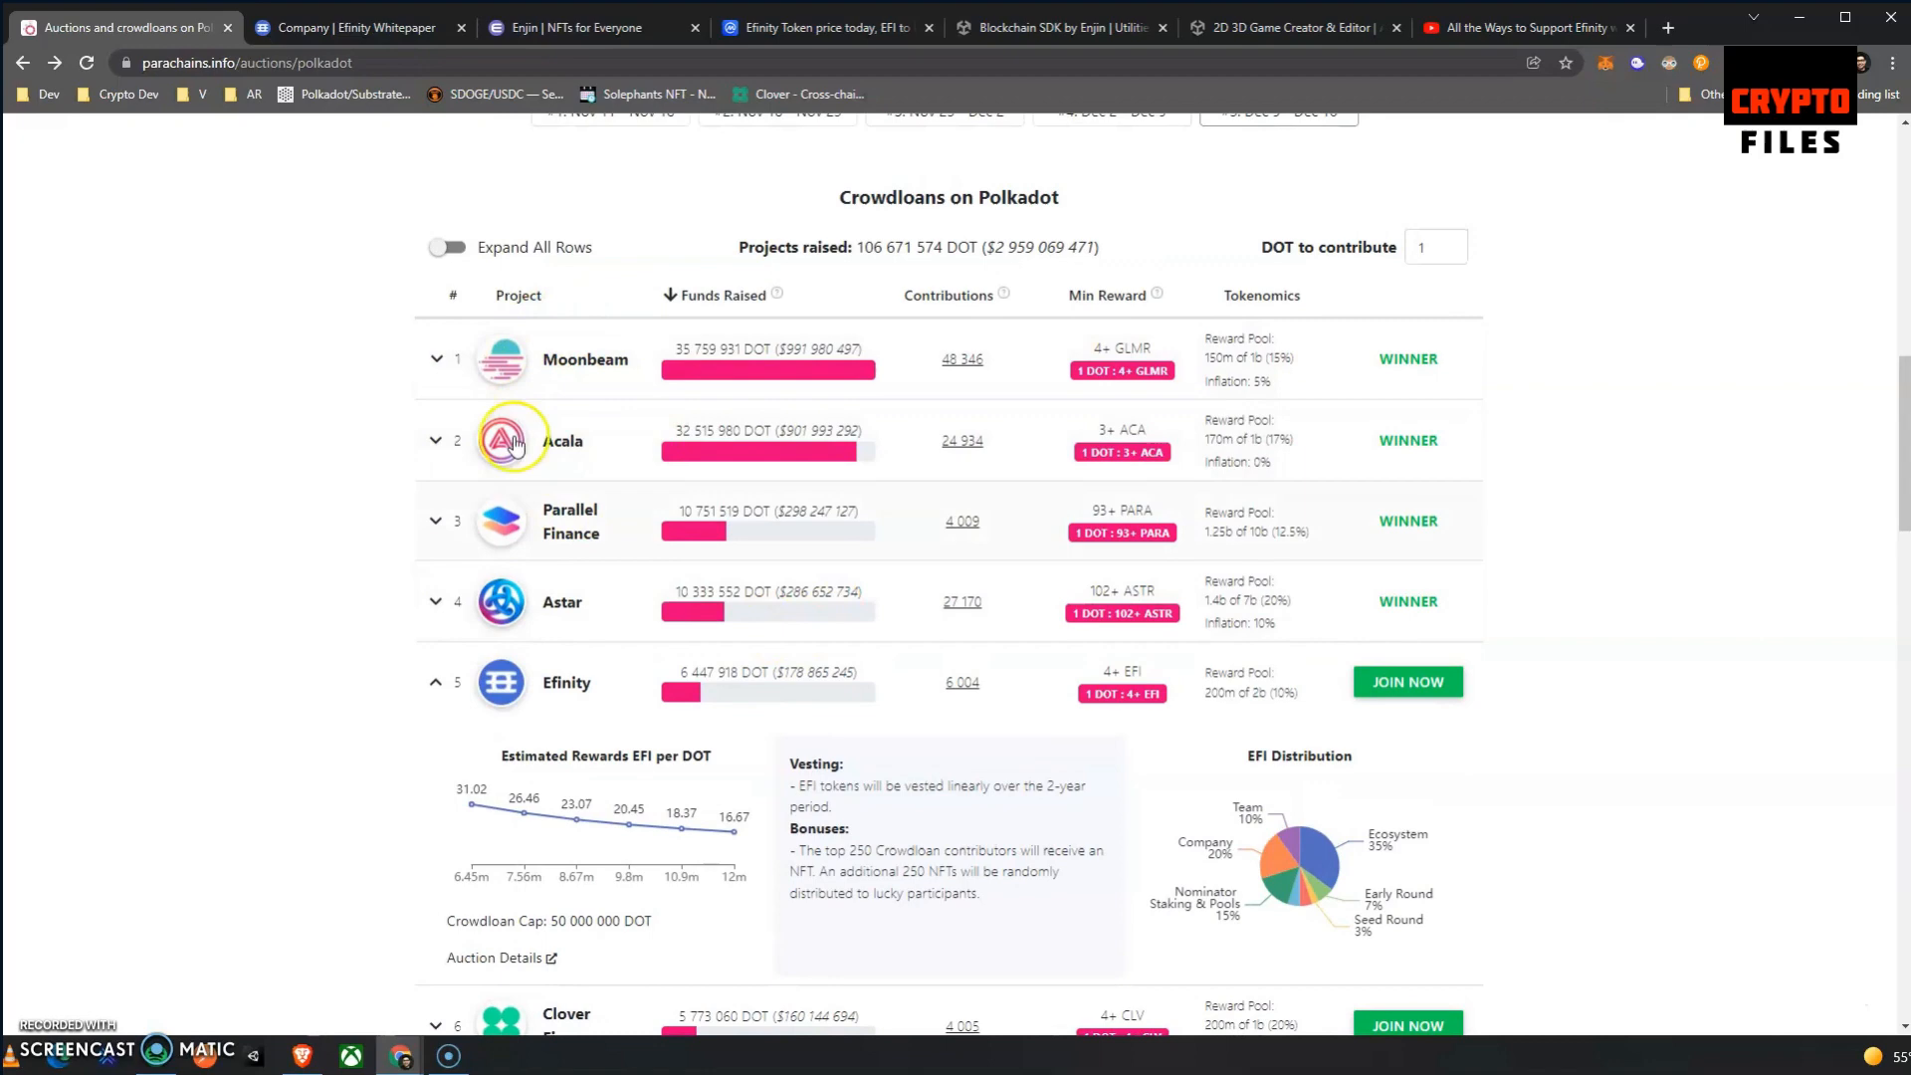
pyautogui.scroll(-3)
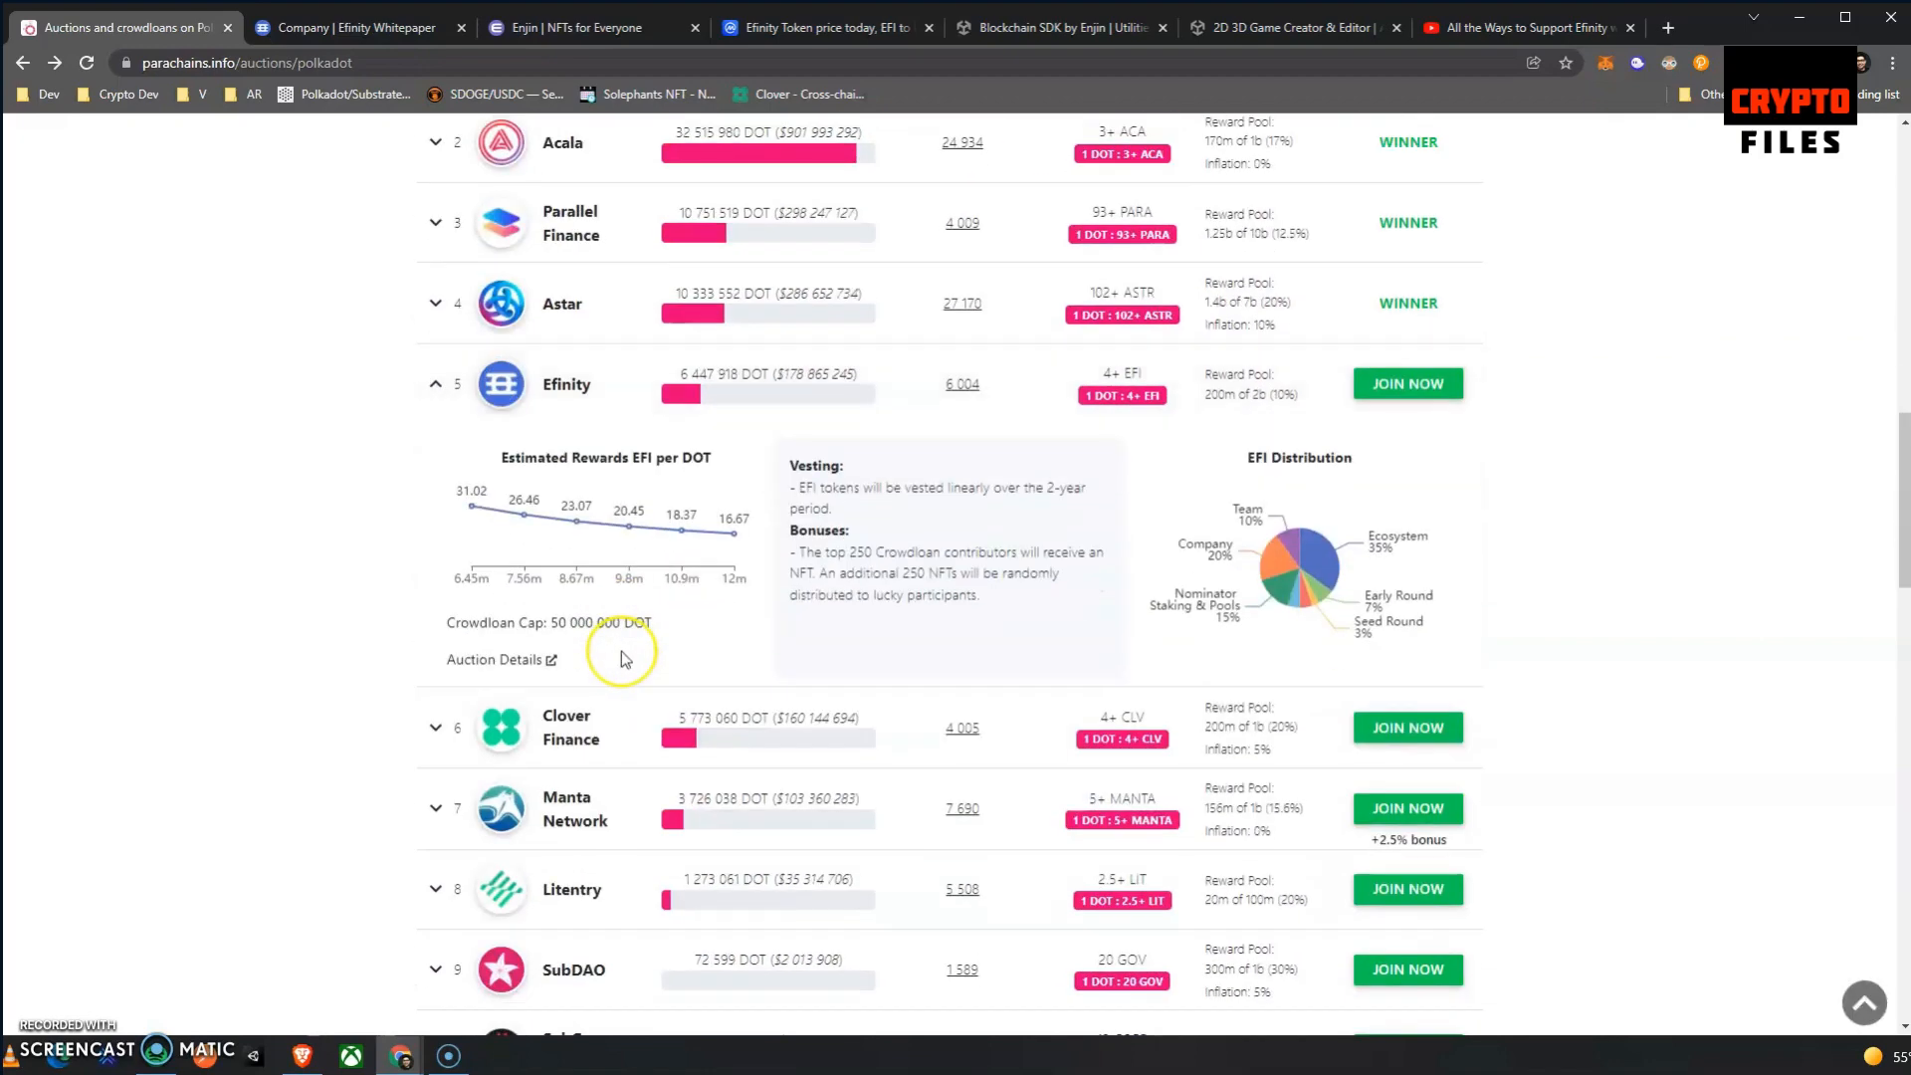
pyautogui.scroll(-3)
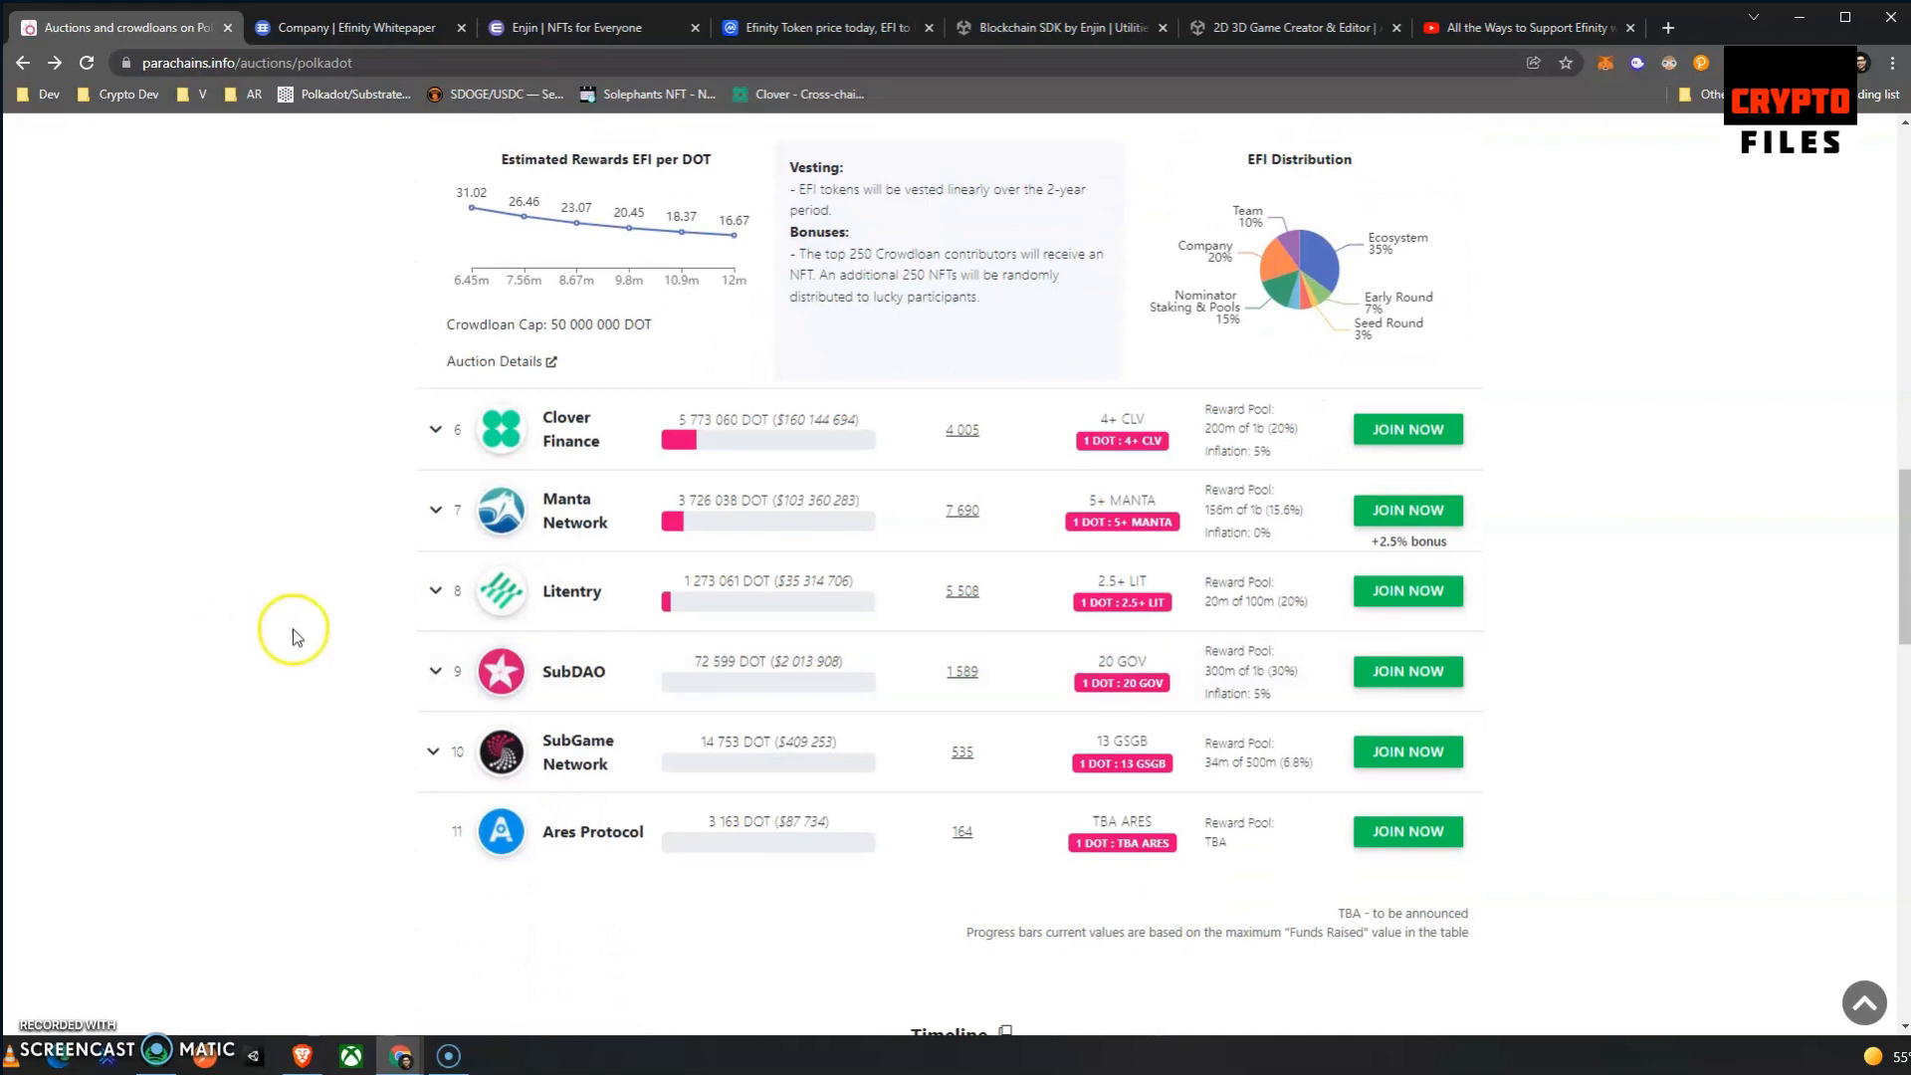
pyautogui.moveTo(298, 637)
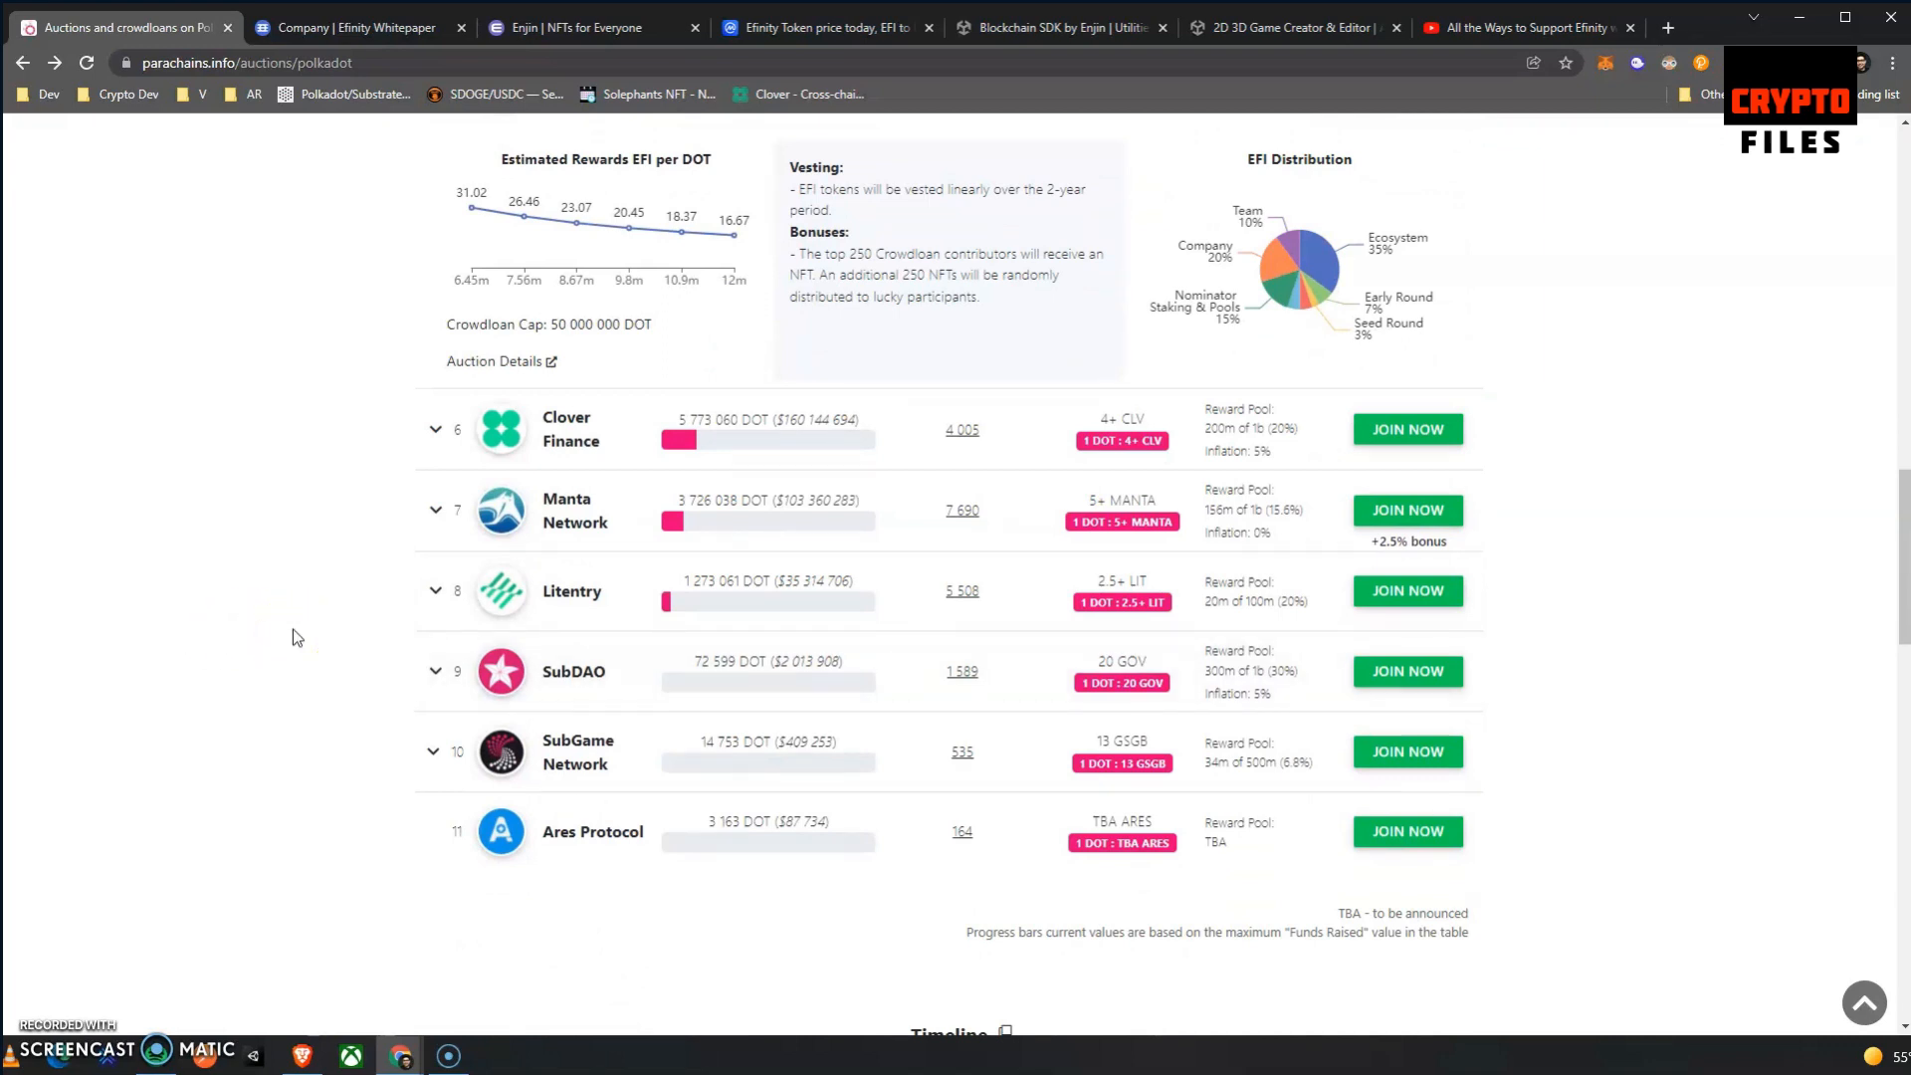
pyautogui.moveTo(597, 410)
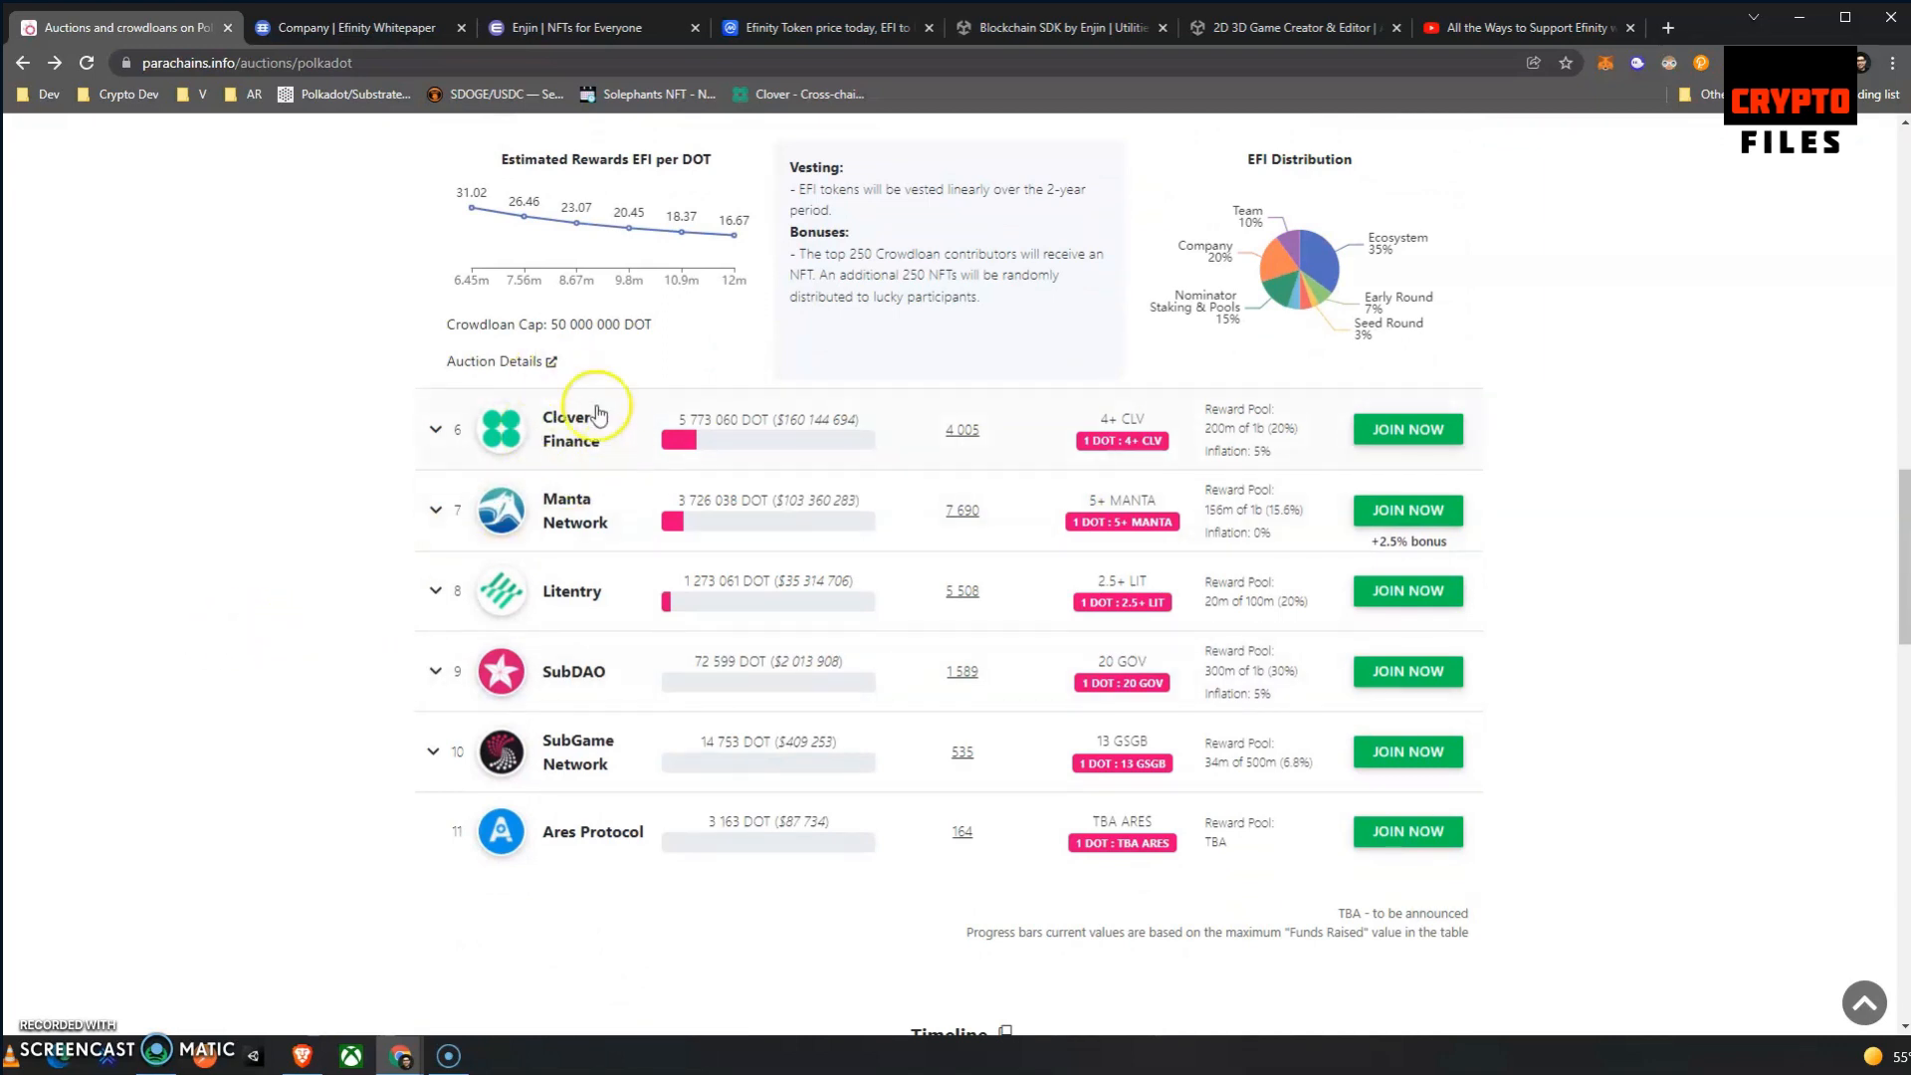
pyautogui.moveTo(607, 434)
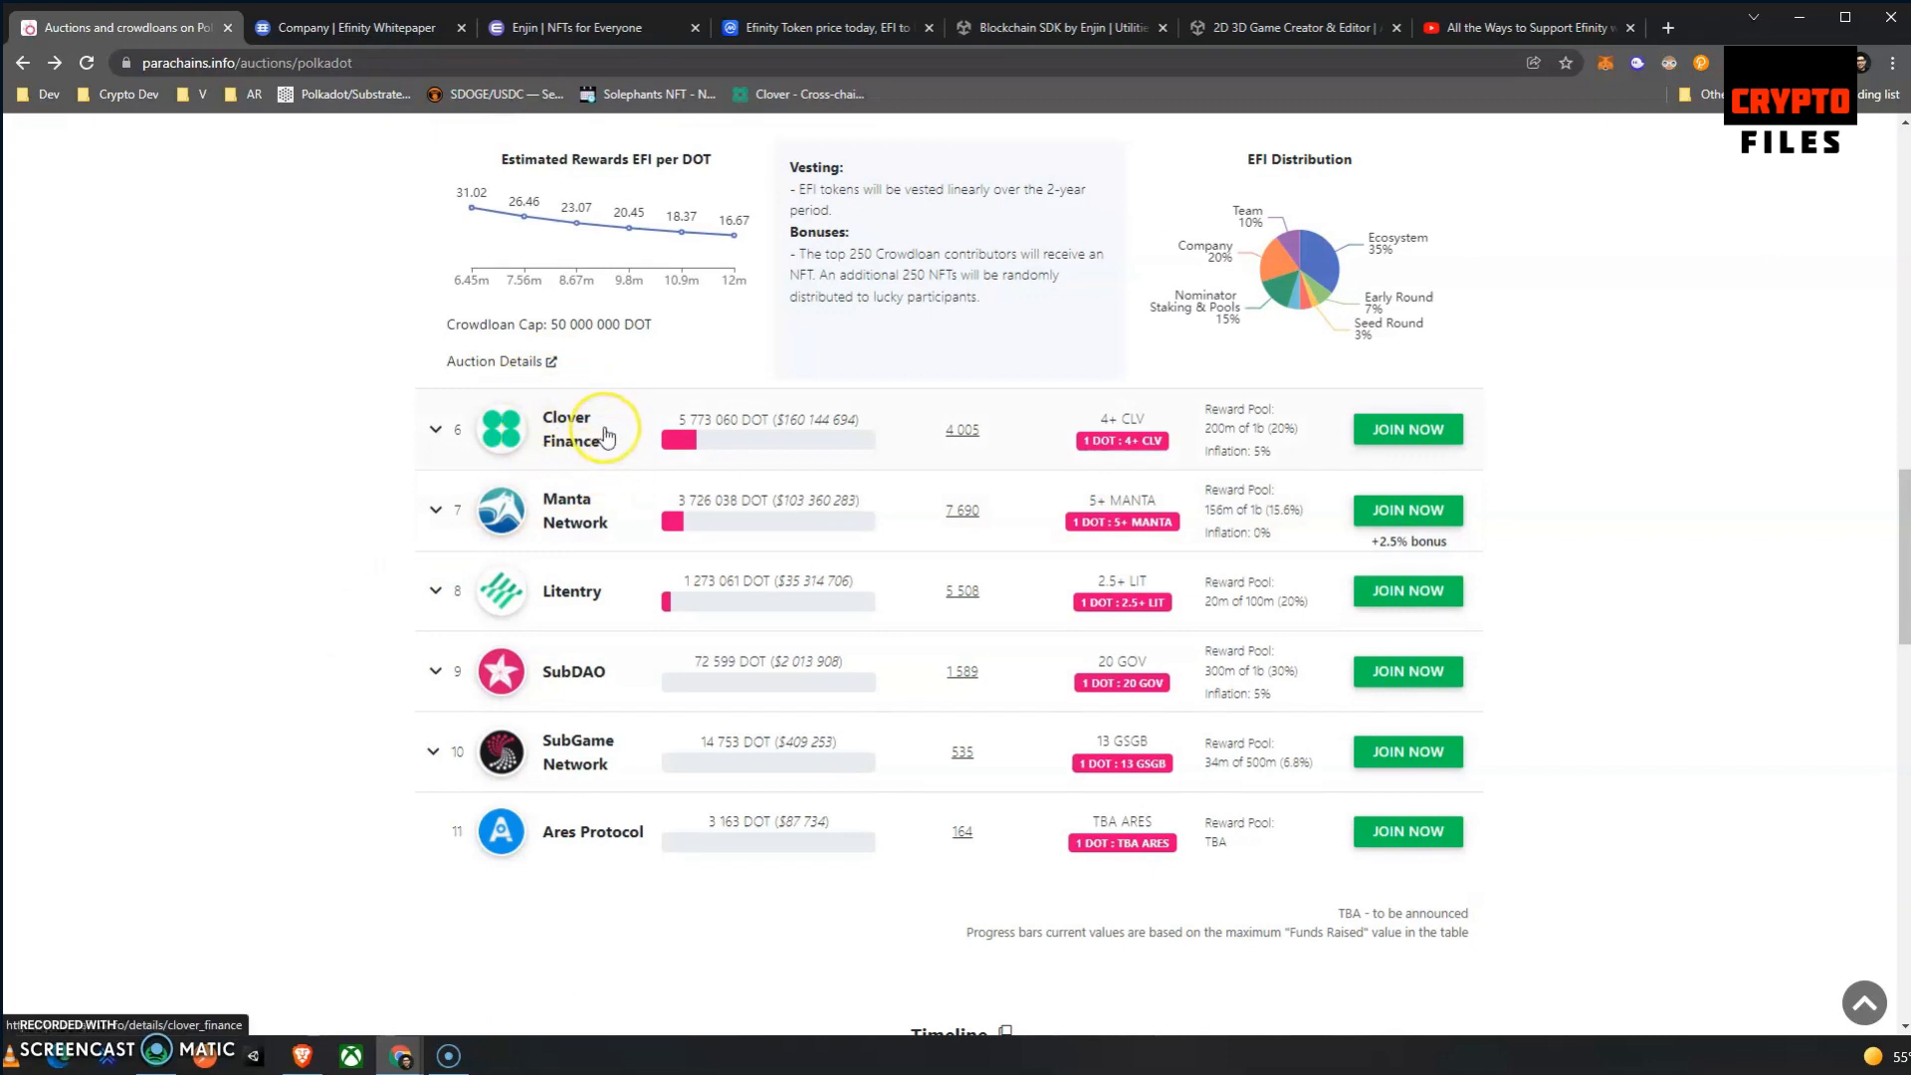
pyautogui.moveTo(582, 496)
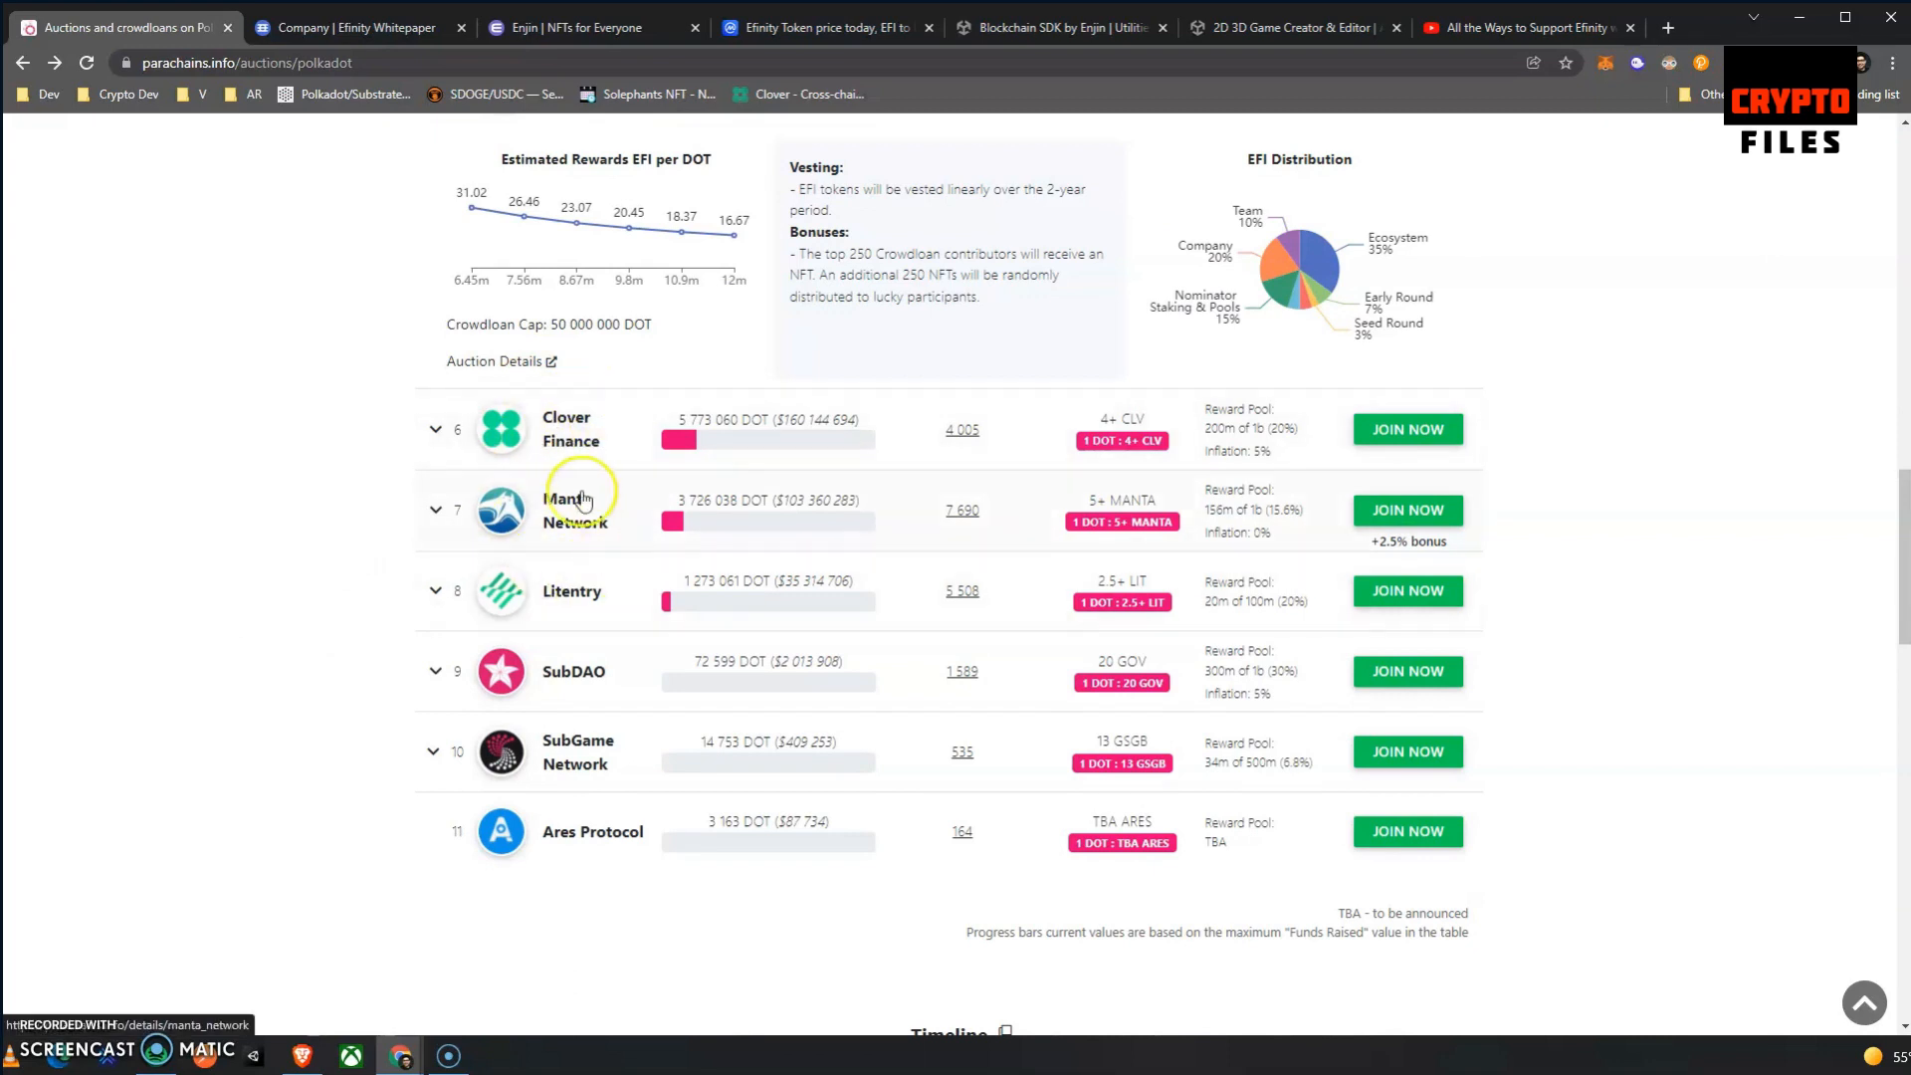
pyautogui.moveTo(604, 506)
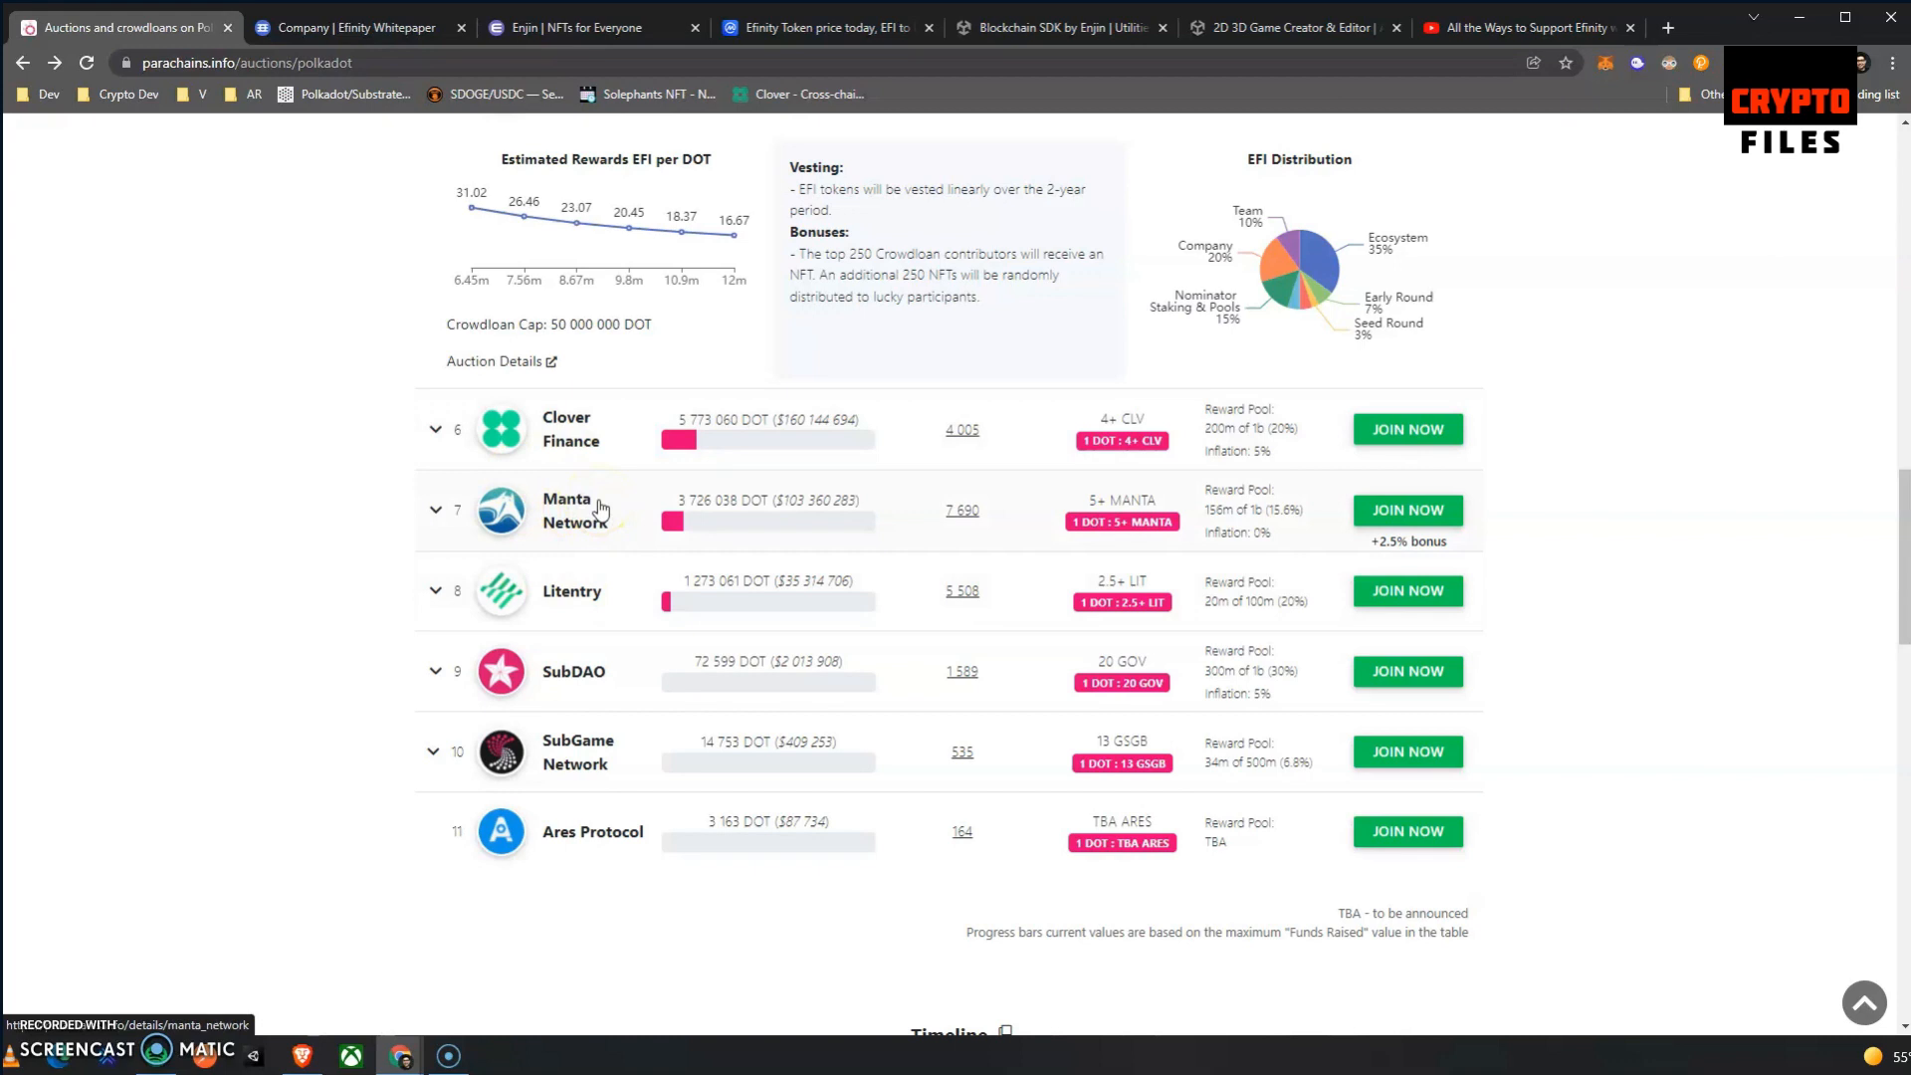
pyautogui.moveTo(607, 514)
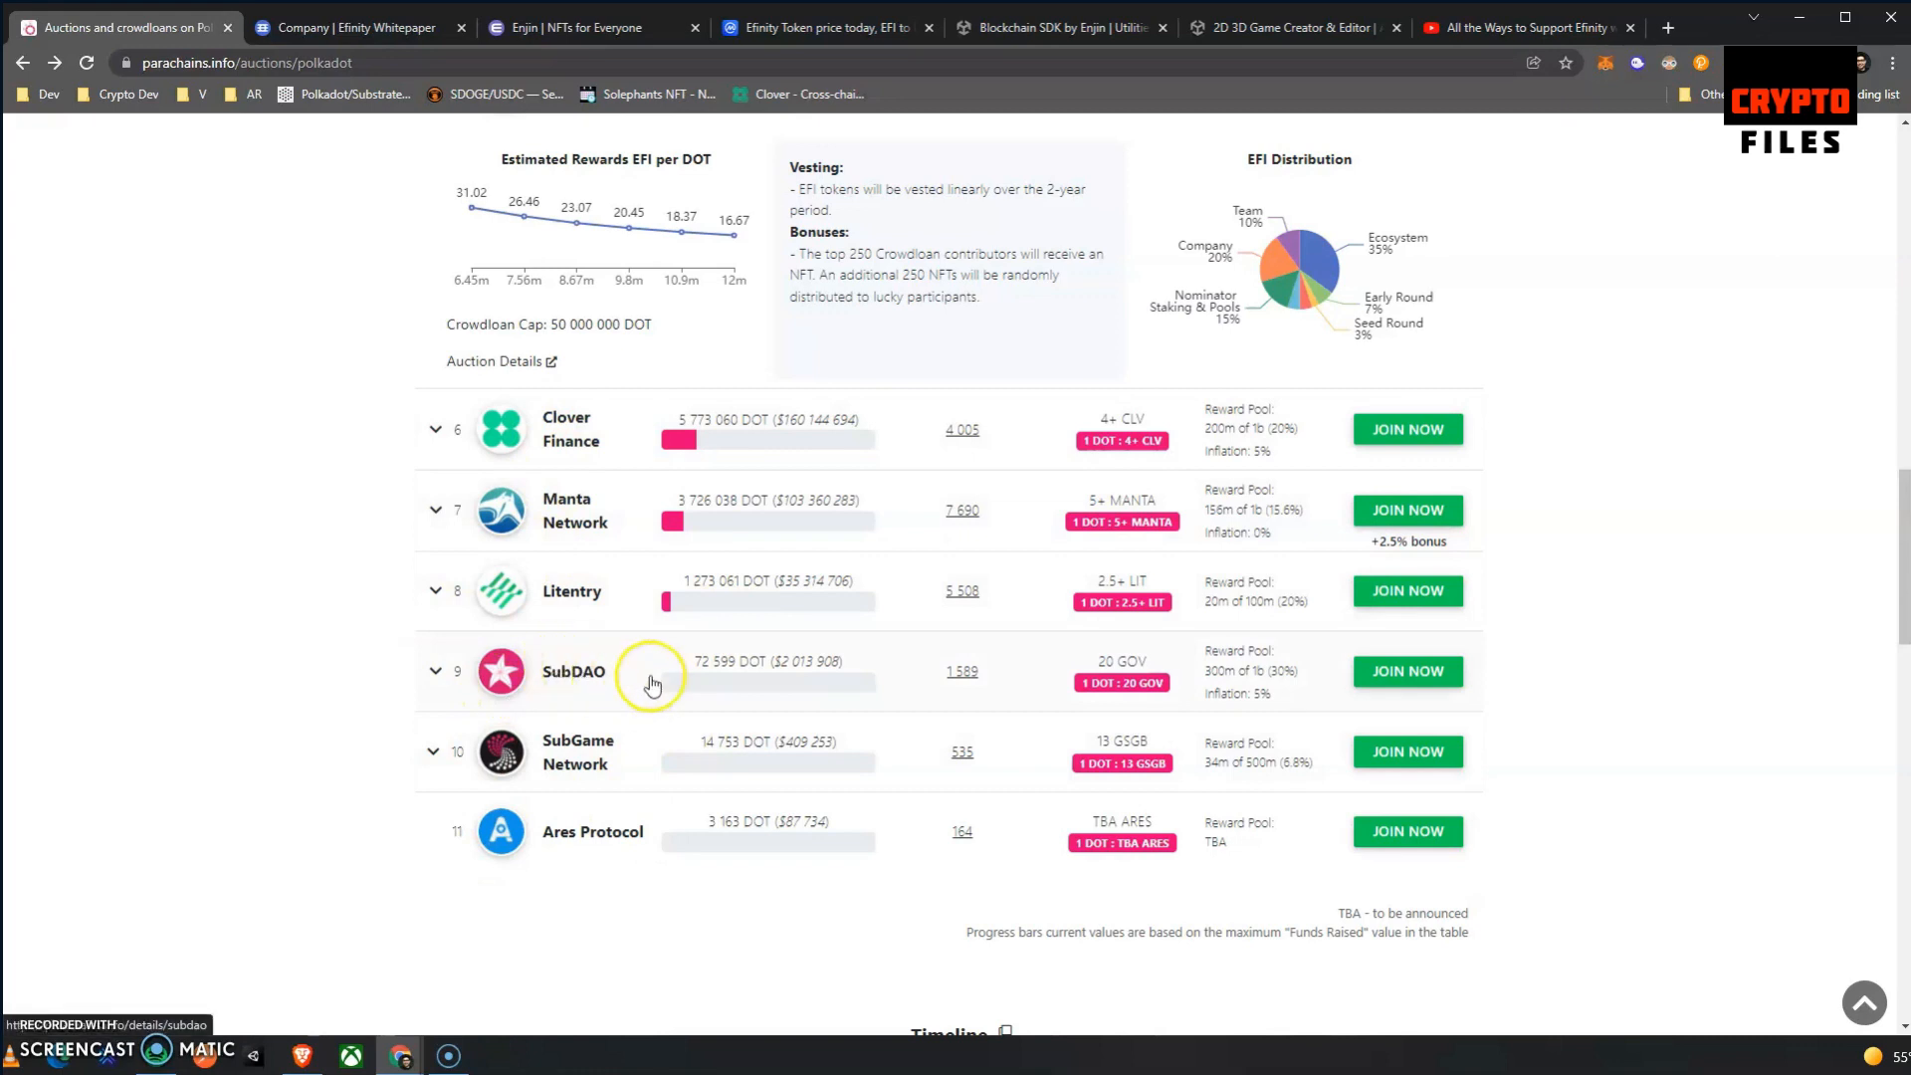
pyautogui.moveTo(183, 649)
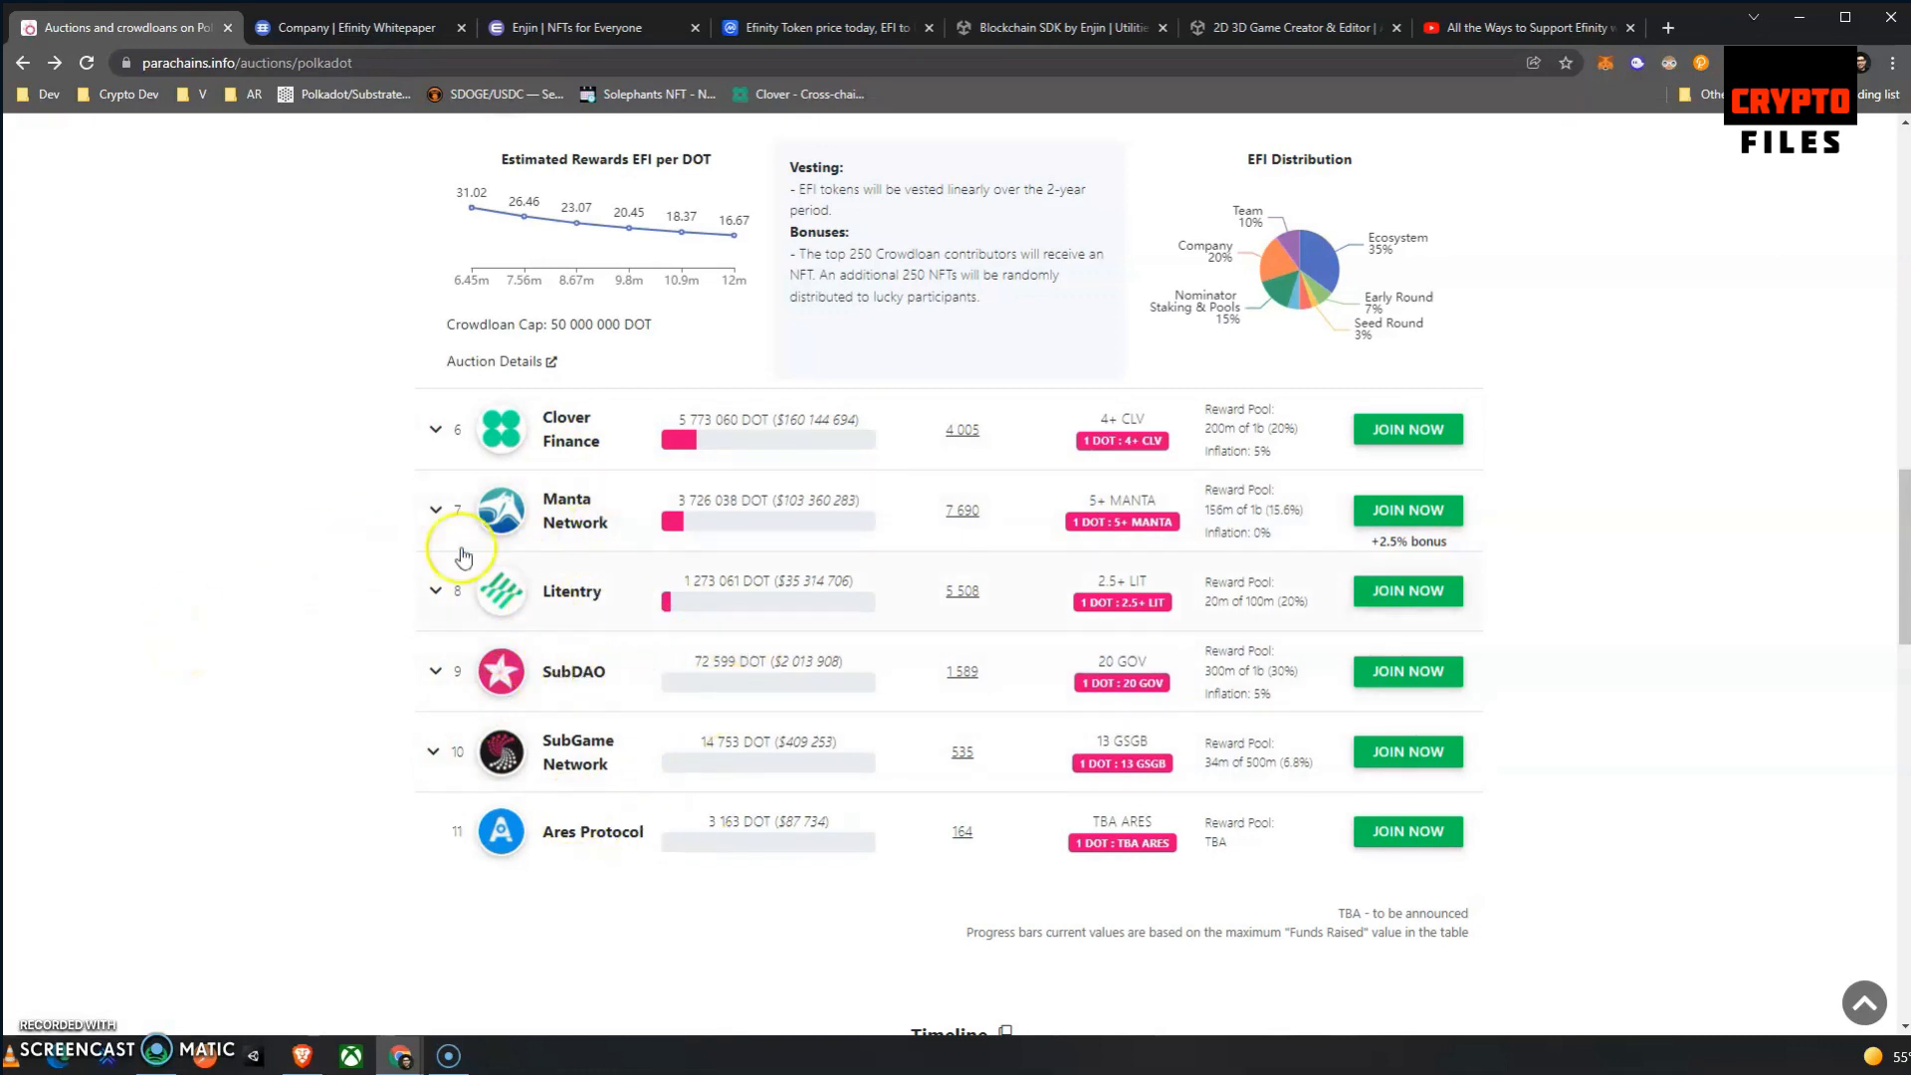
pyautogui.moveTo(614, 753)
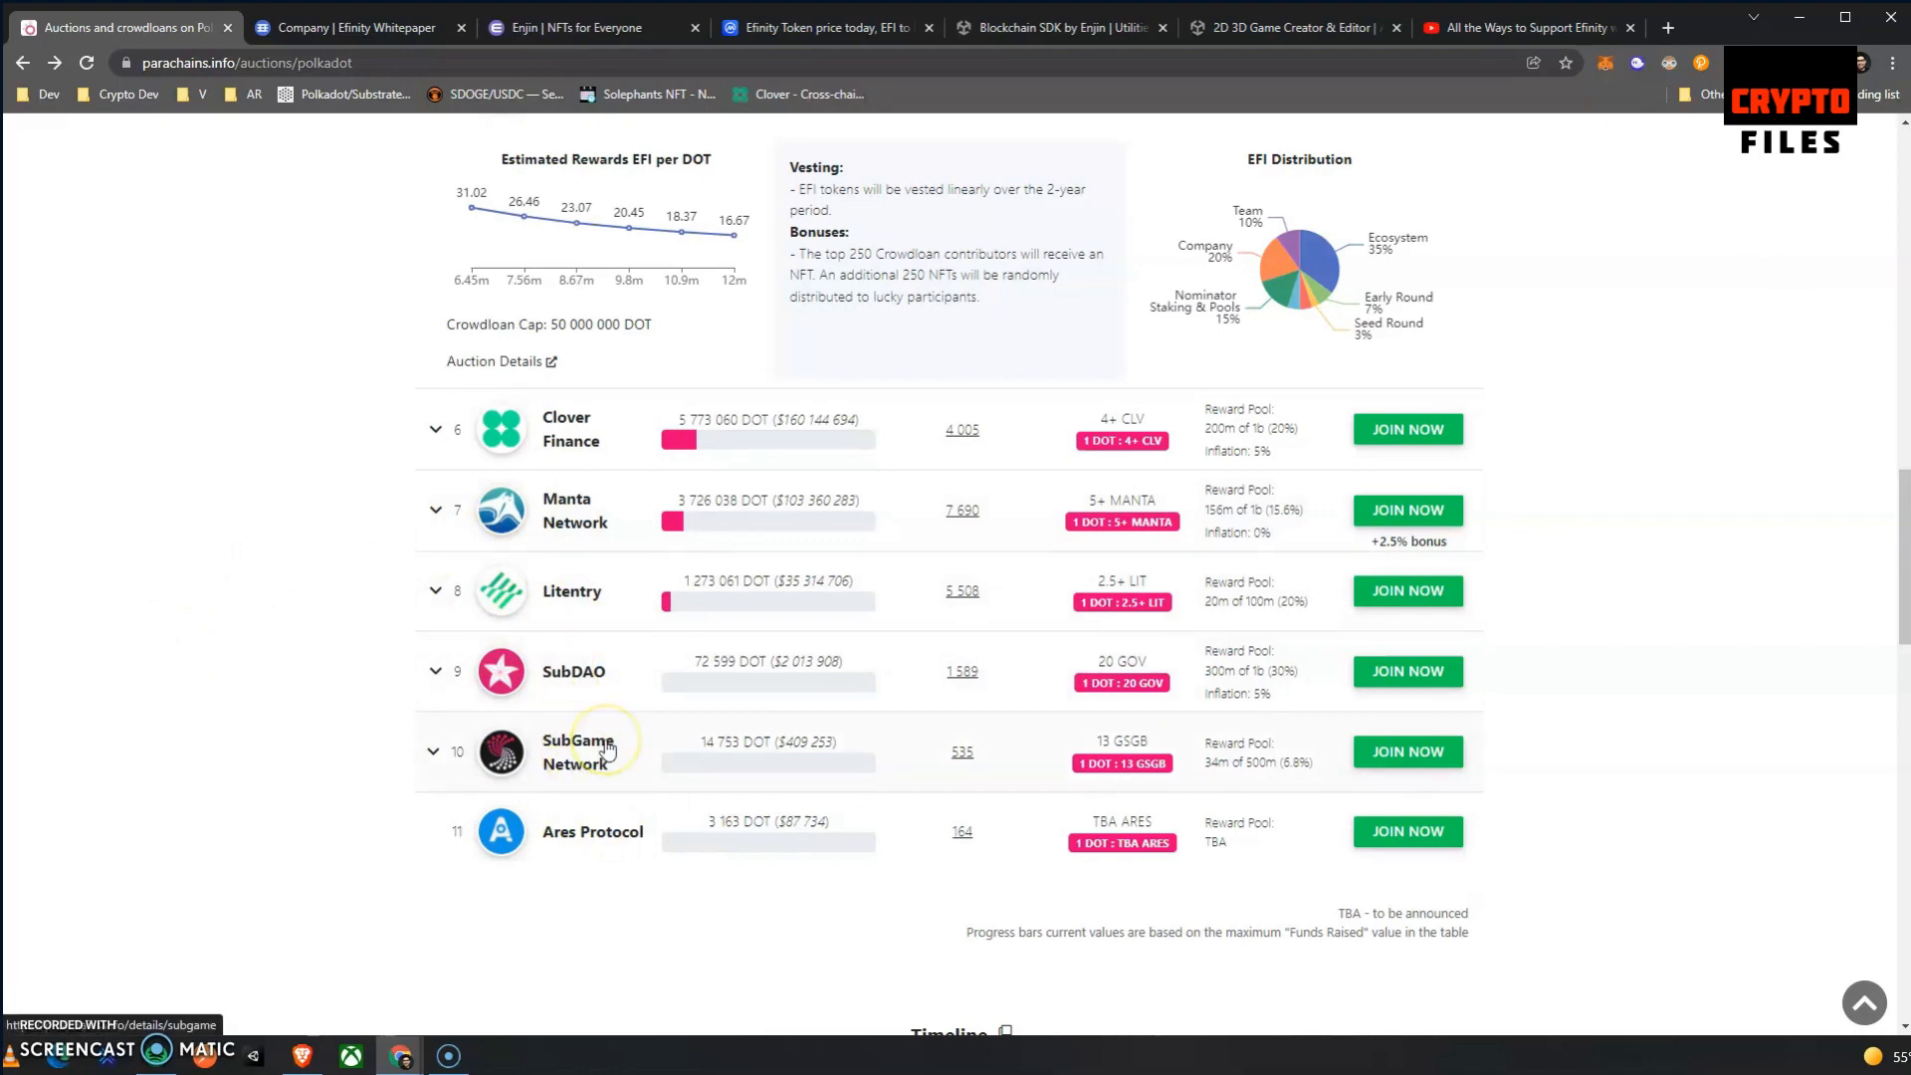
# Scroll through the crowdloan Timeline chart, Auction 5 countdown and ended Auctions 4–1 results.
pyautogui.scroll(-3)
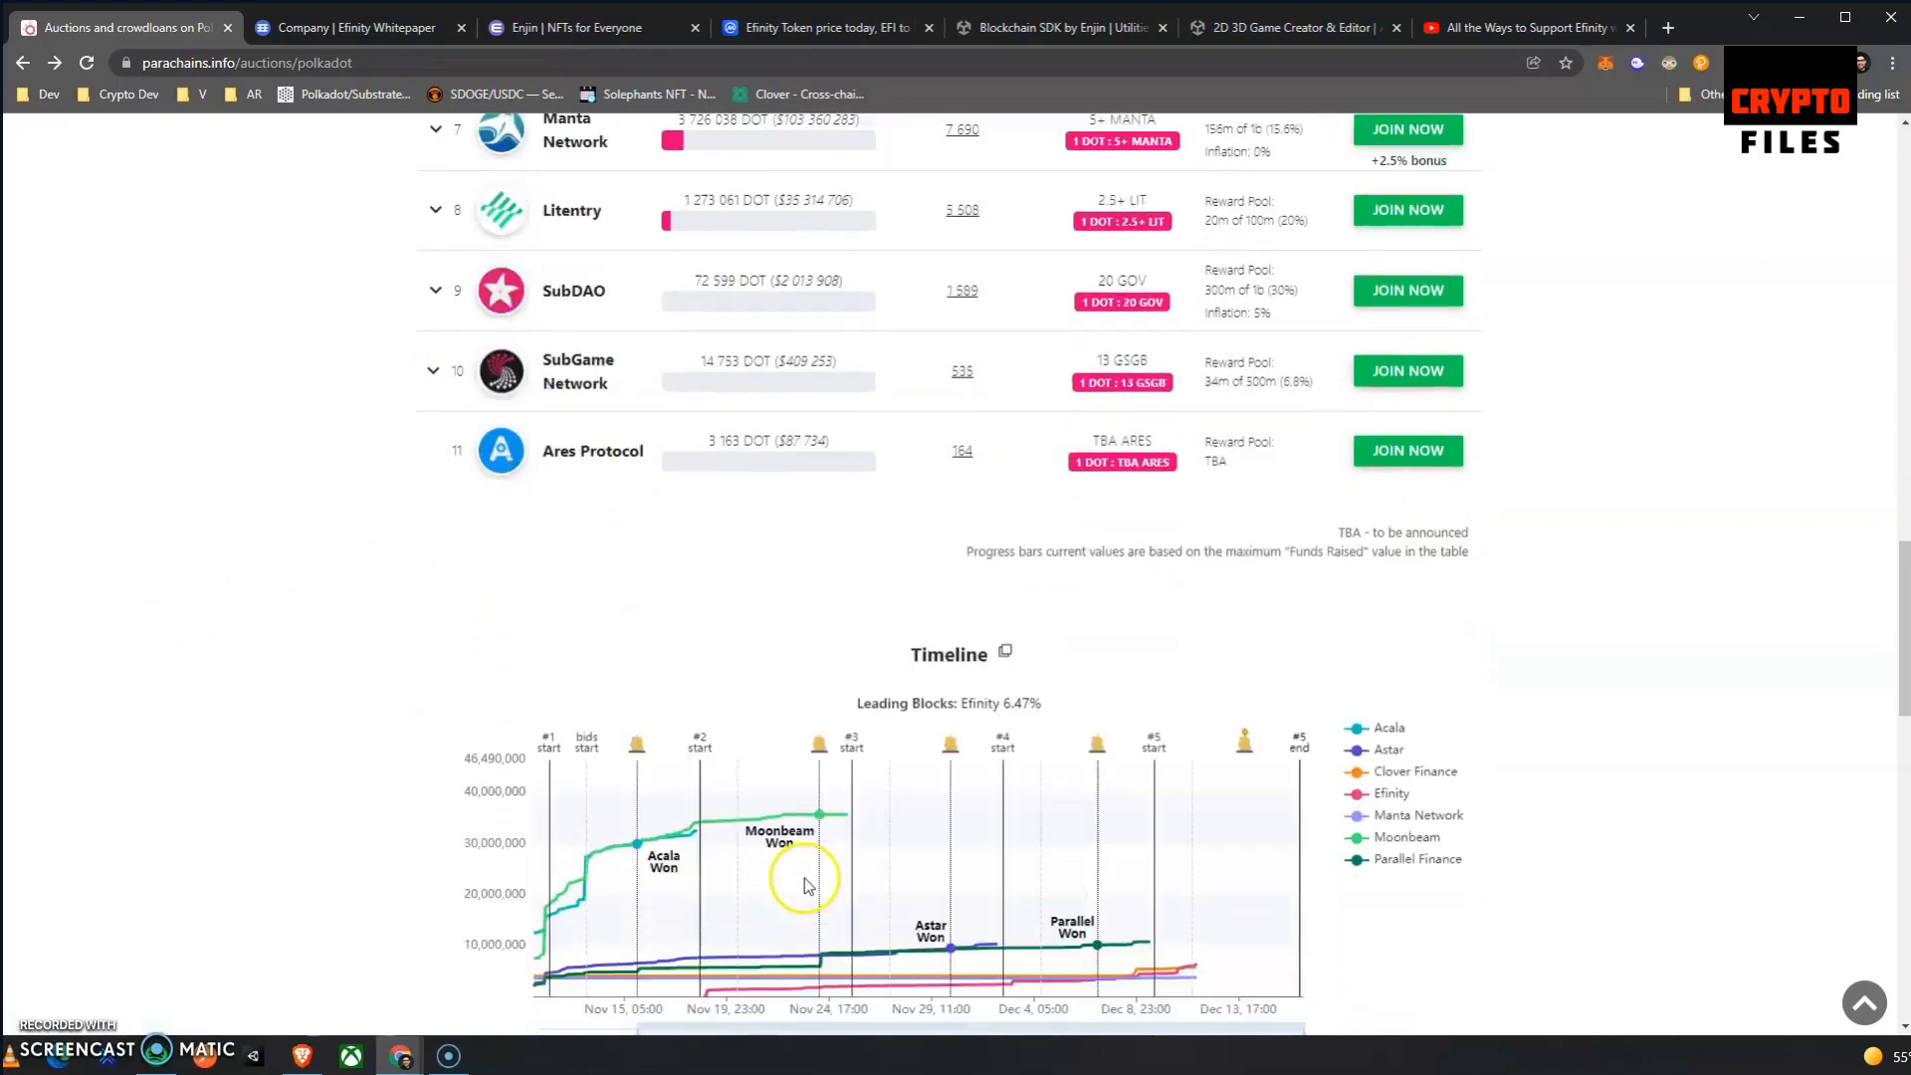
pyautogui.scroll(-3)
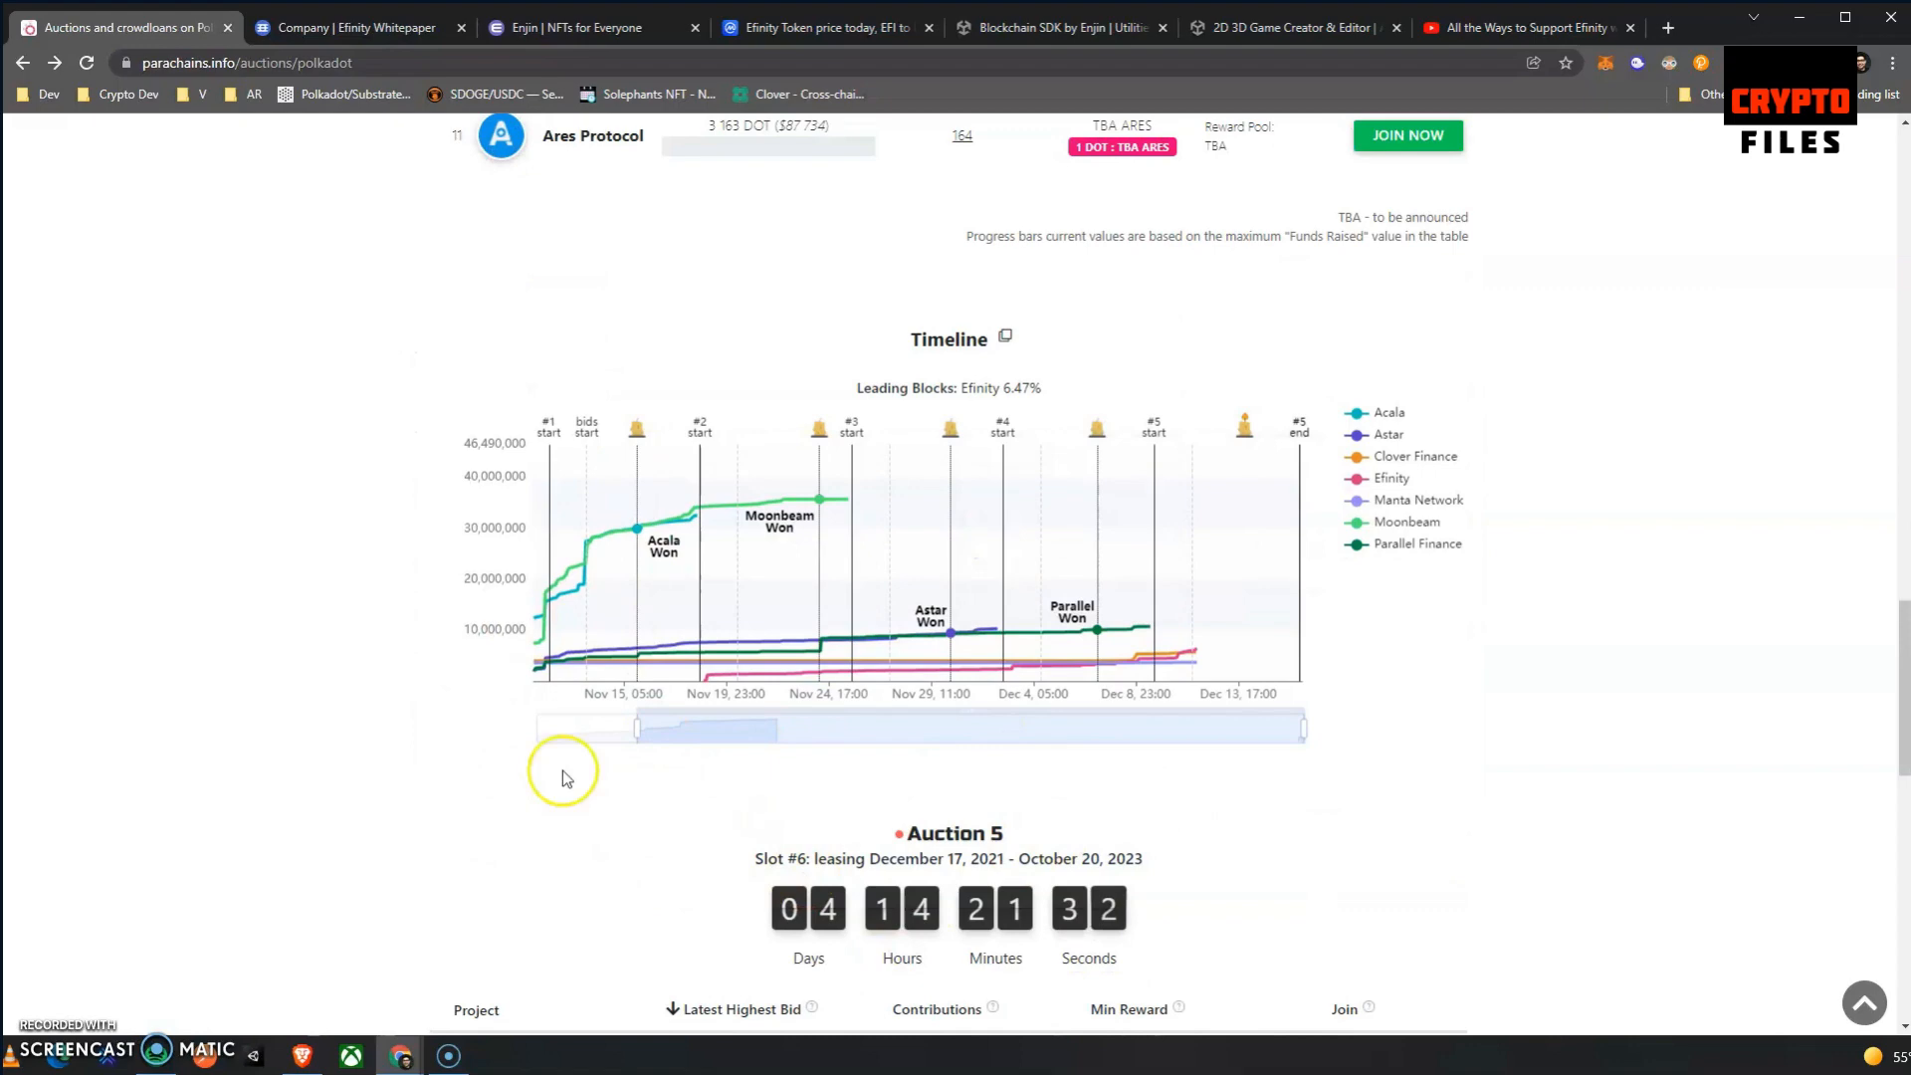
pyautogui.scroll(-3)
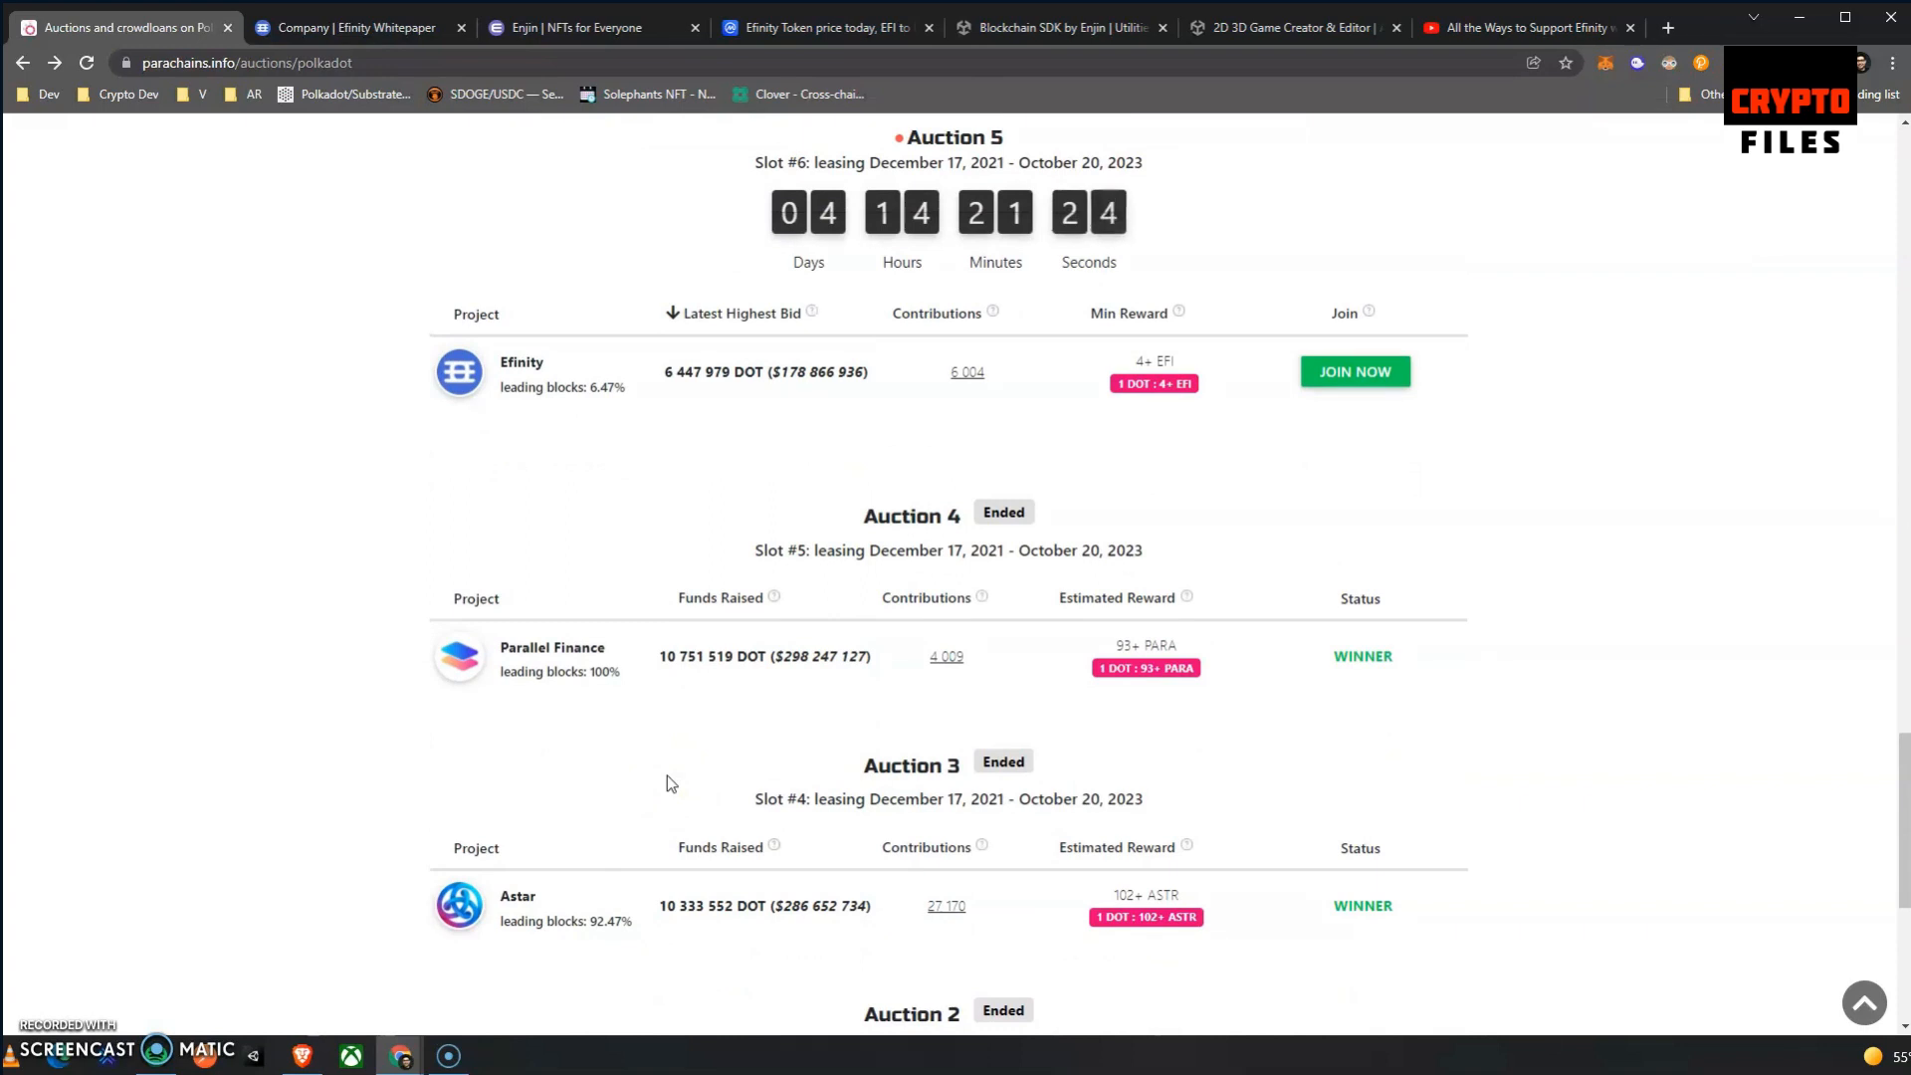
pyautogui.scroll(-3)
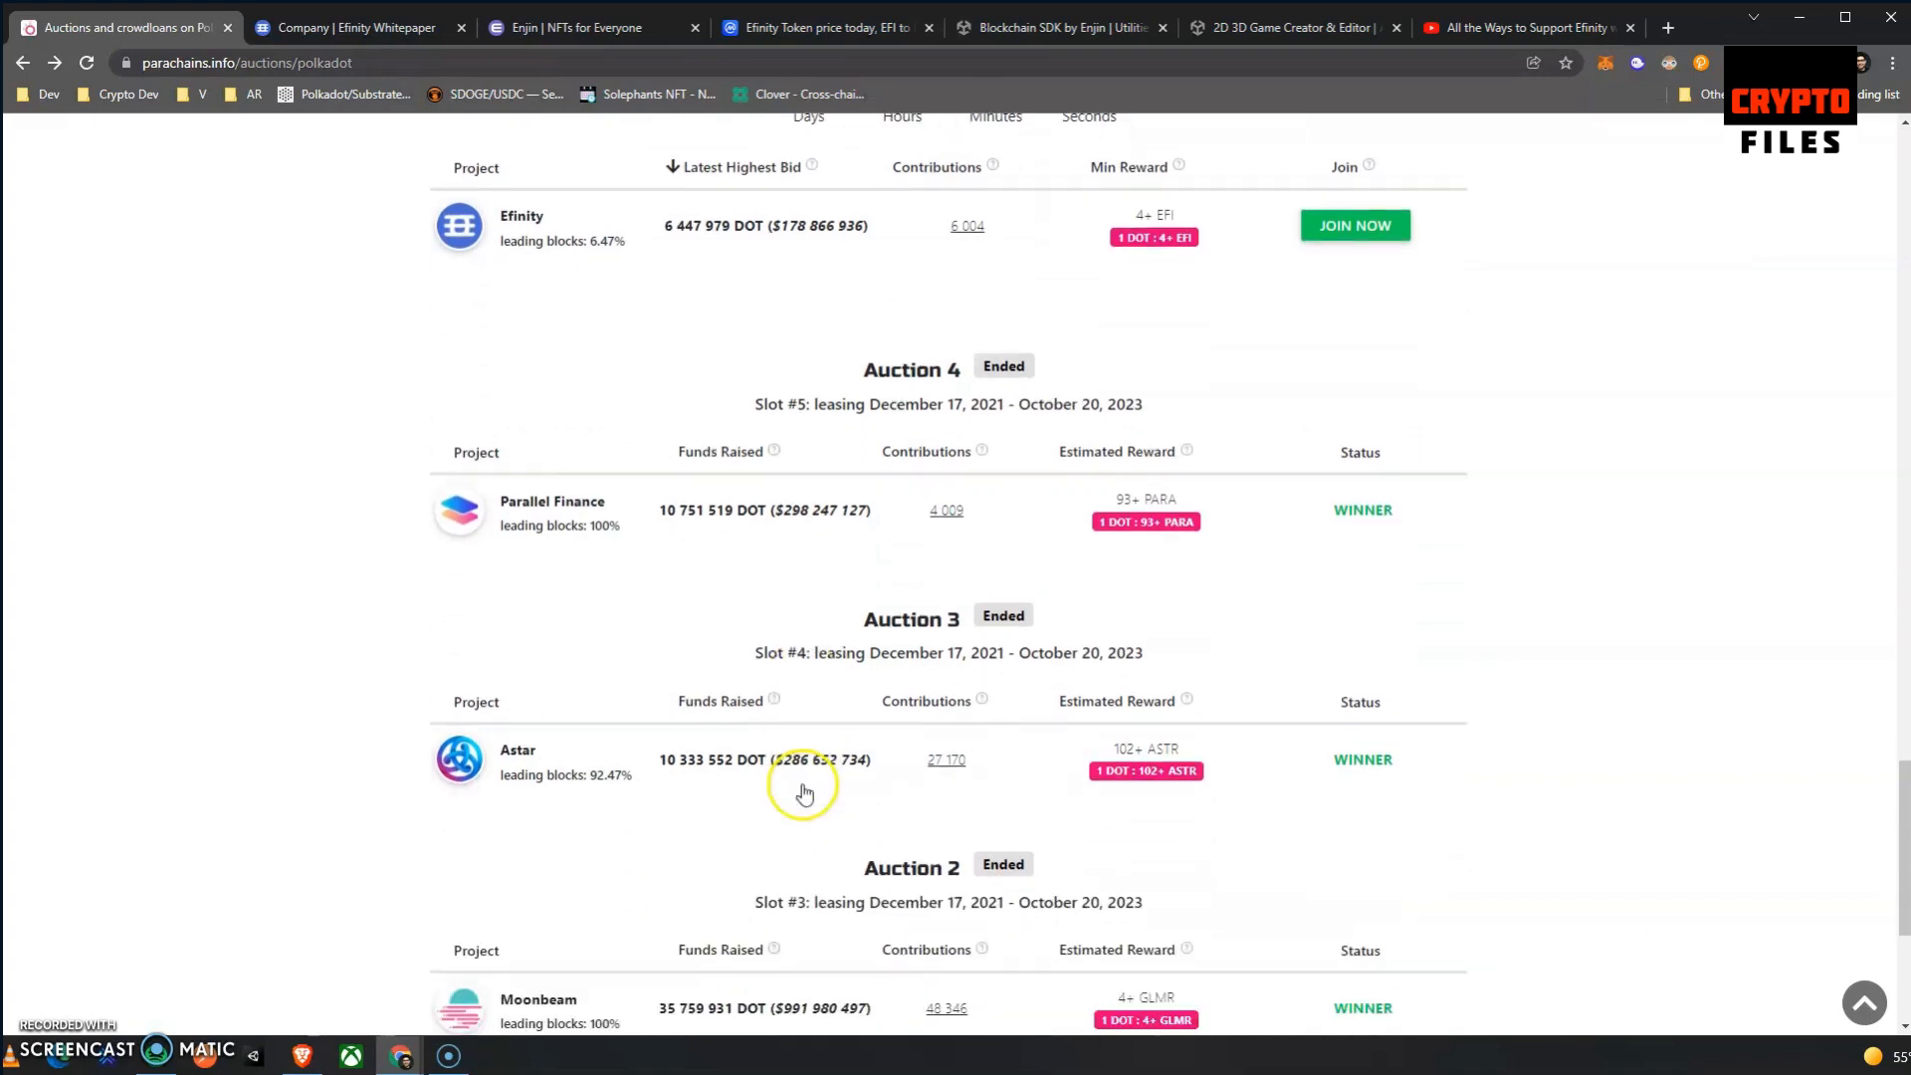
pyautogui.scroll(-3)
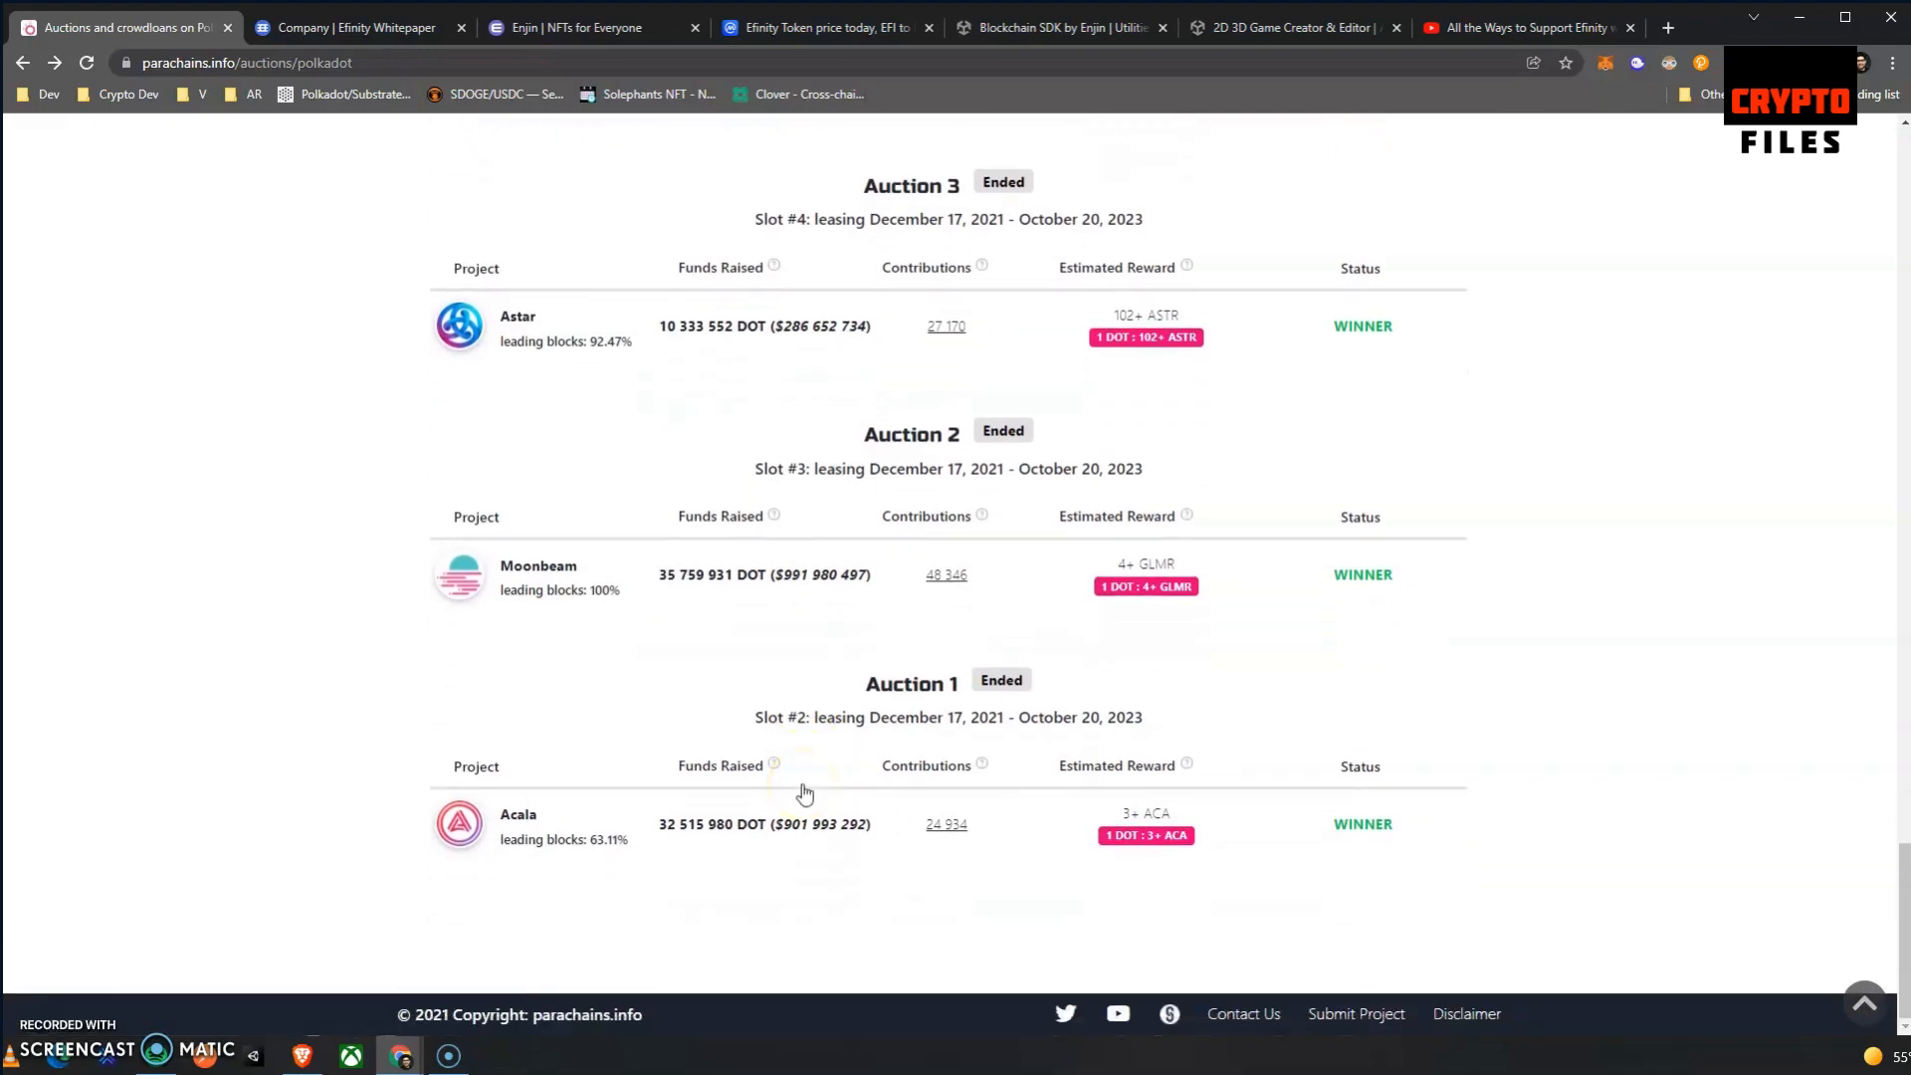
pyautogui.scroll(3)
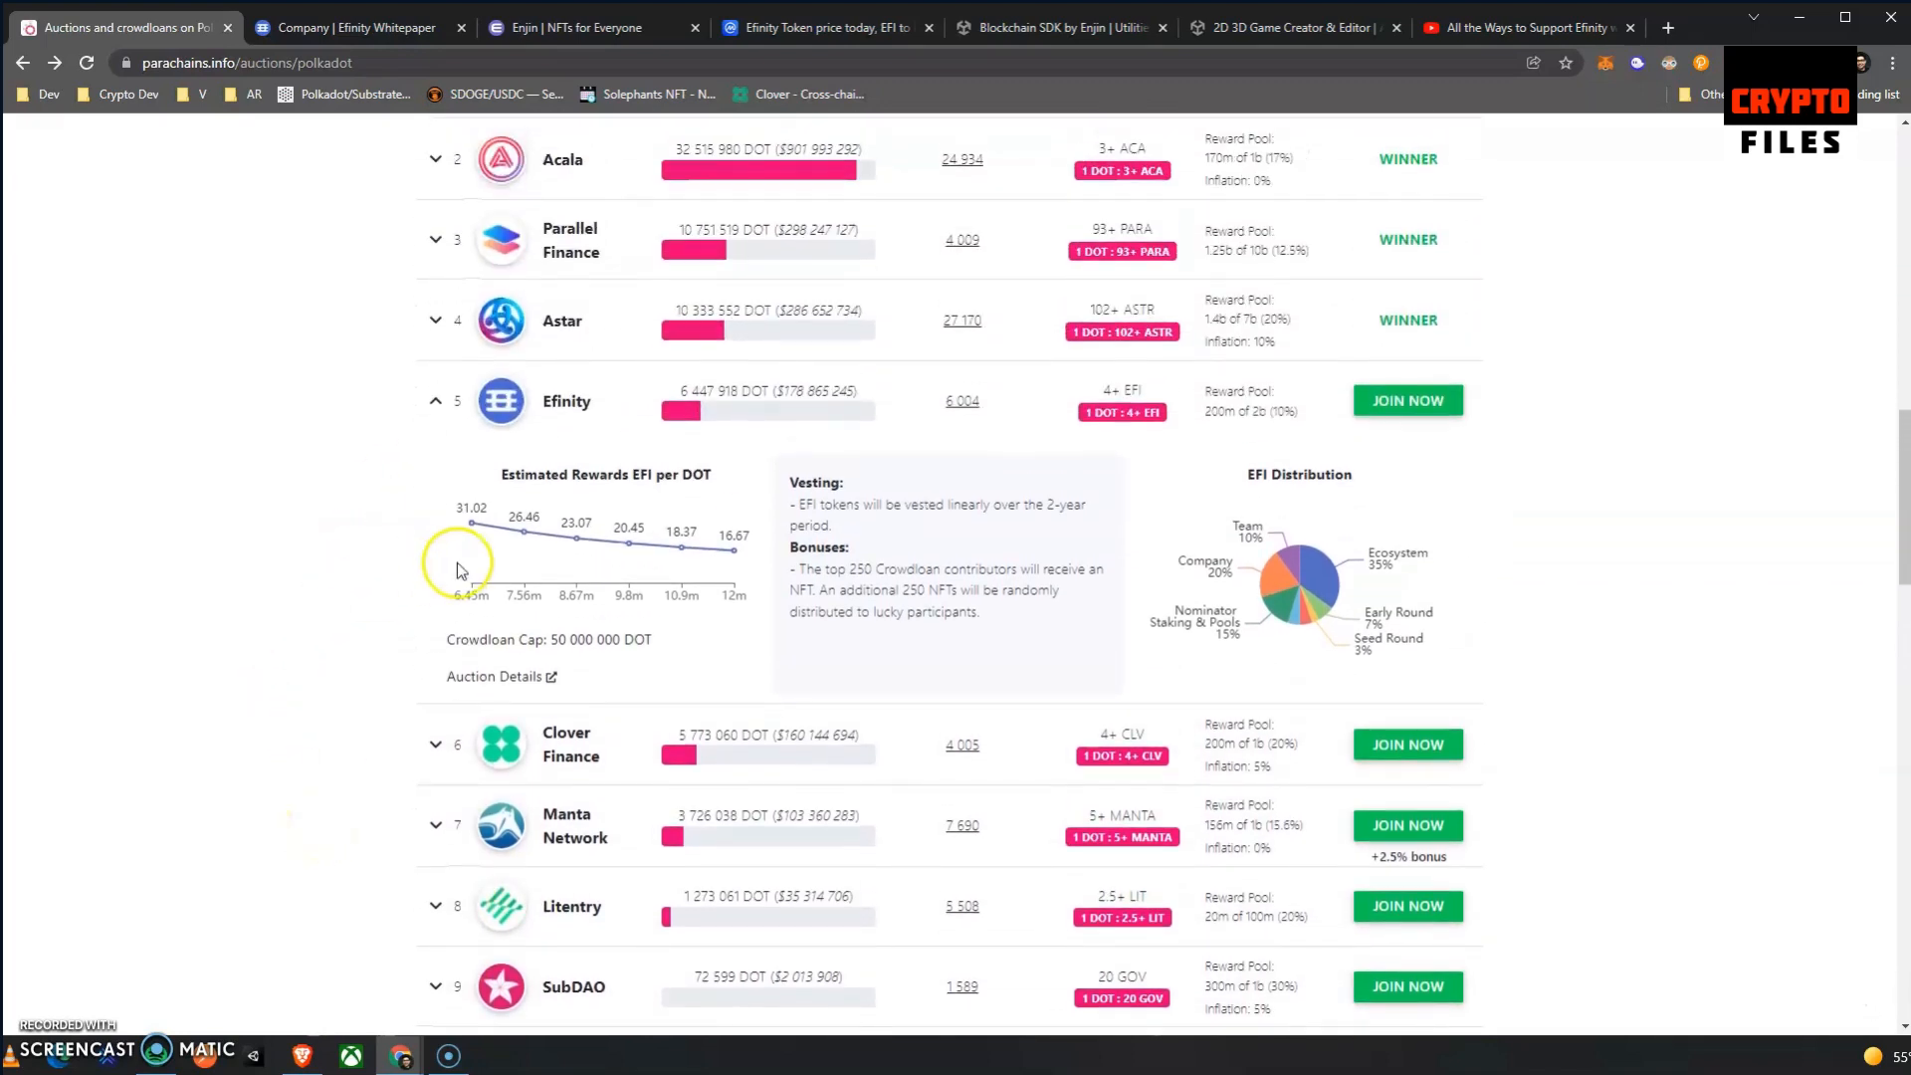
pyautogui.moveTo(446, 657)
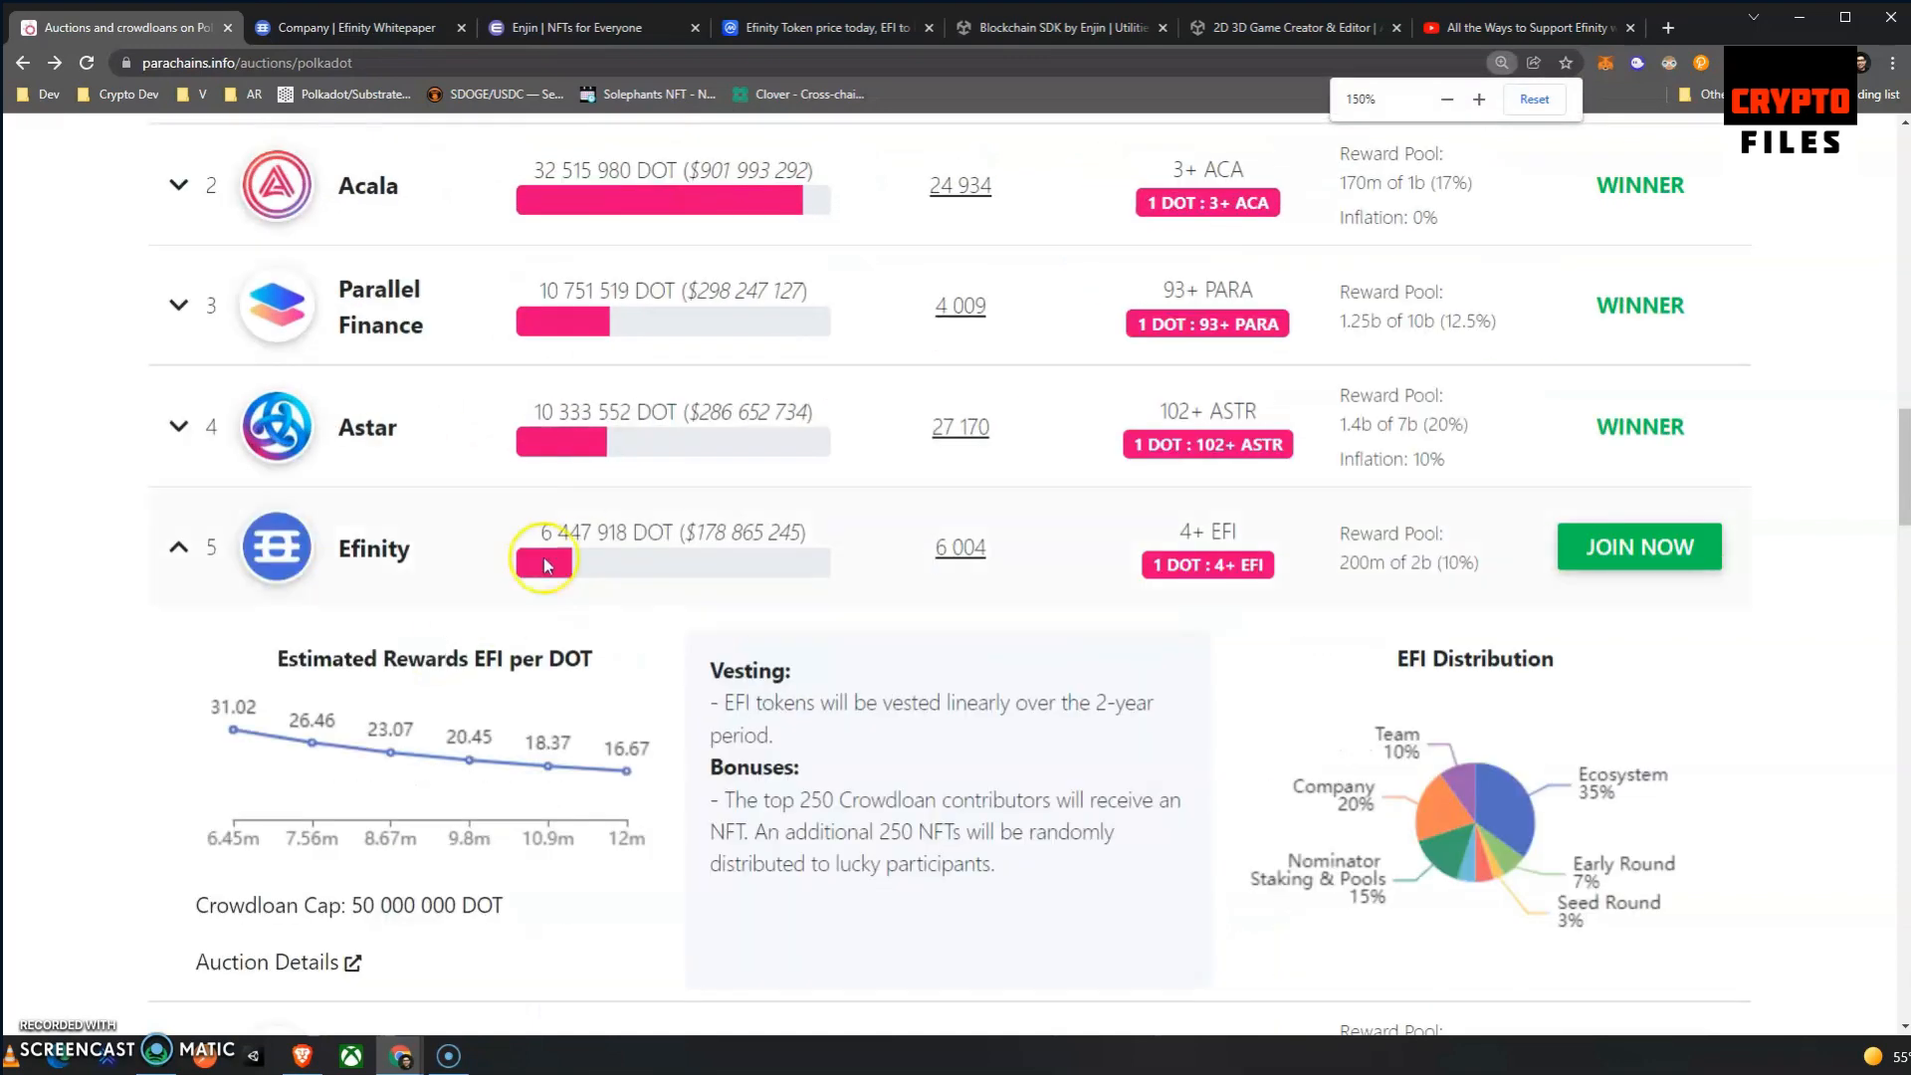
# Read Efinity's rewards chart point by point, from 6.45m DOT / 31.02 EFI onward.
pyautogui.scroll(-3)
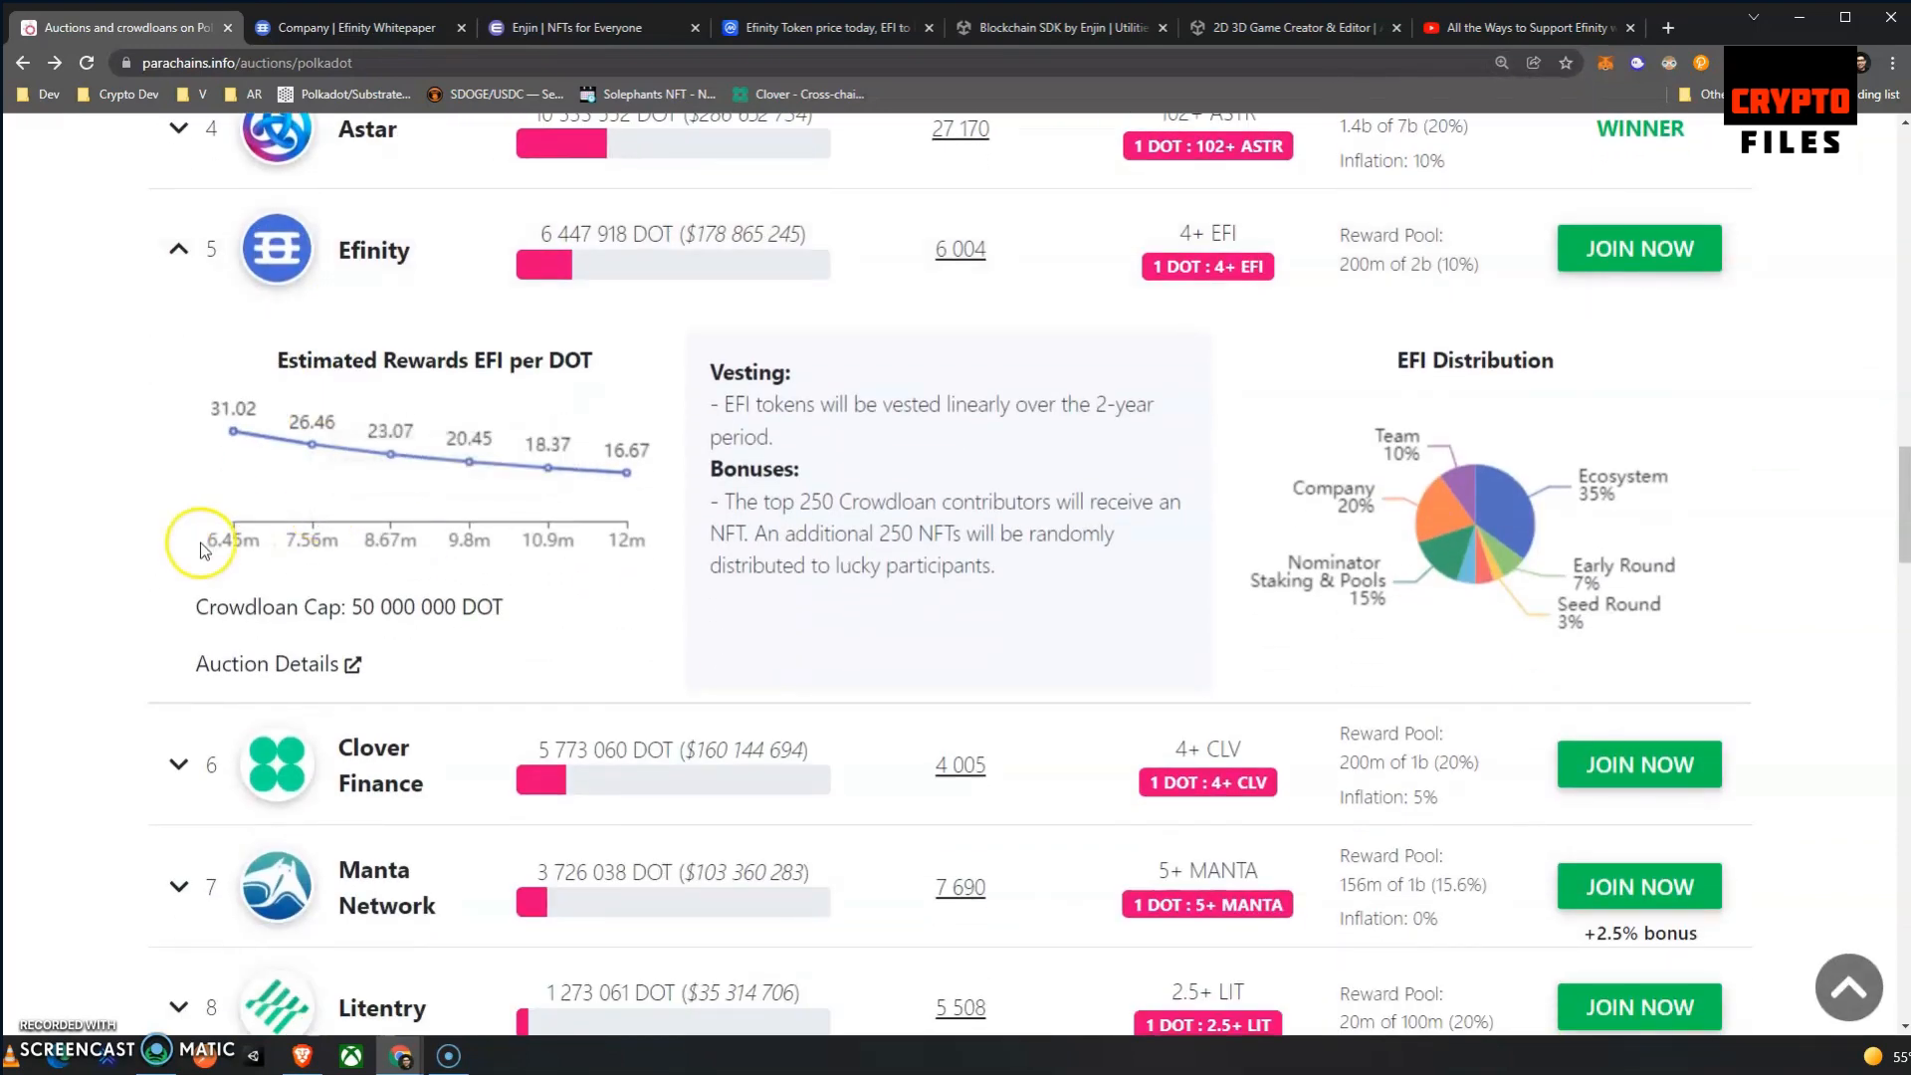
pyautogui.moveTo(223, 516)
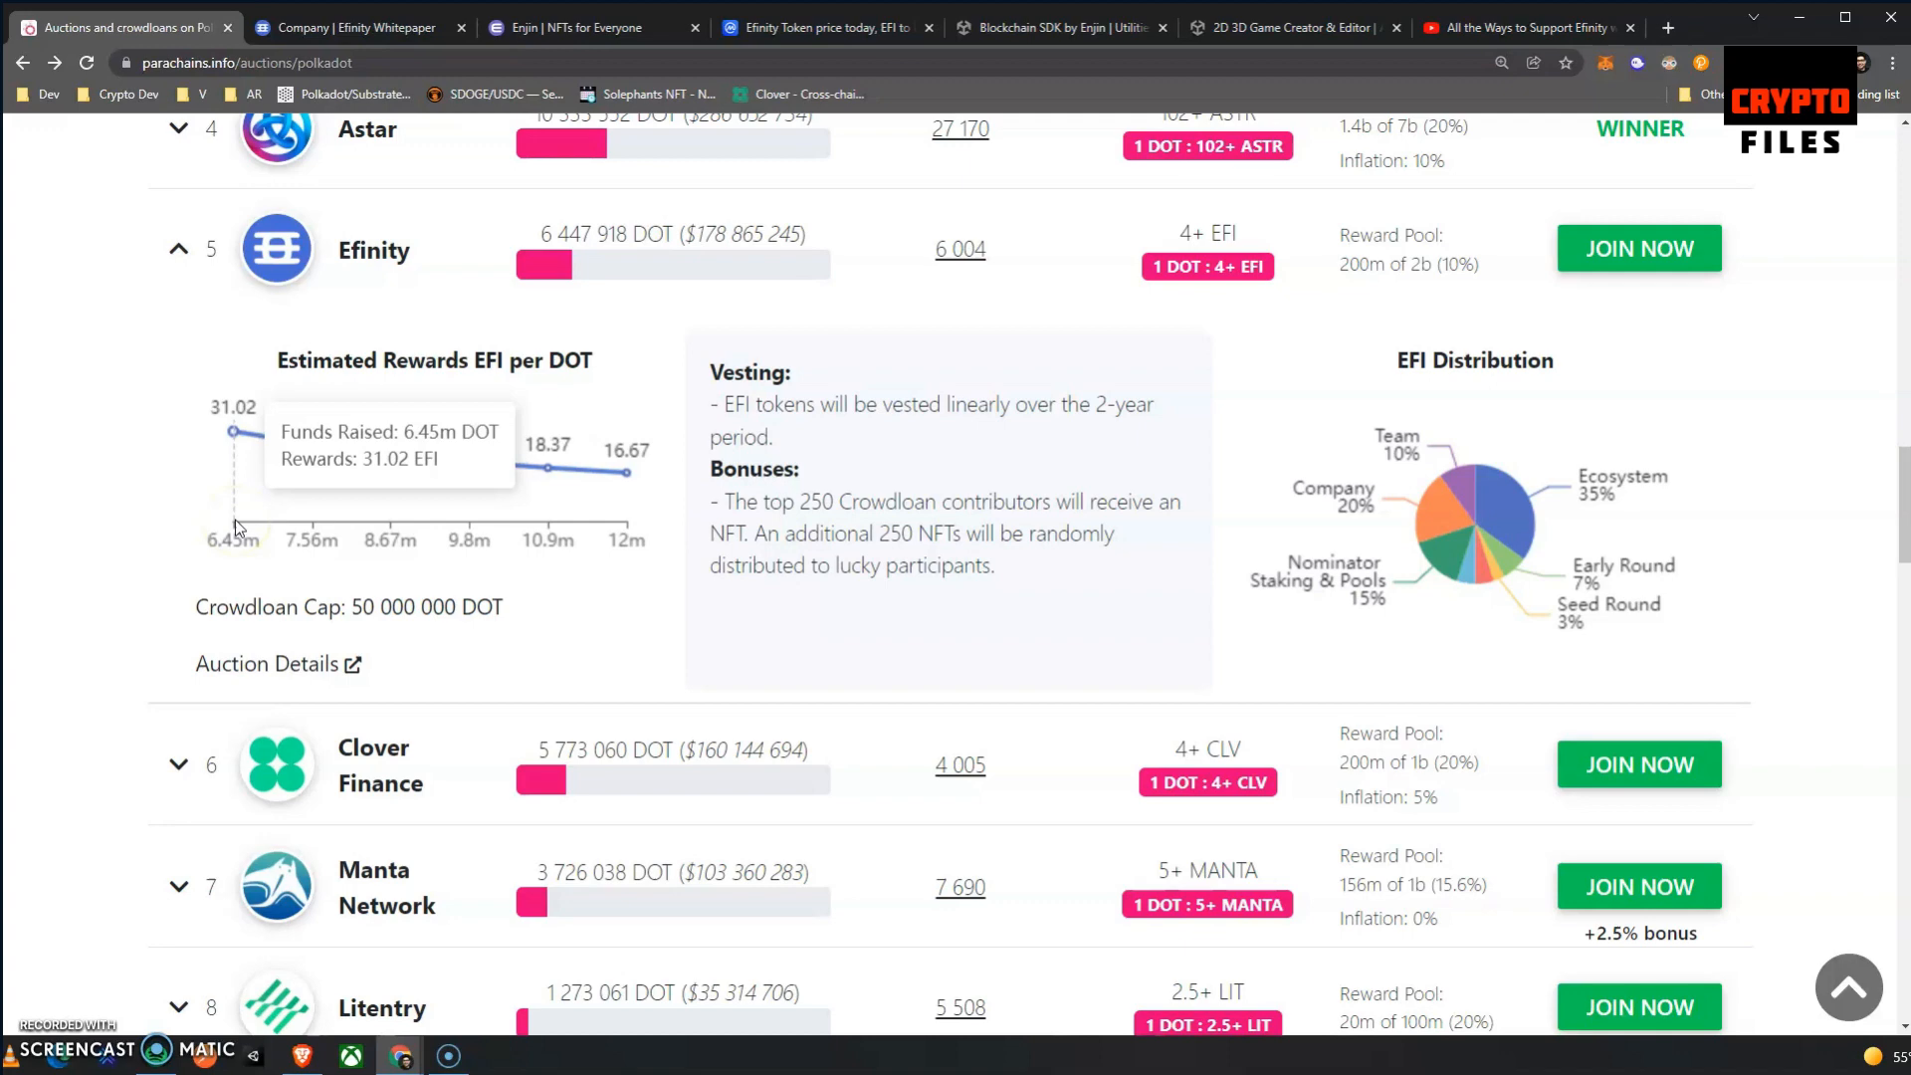
pyautogui.moveTo(578, 542)
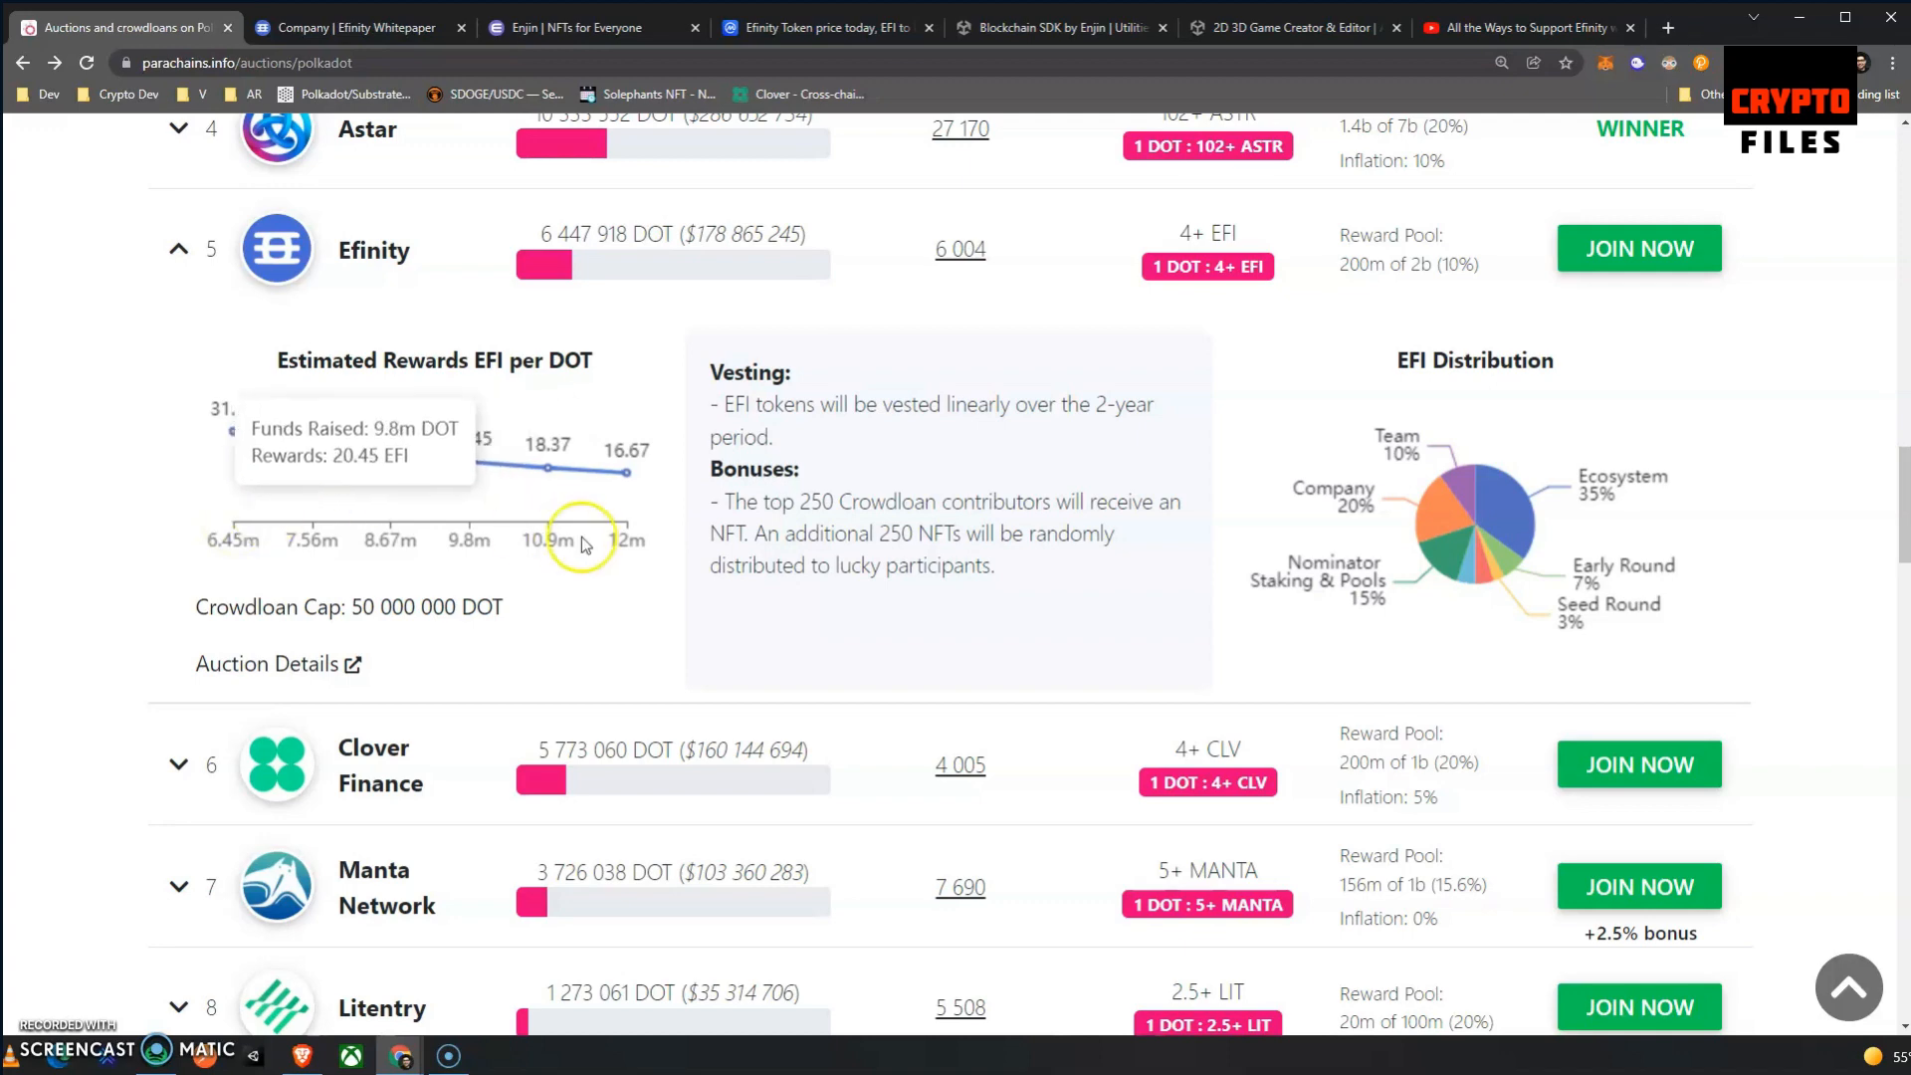
pyautogui.moveTo(697, 530)
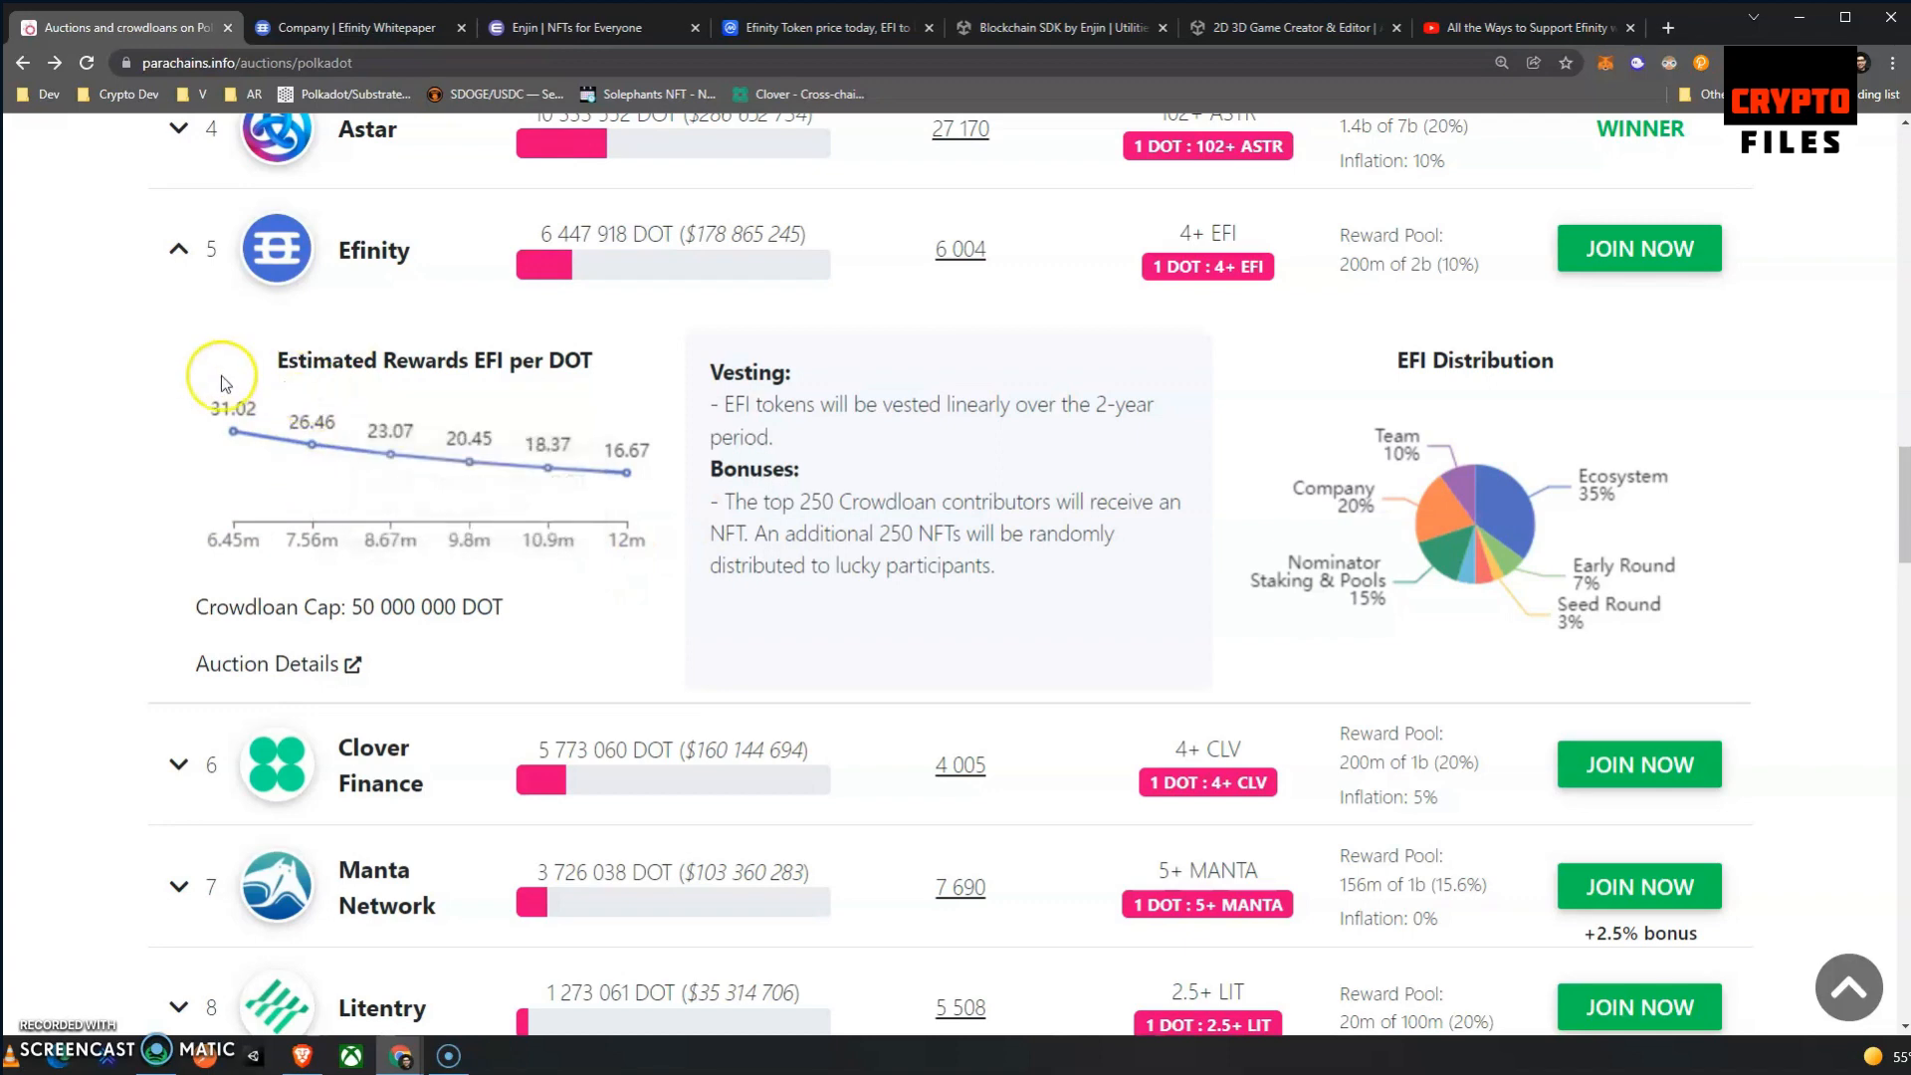
pyautogui.moveTo(235, 430)
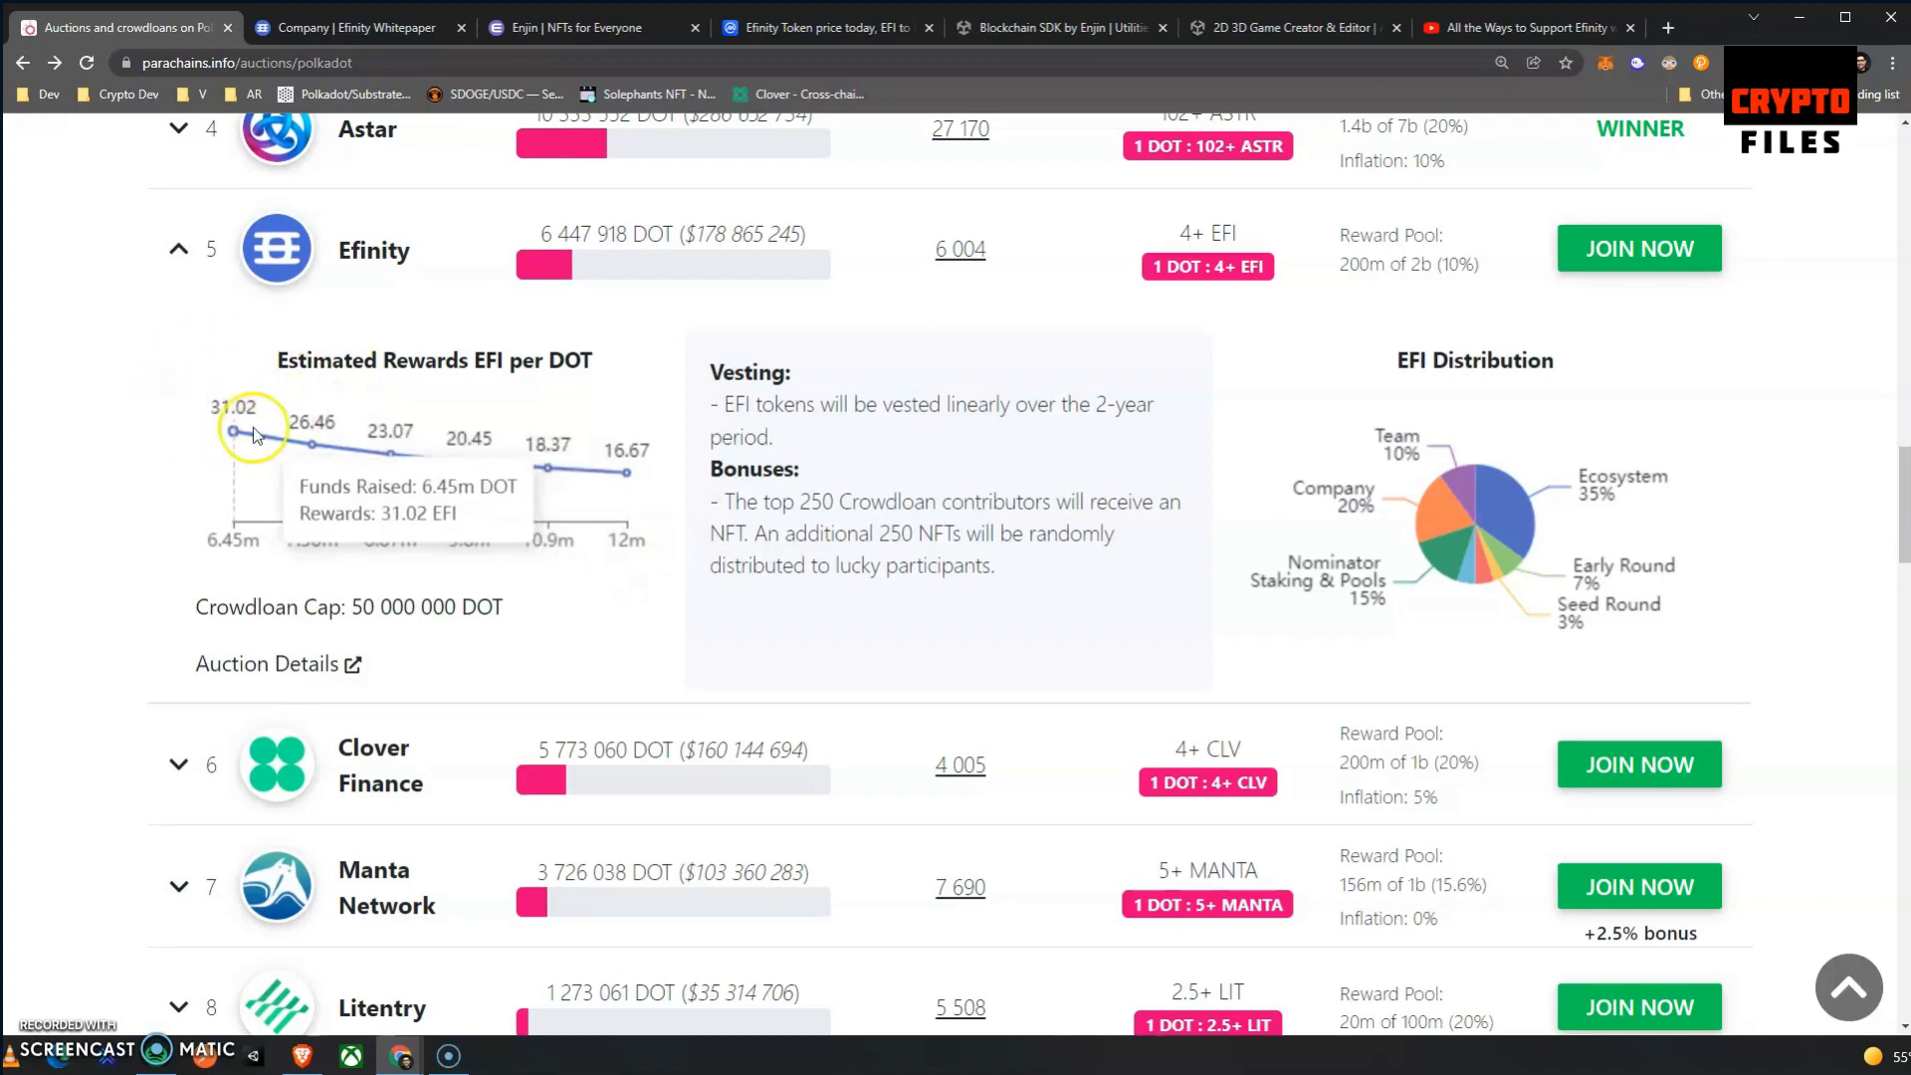
pyautogui.moveTo(313, 480)
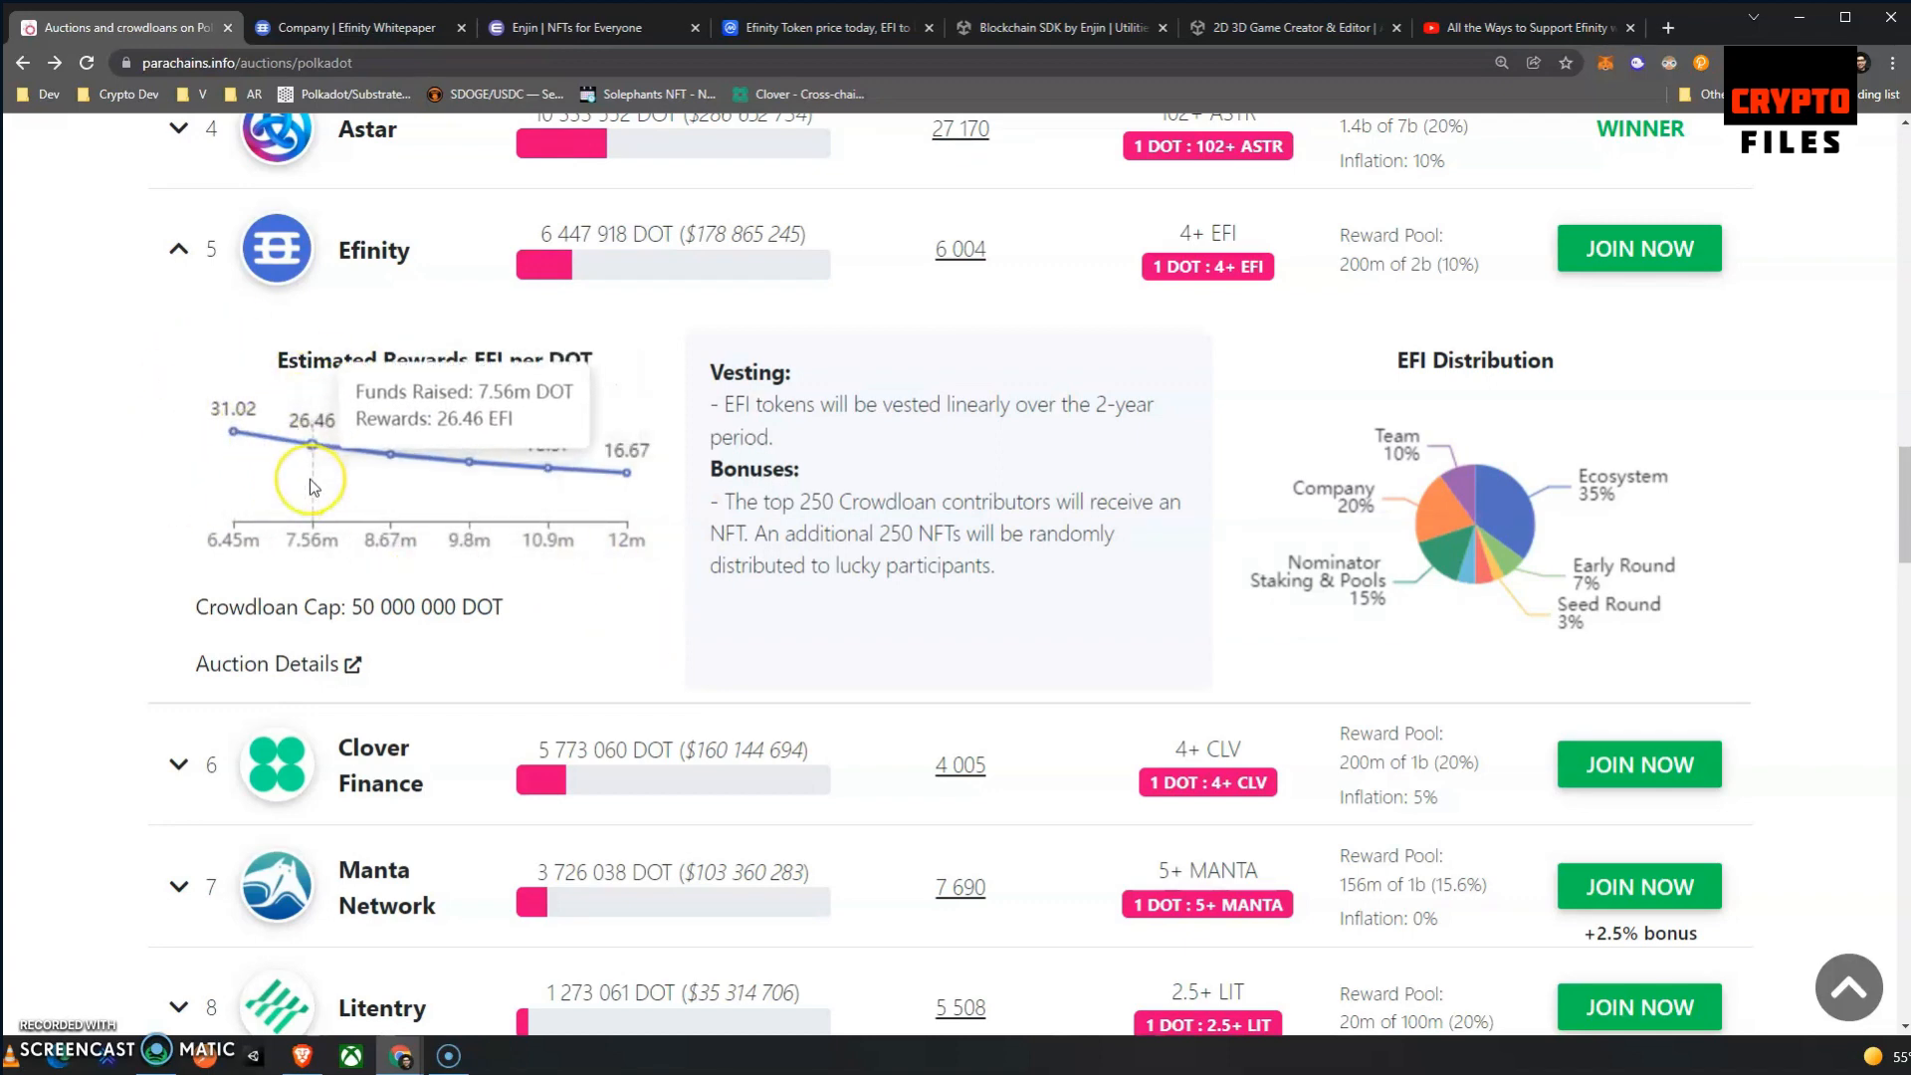
pyautogui.moveTo(402, 448)
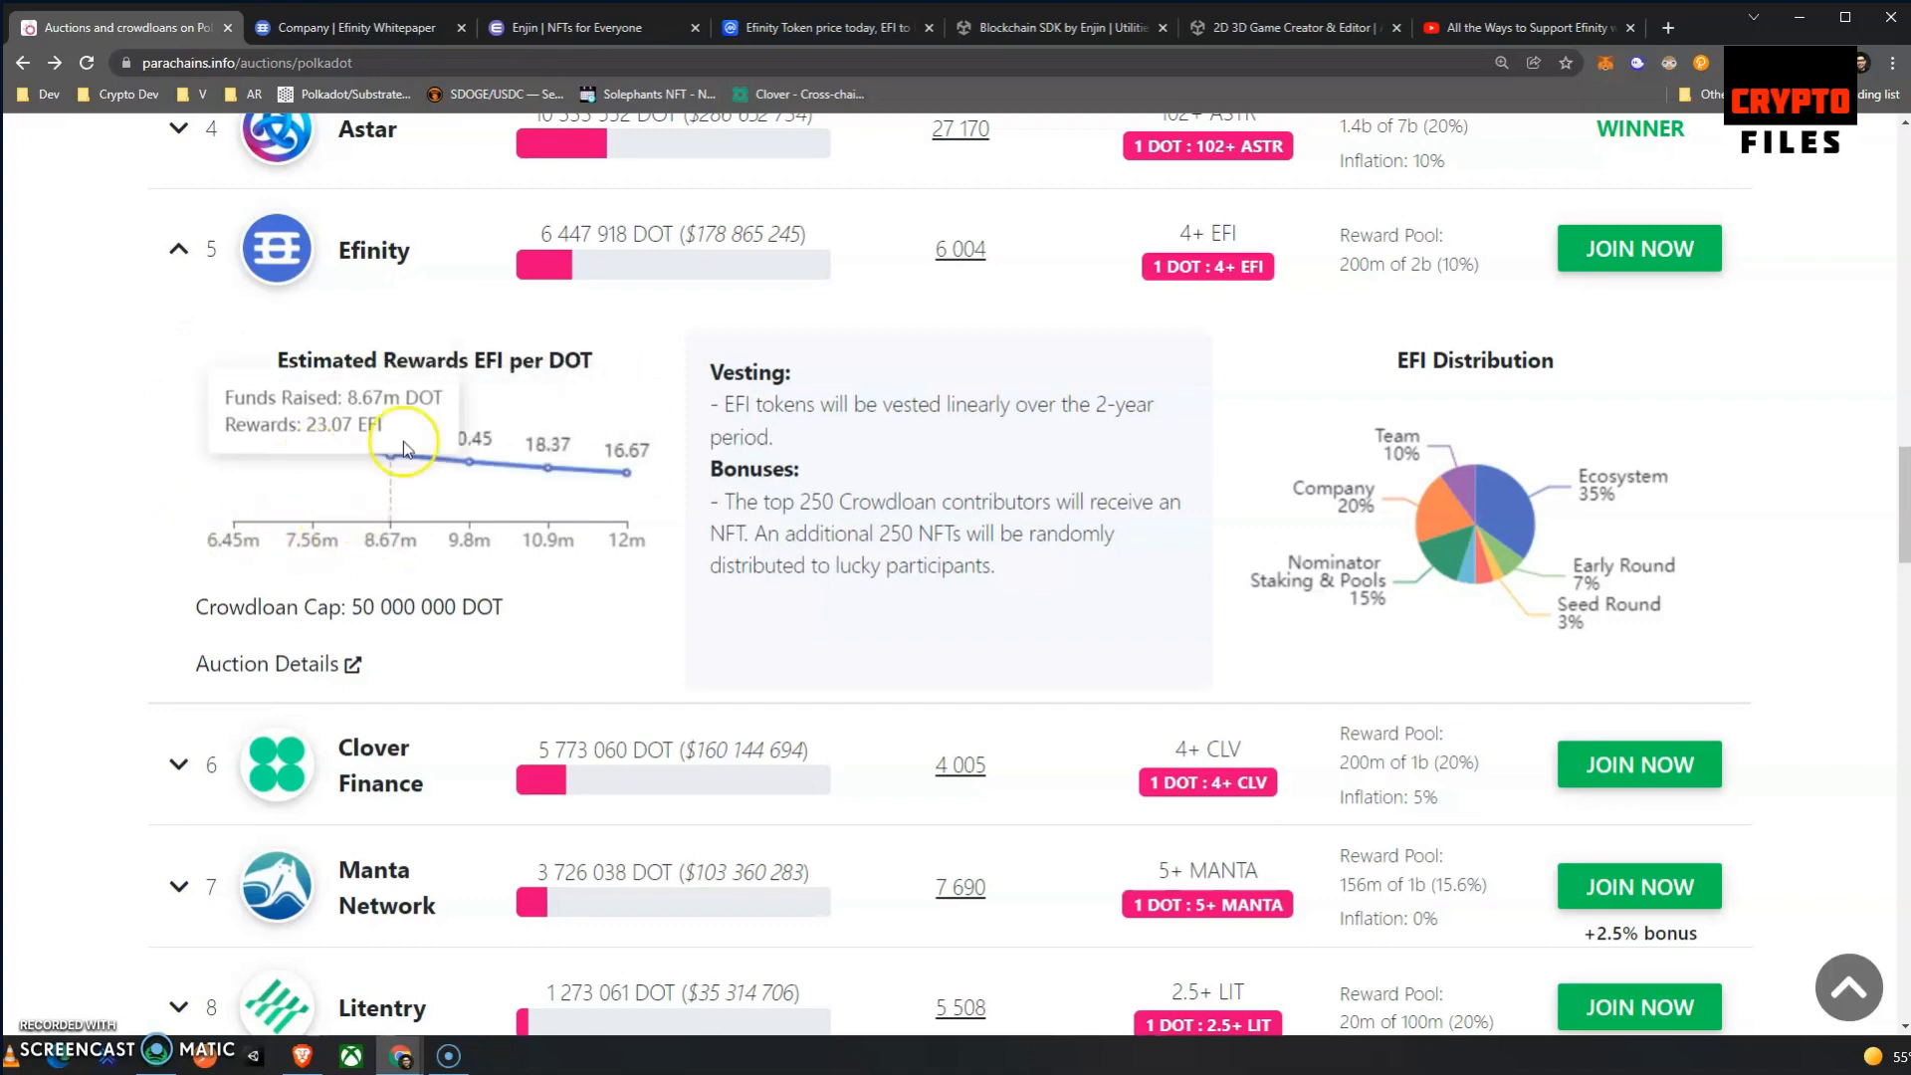
pyautogui.scroll(-3)
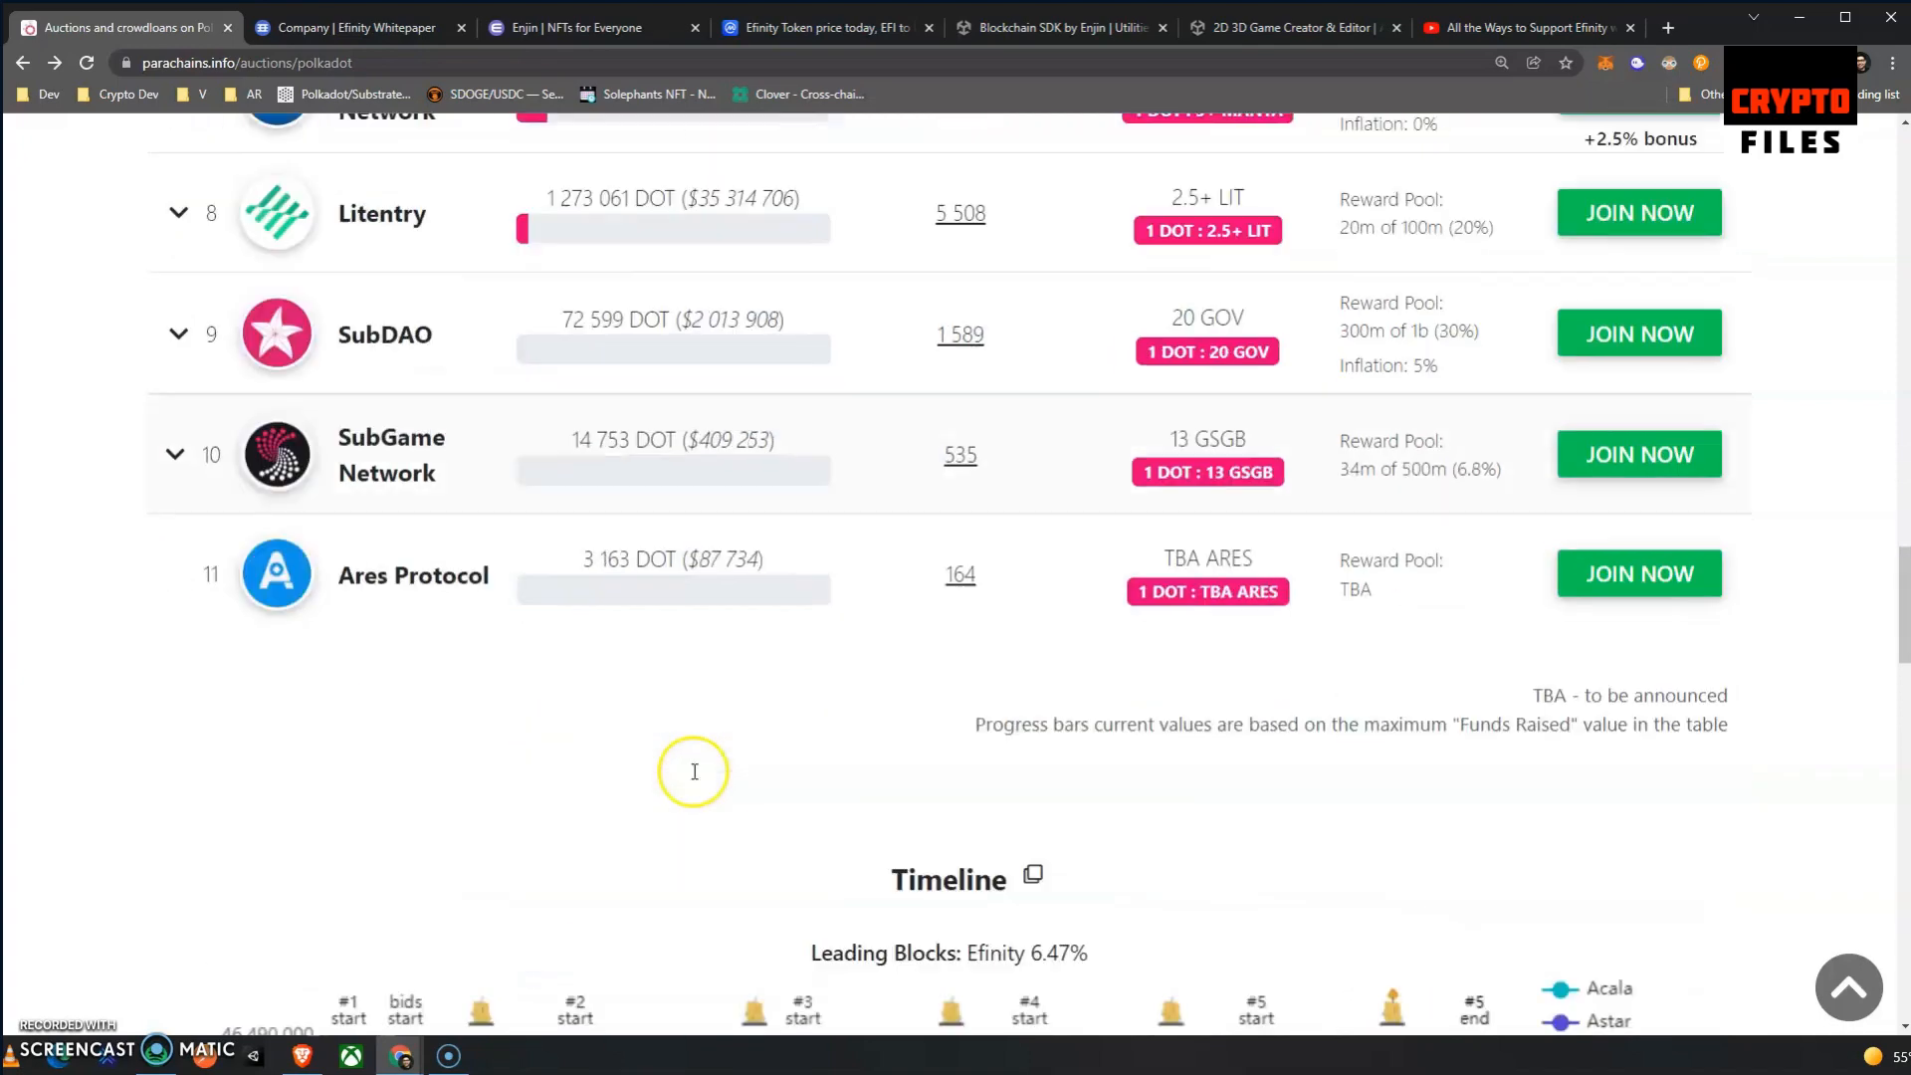
pyautogui.scroll(-3)
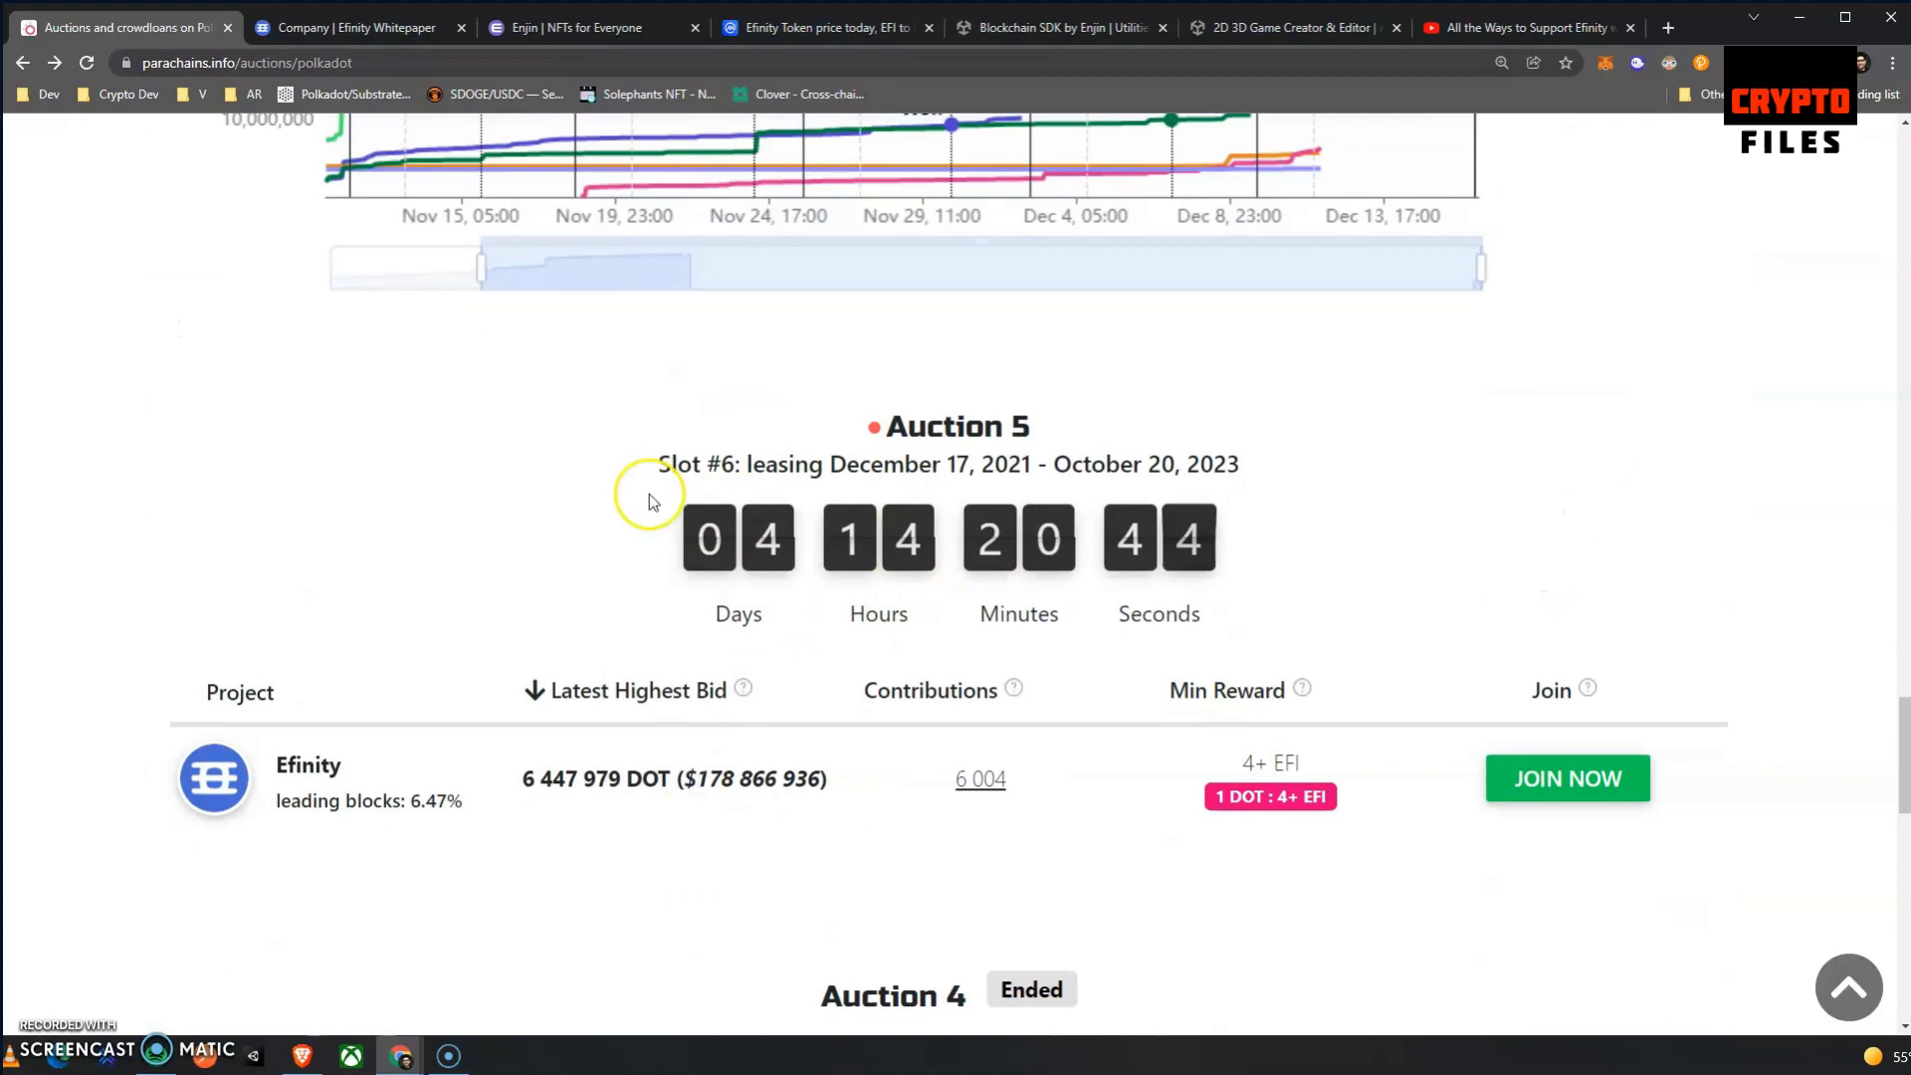
pyautogui.scroll(-3)
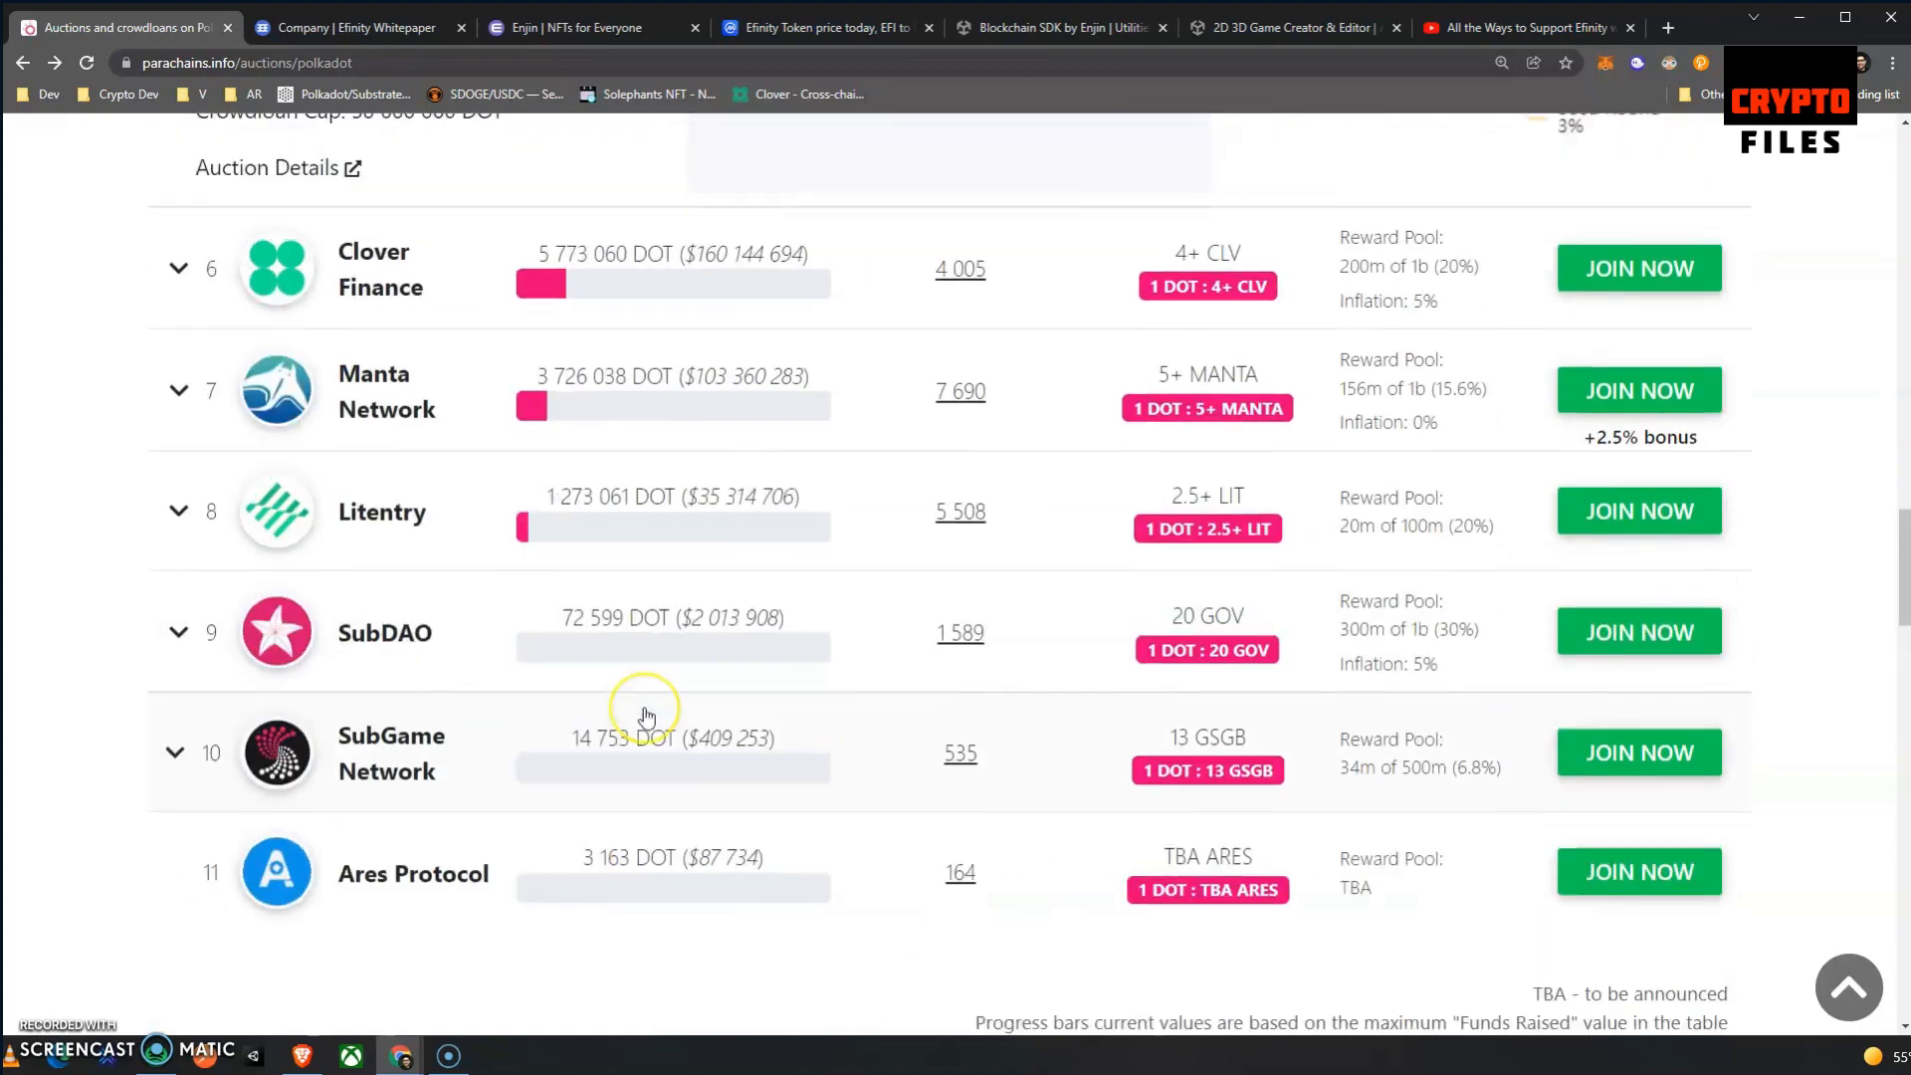
pyautogui.scroll(3)
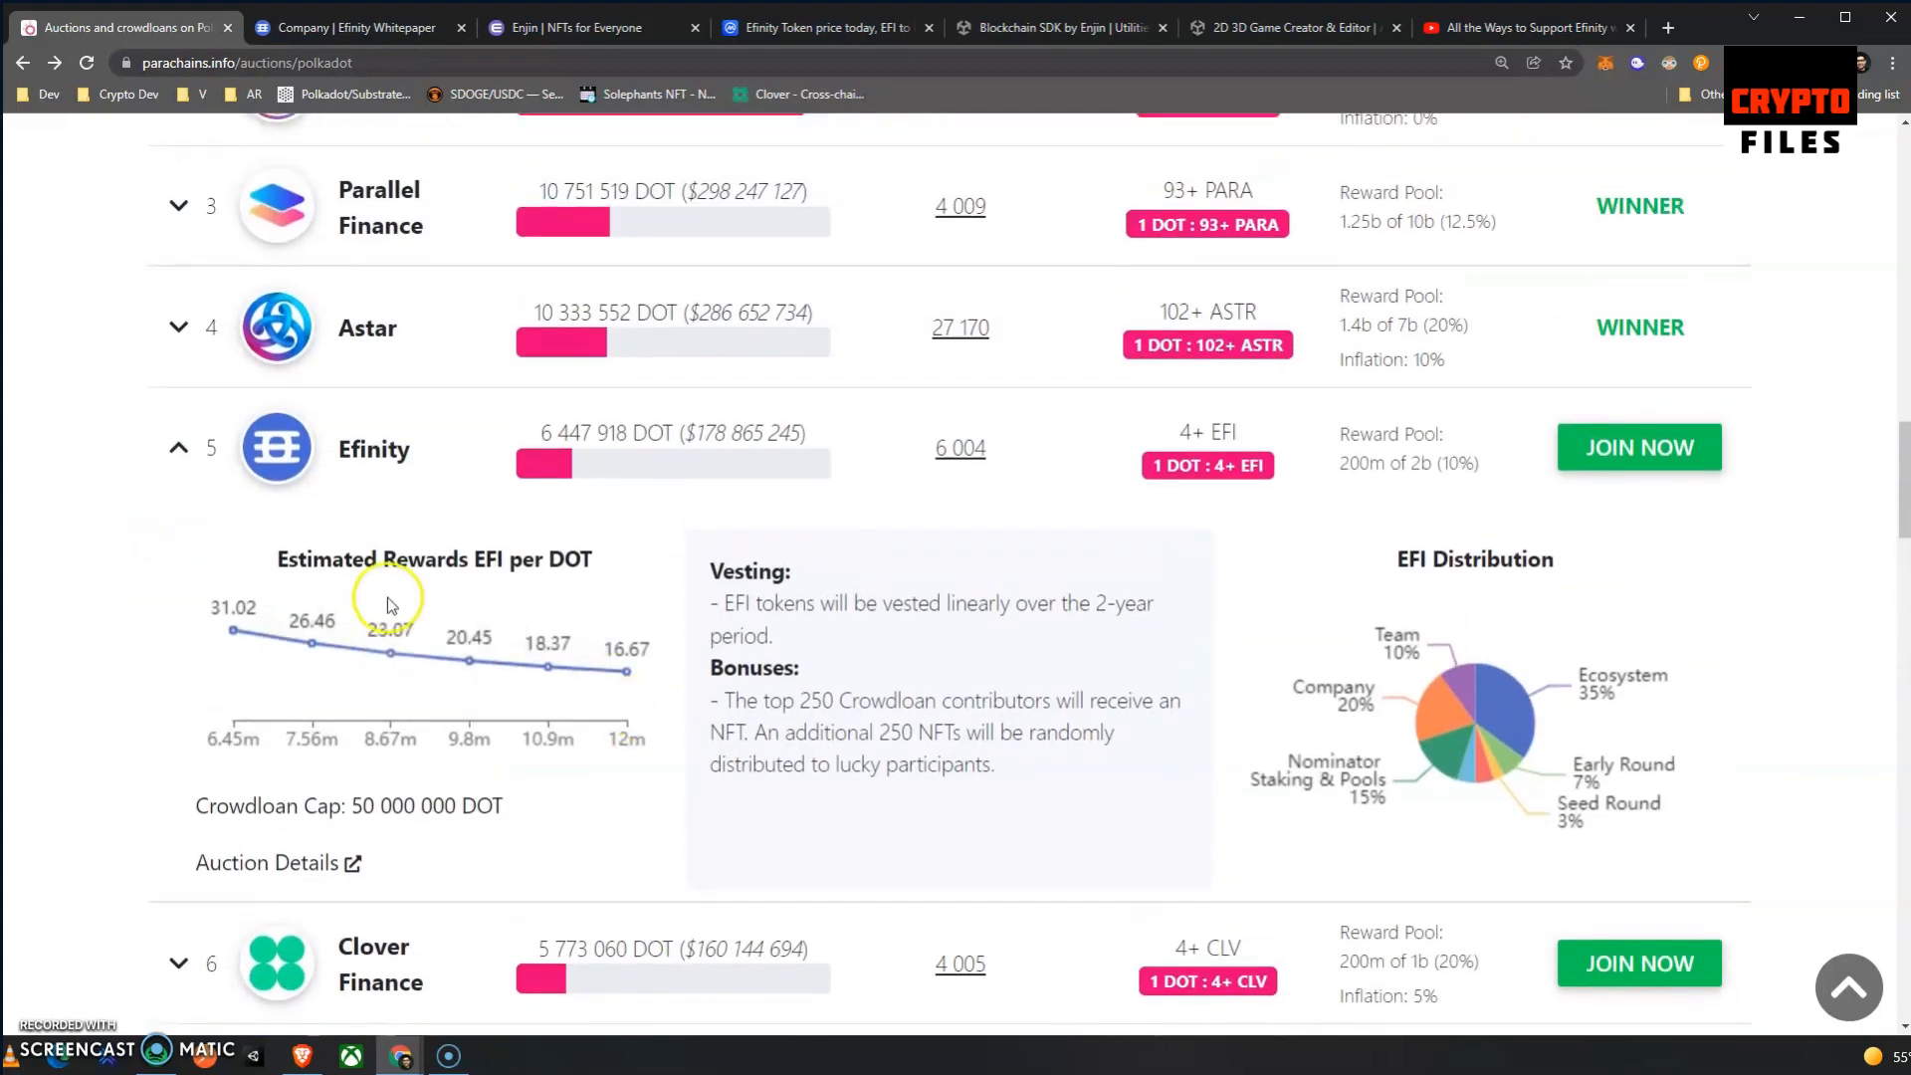
pyautogui.moveTo(355, 623)
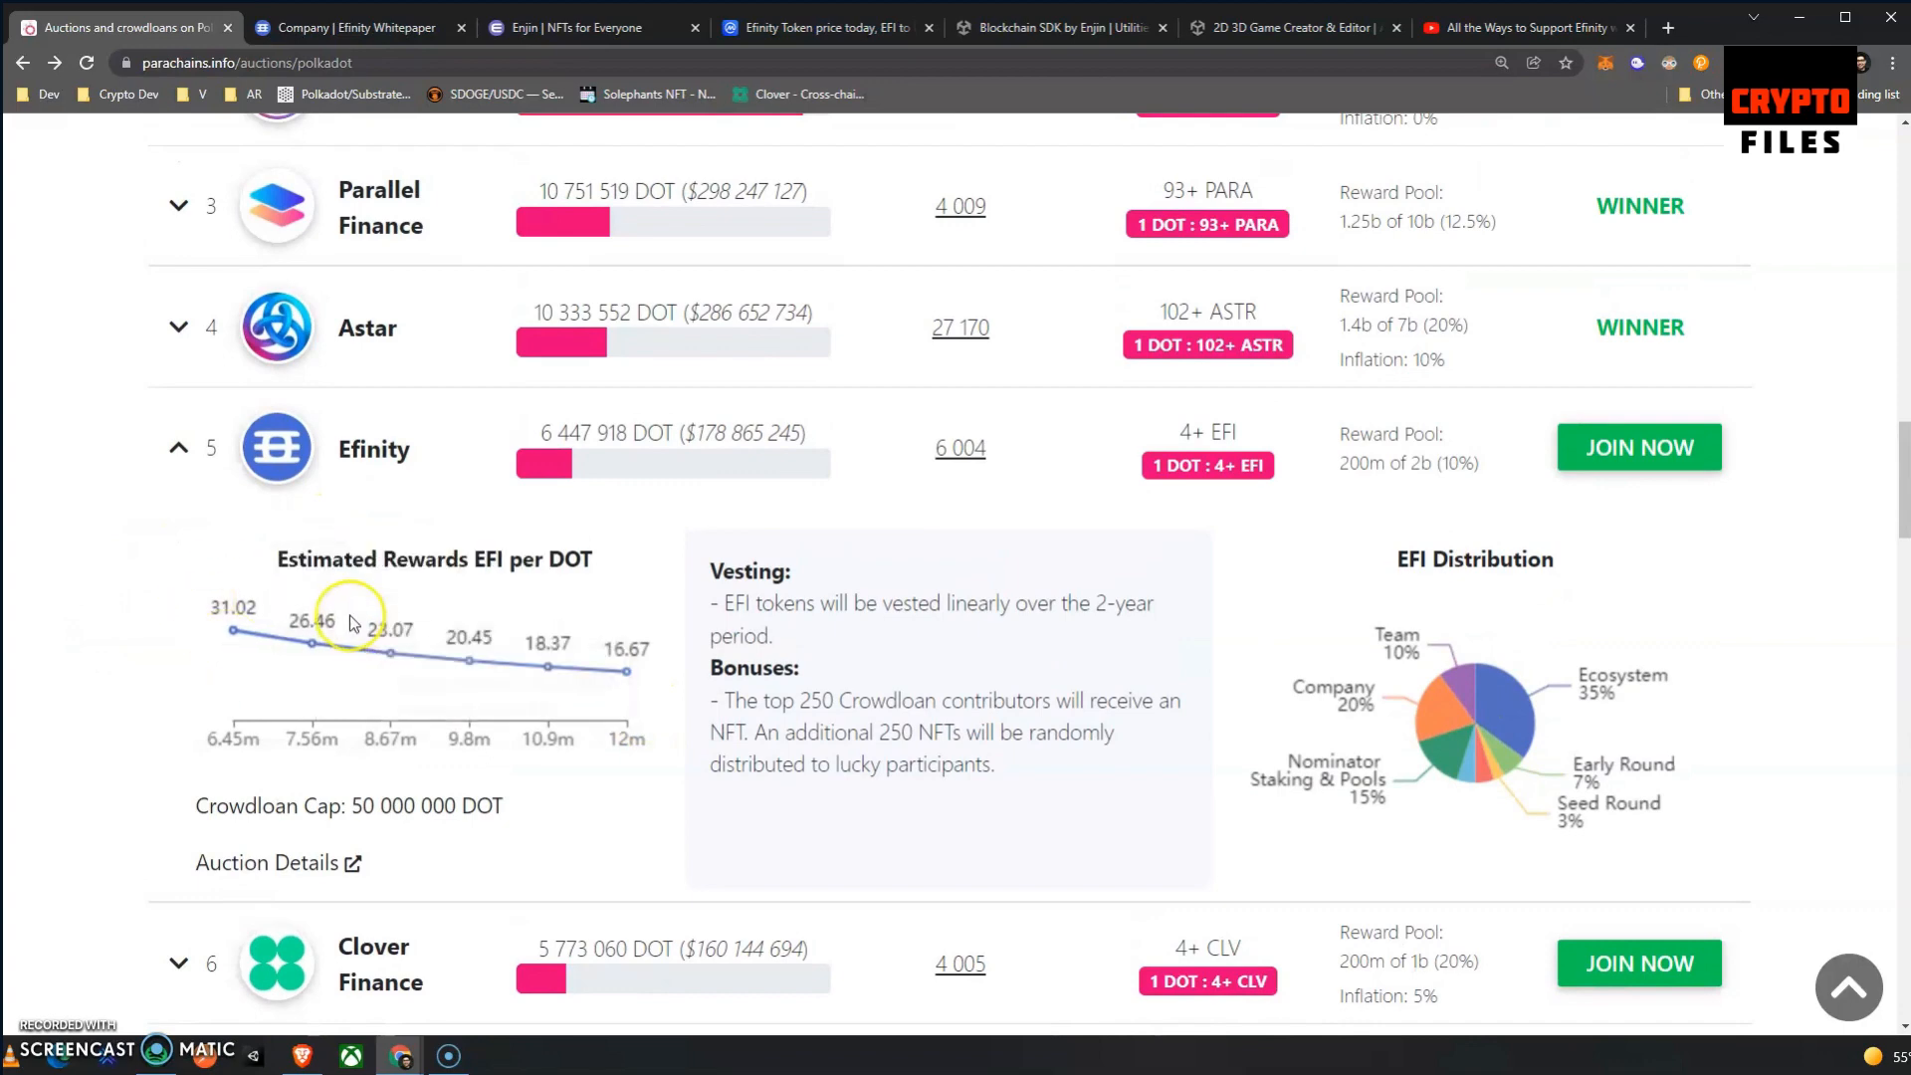
pyautogui.moveTo(255, 689)
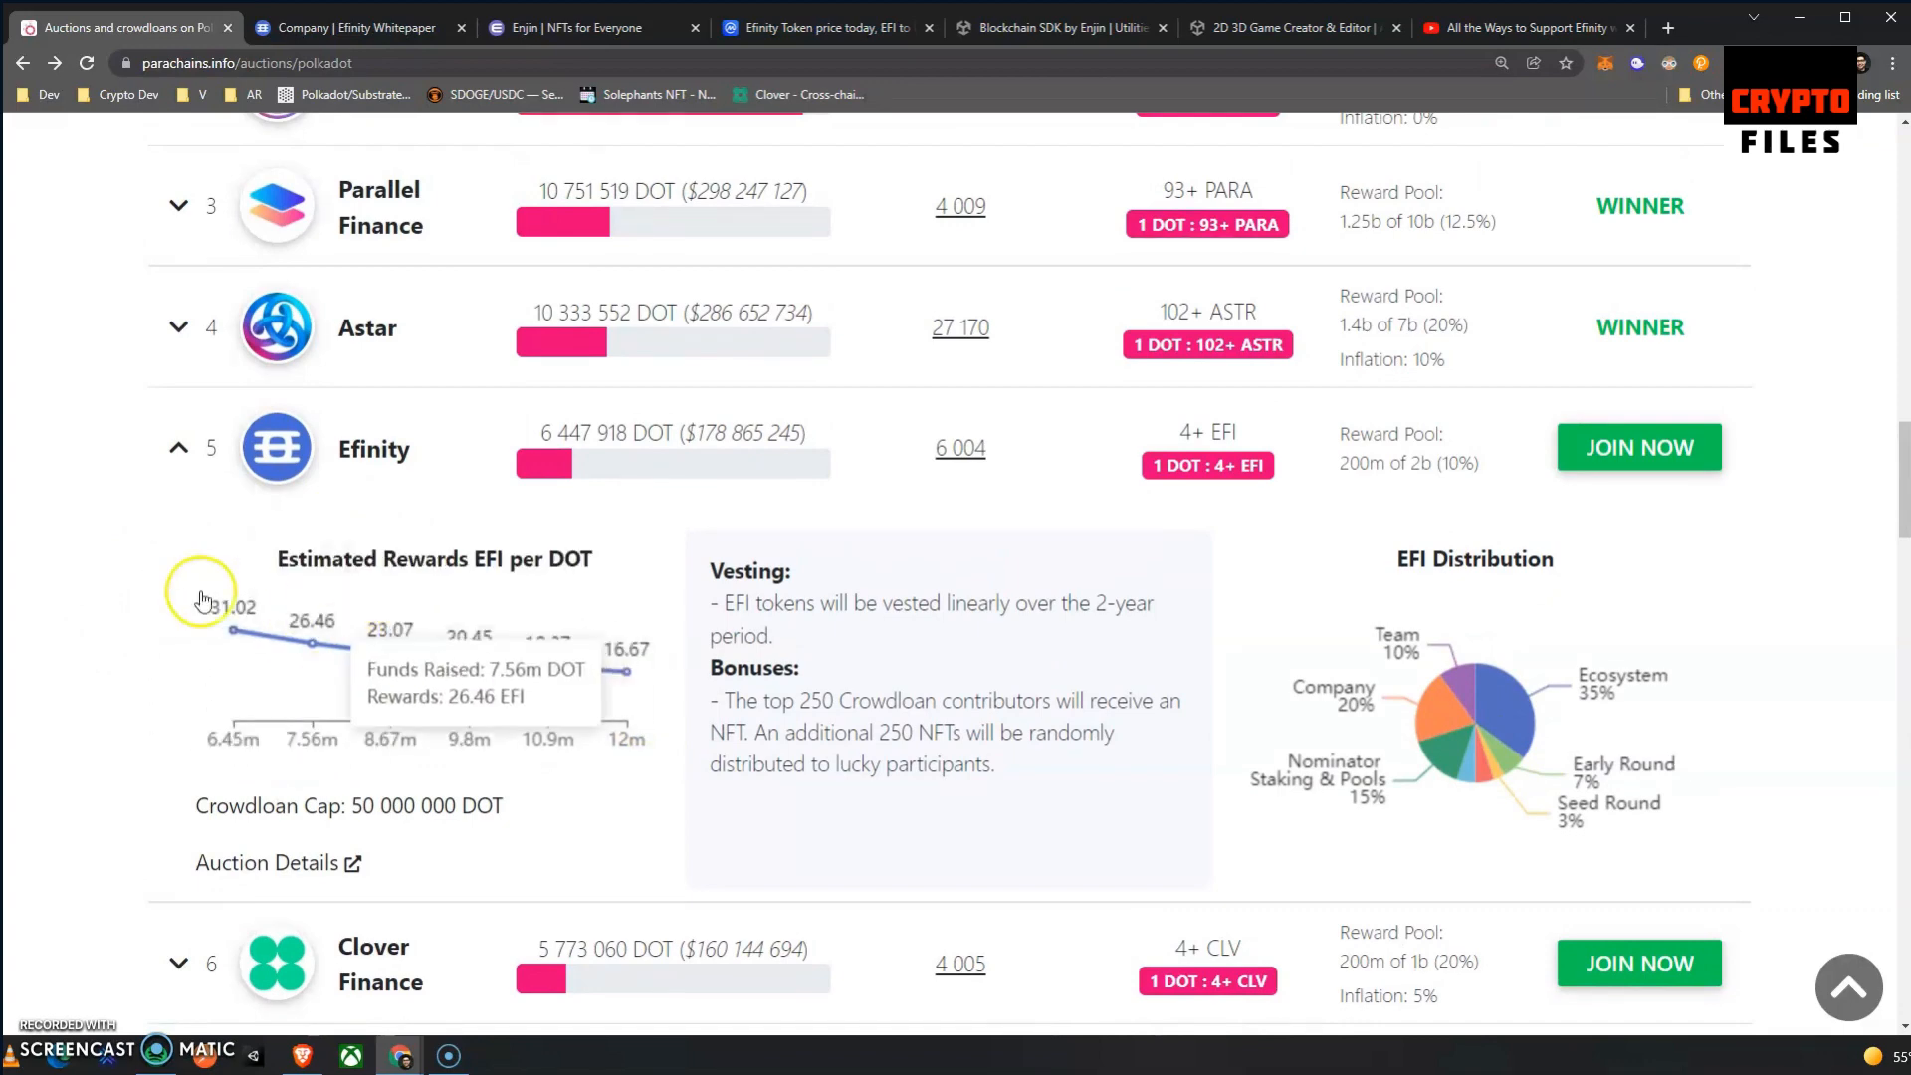
pyautogui.moveTo(205, 611)
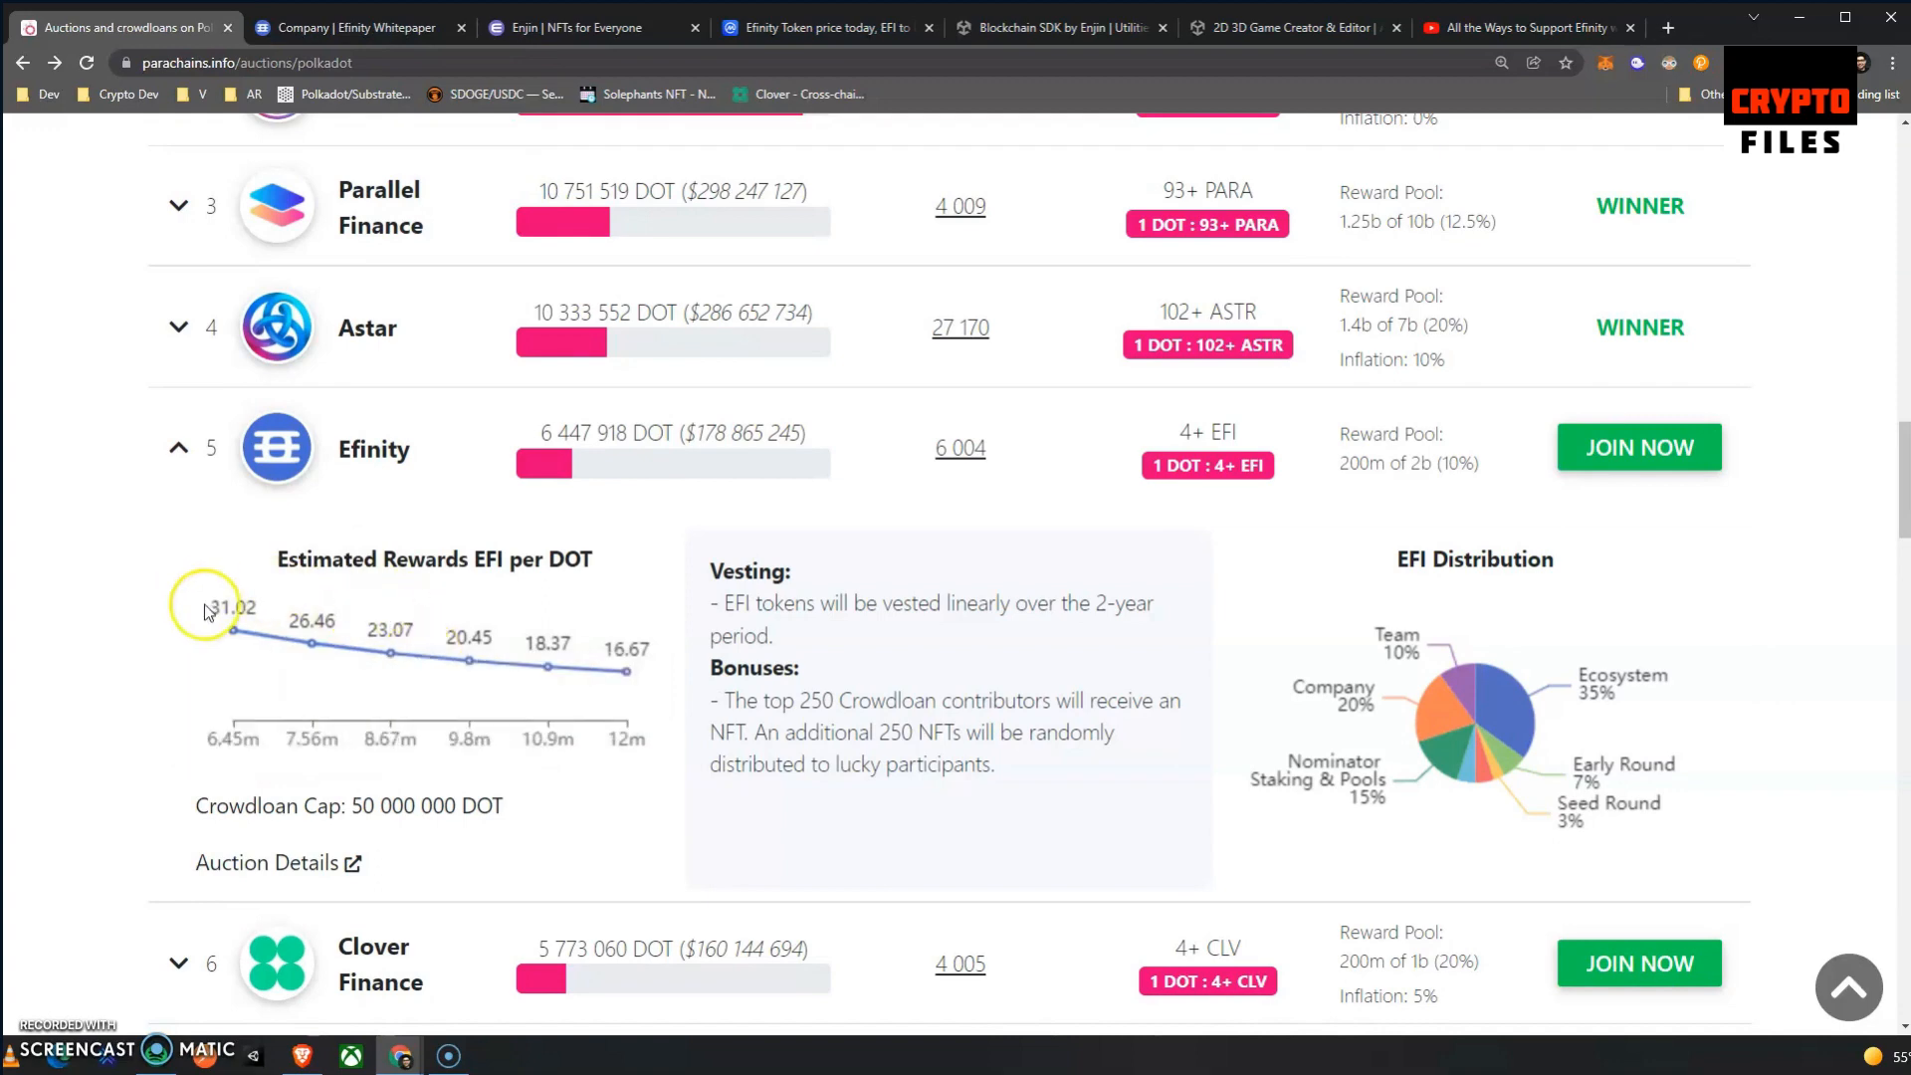
pyautogui.moveTo(896, 729)
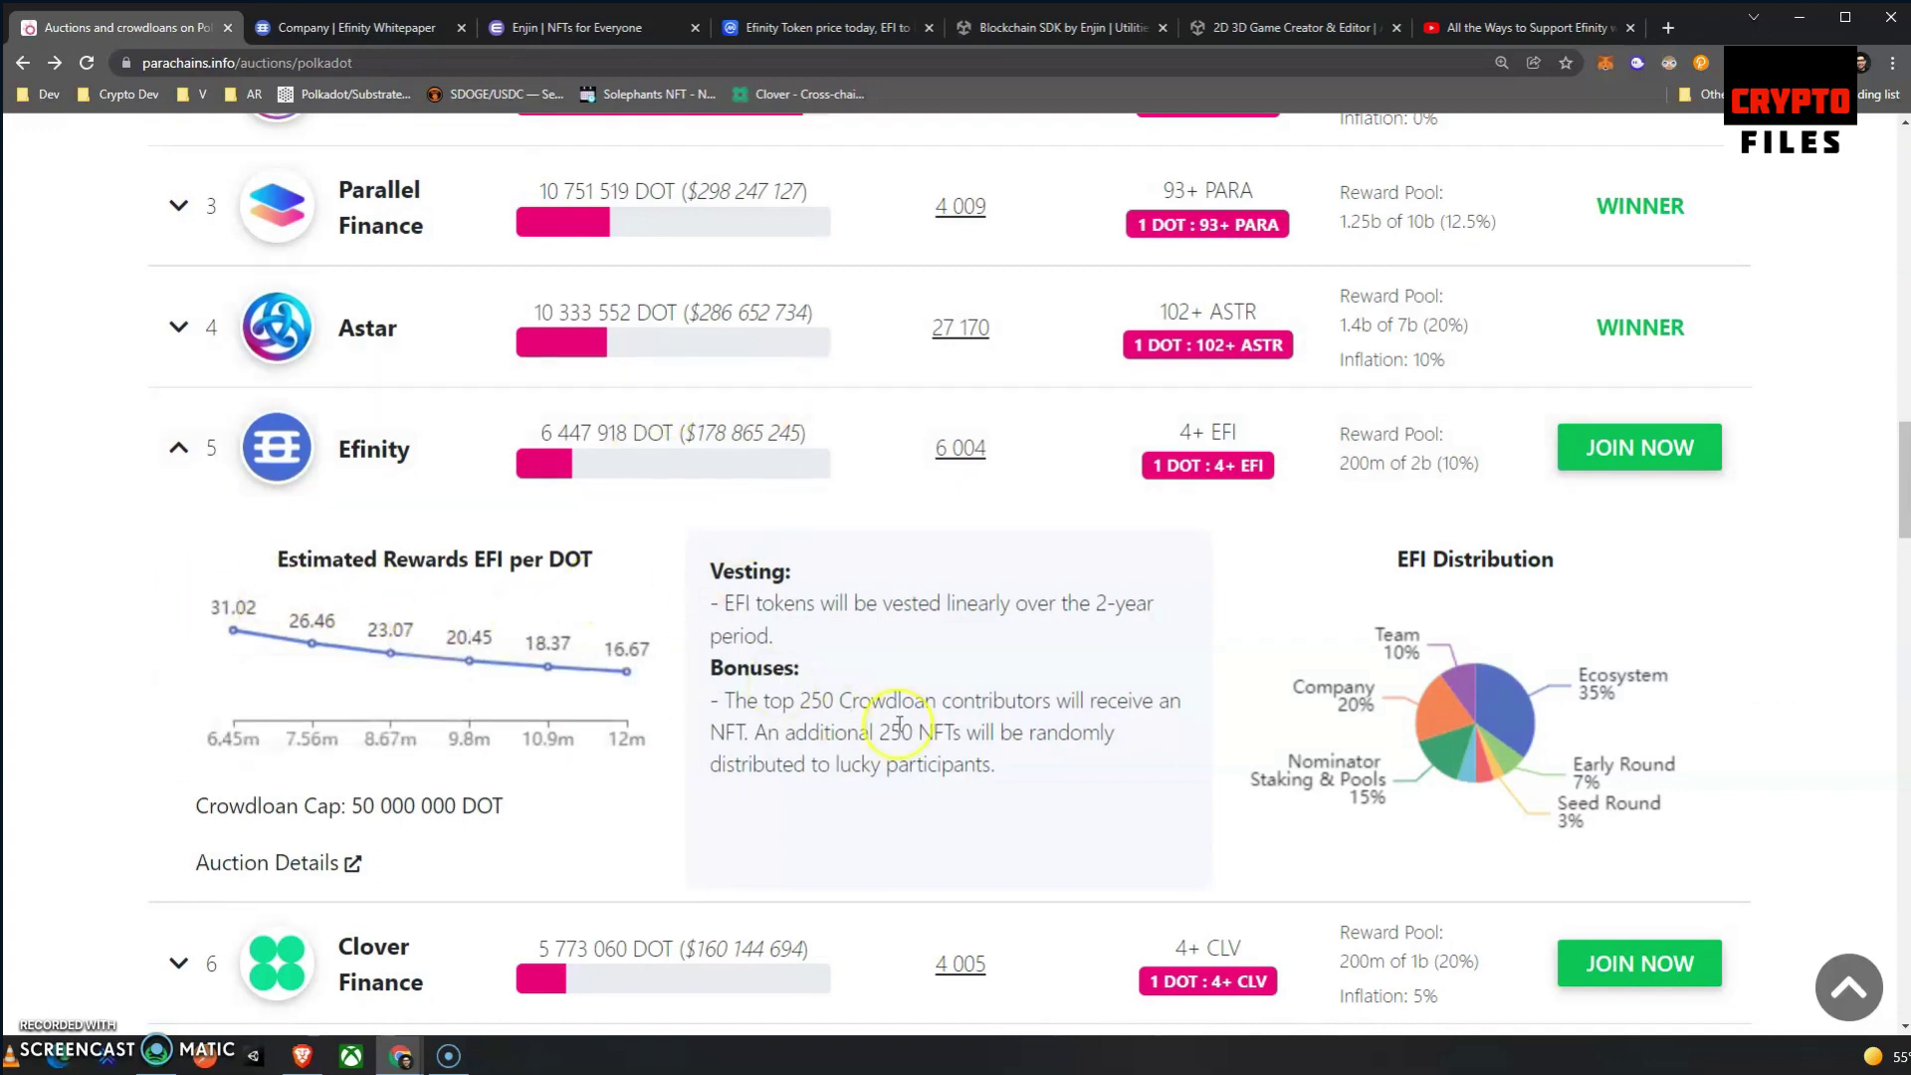
# Read through the Company overview page of the Efinity Whitepaper.
pyautogui.click(358, 28)
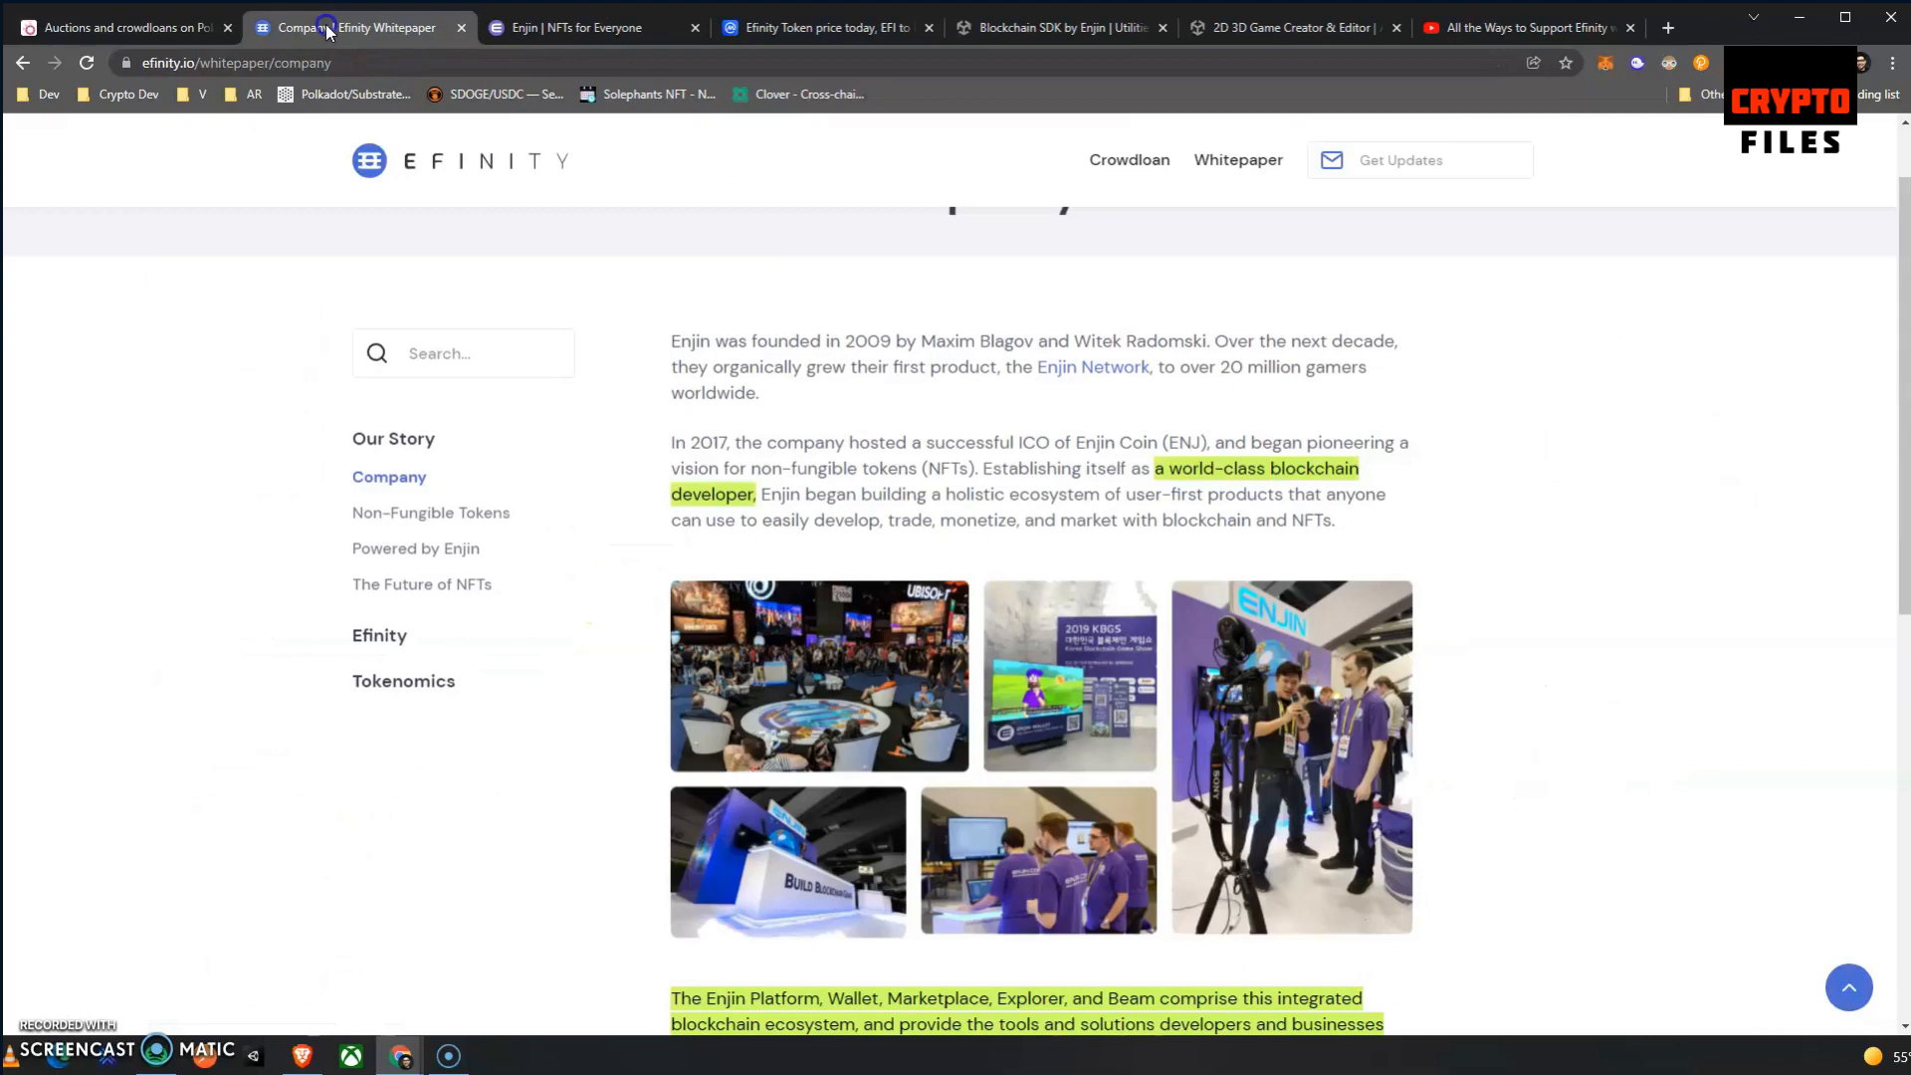
pyautogui.moveTo(478, 520)
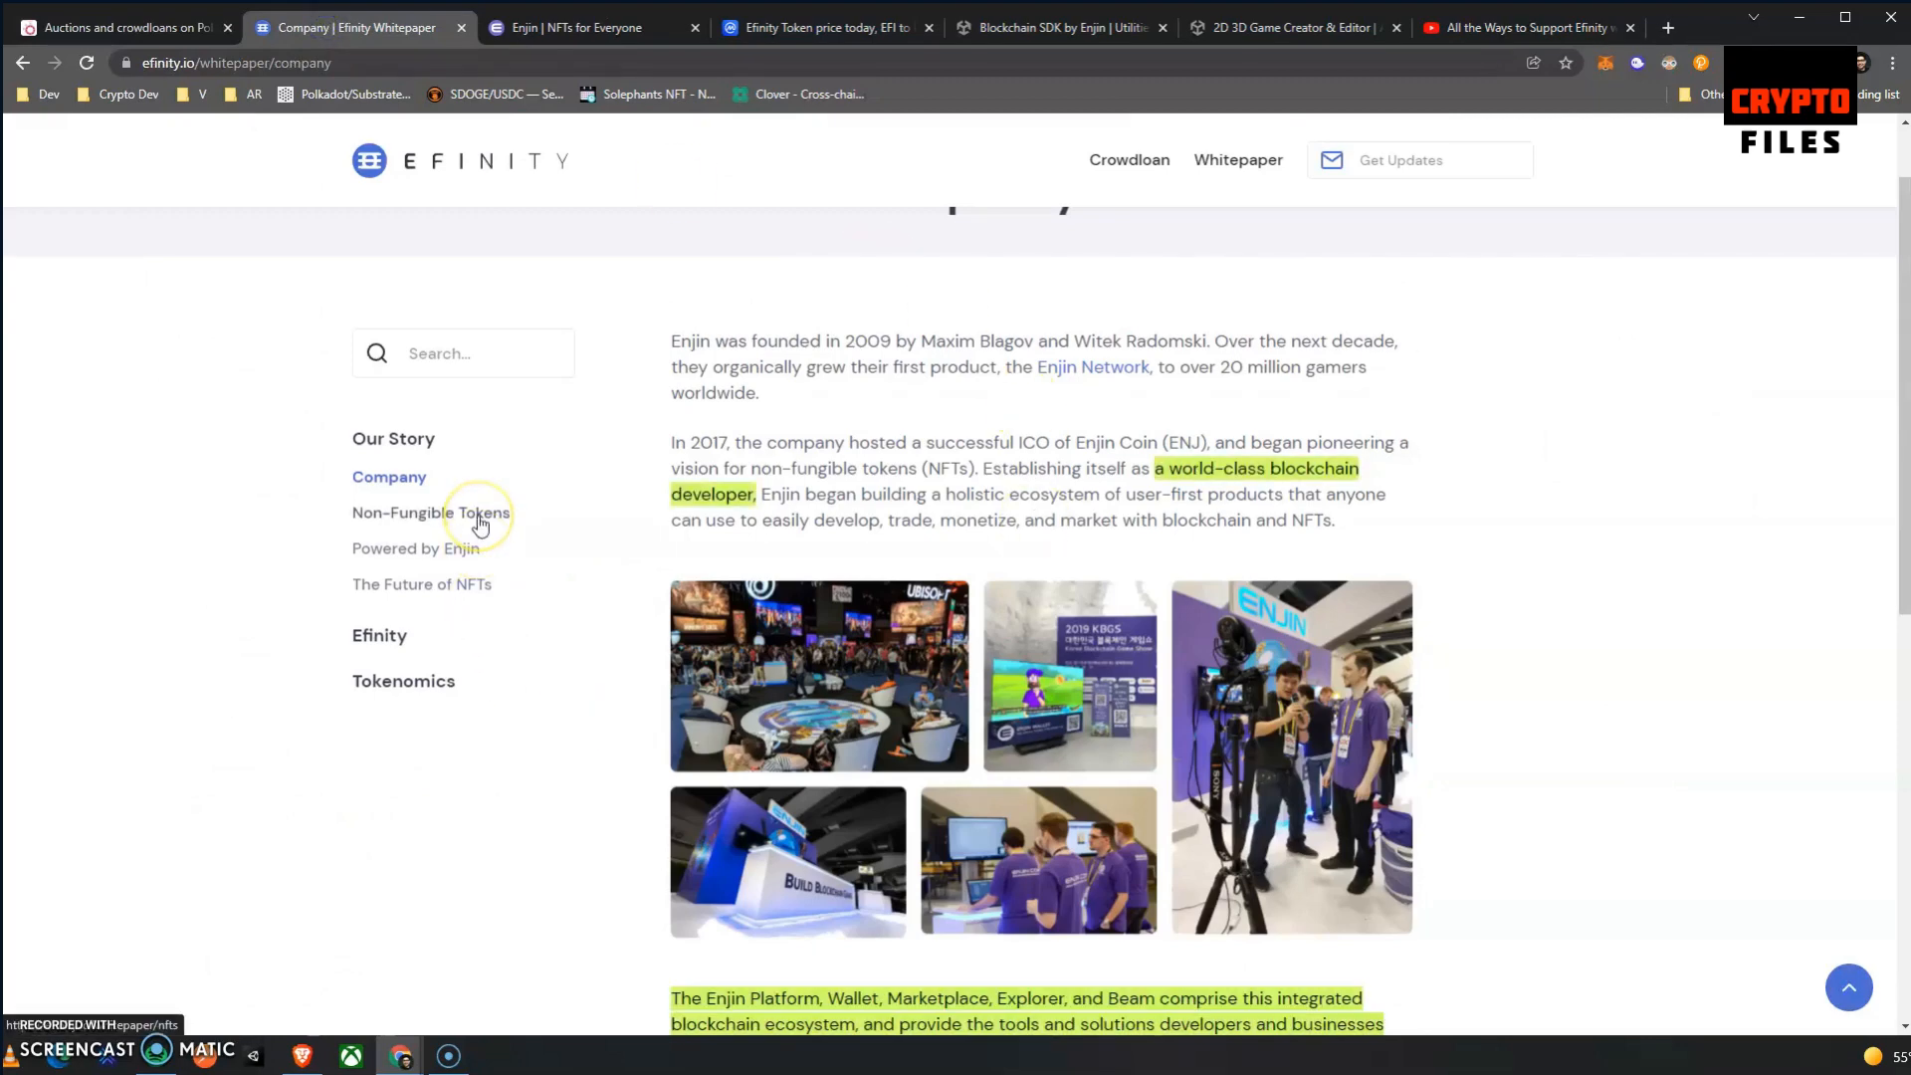
pyautogui.scroll(-3)
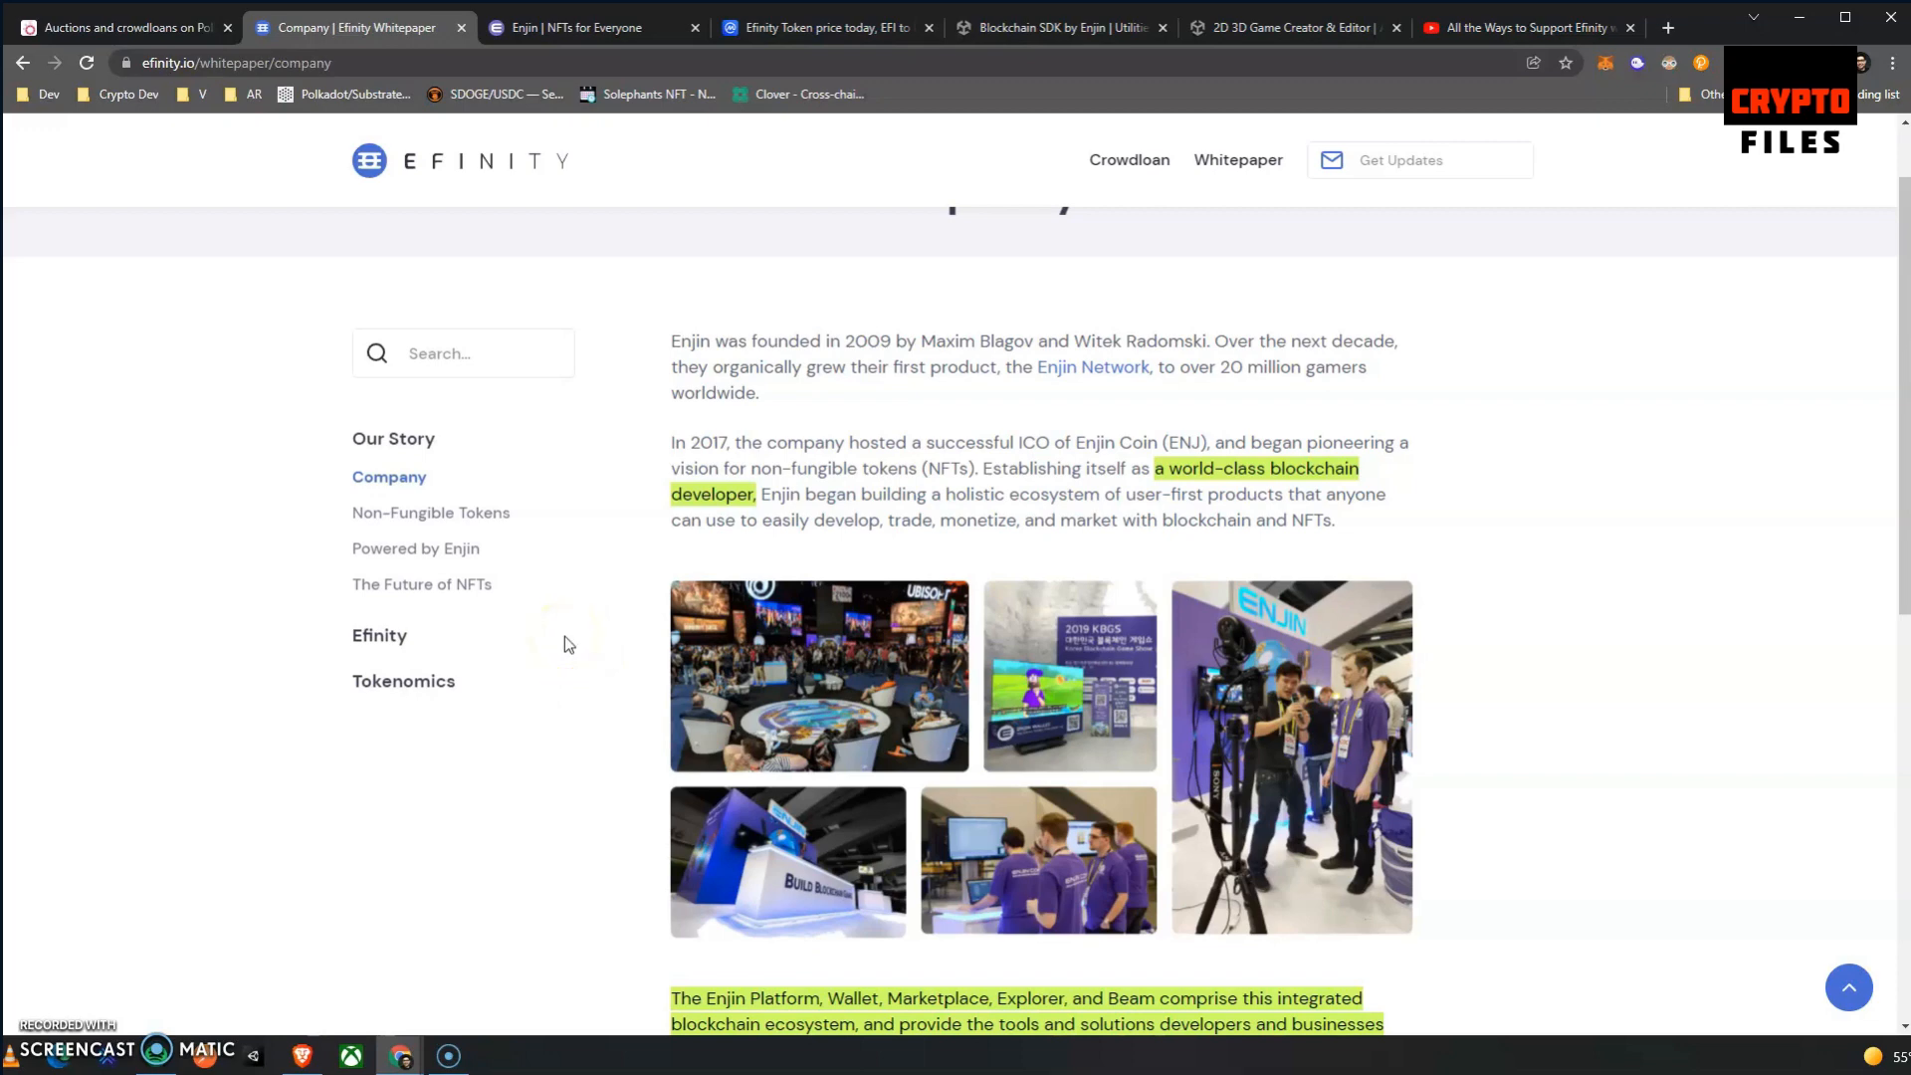
pyautogui.scroll(-3)
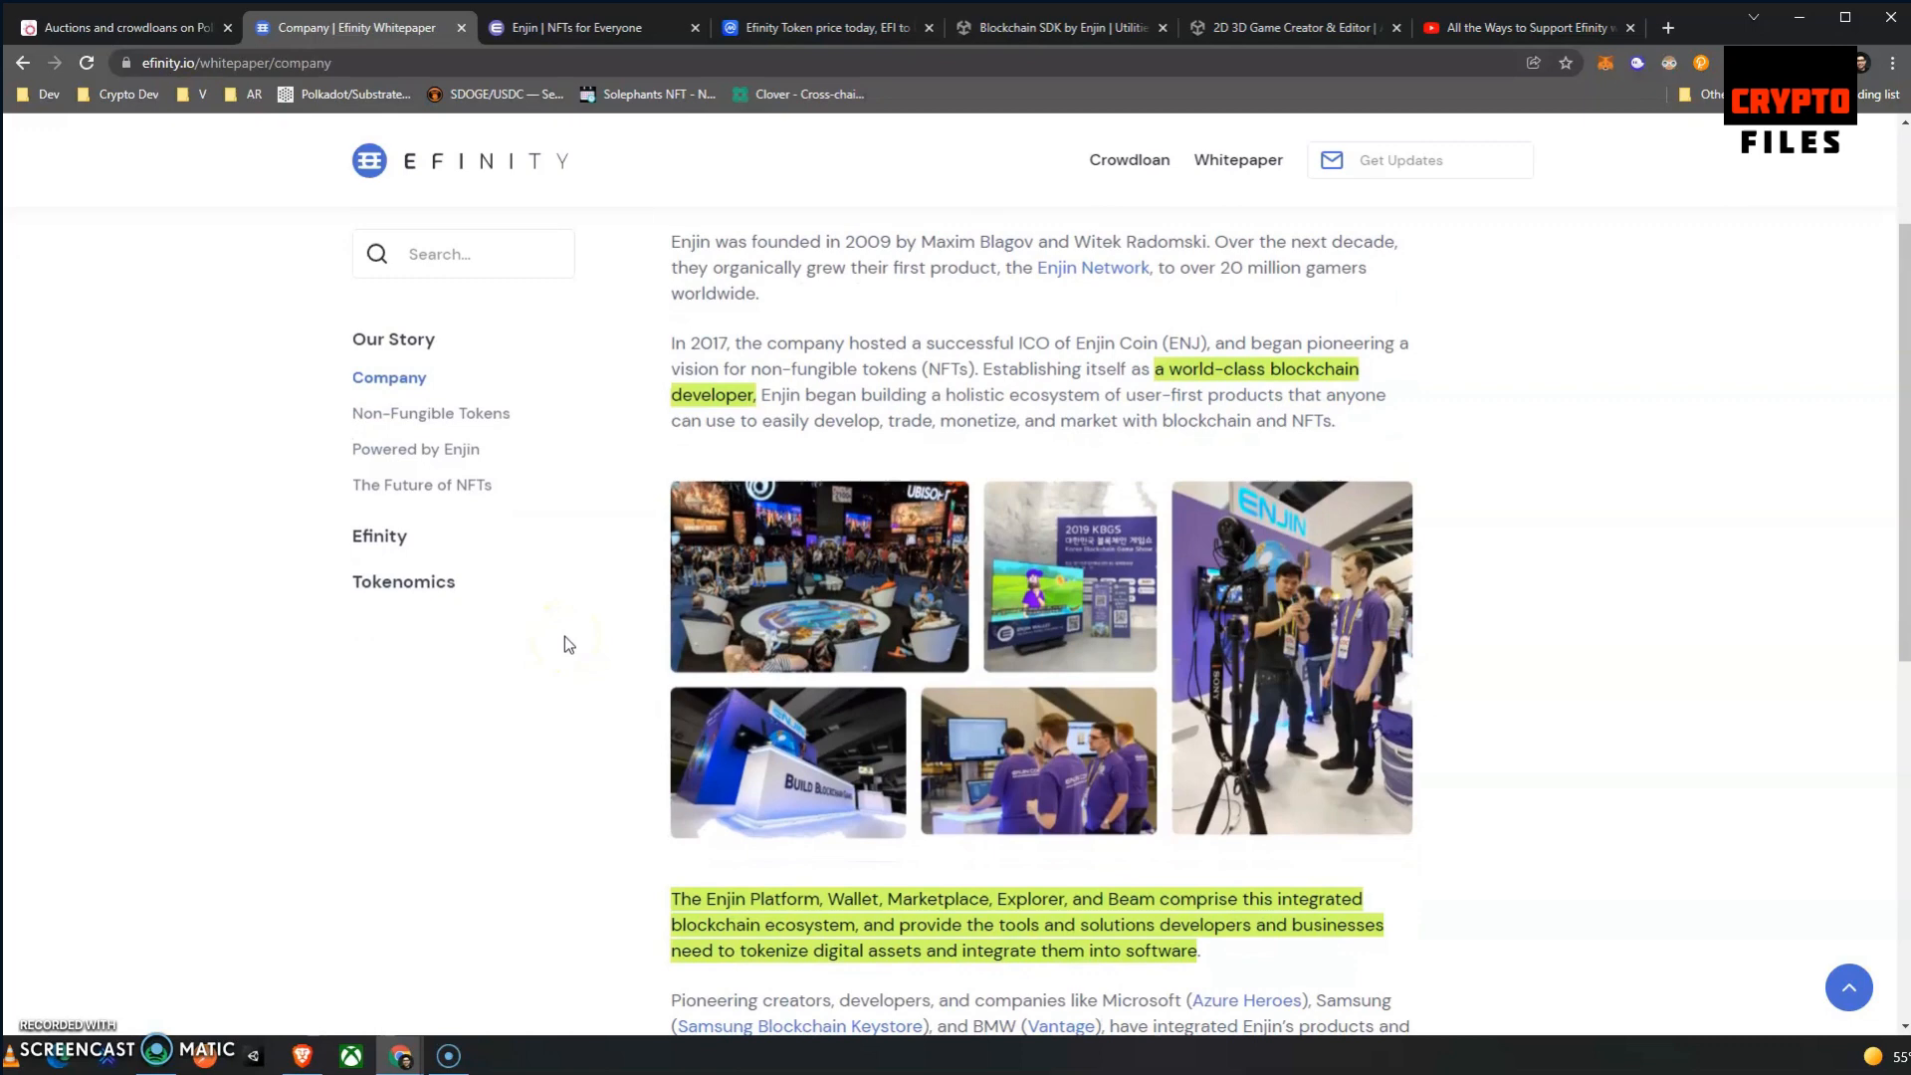
pyautogui.scroll(-3)
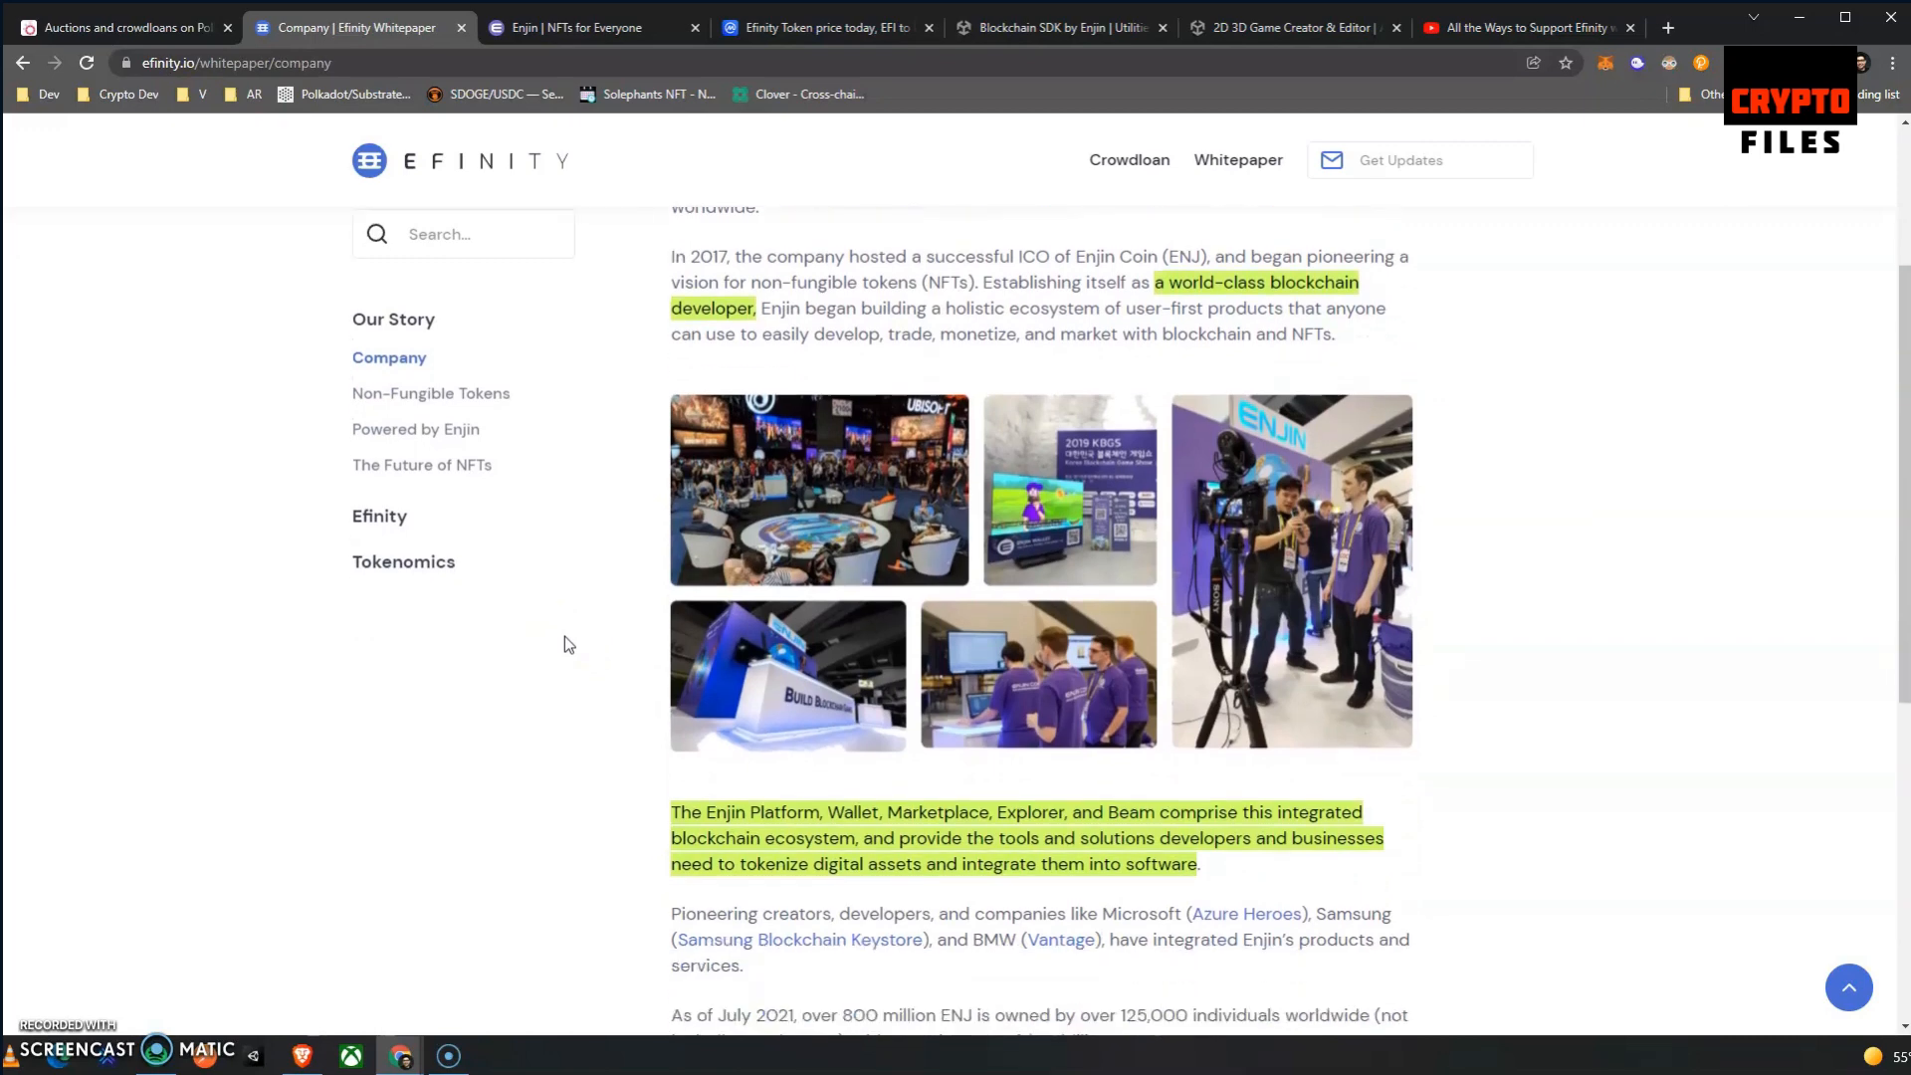
pyautogui.scroll(-3)
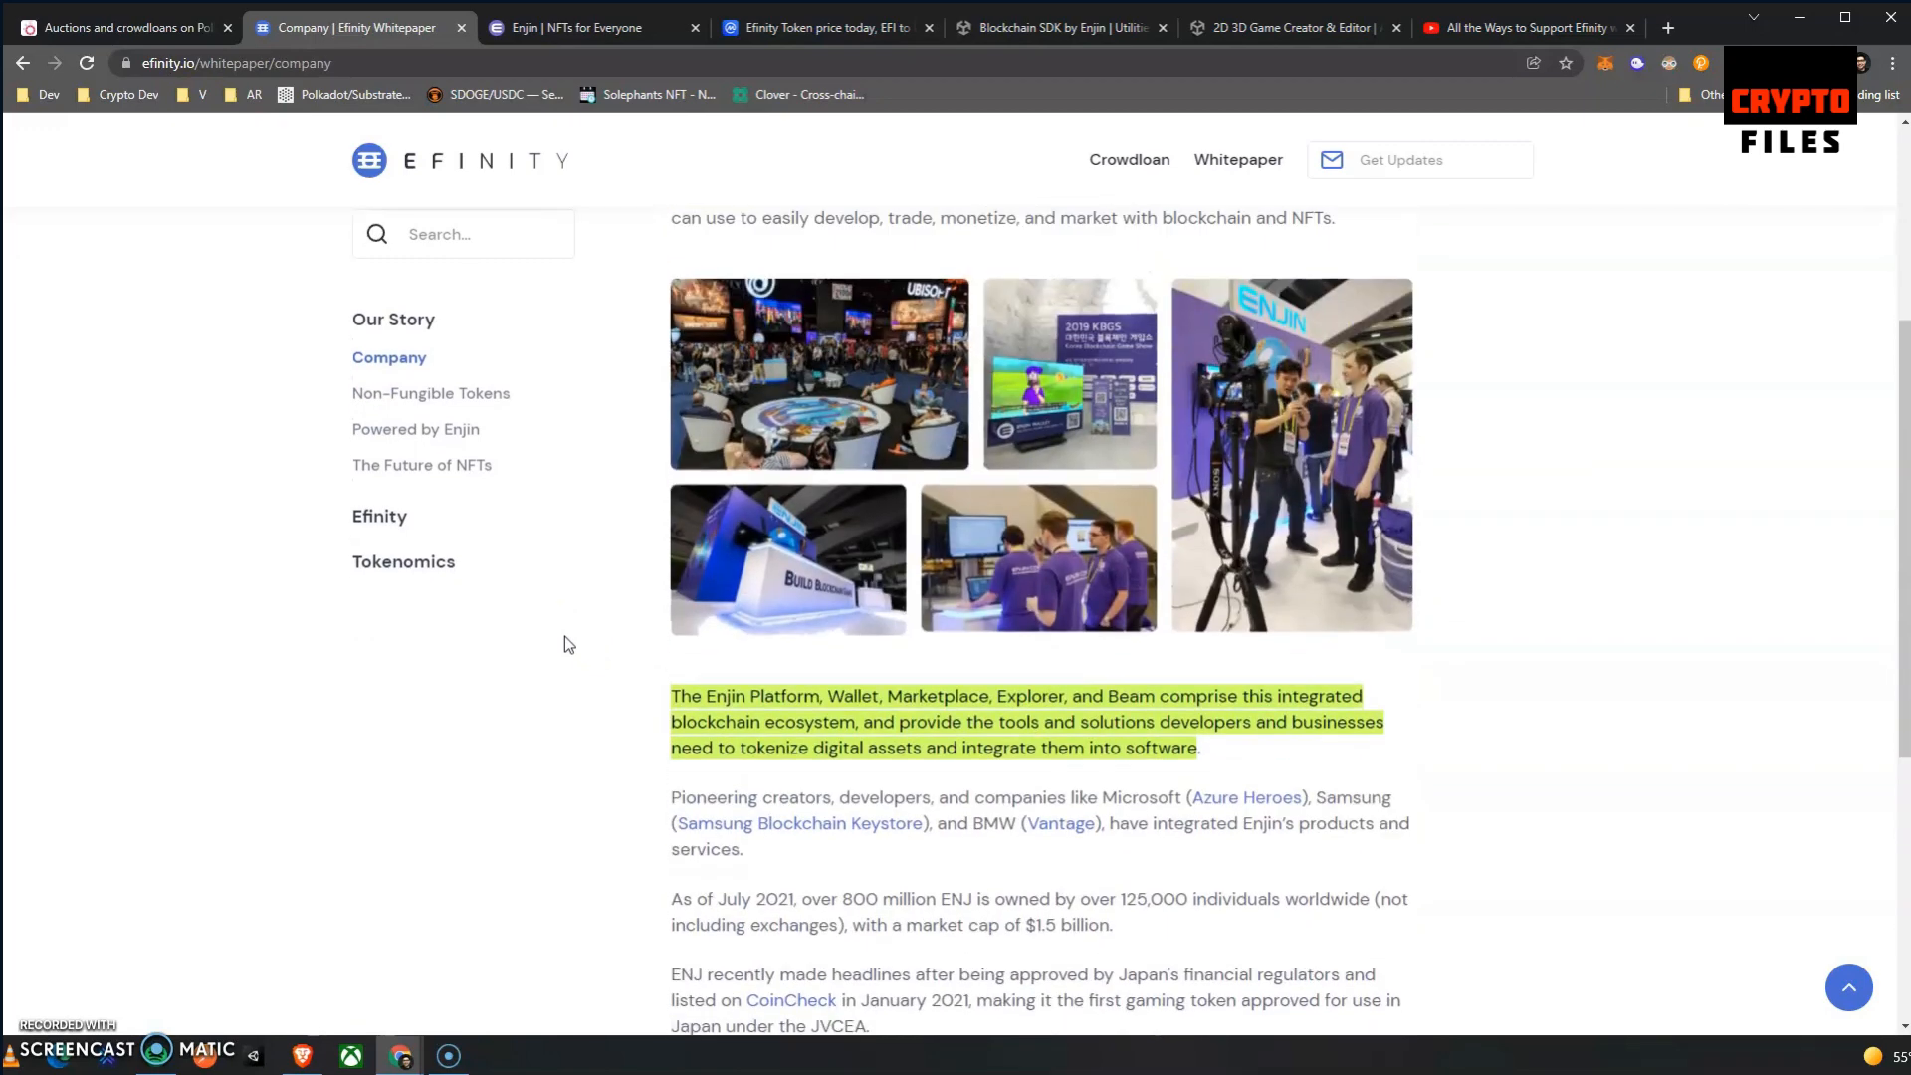
# Move to the whitepaper's Non-Fungible Tokens section and scroll into it.
pyautogui.click(430, 393)
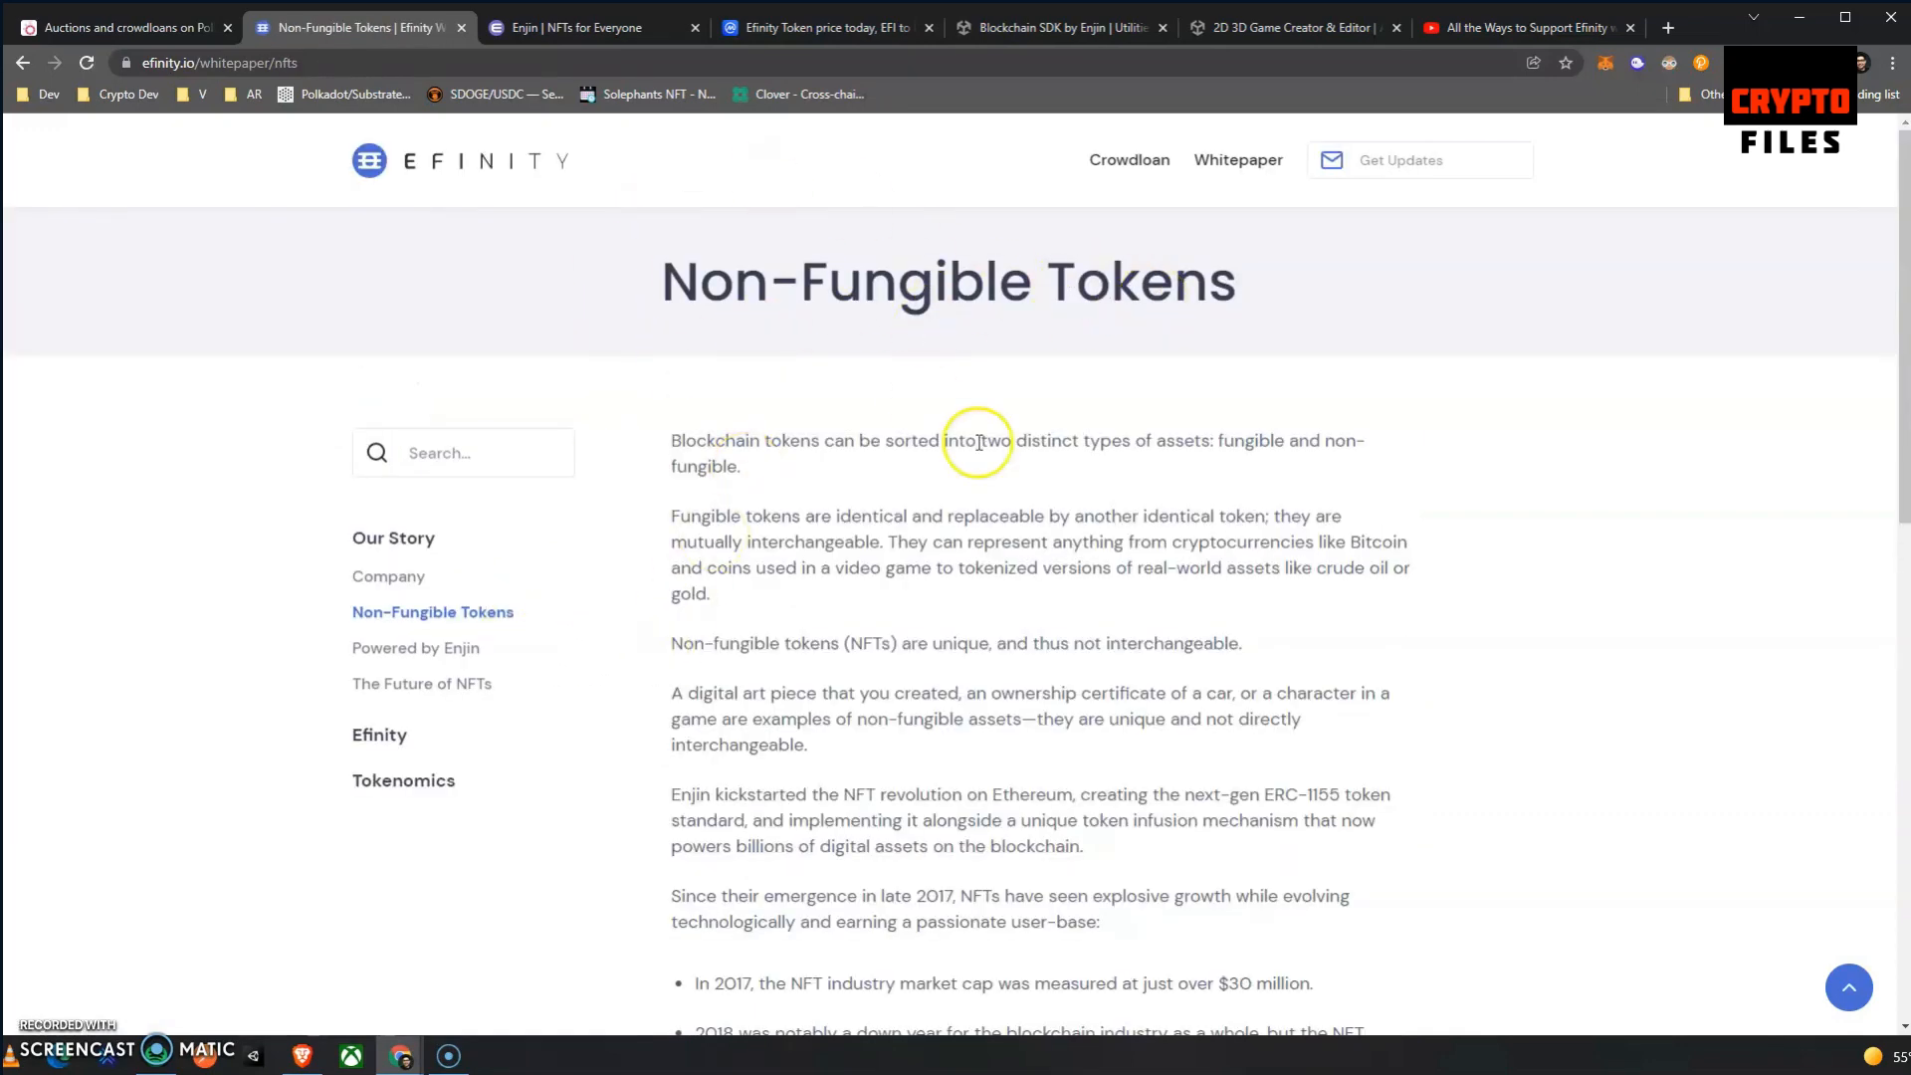
pyautogui.scroll(-3)
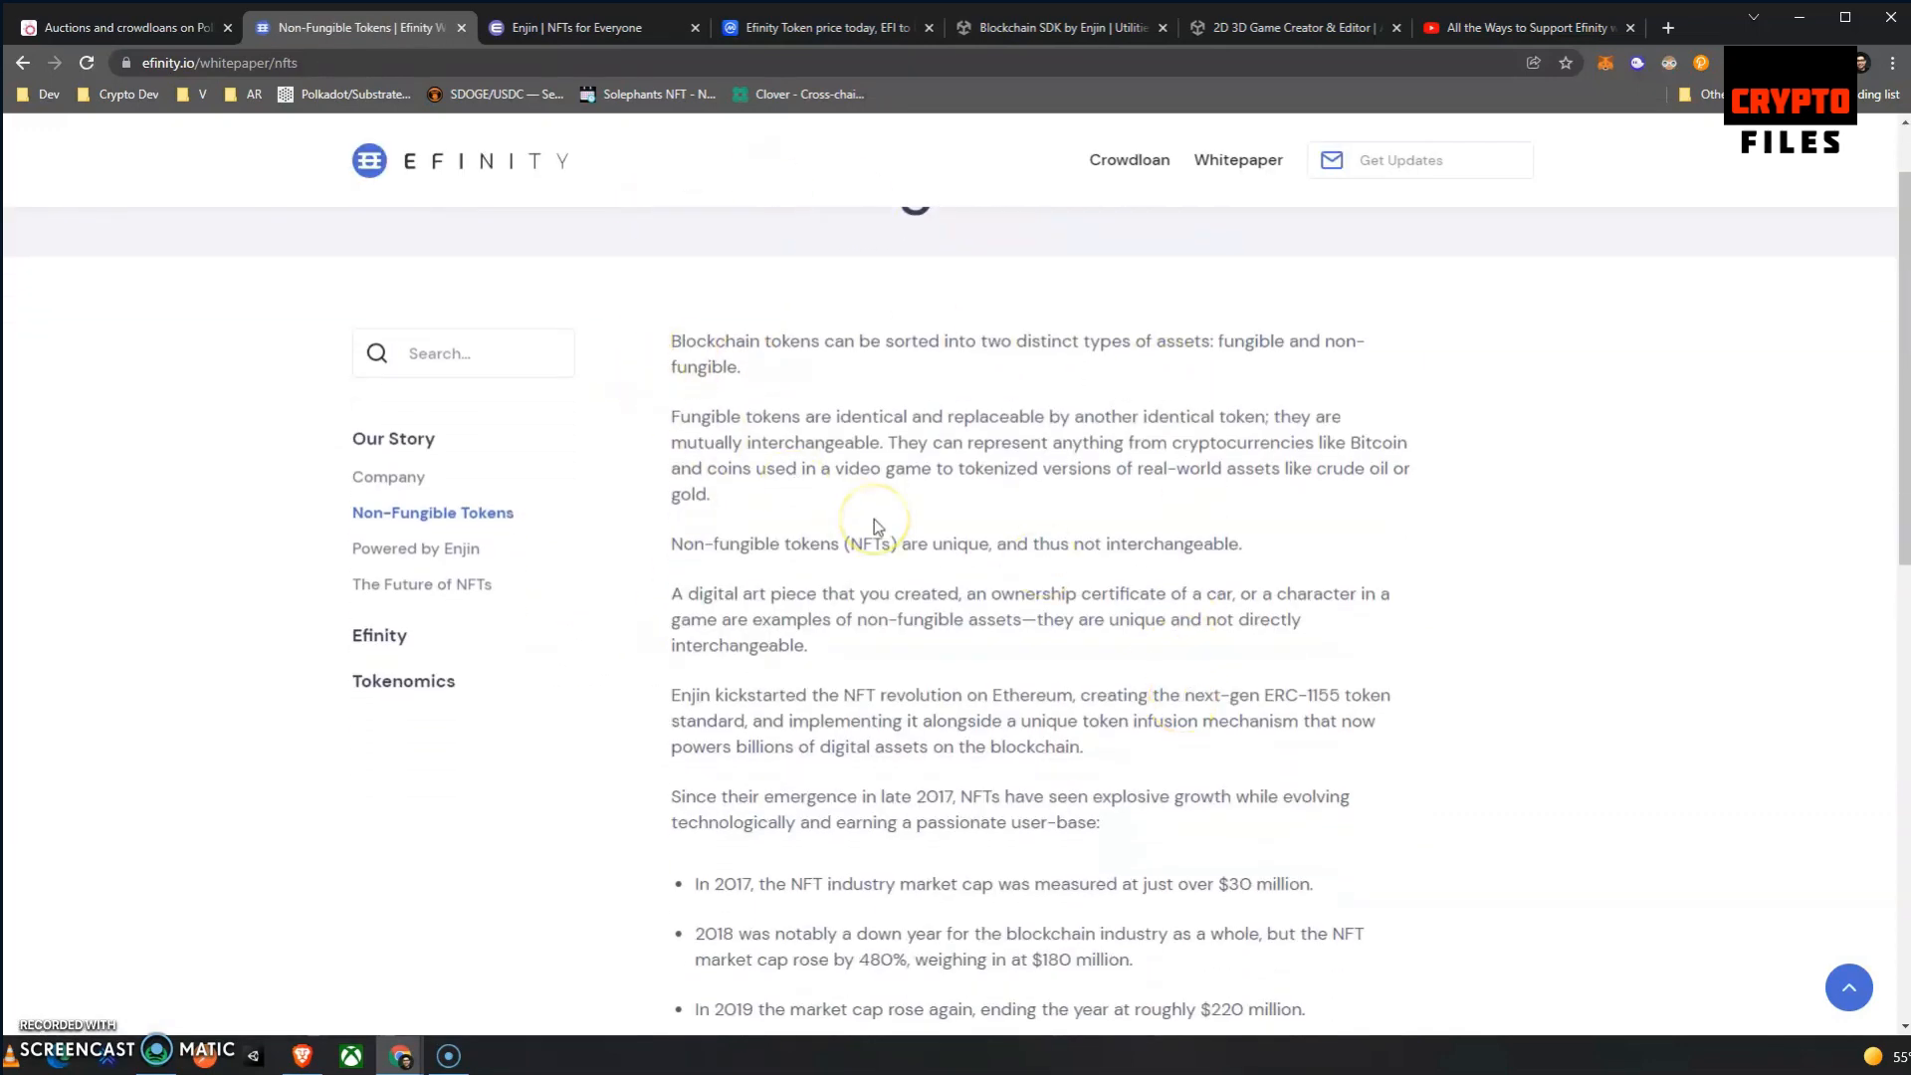
pyautogui.moveTo(814, 410)
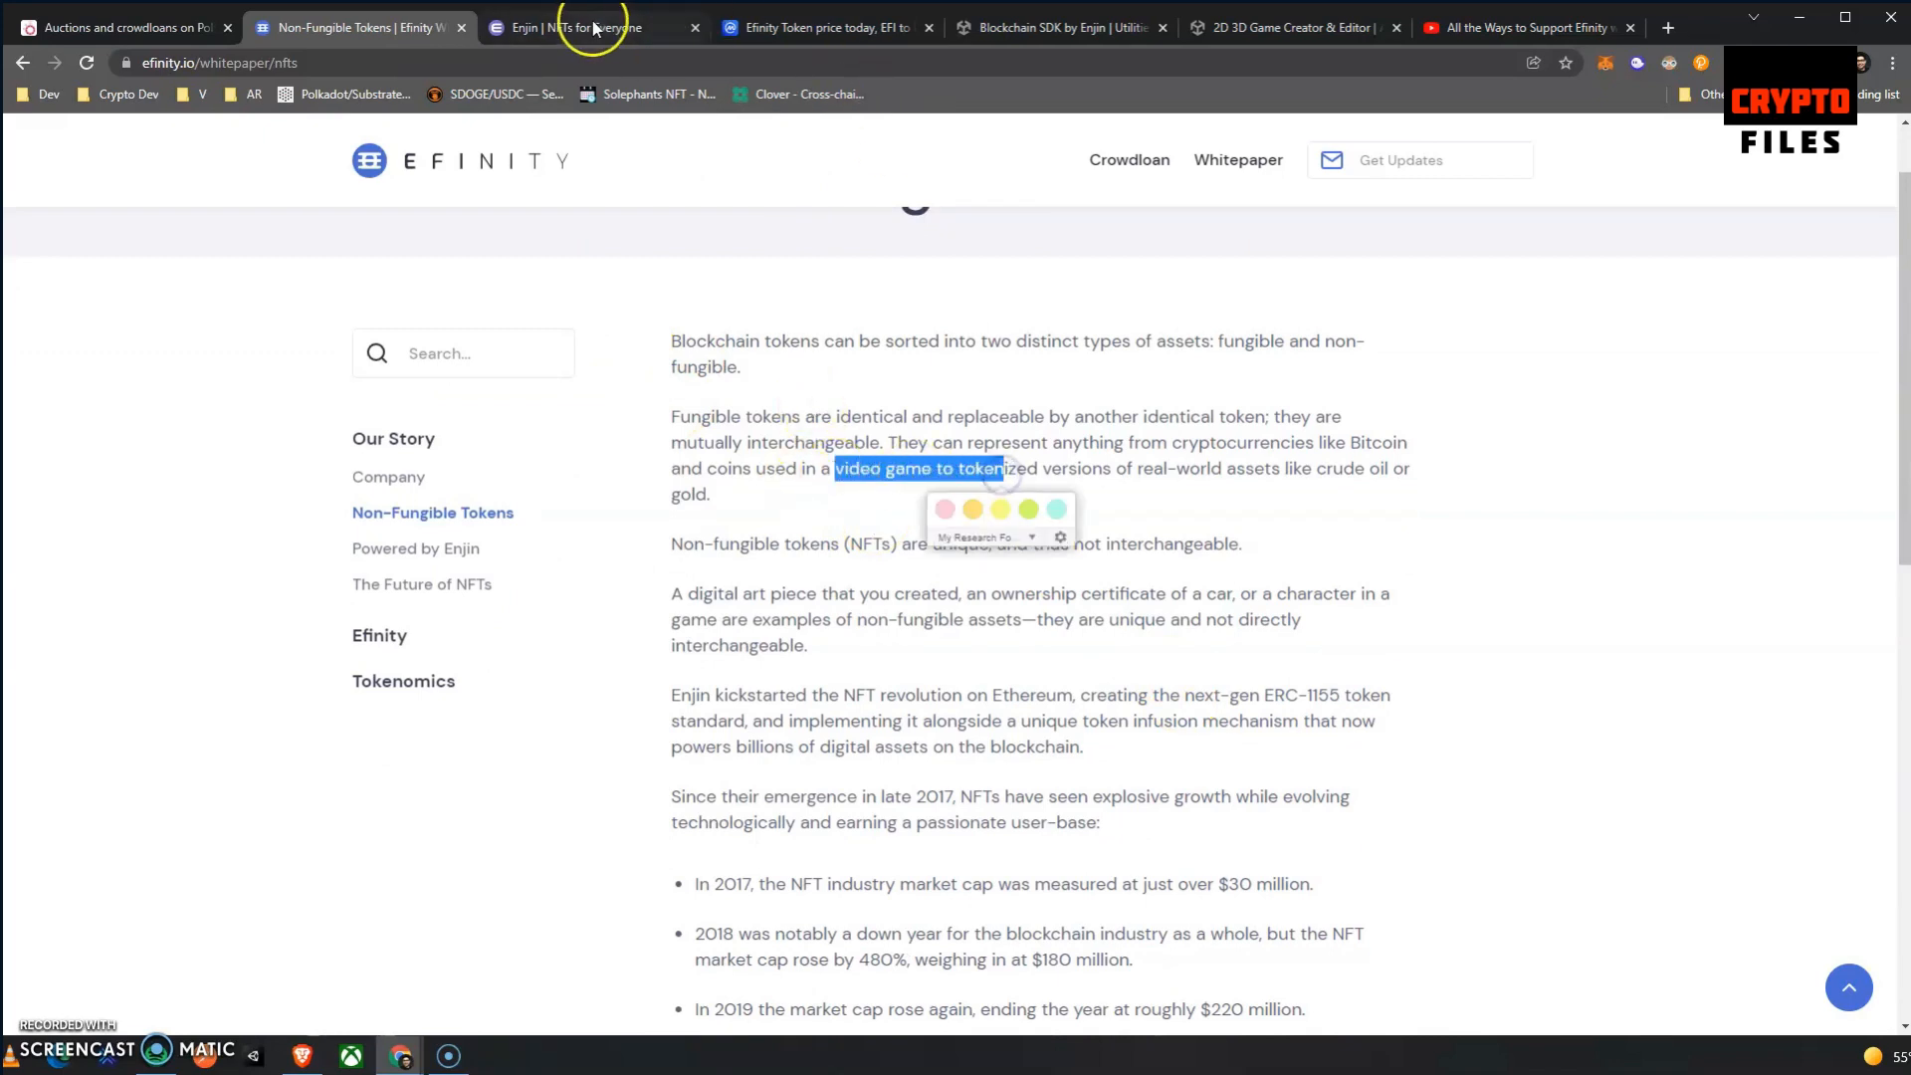
# On the Unity Platform page, start playing The Heretic short film.
pyautogui.click(587, 28)
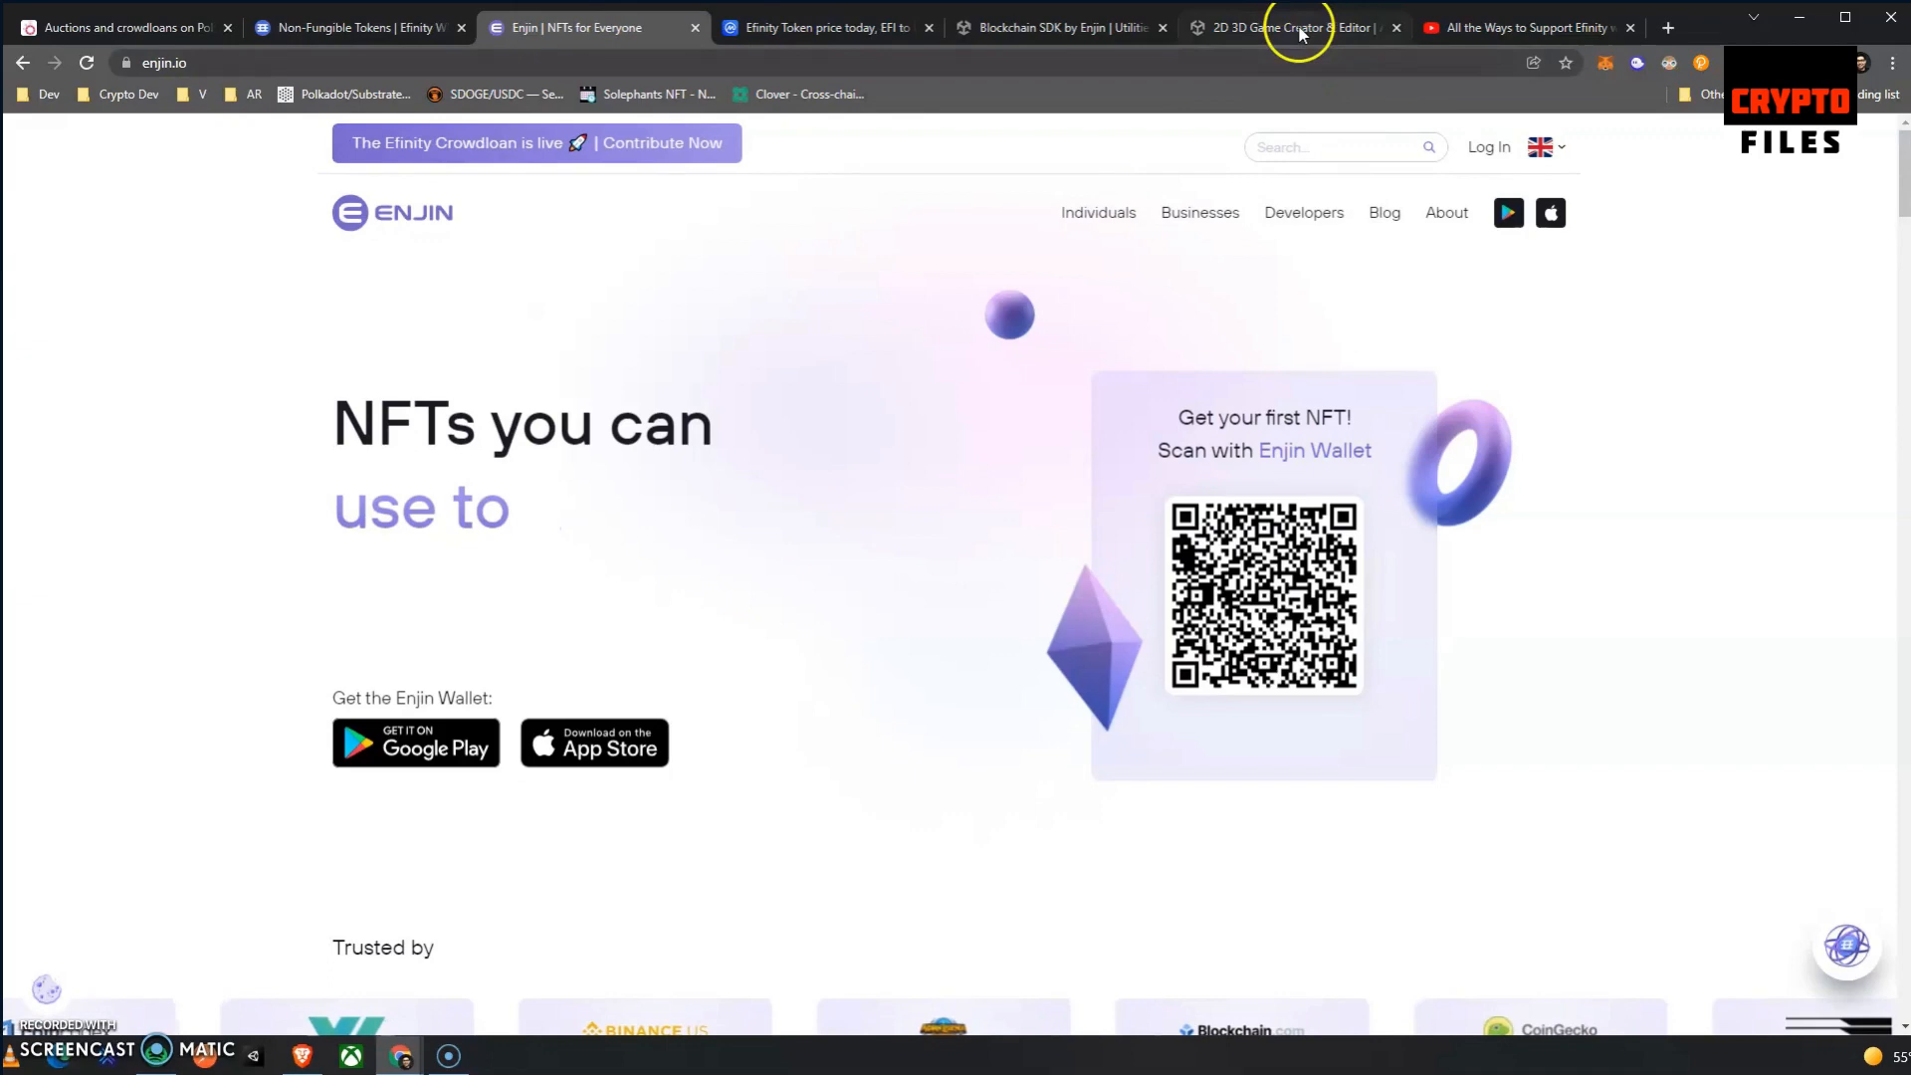
pyautogui.click(1299, 28)
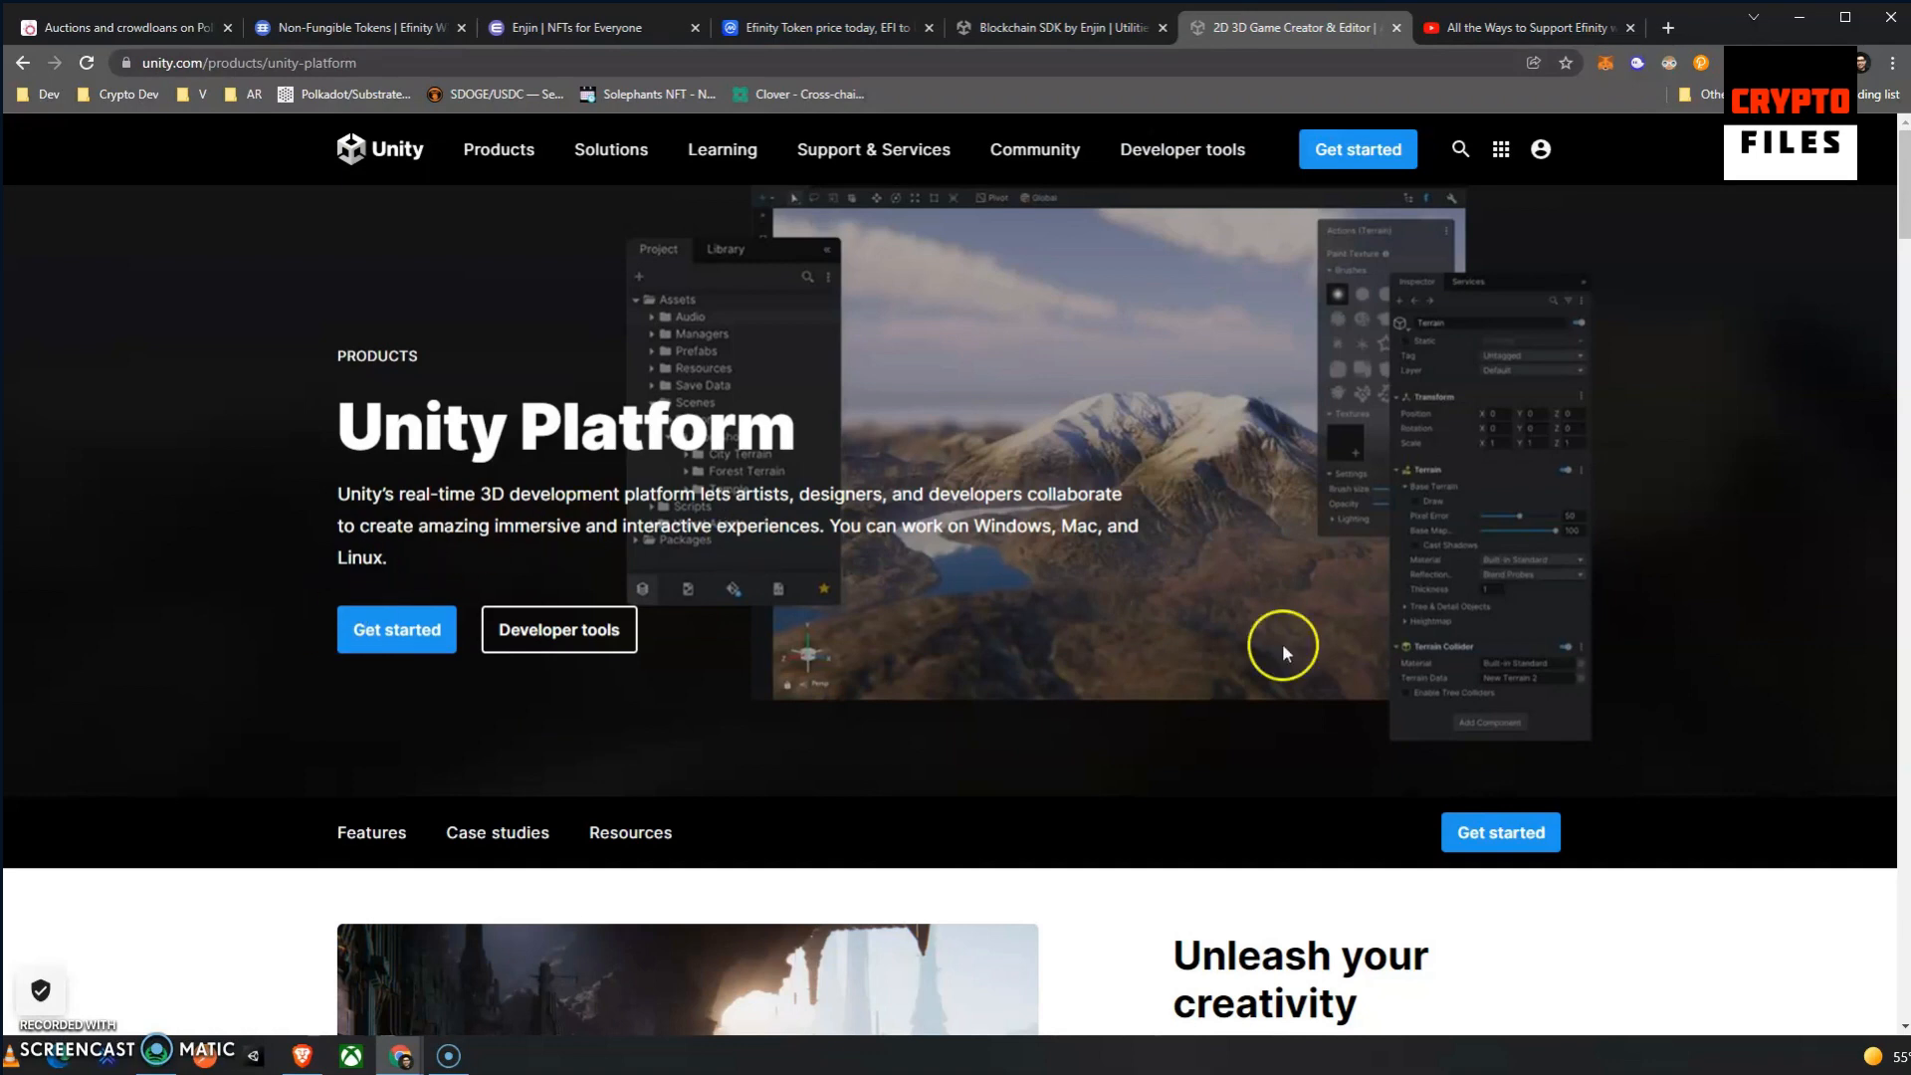
pyautogui.scroll(-3)
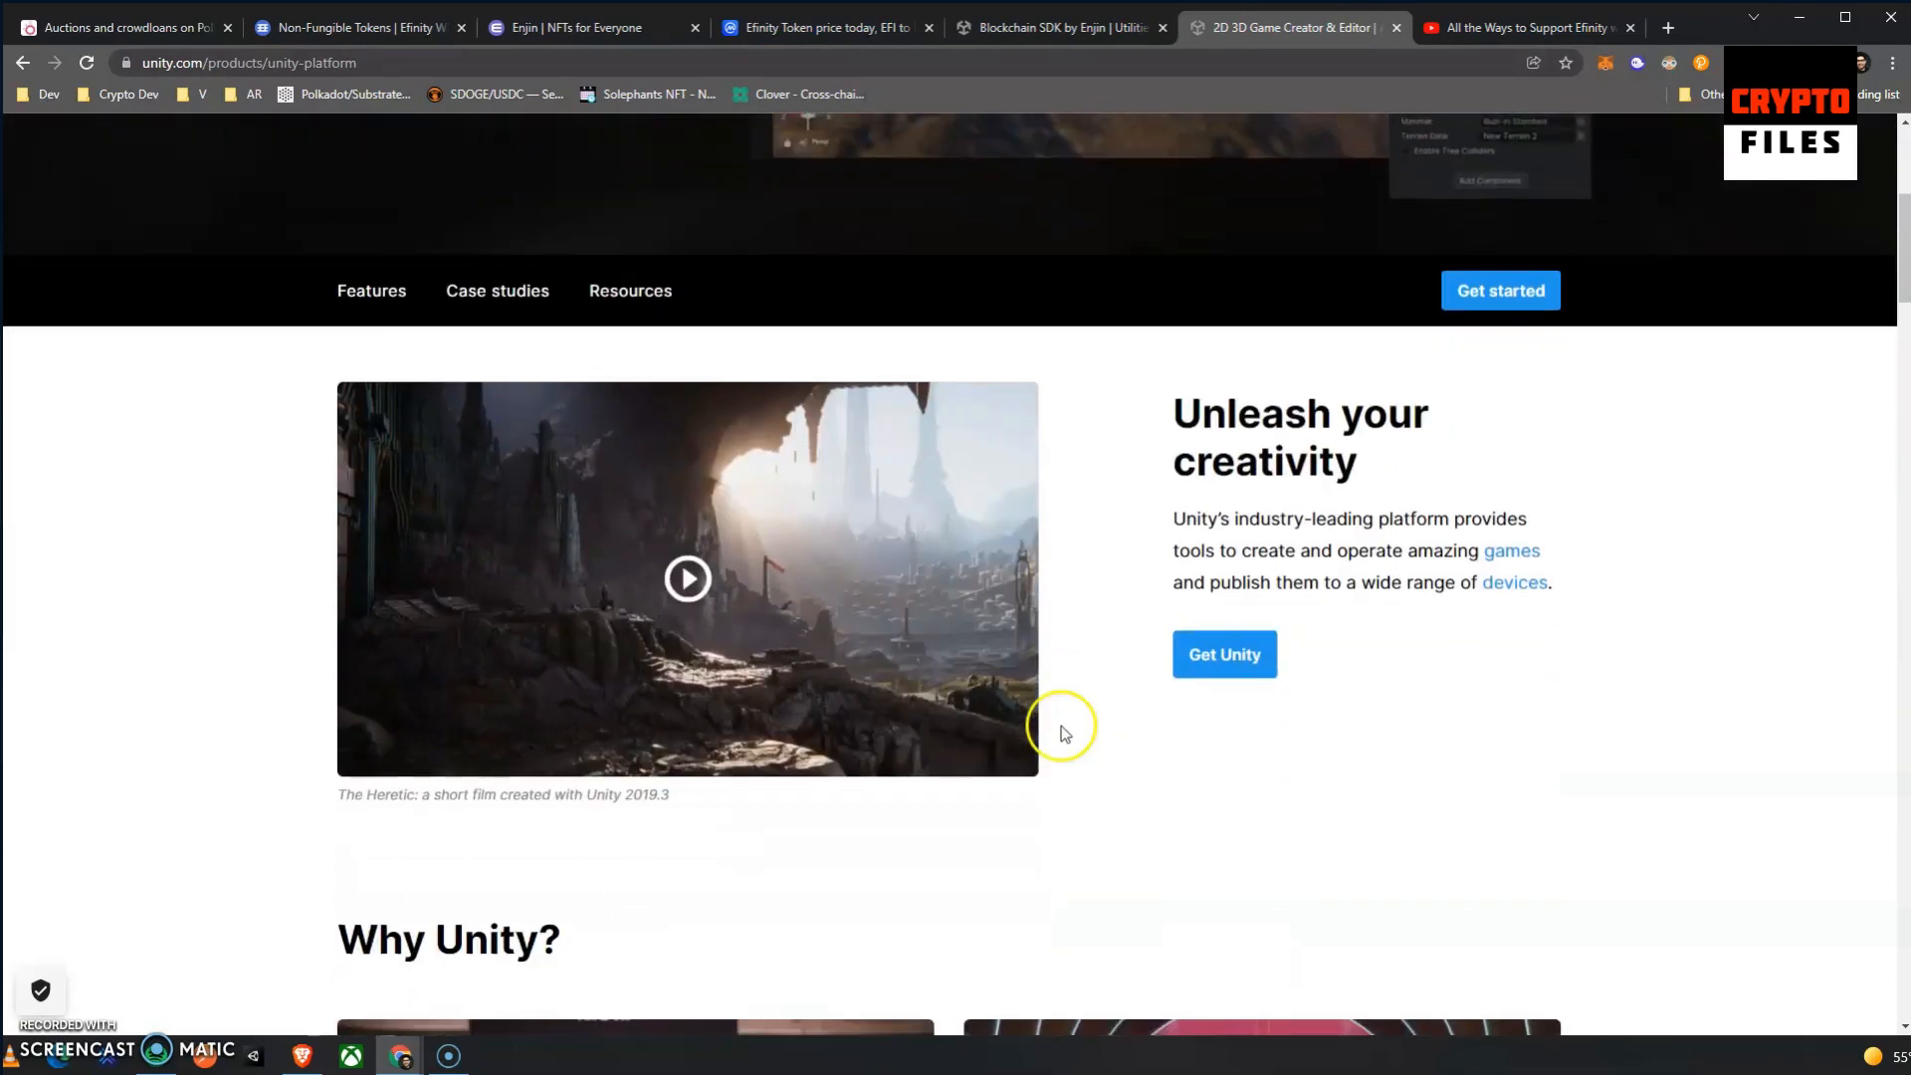
pyautogui.click(686, 577)
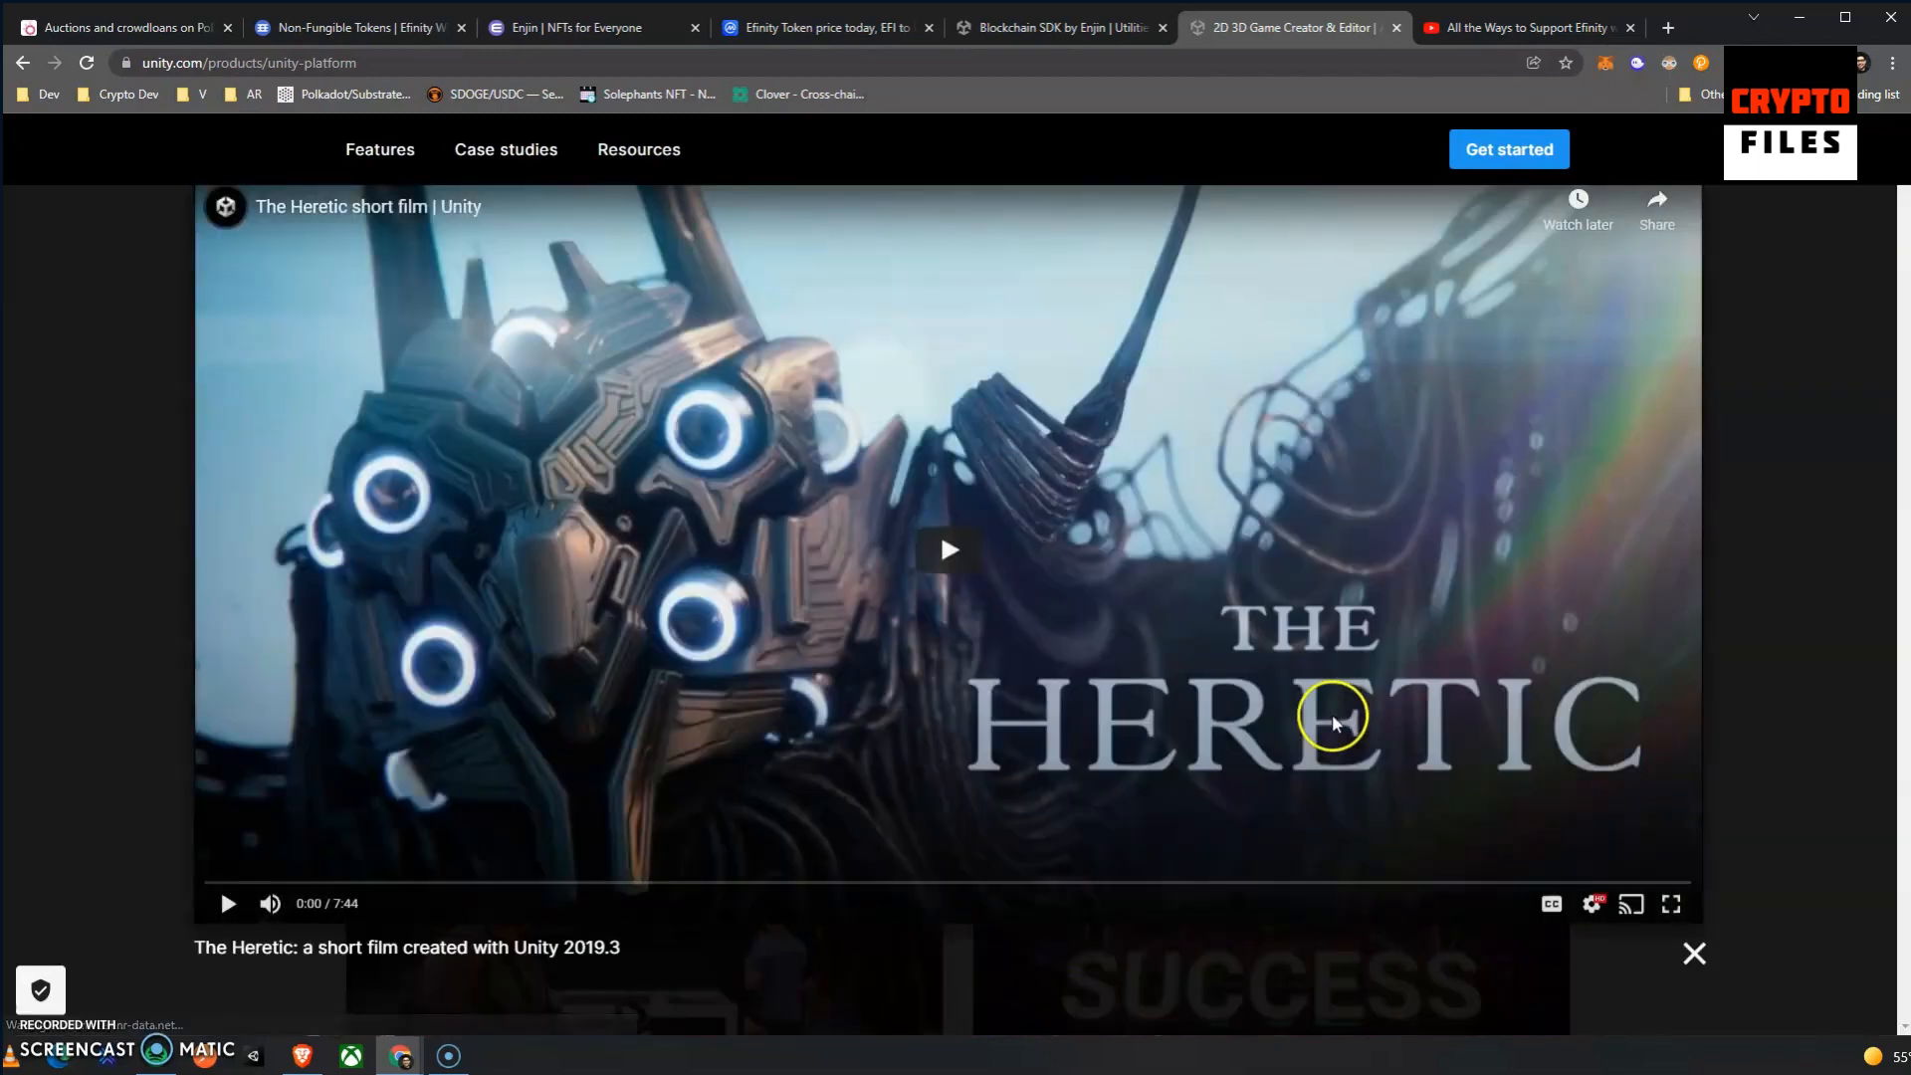
pyautogui.click(948, 550)
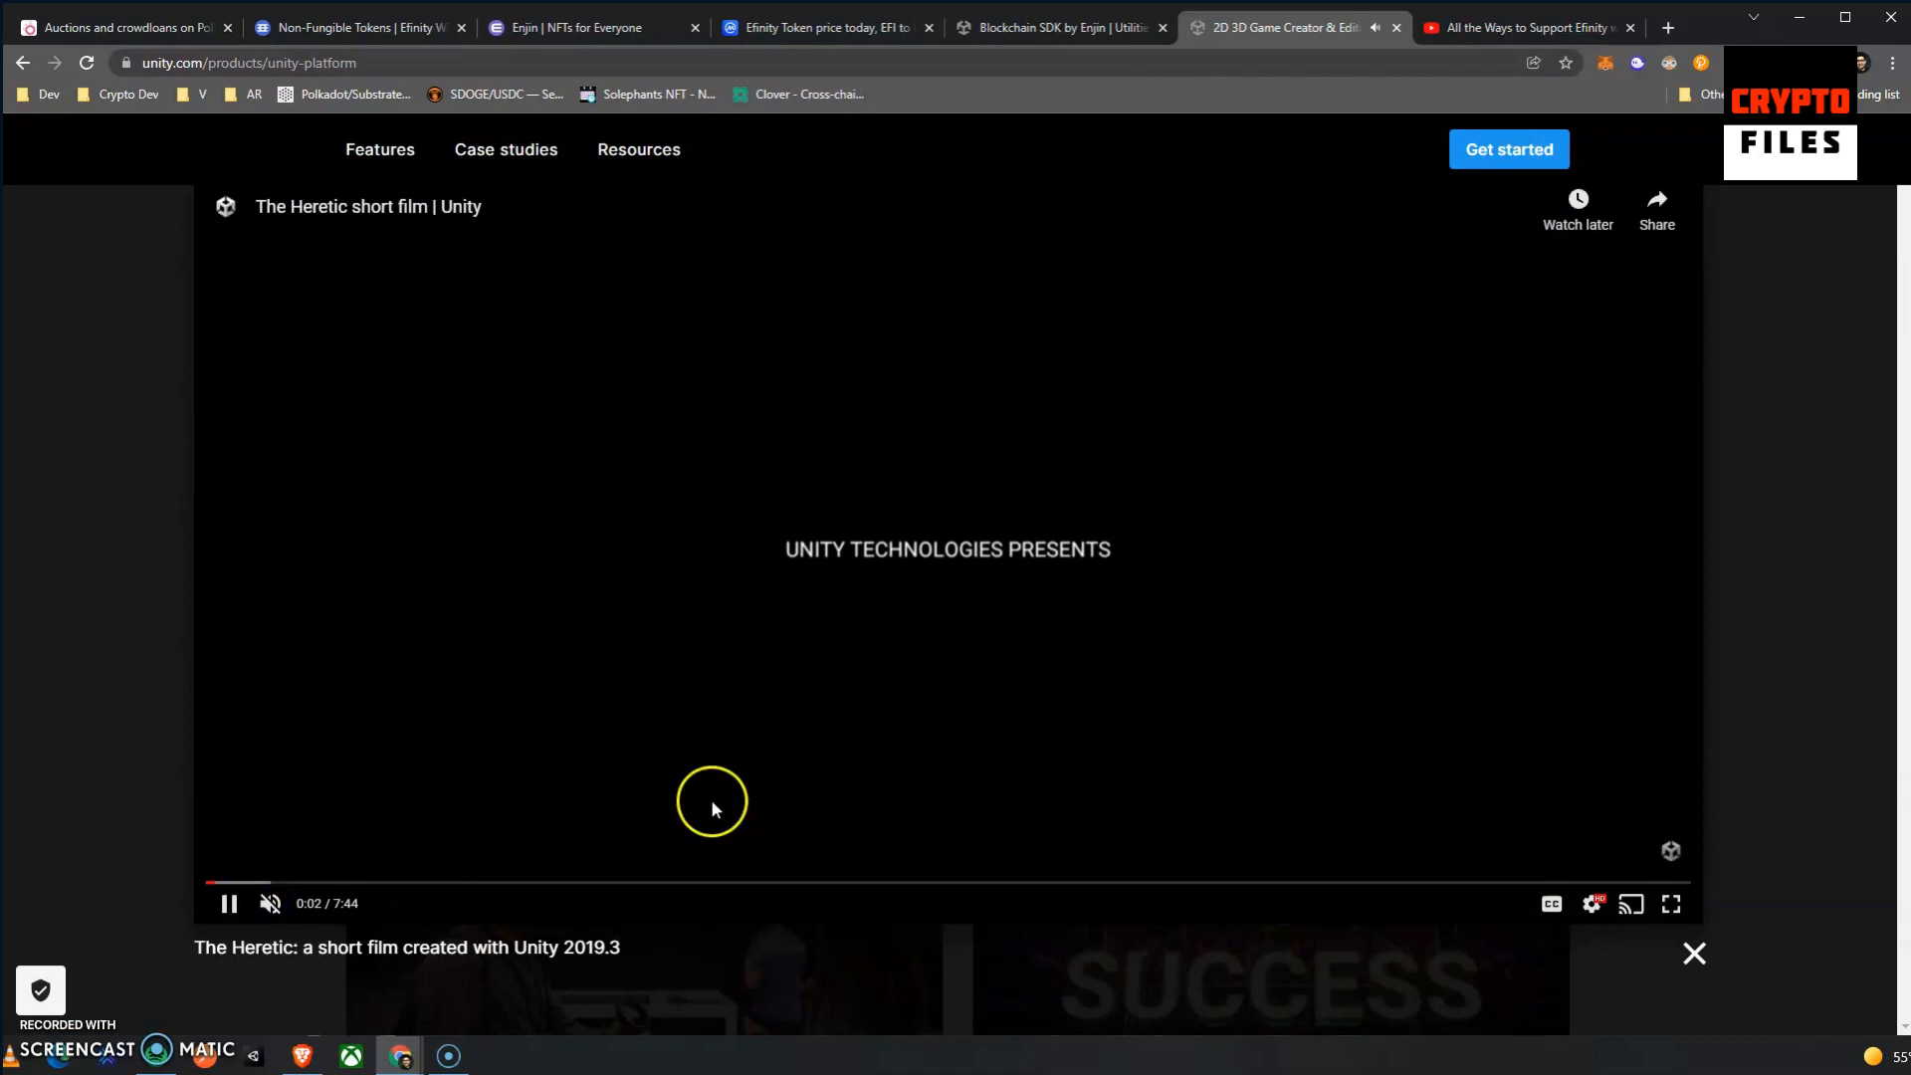
pyautogui.moveTo(1047, 600)
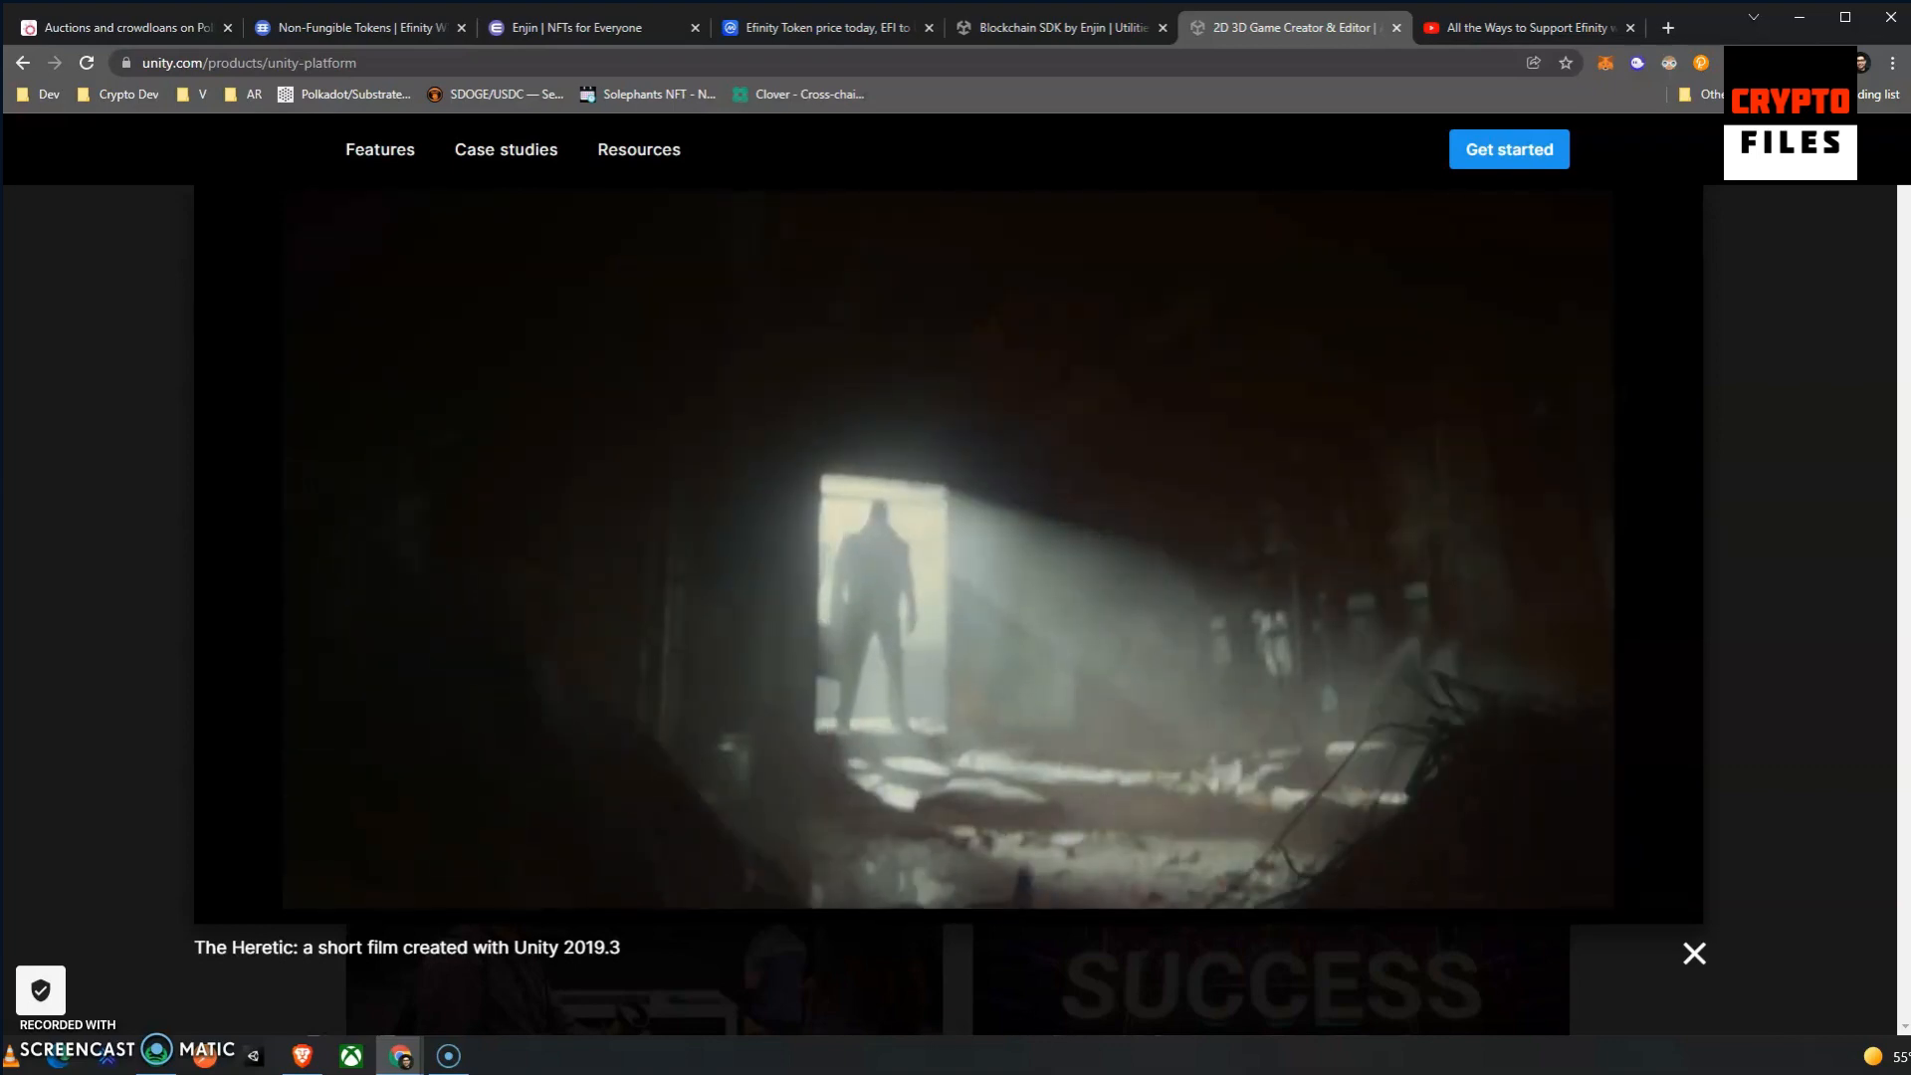
# Play the Blockchain SDK by Enjin promo video full screen on the Unity Asset Store.
pyautogui.click(1075, 28)
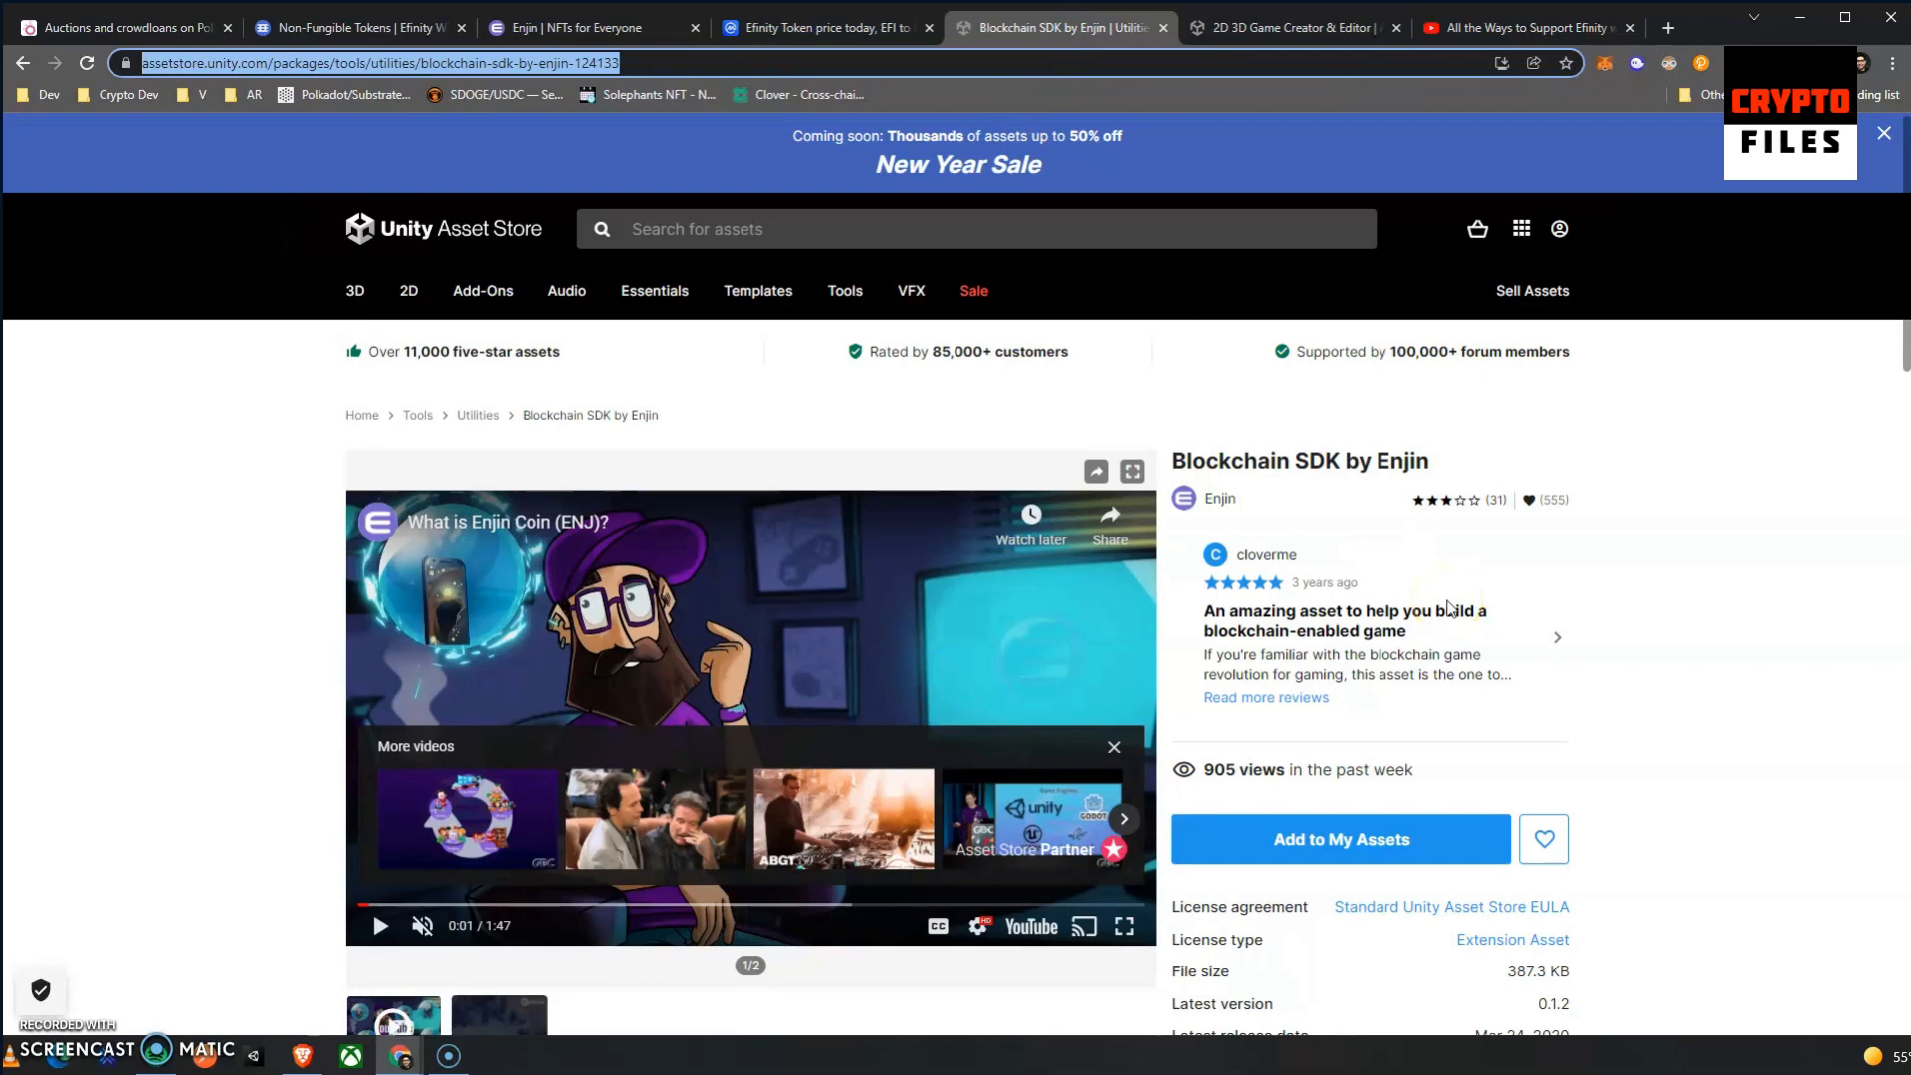
pyautogui.scroll(-3)
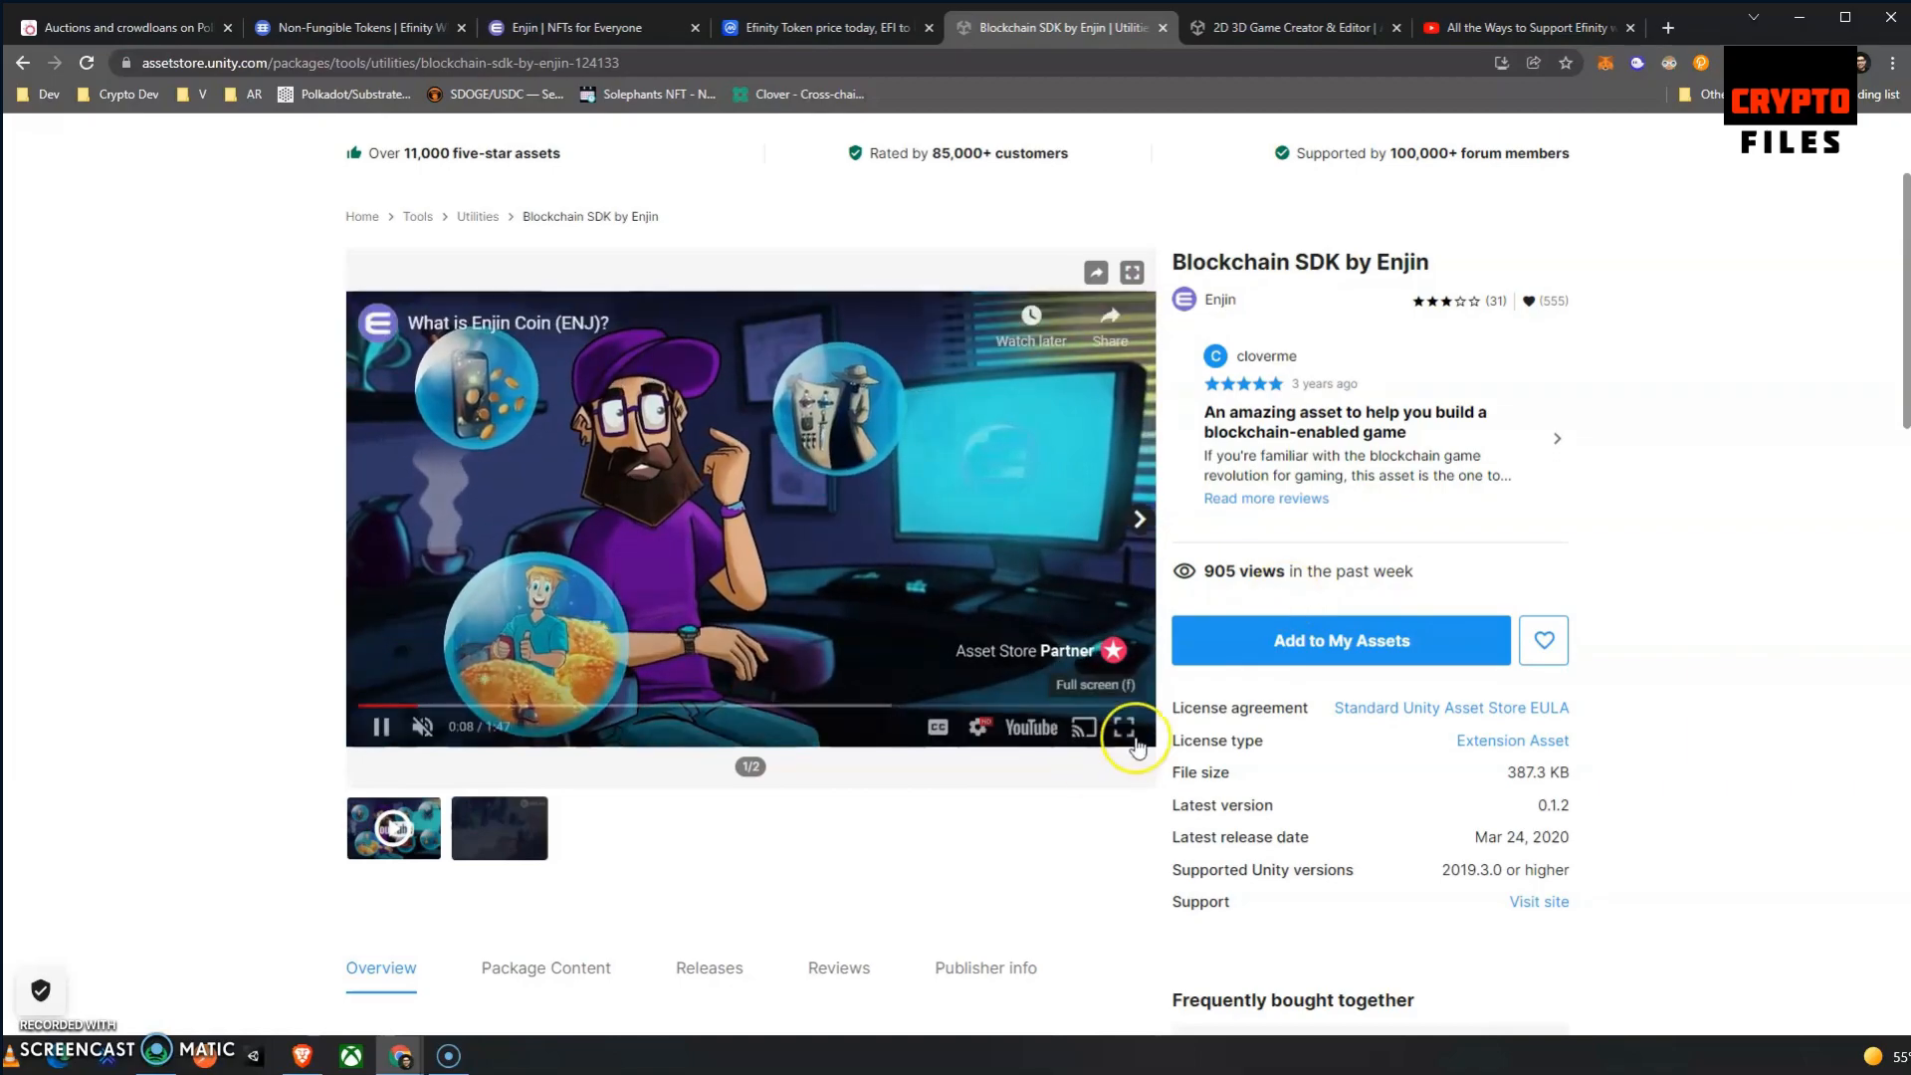
pyautogui.click(1128, 728)
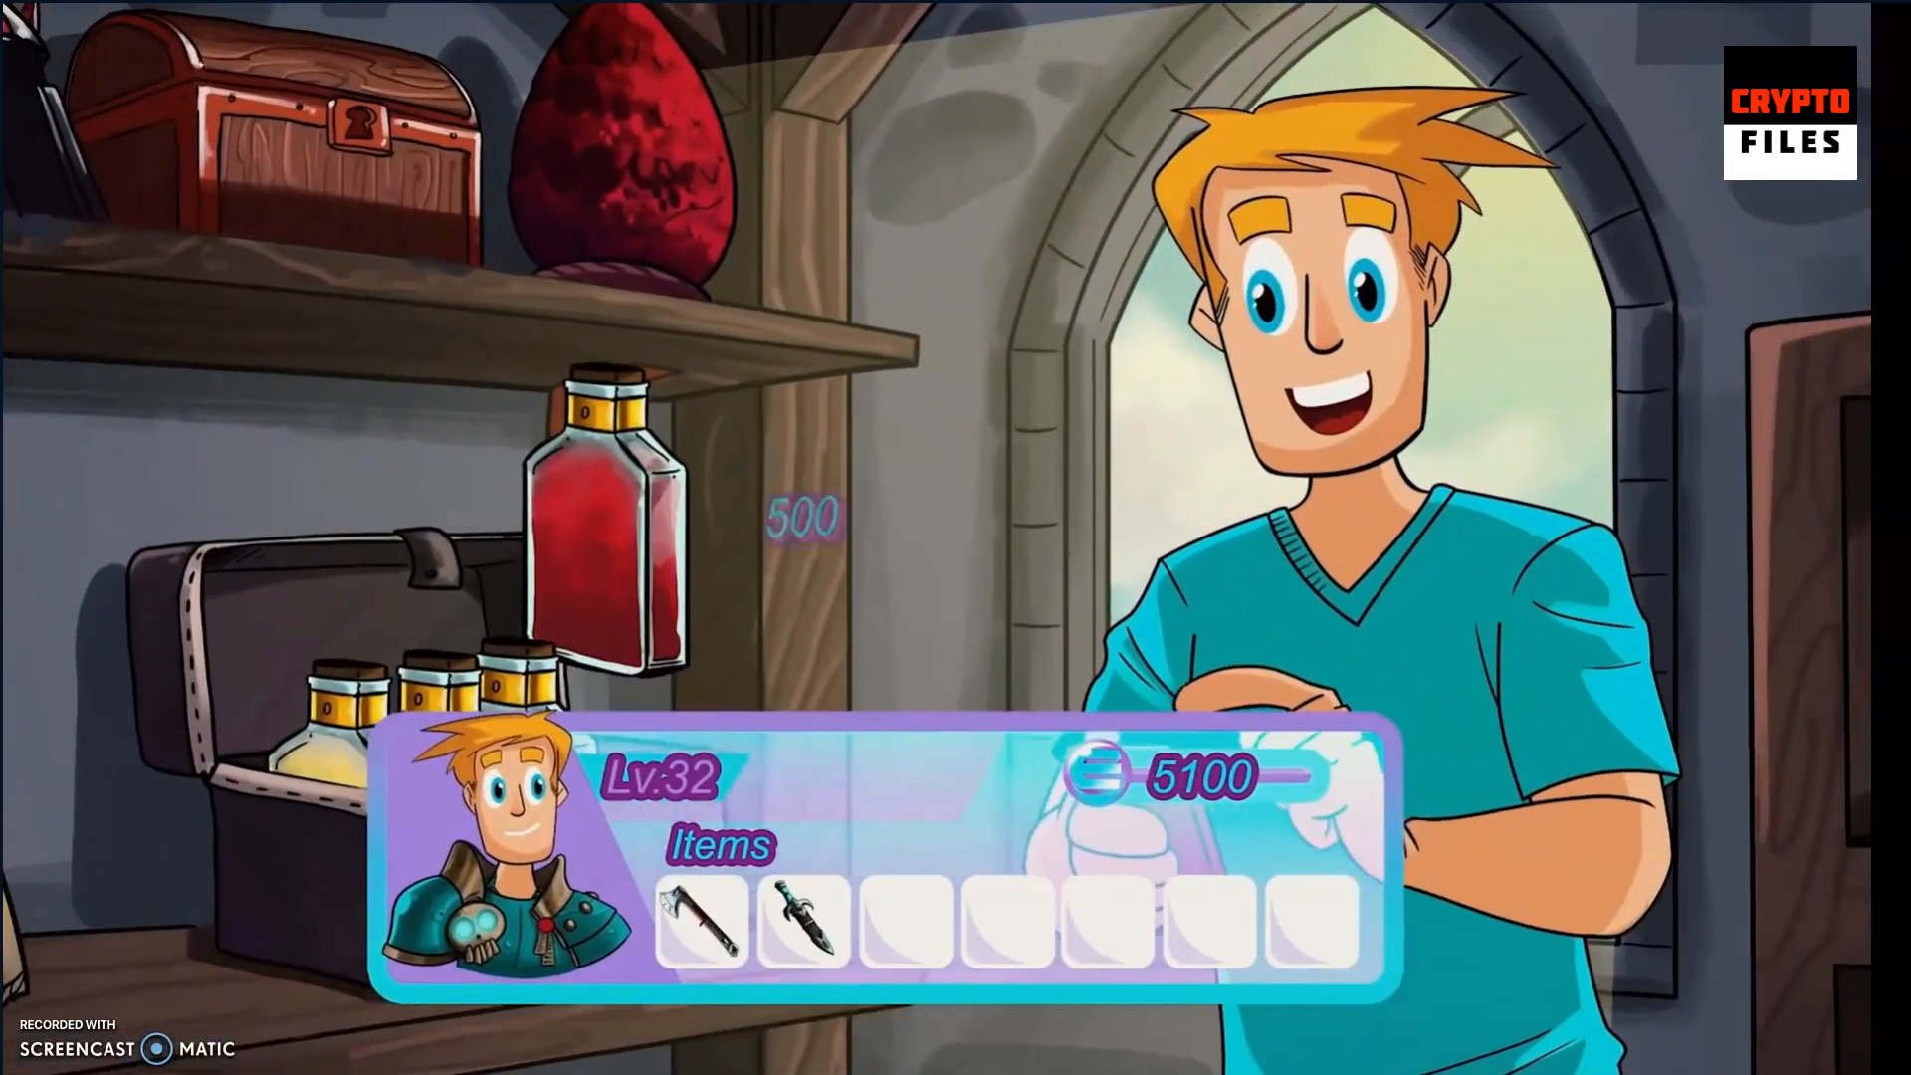
# Leave full screen, read the Blockchain SDK overview, then return to the Unity platform page.
pyautogui.click(598, 534)
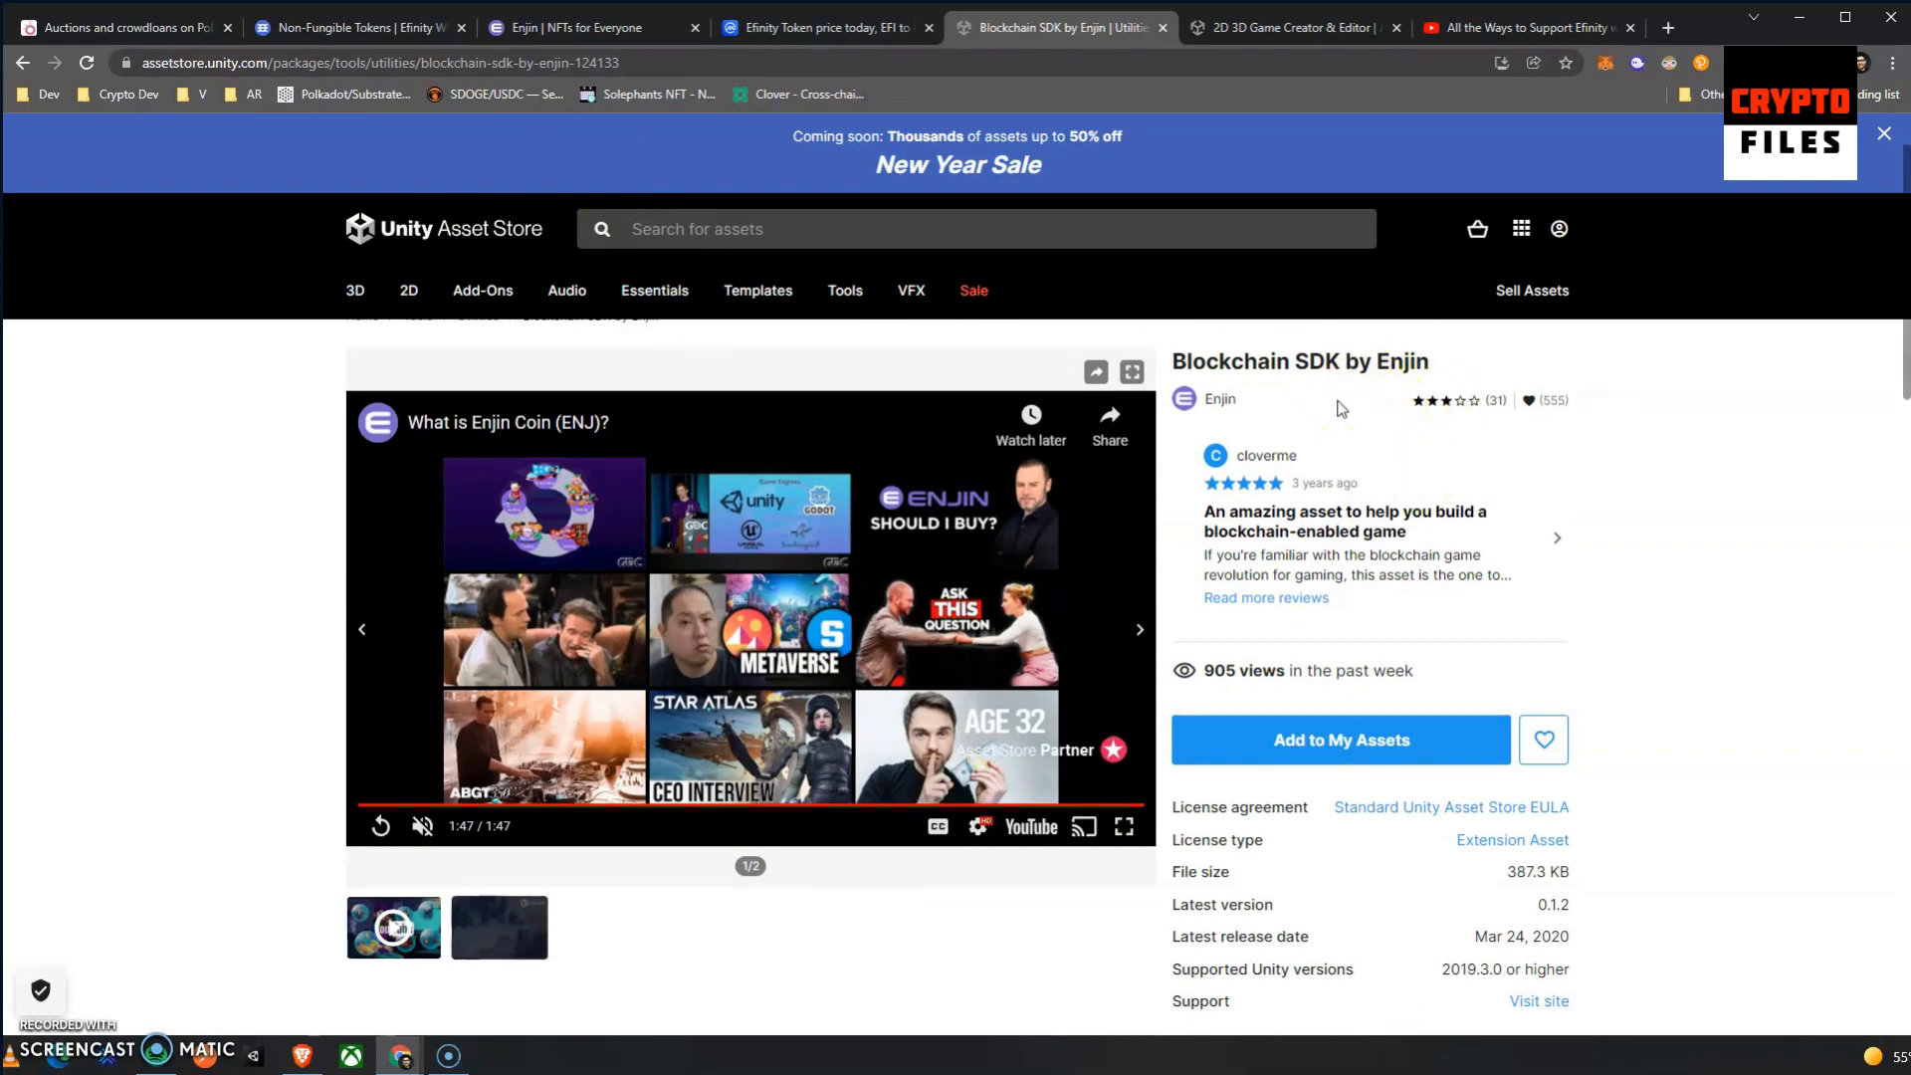
pyautogui.scroll(-3)
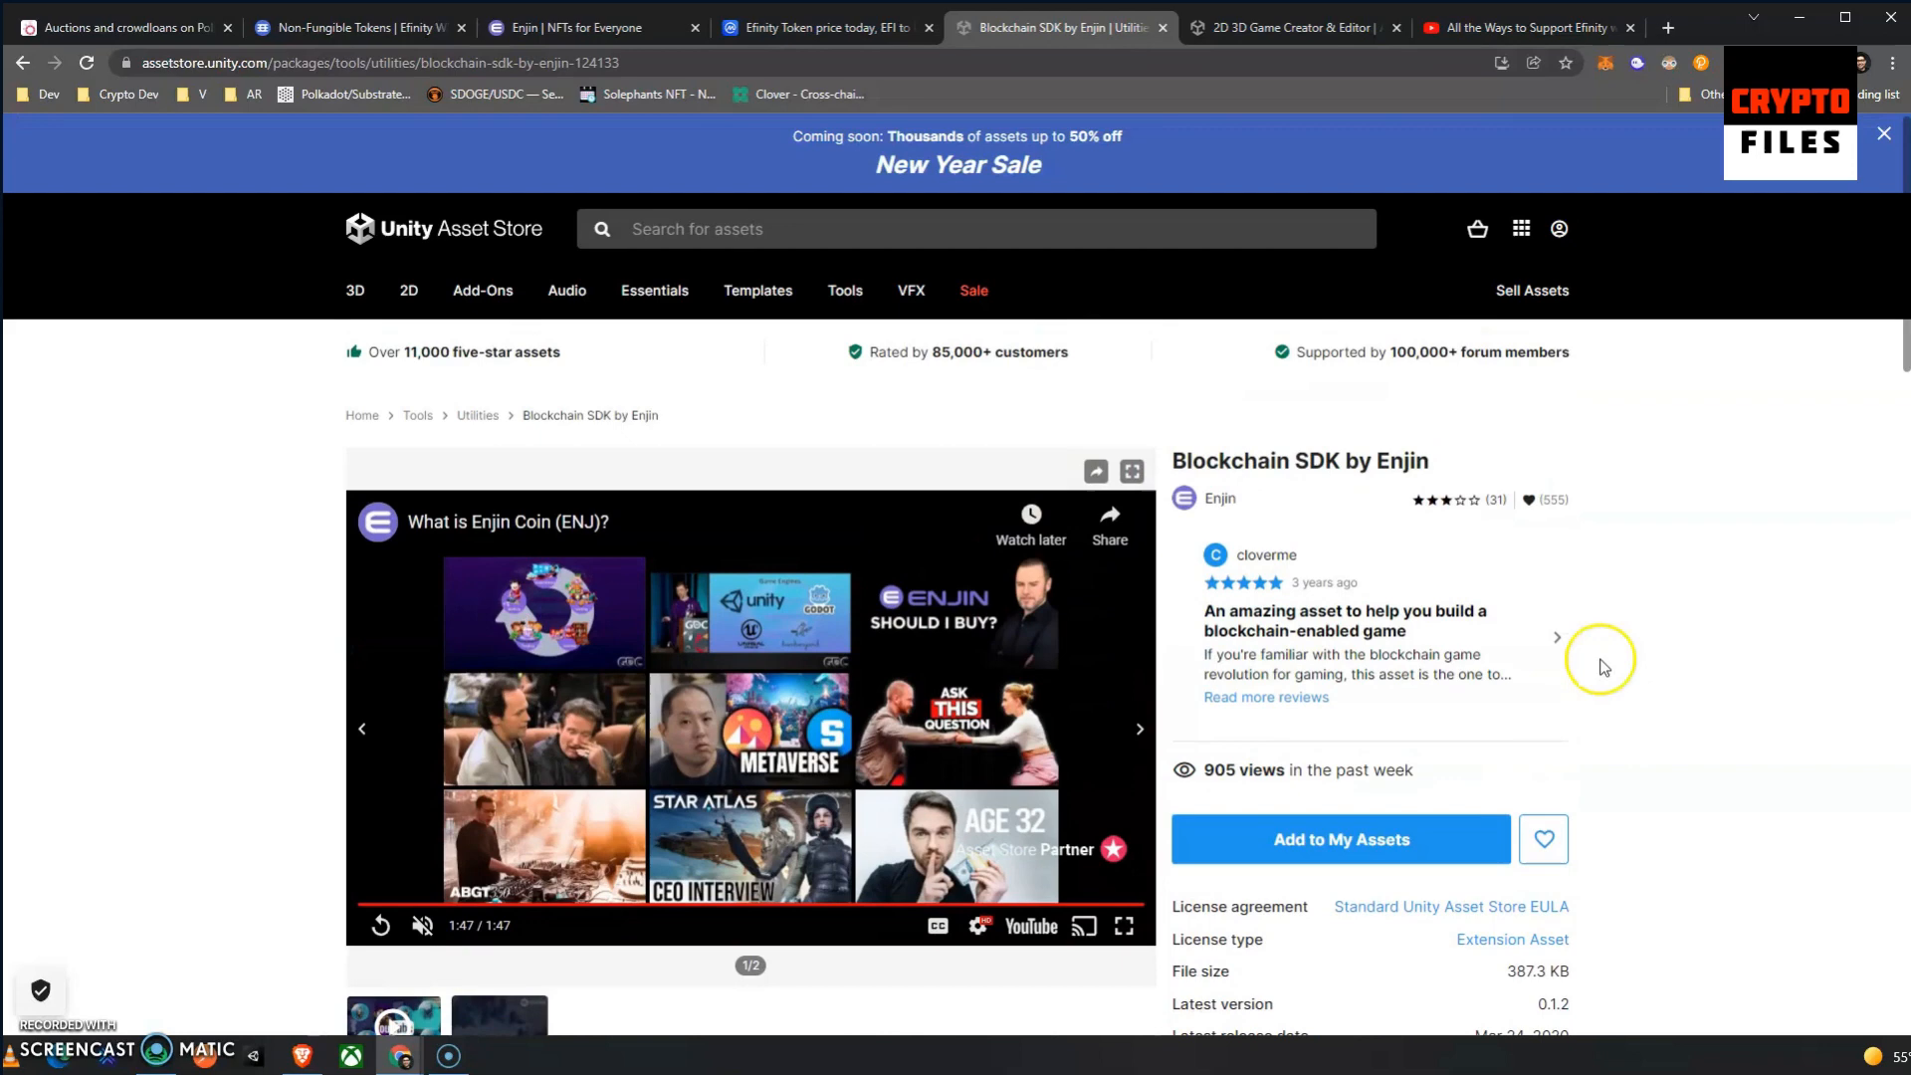
pyautogui.moveTo(1222, 771)
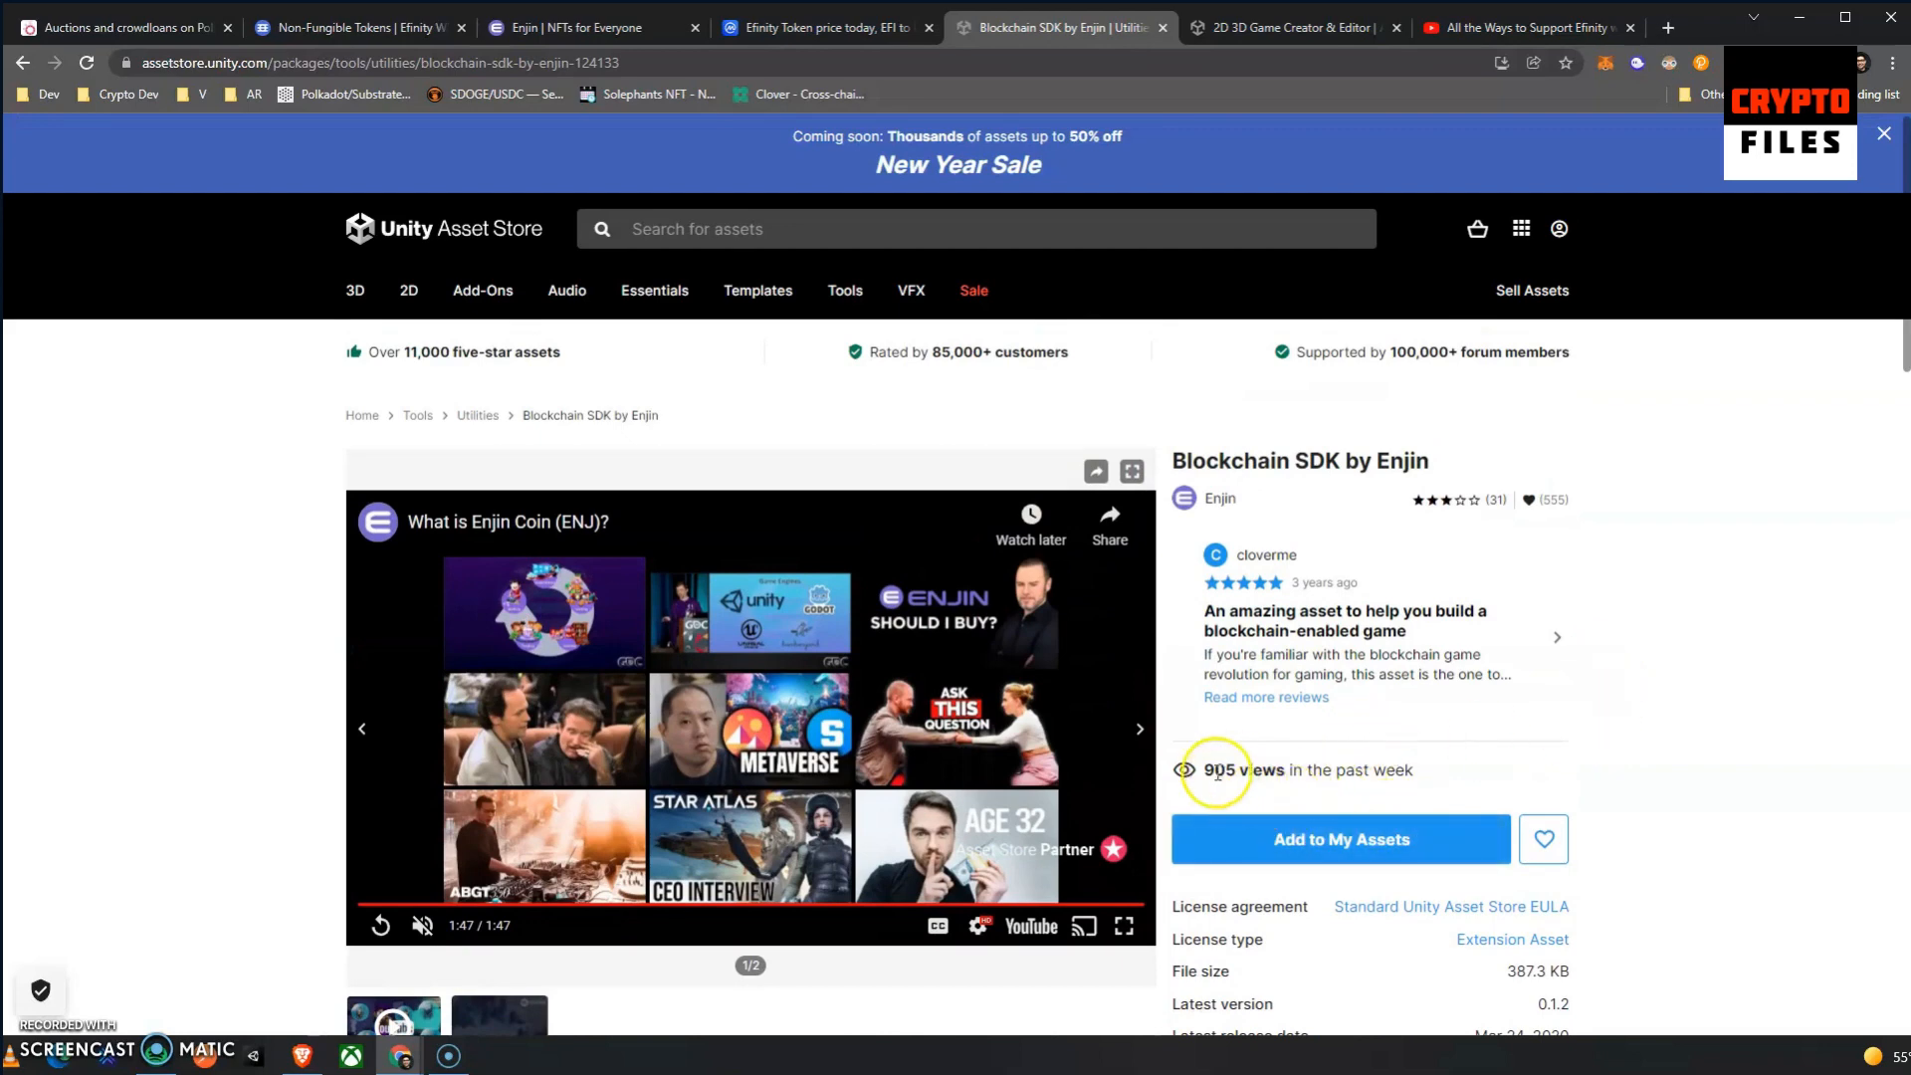
pyautogui.scroll(-3)
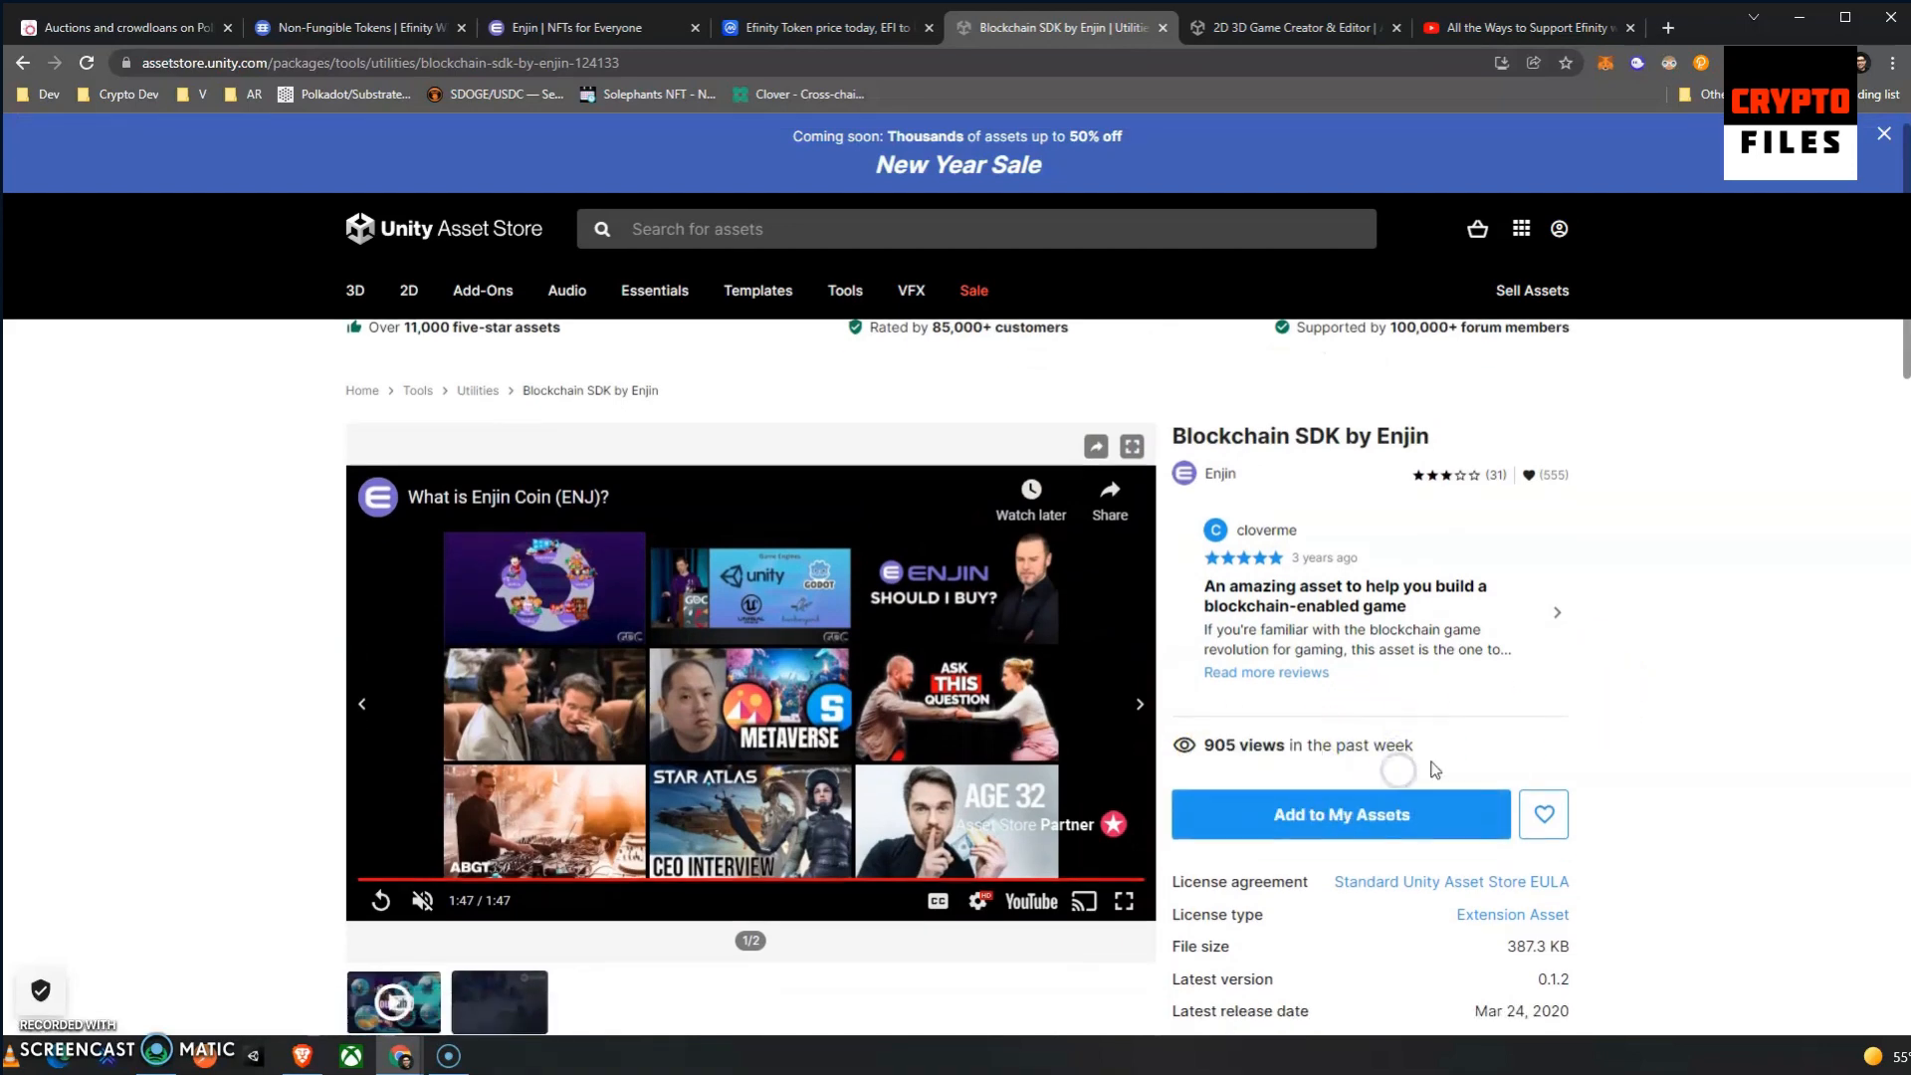
pyautogui.scroll(-3)
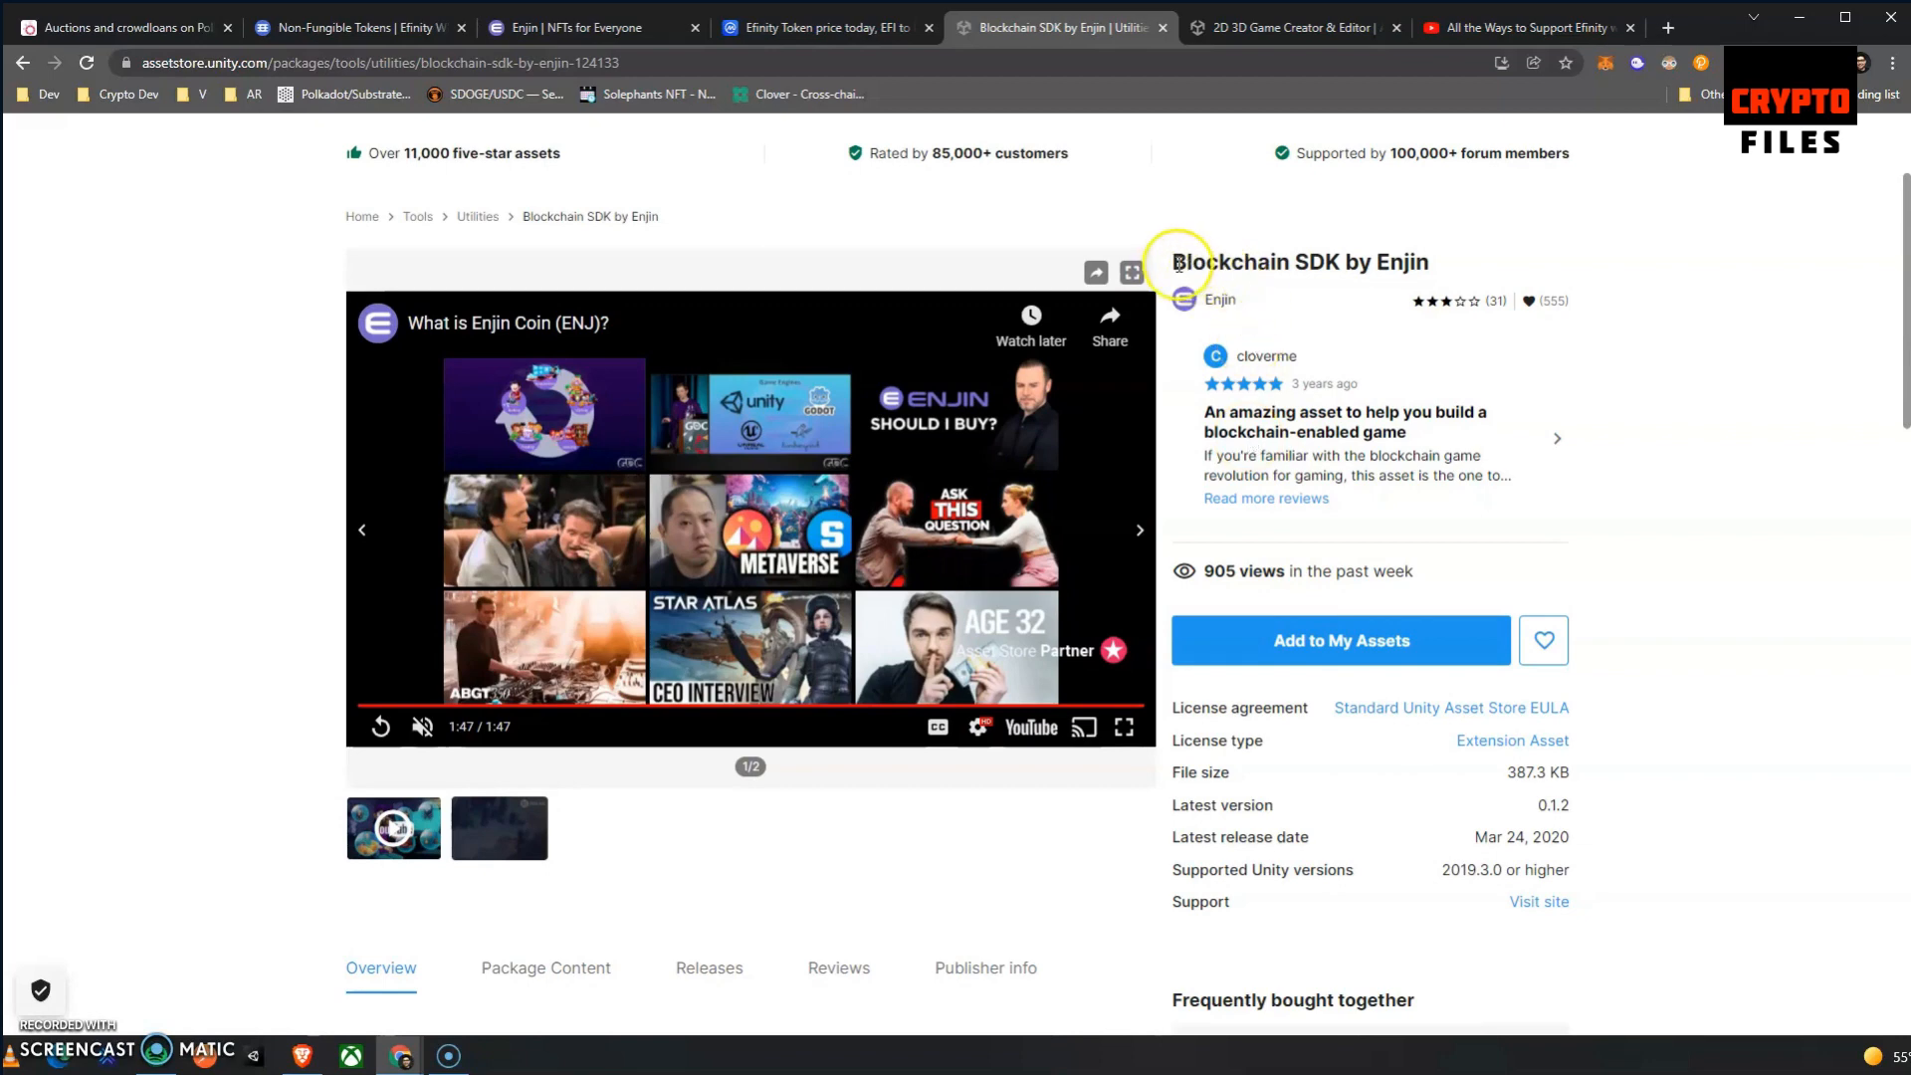
pyautogui.moveTo(1435, 259)
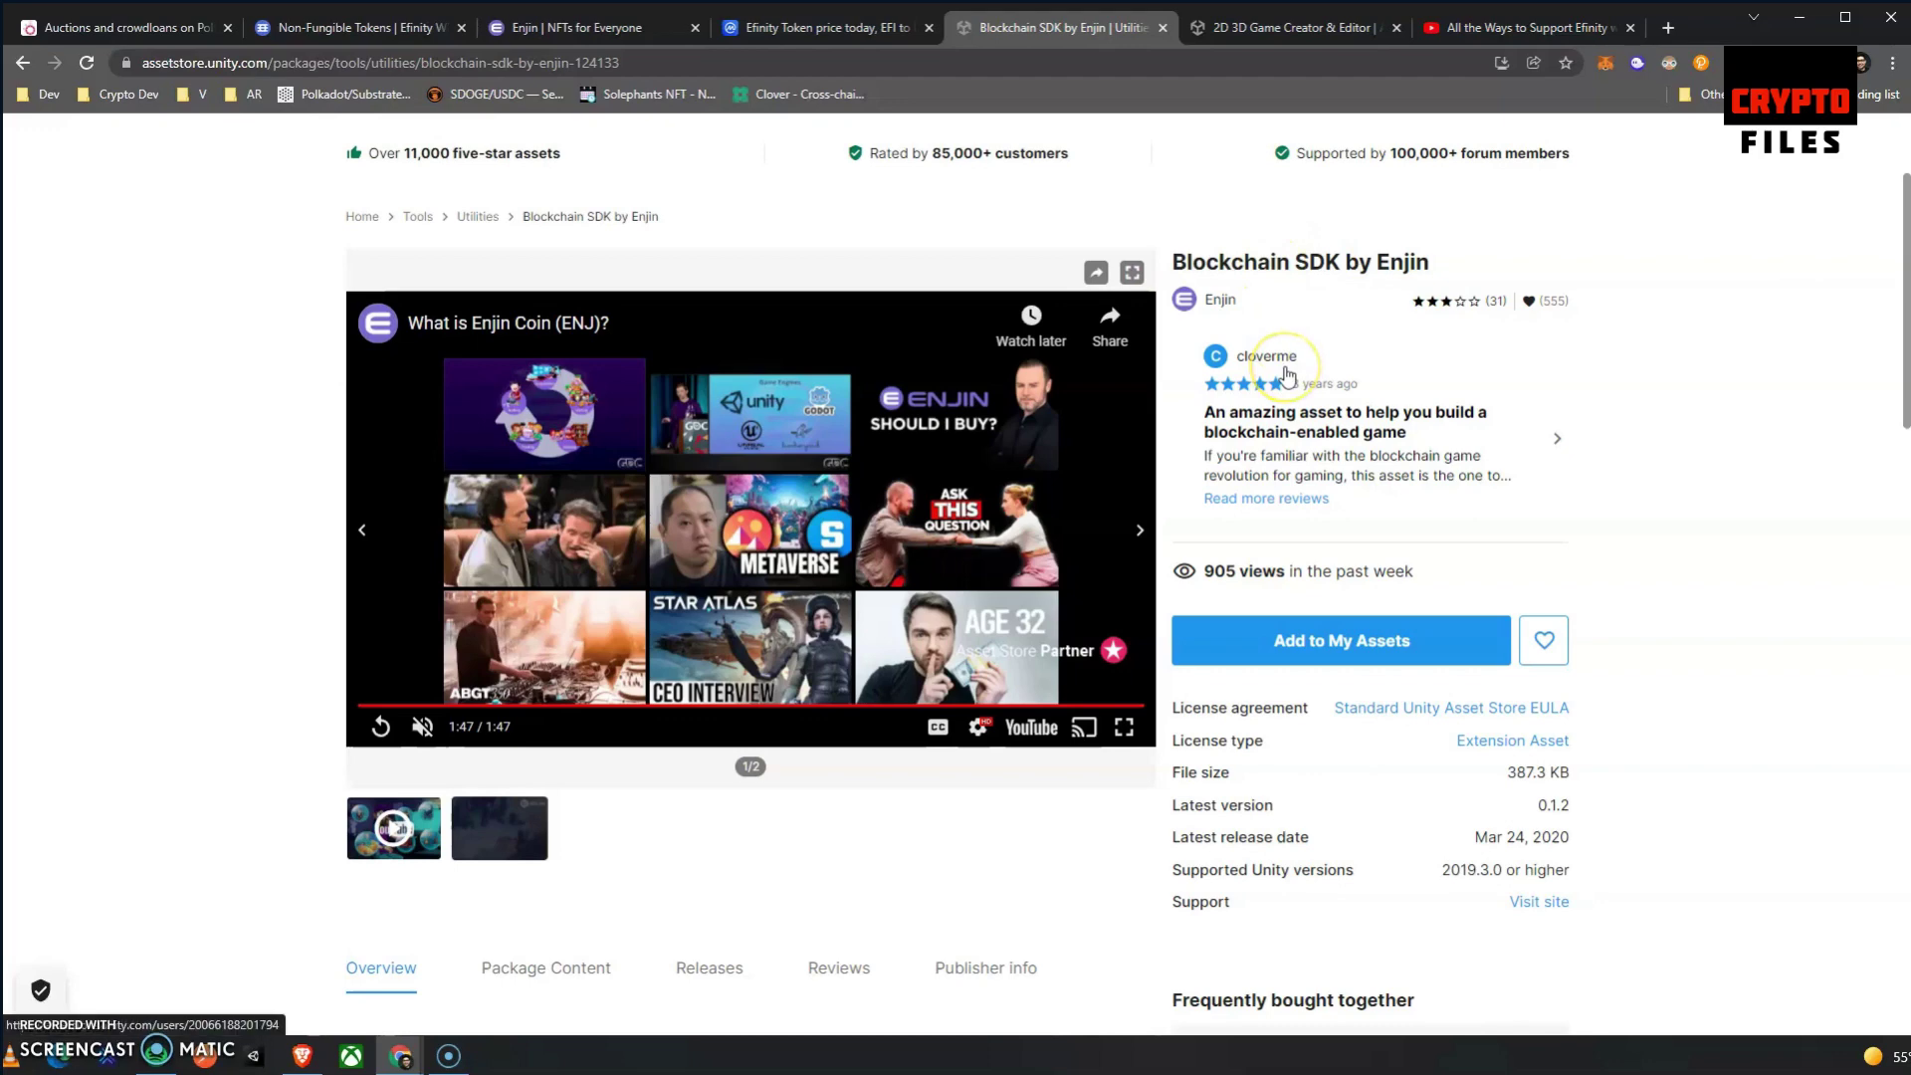
pyautogui.moveTo(1310, 508)
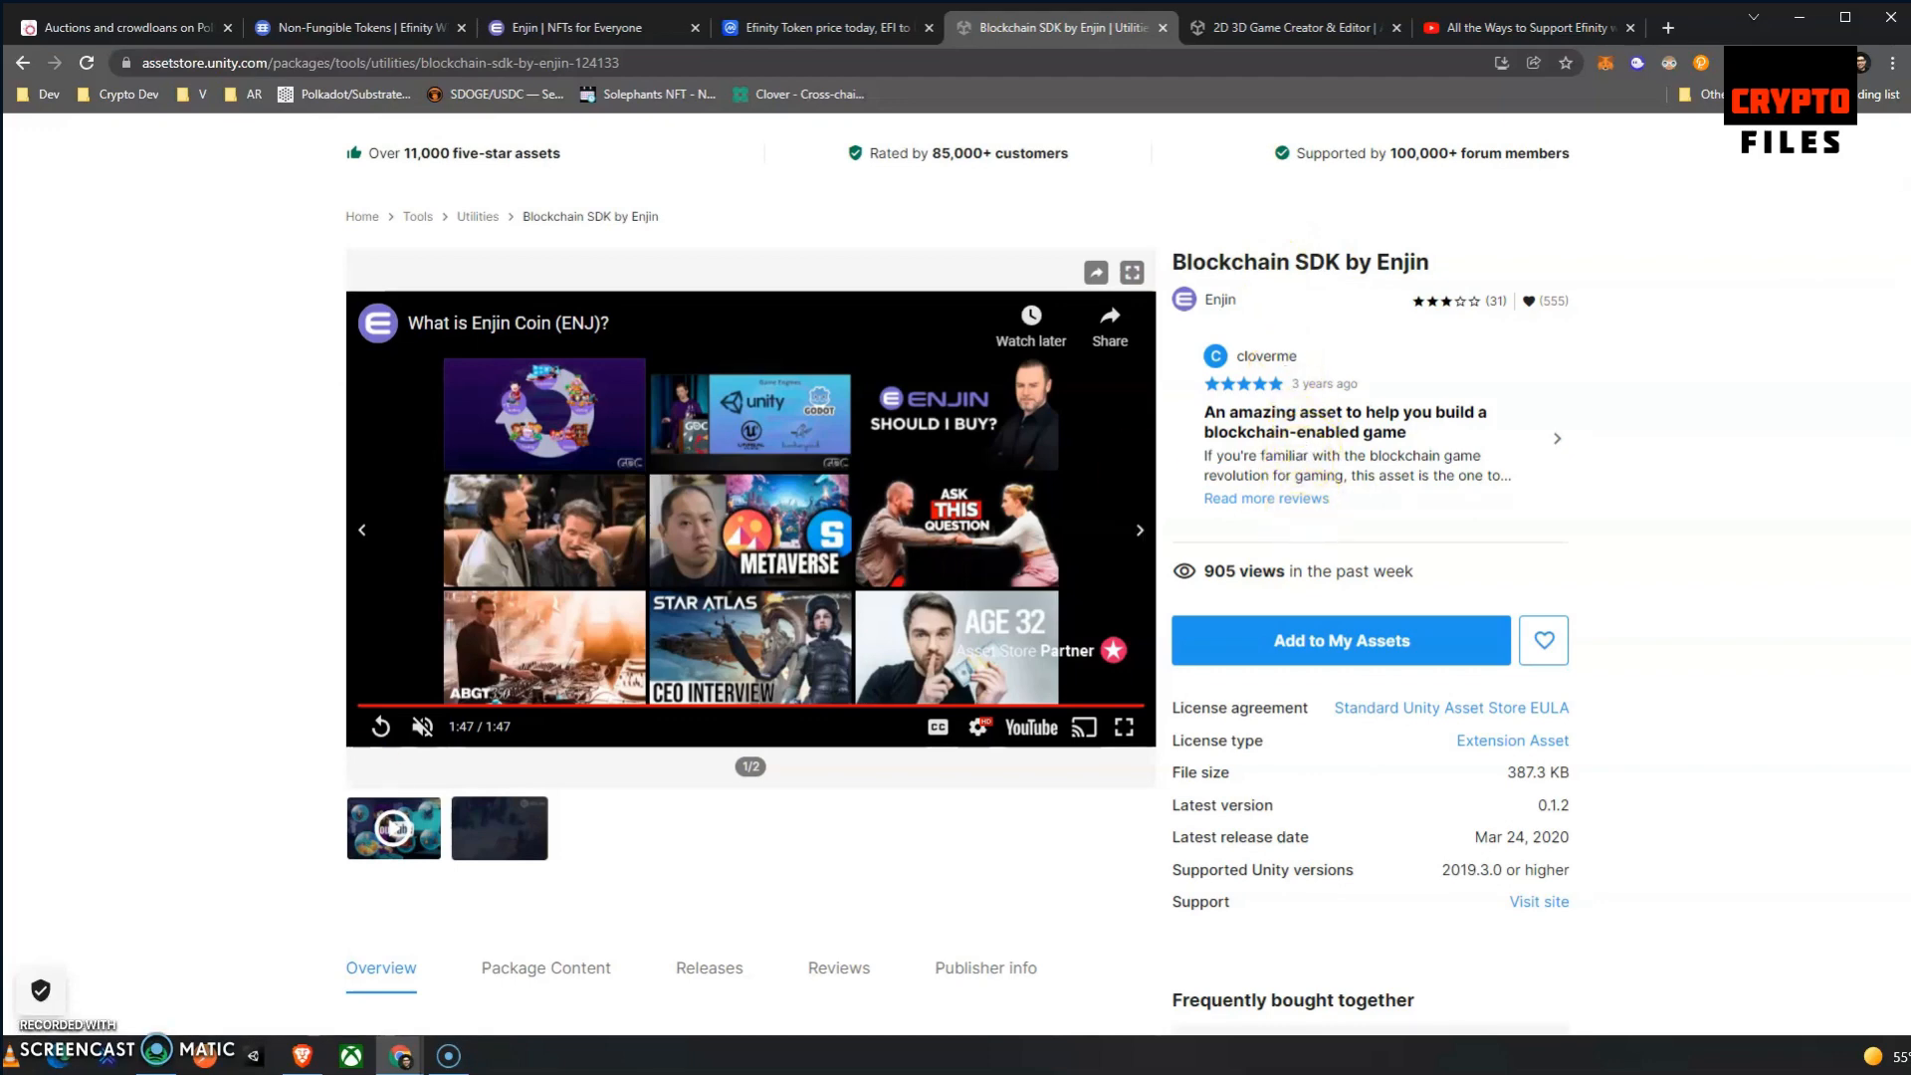
pyautogui.scroll(-3)
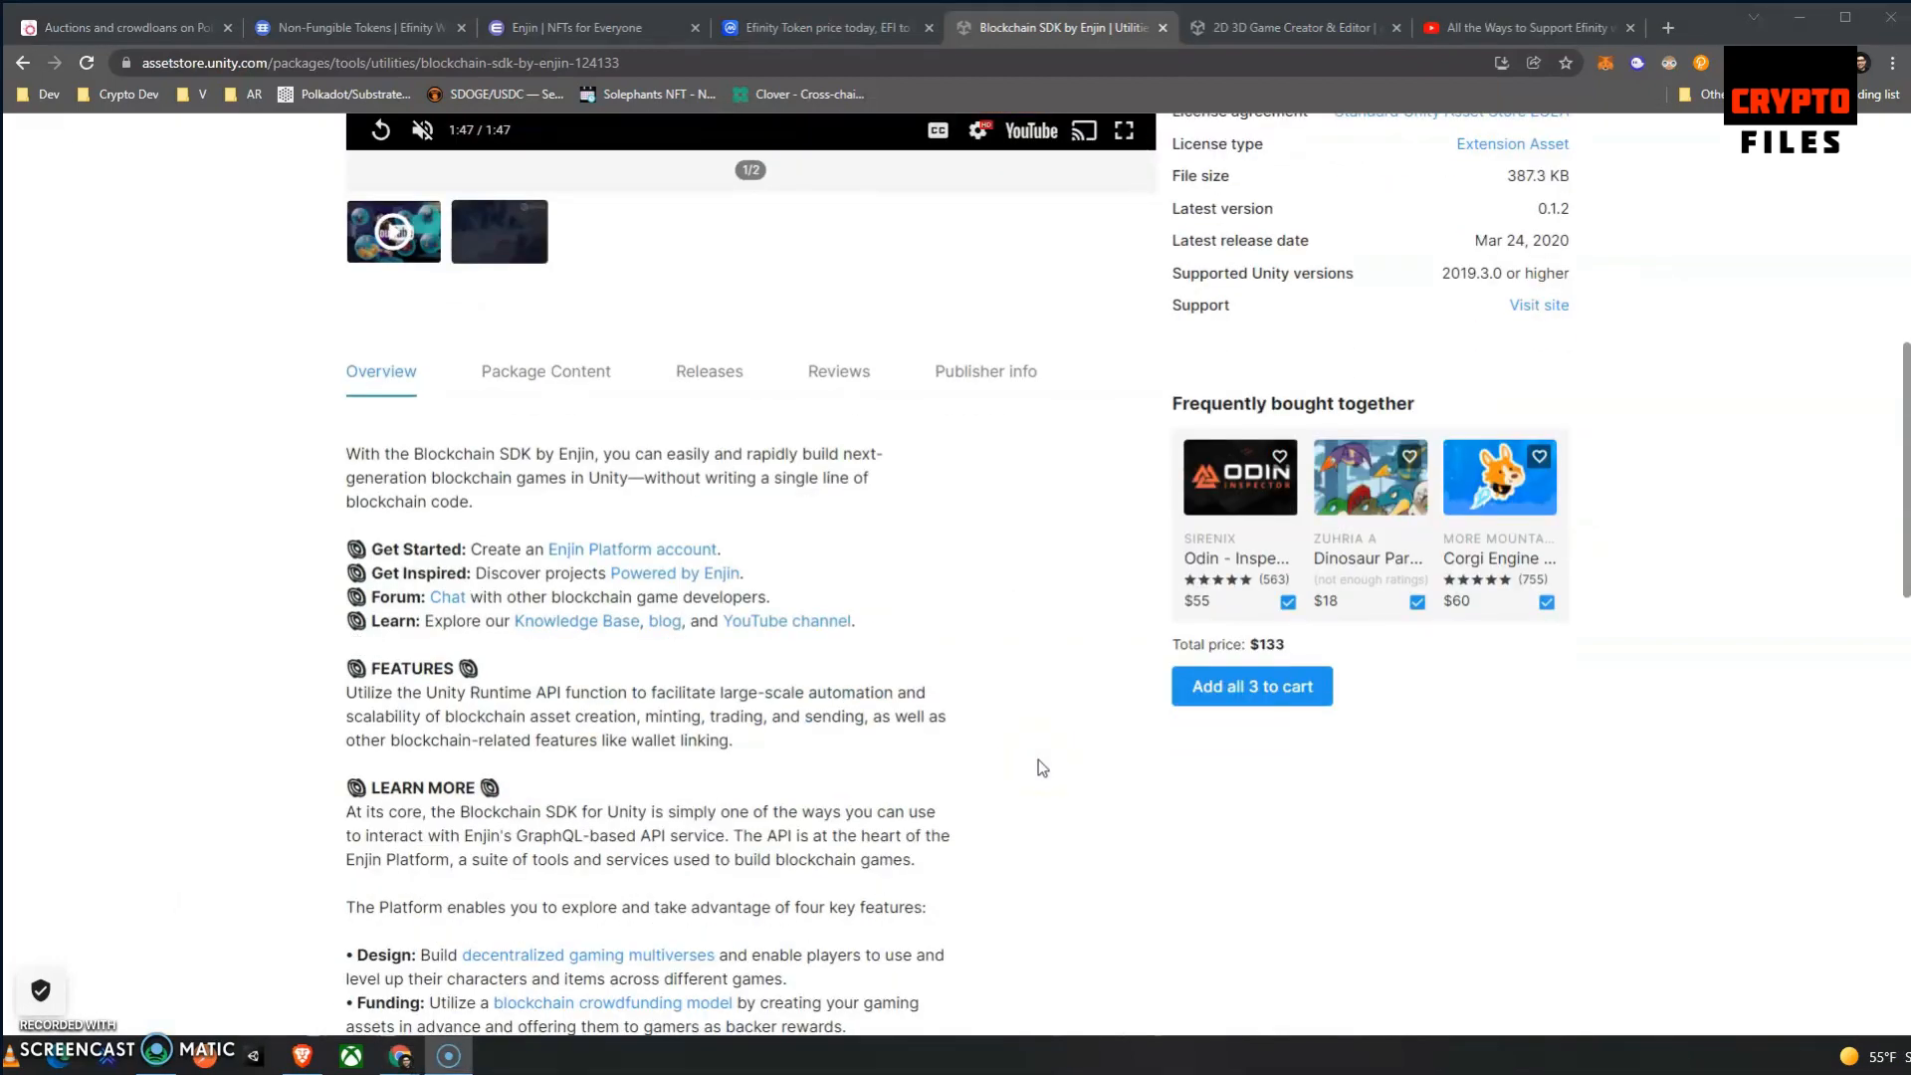
pyautogui.scroll(-3)
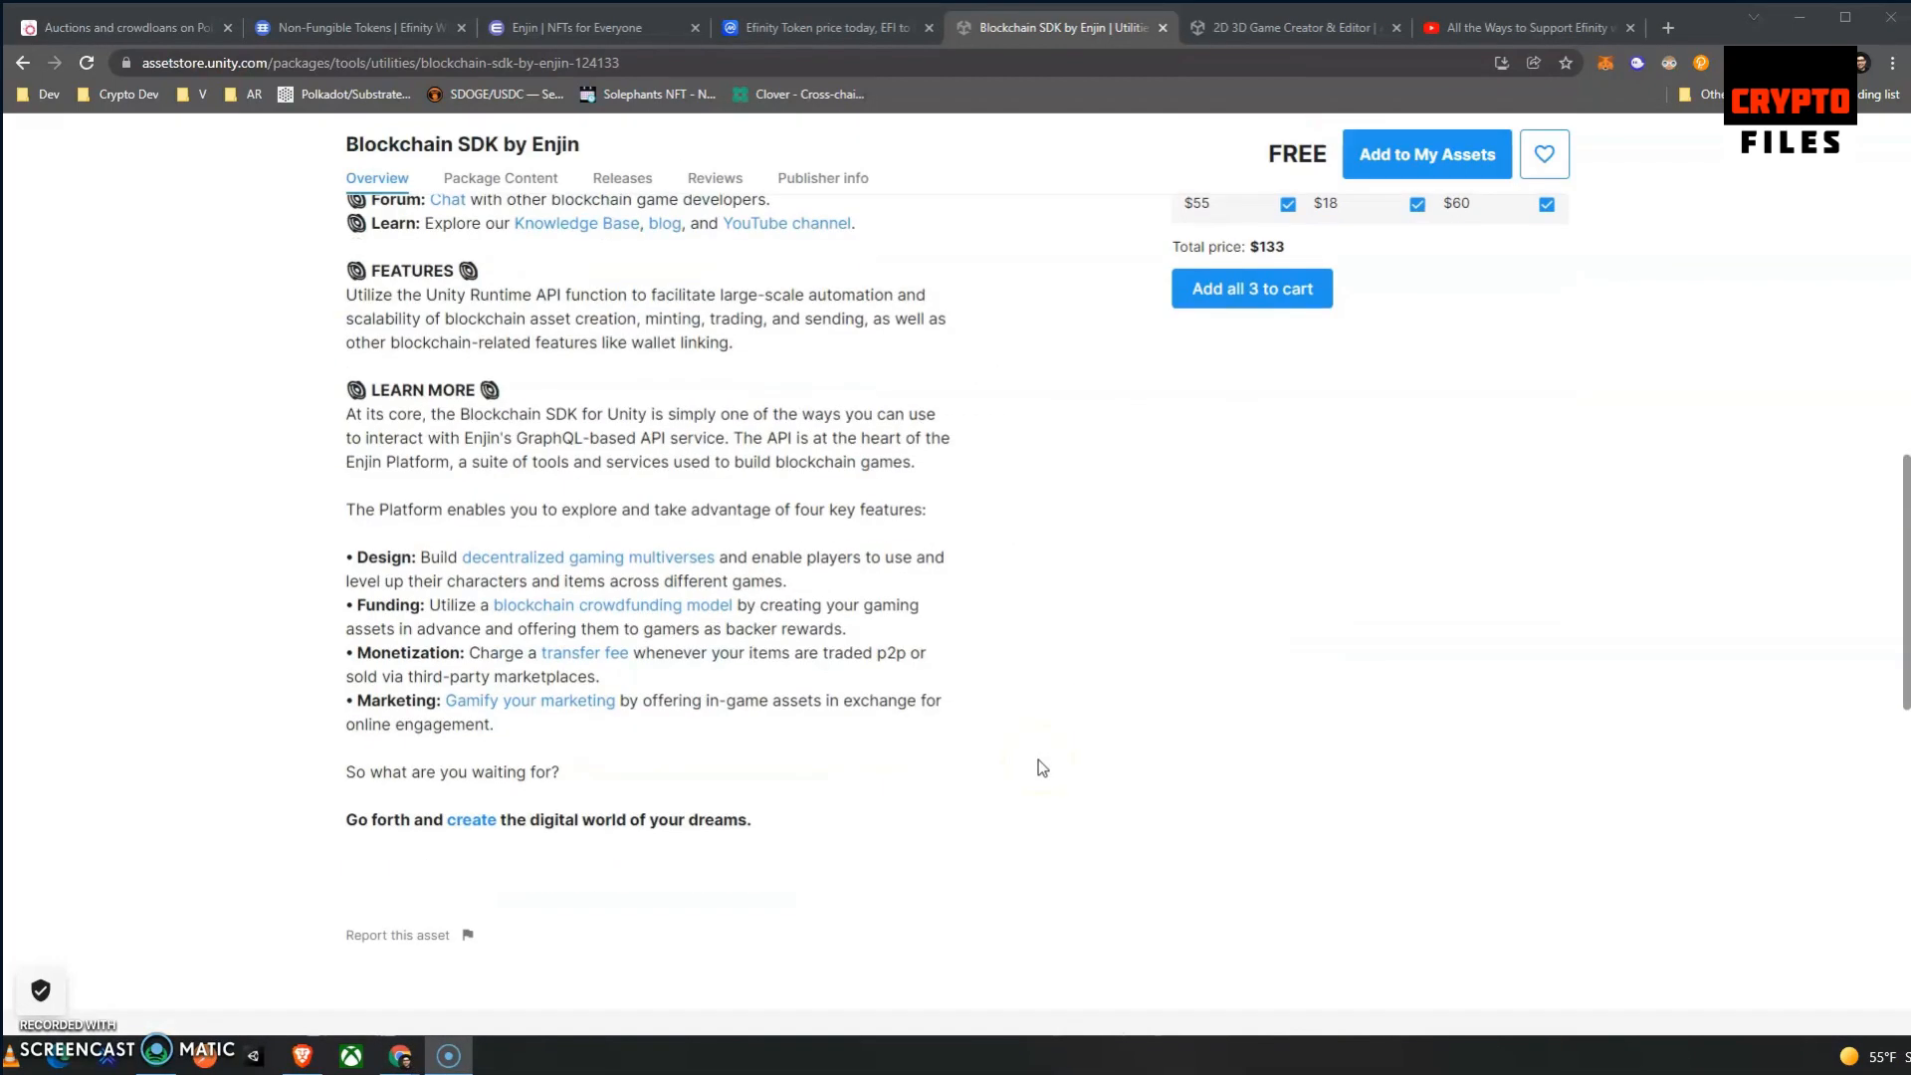
pyautogui.click(1300, 28)
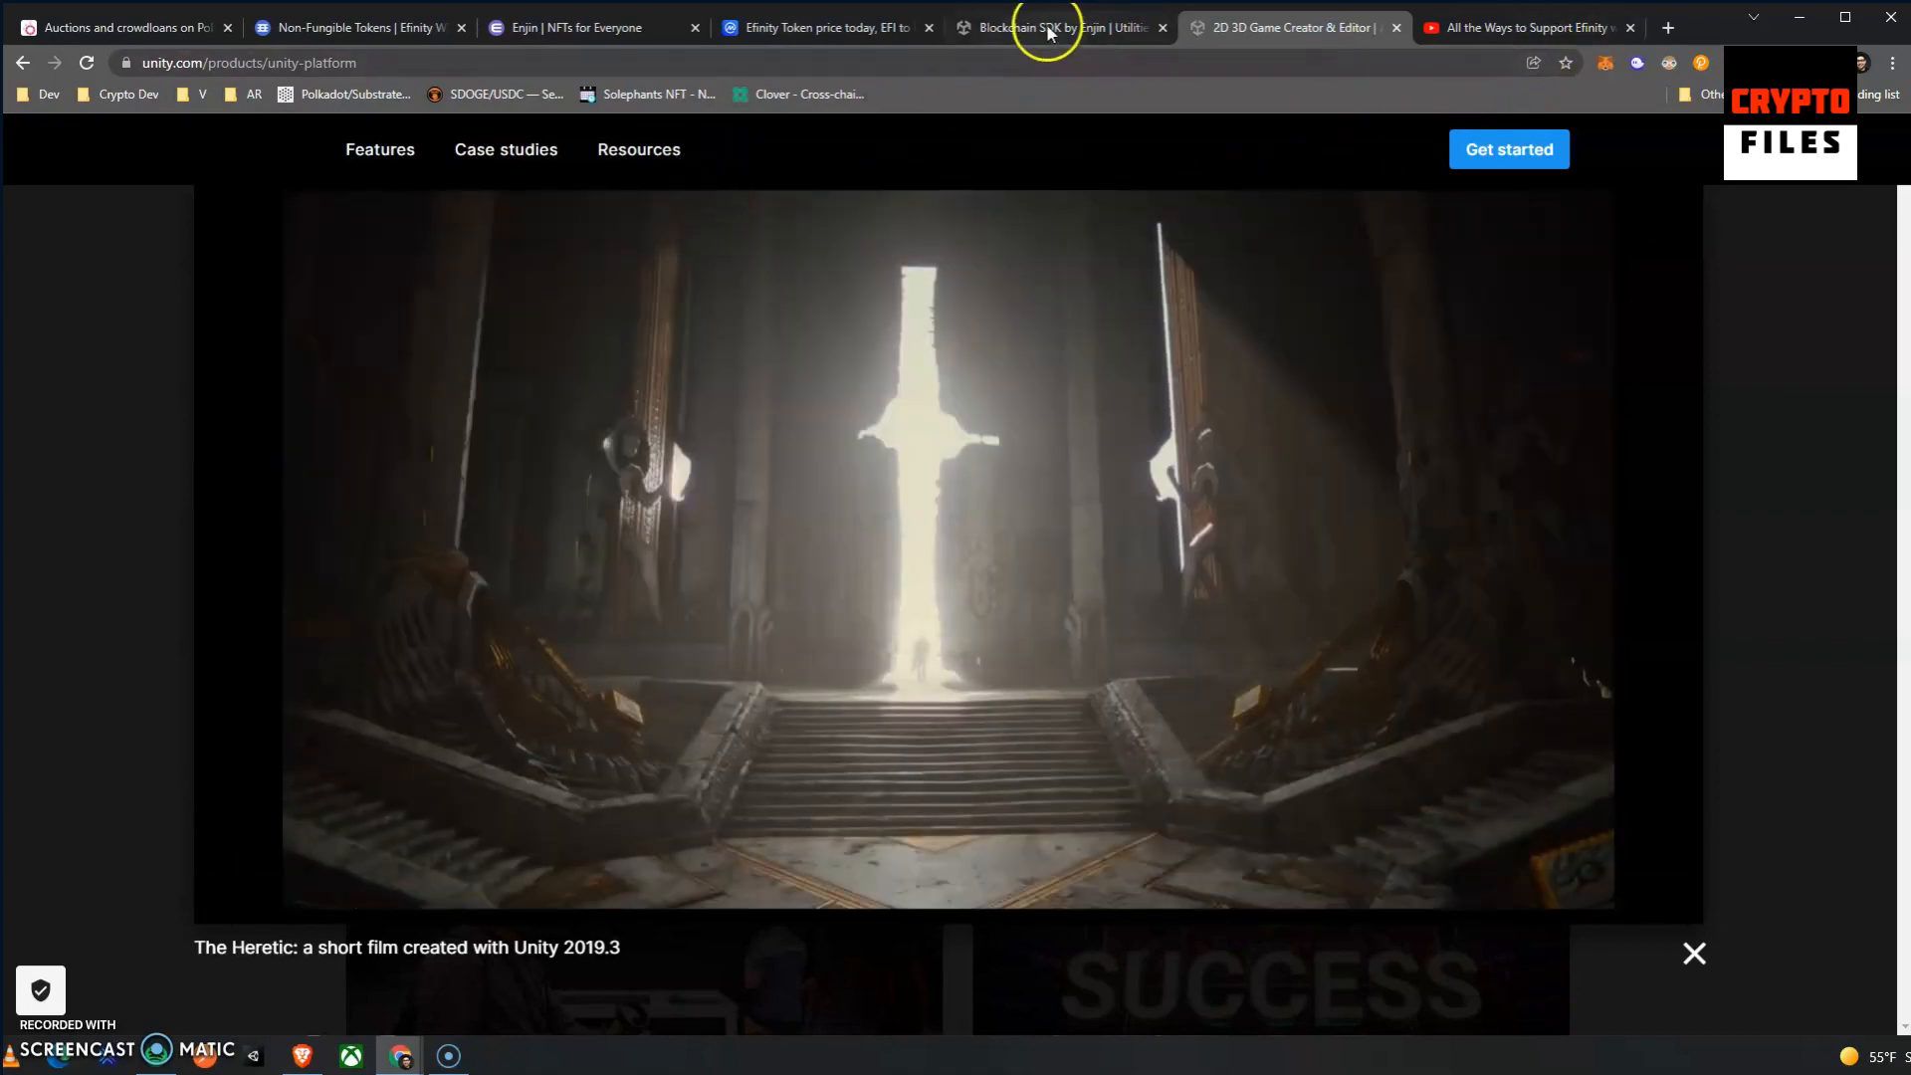
# Return to CoinMarketCap's Efinity Token price page showing $1.22 and its 7-day chart.
pyautogui.click(823, 28)
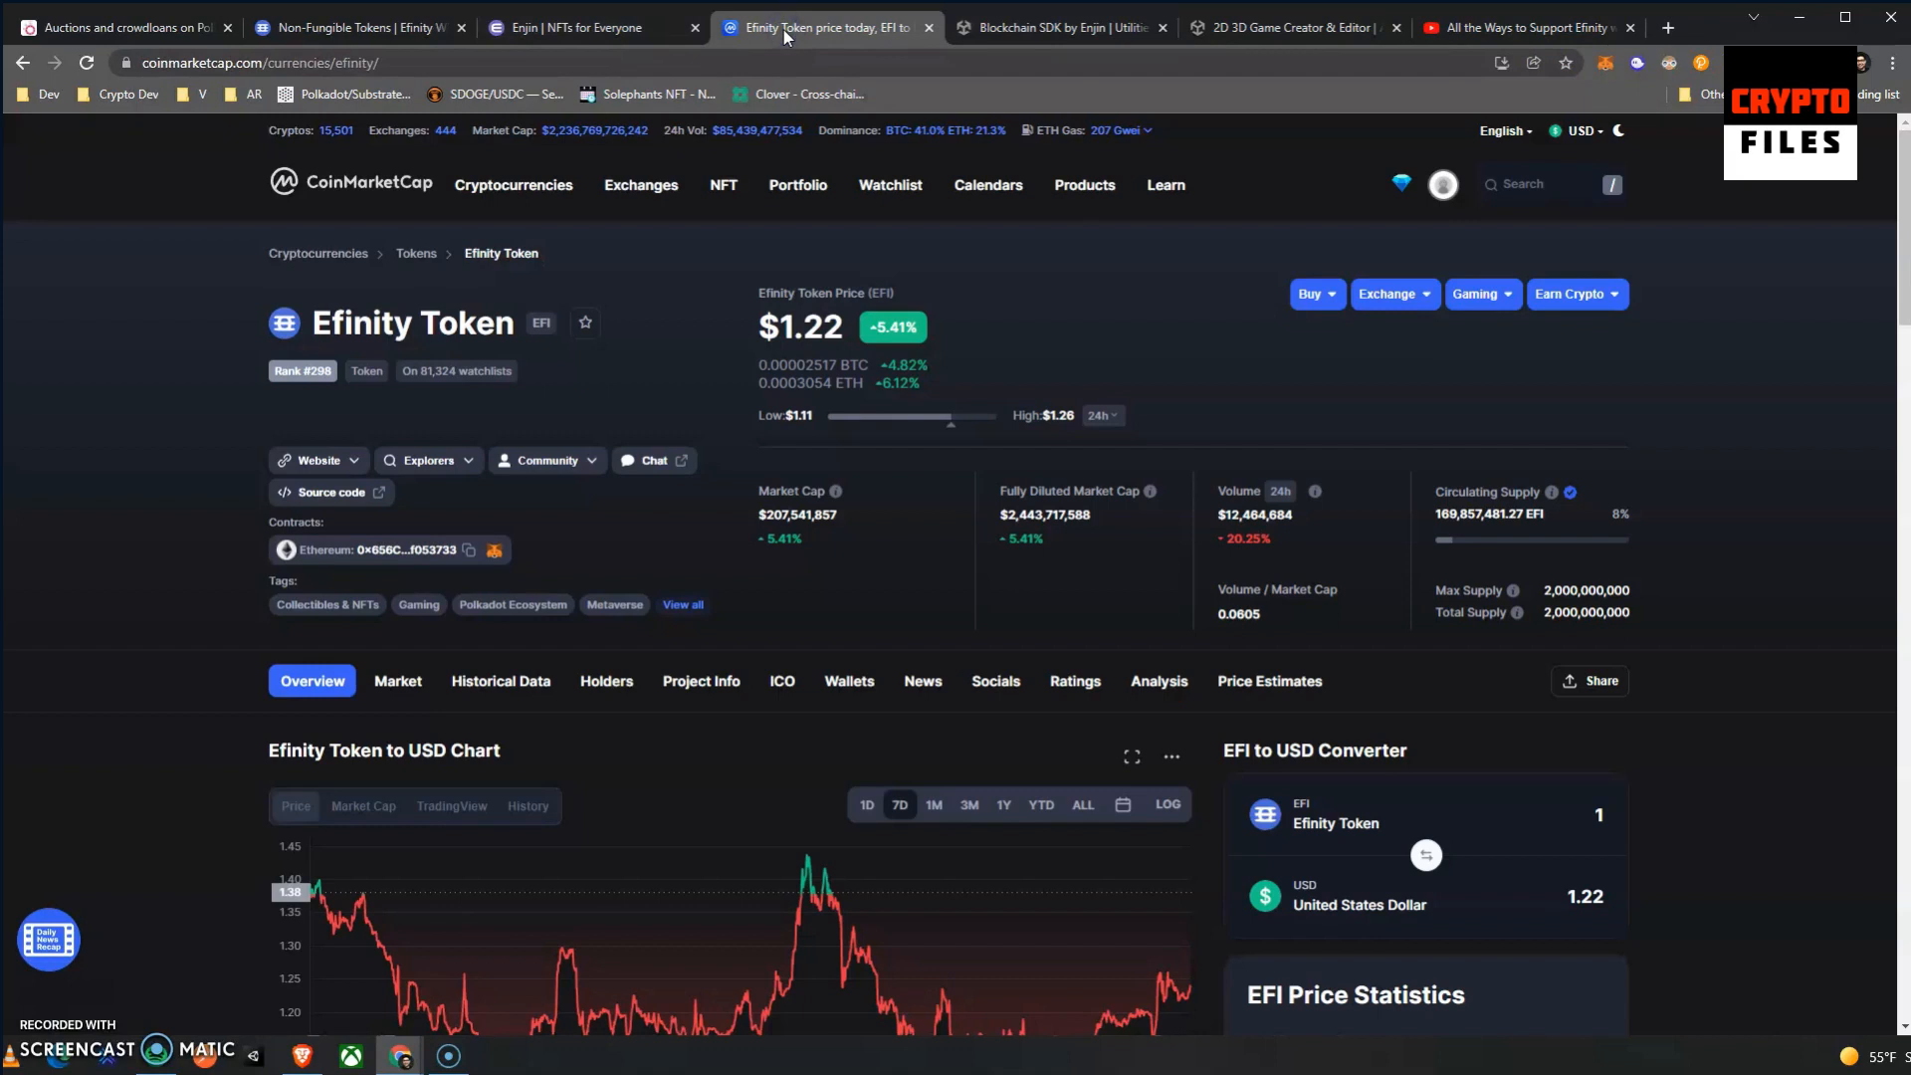
pyautogui.moveTo(585, 30)
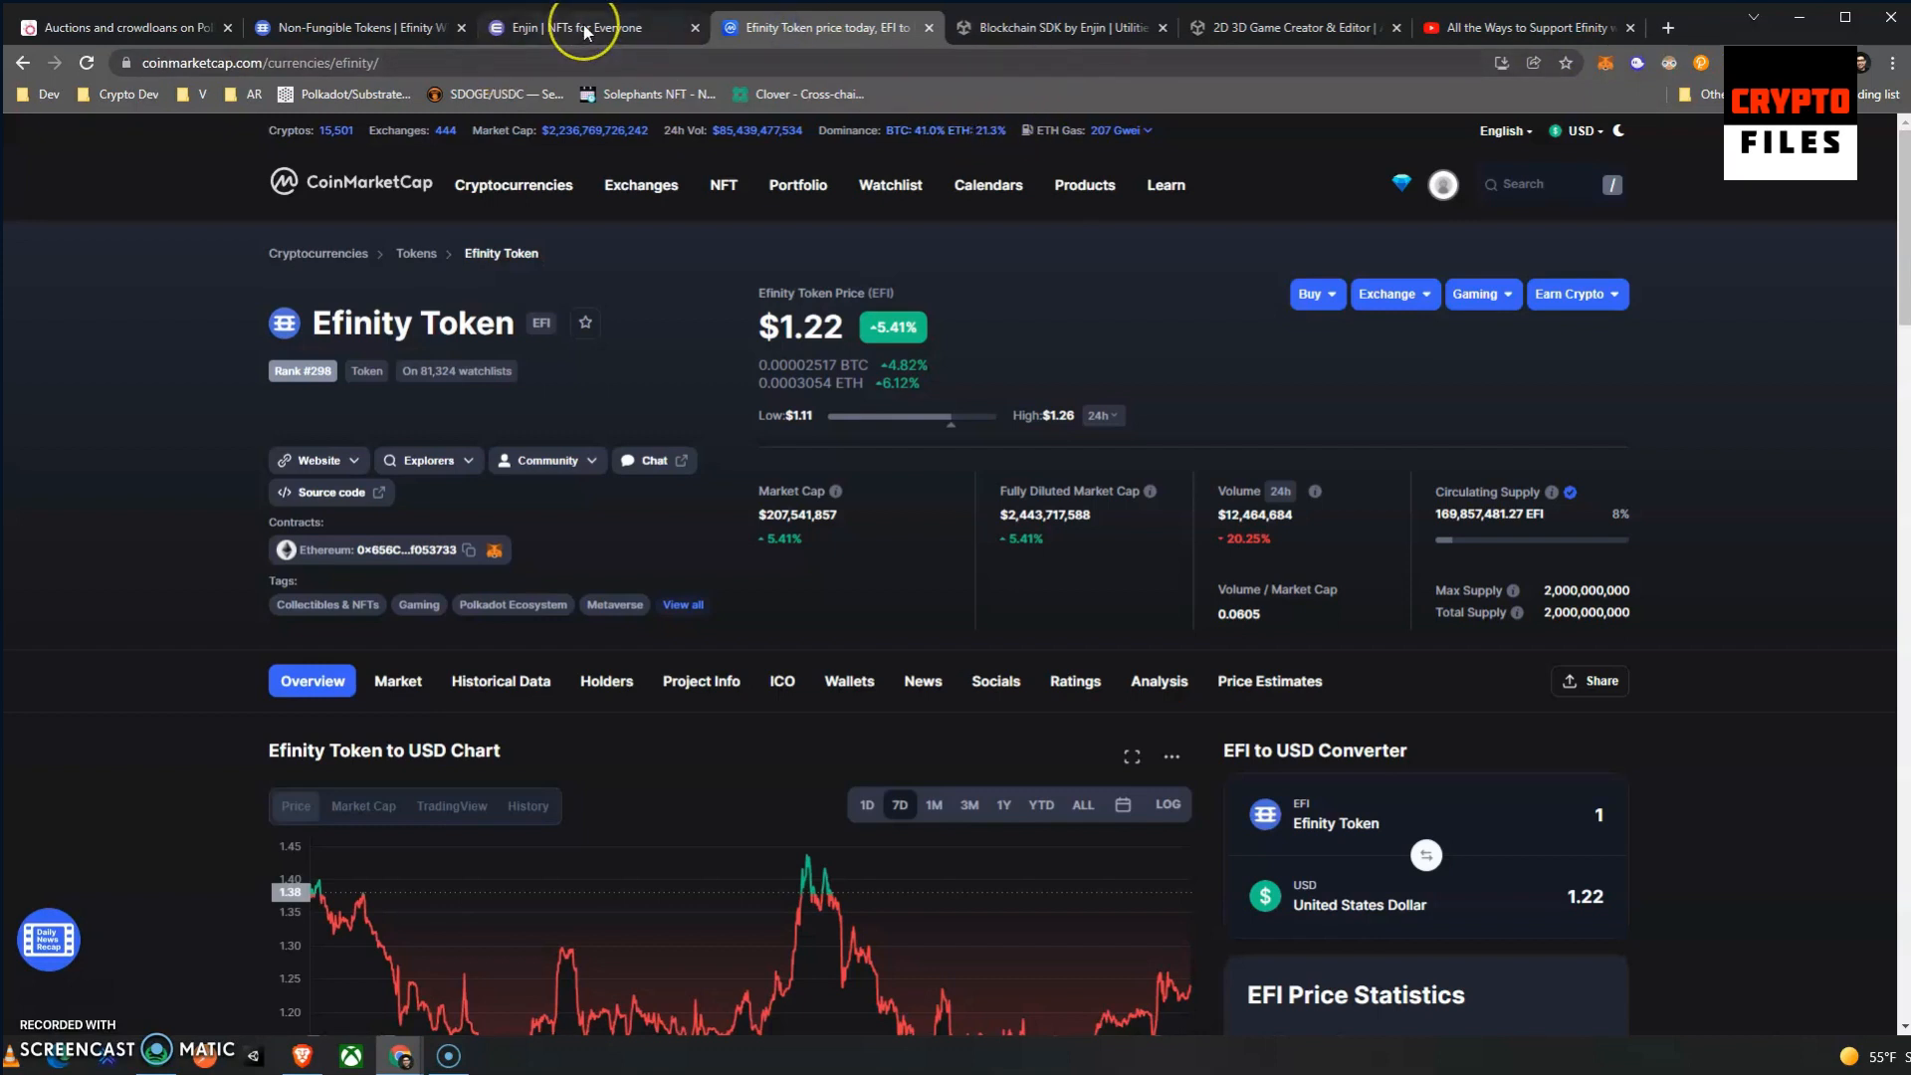
pyautogui.moveTo(689, 231)
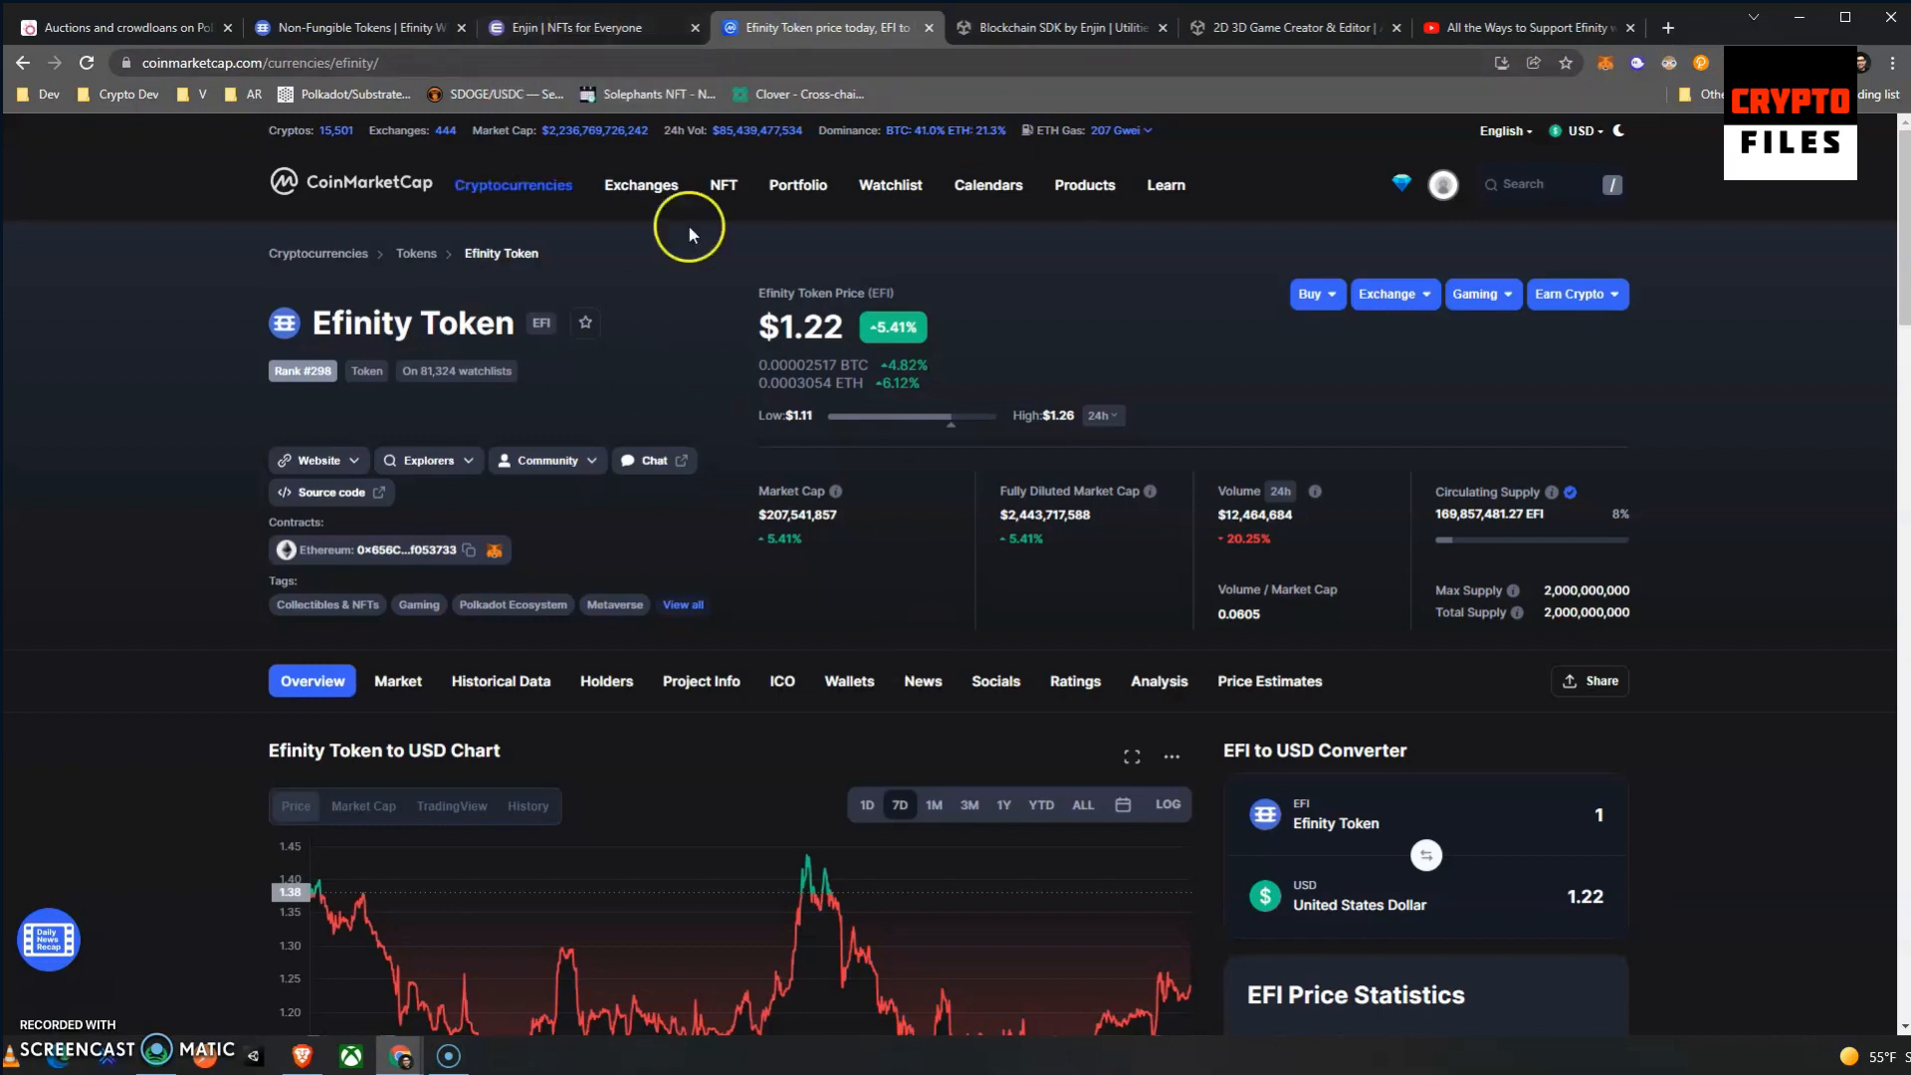
pyautogui.moveTo(685, 535)
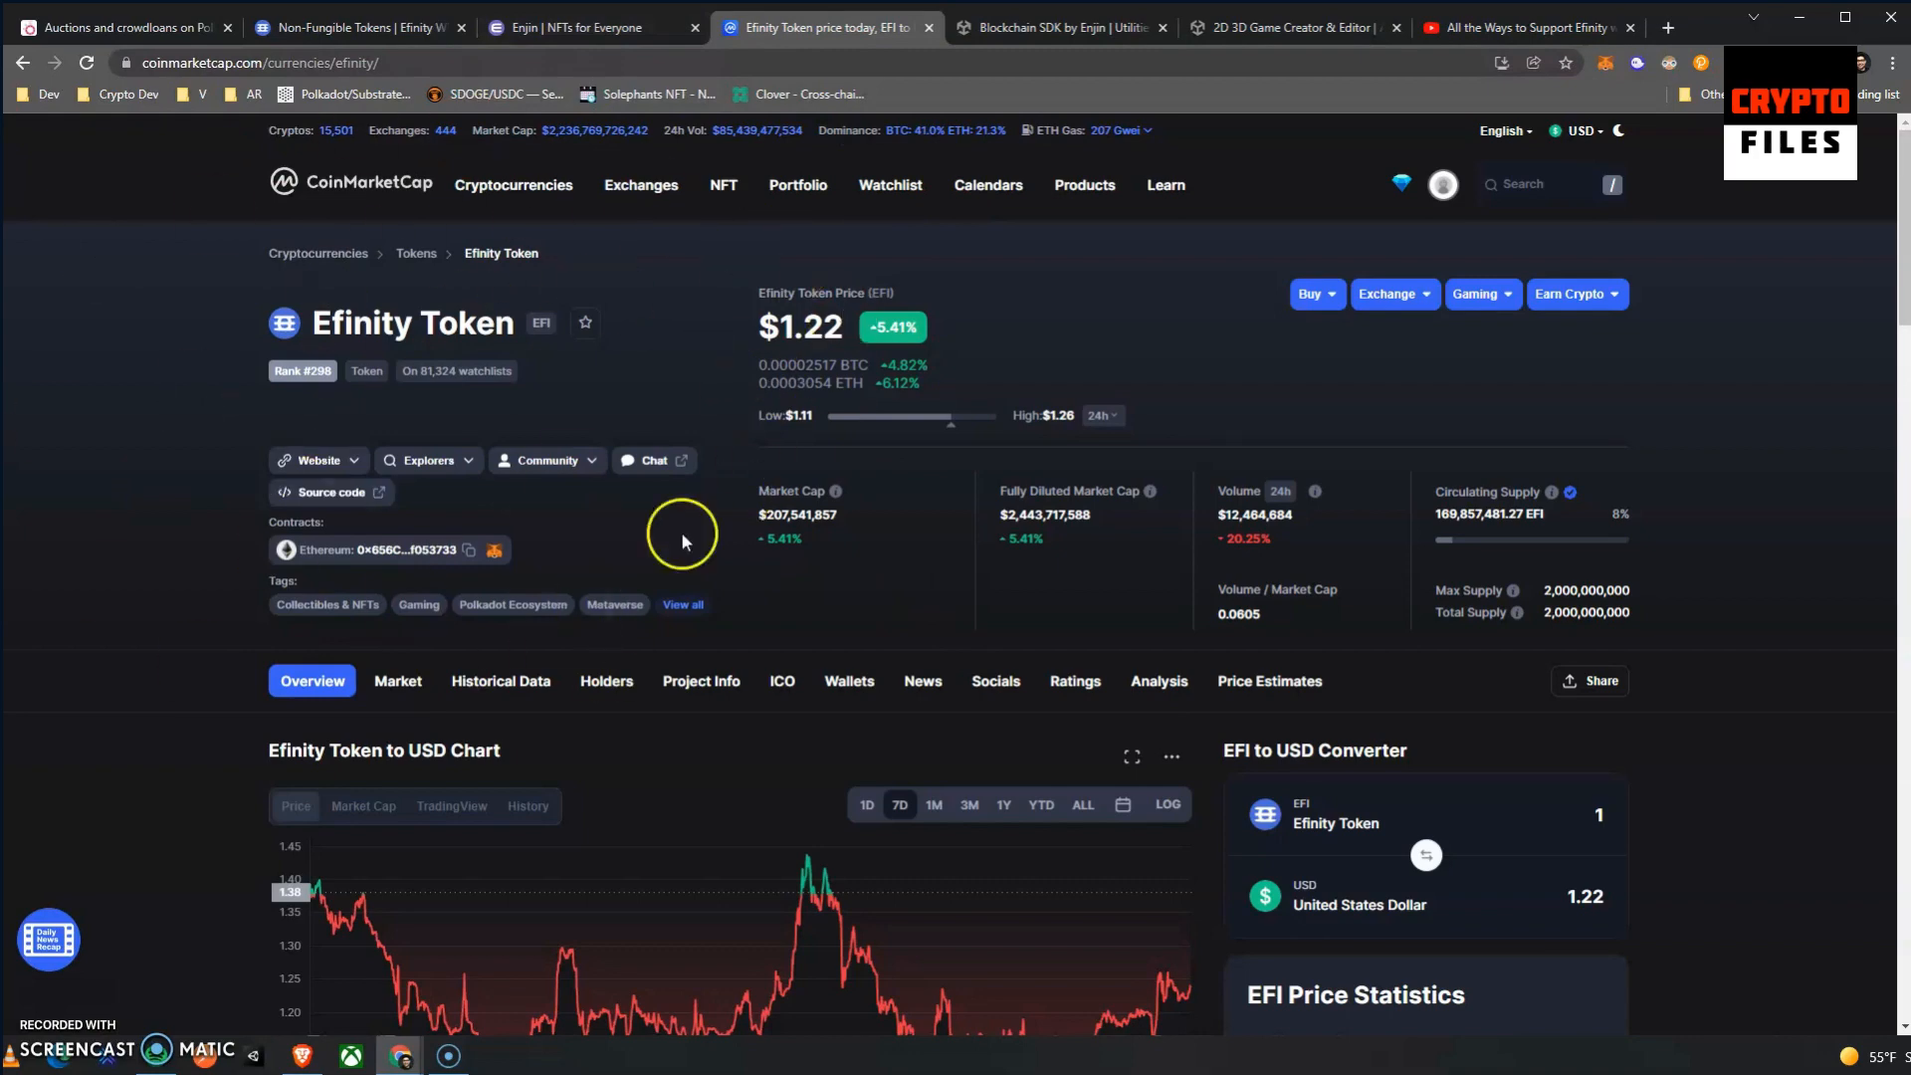
pyautogui.moveTo(701, 681)
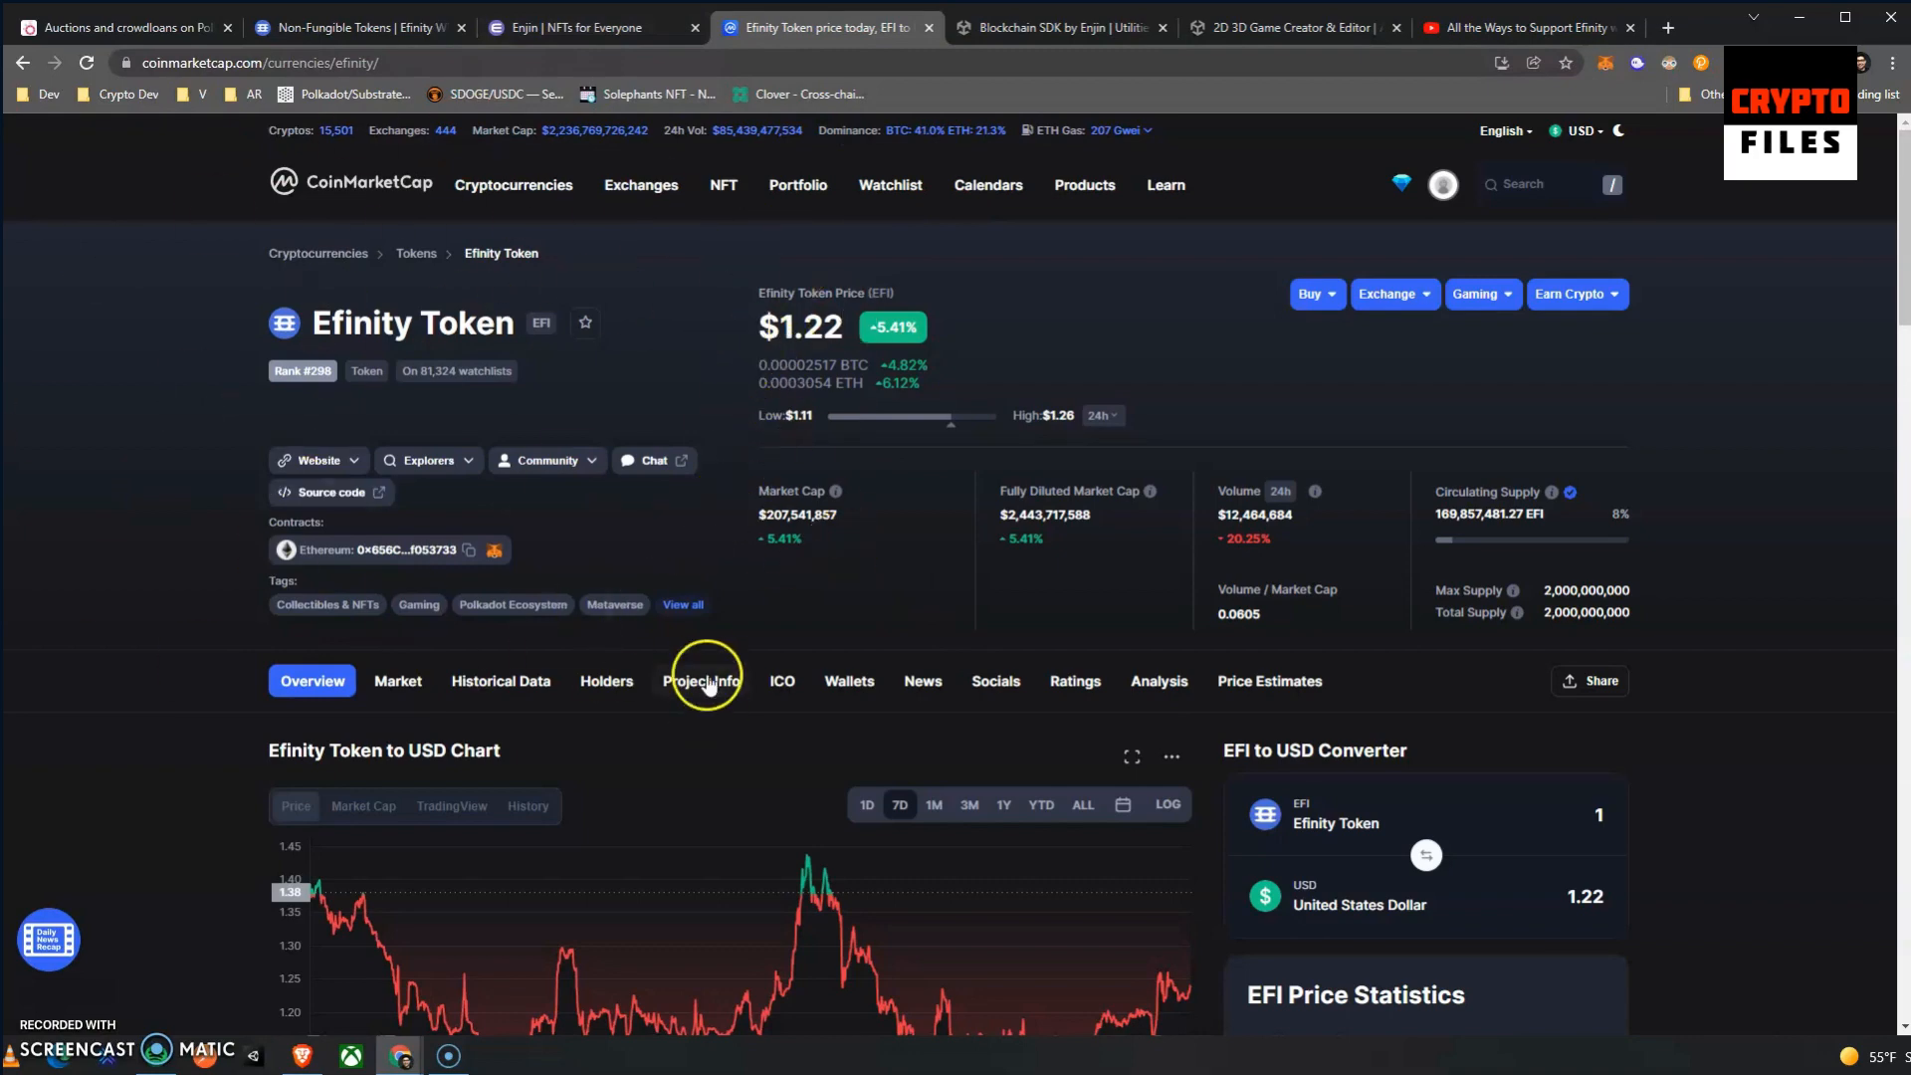
# Read the Enjin homepage from 'What are NFTs?' down to 'Get started with NFTs'.
pyautogui.click(582, 28)
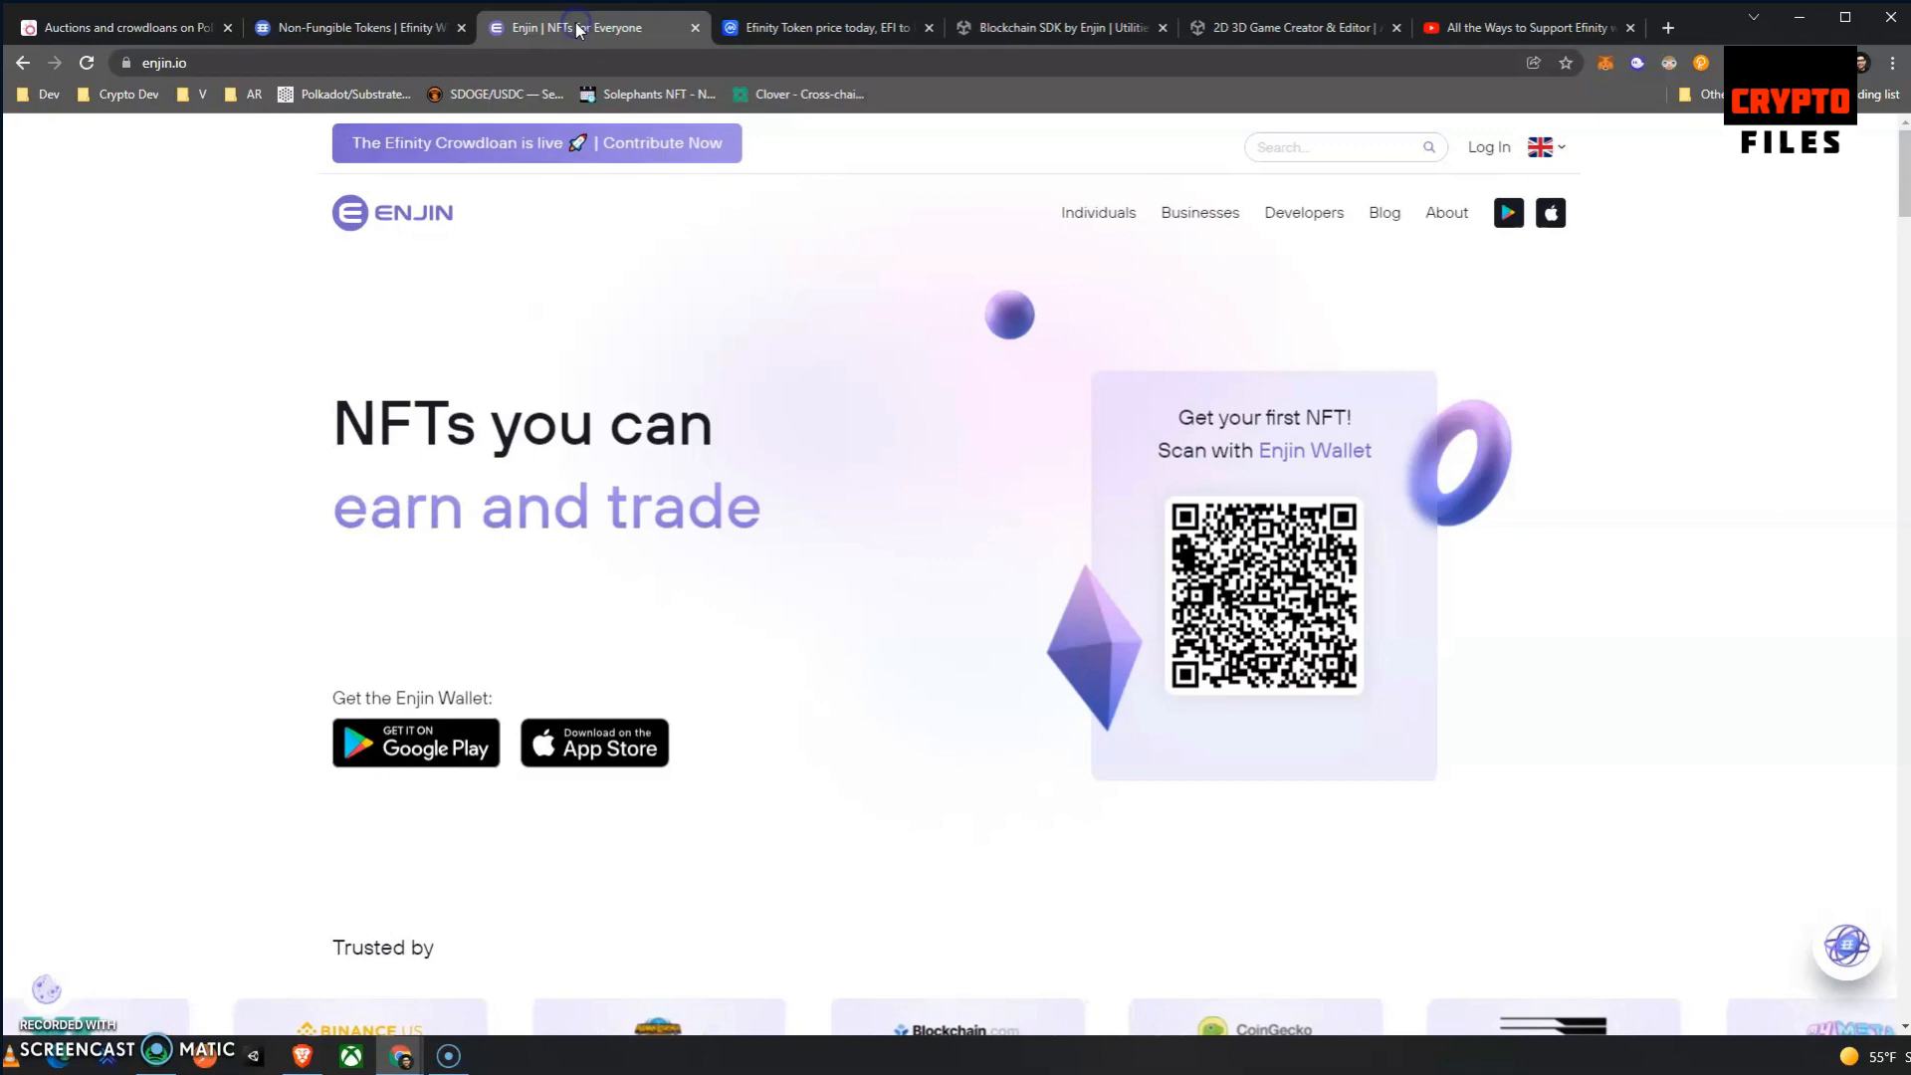
pyautogui.scroll(-3)
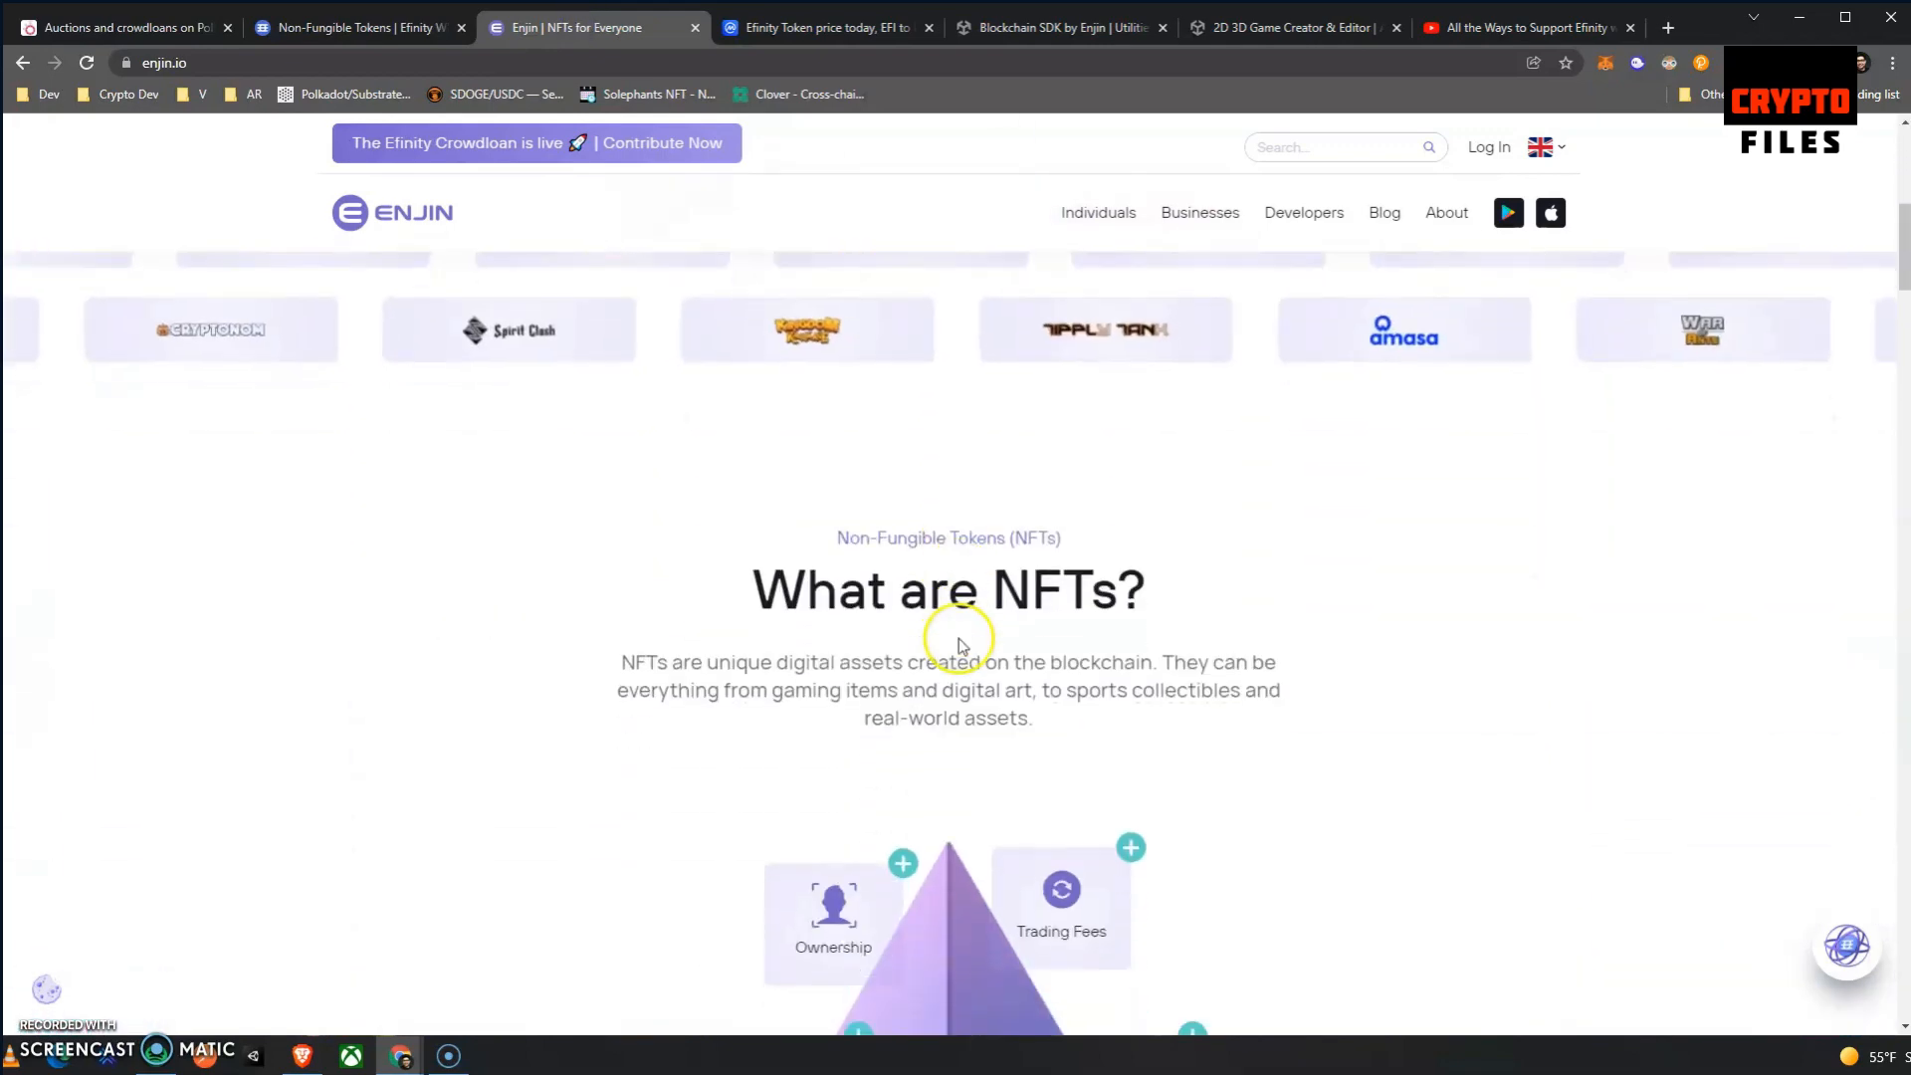
pyautogui.scroll(-3)
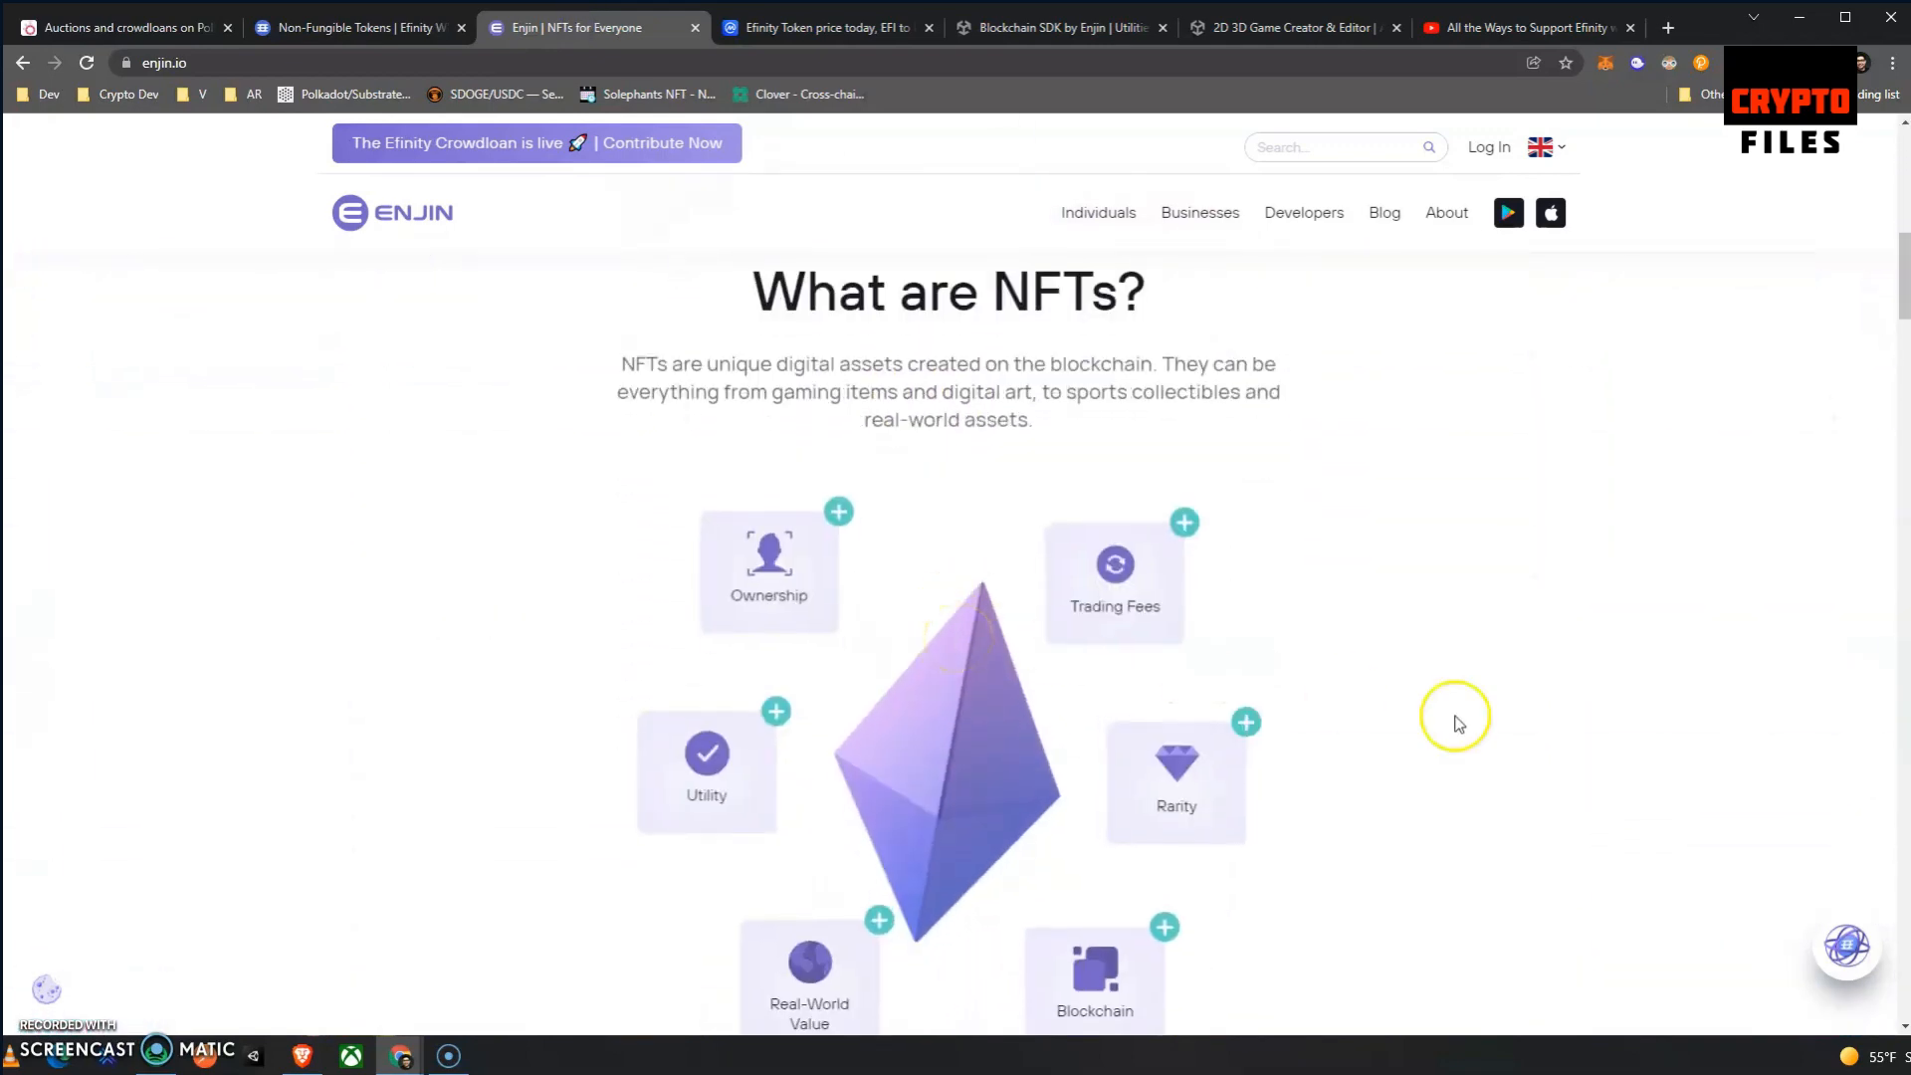
pyautogui.scroll(-3)
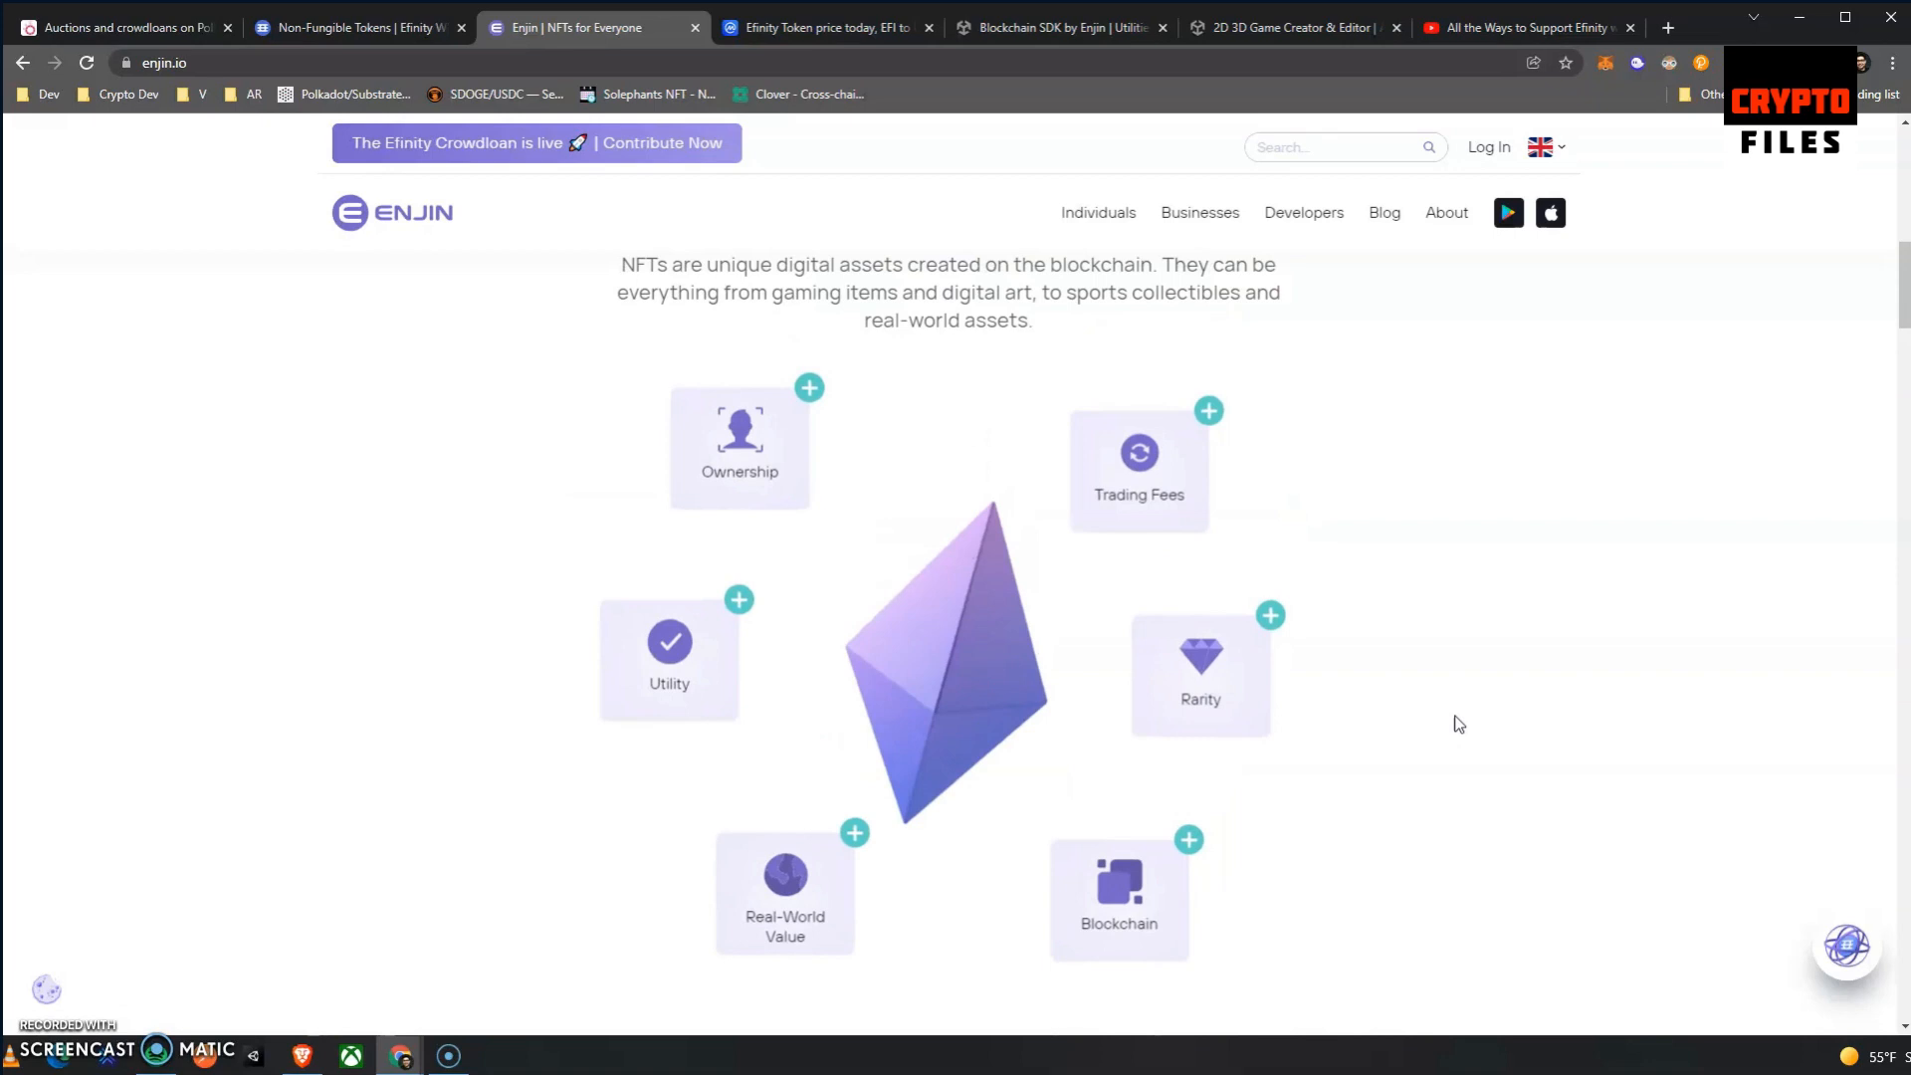
pyautogui.scroll(-3)
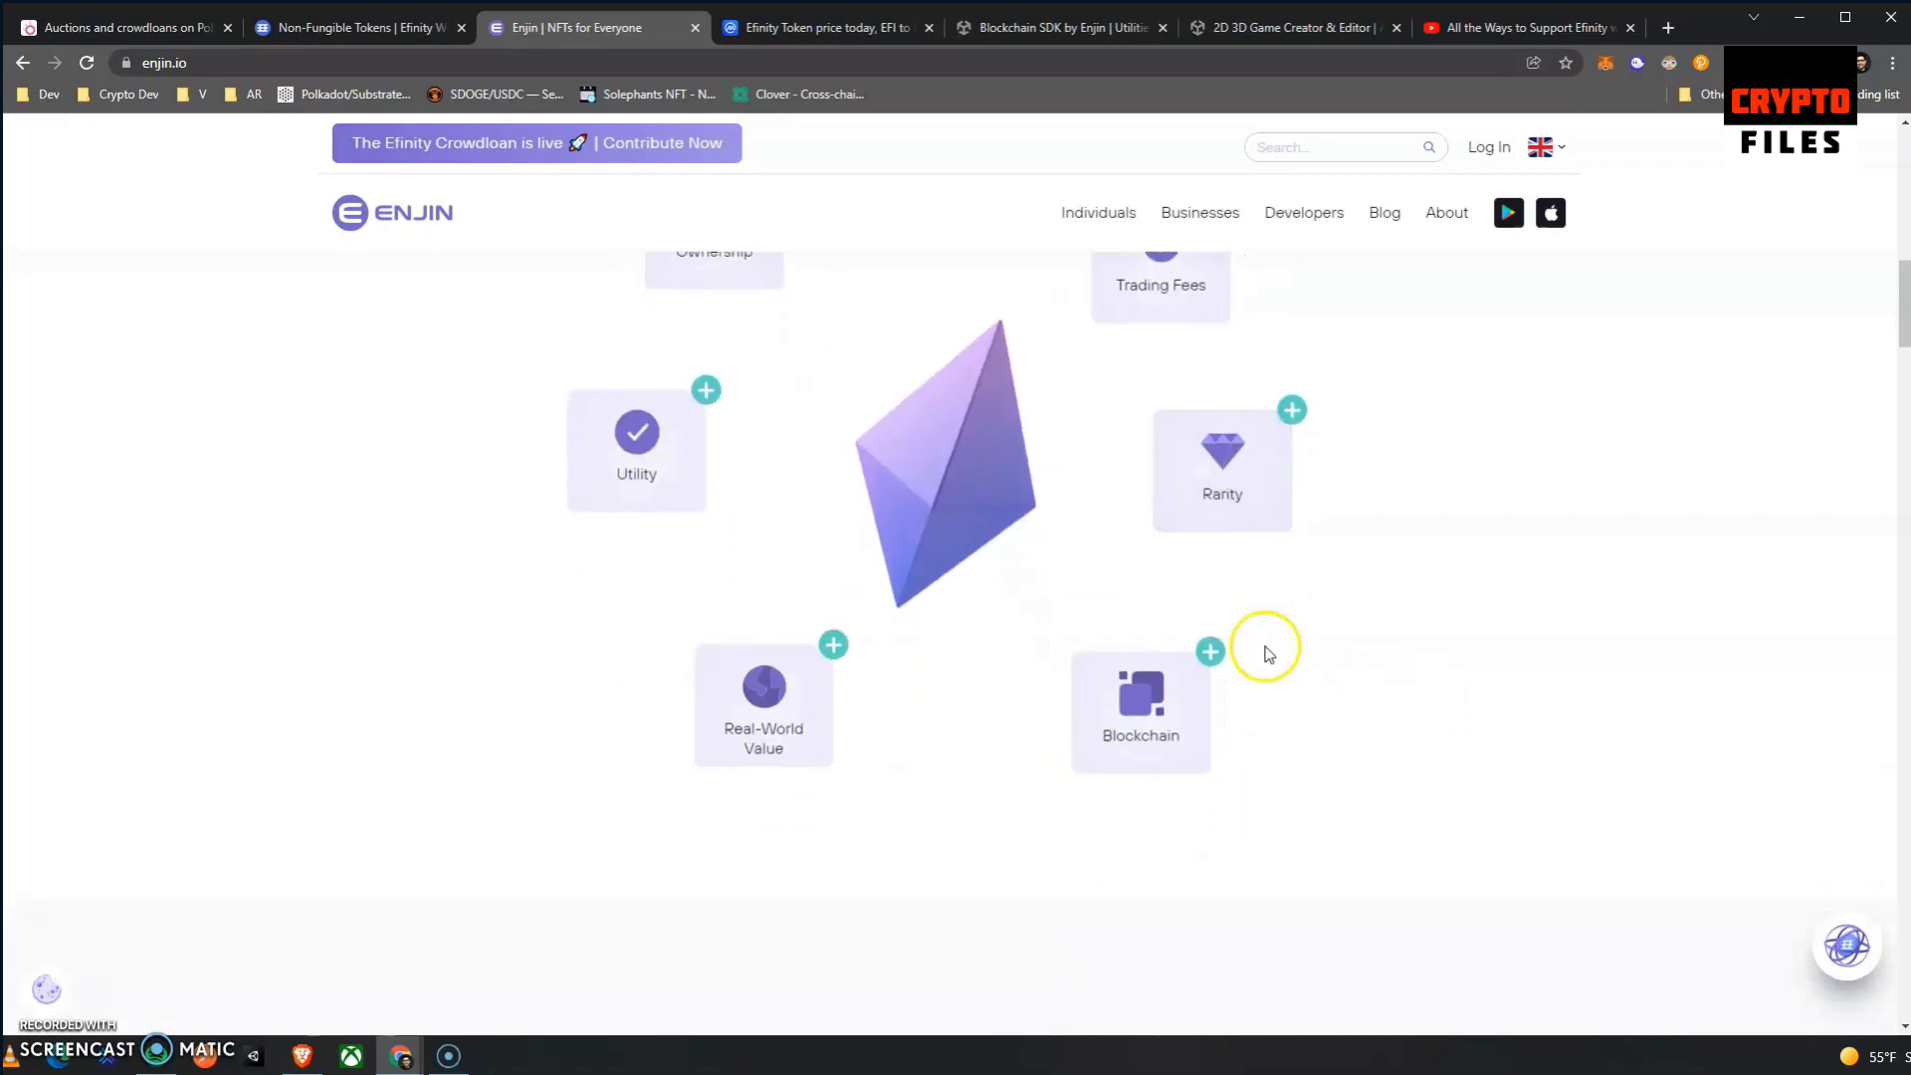
pyautogui.scroll(-3)
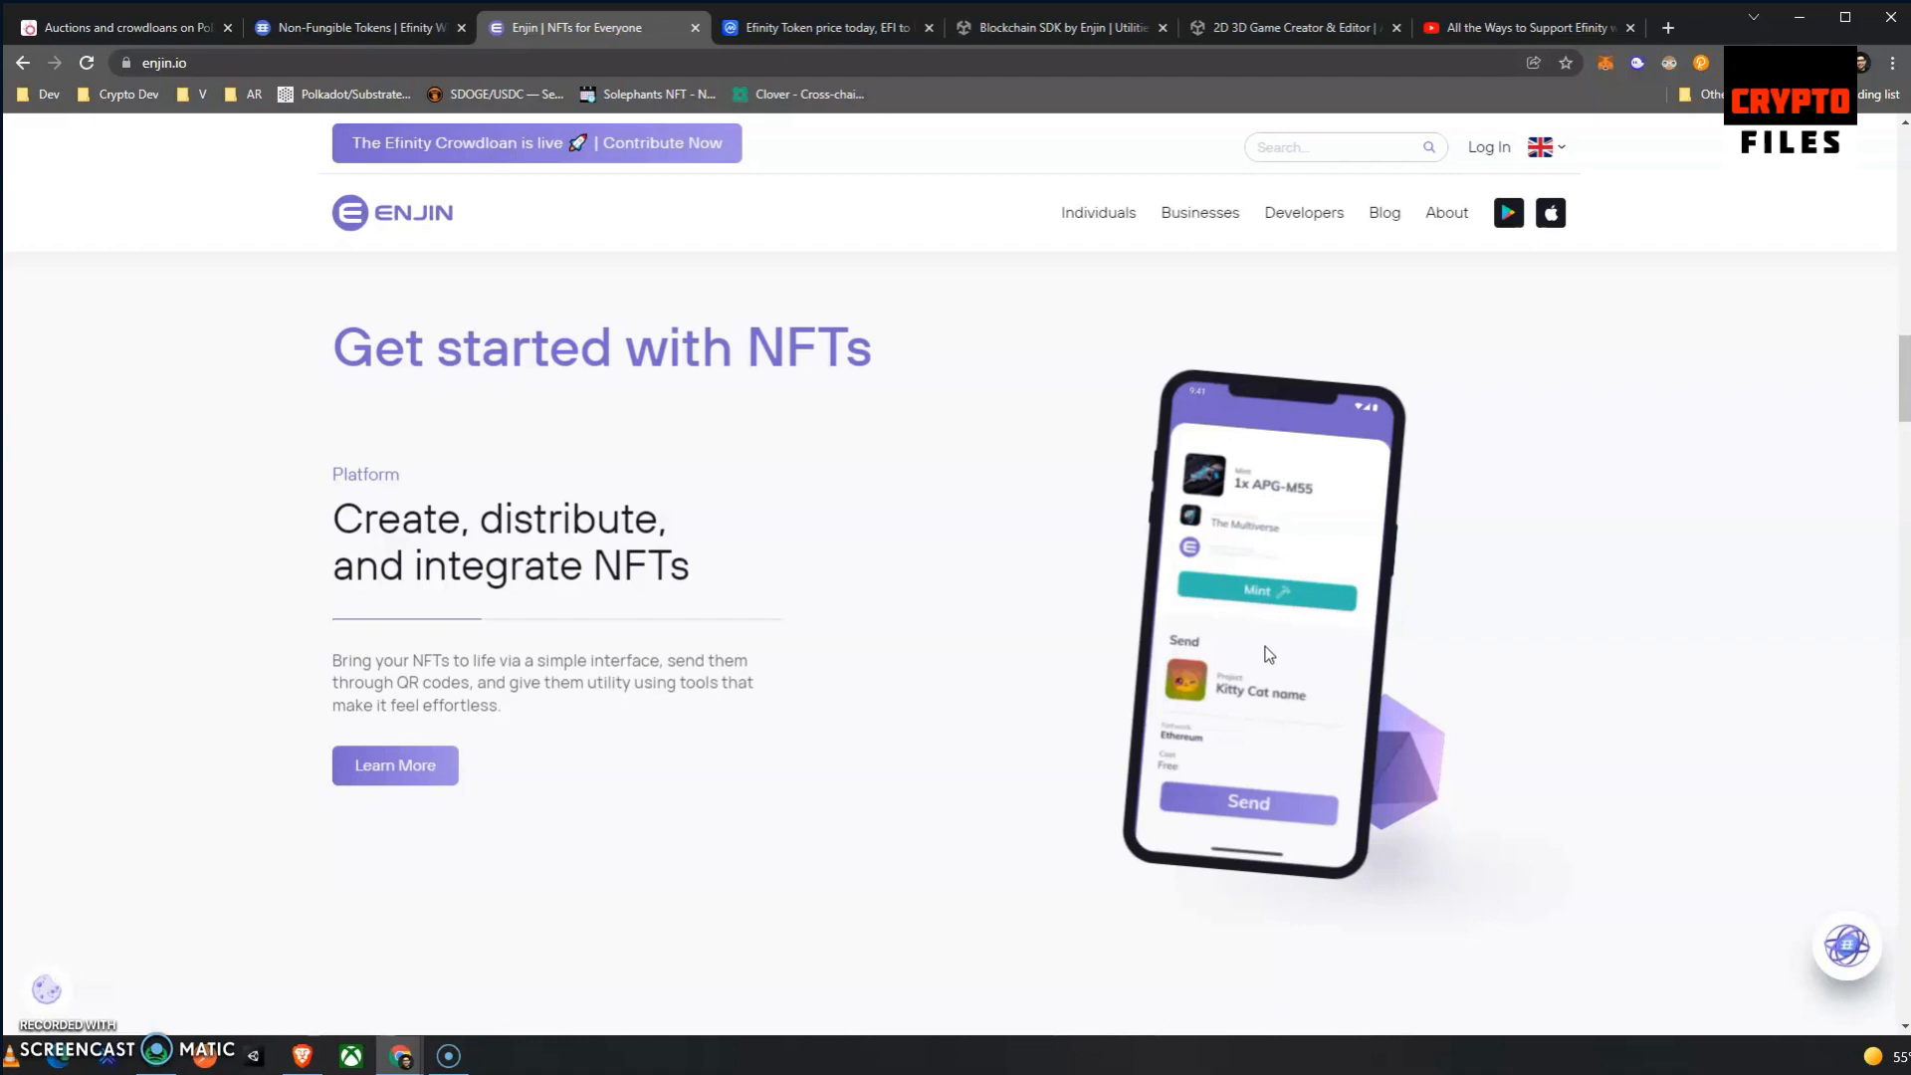
pyautogui.moveTo(1041, 661)
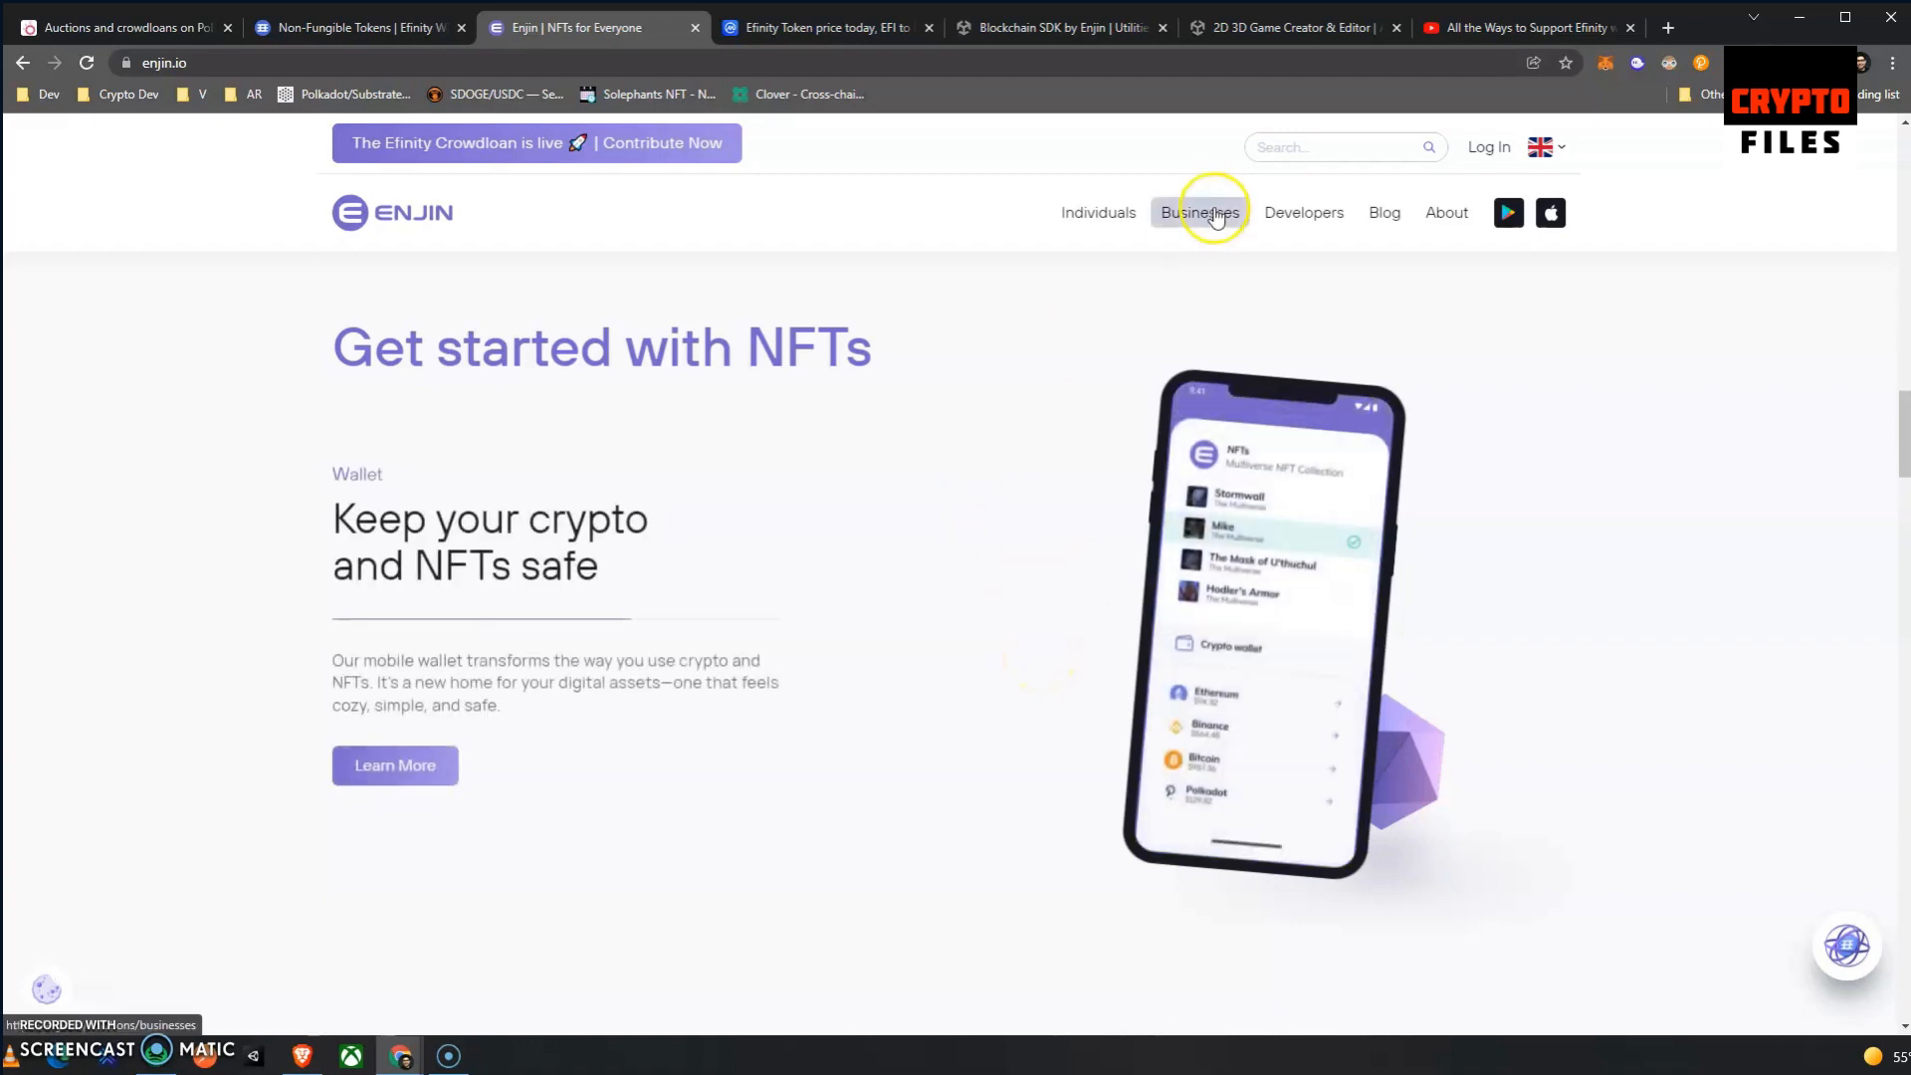
# Go to Enjin's individuals page and scroll past the wallet and QR claiming sections.
pyautogui.click(1099, 211)
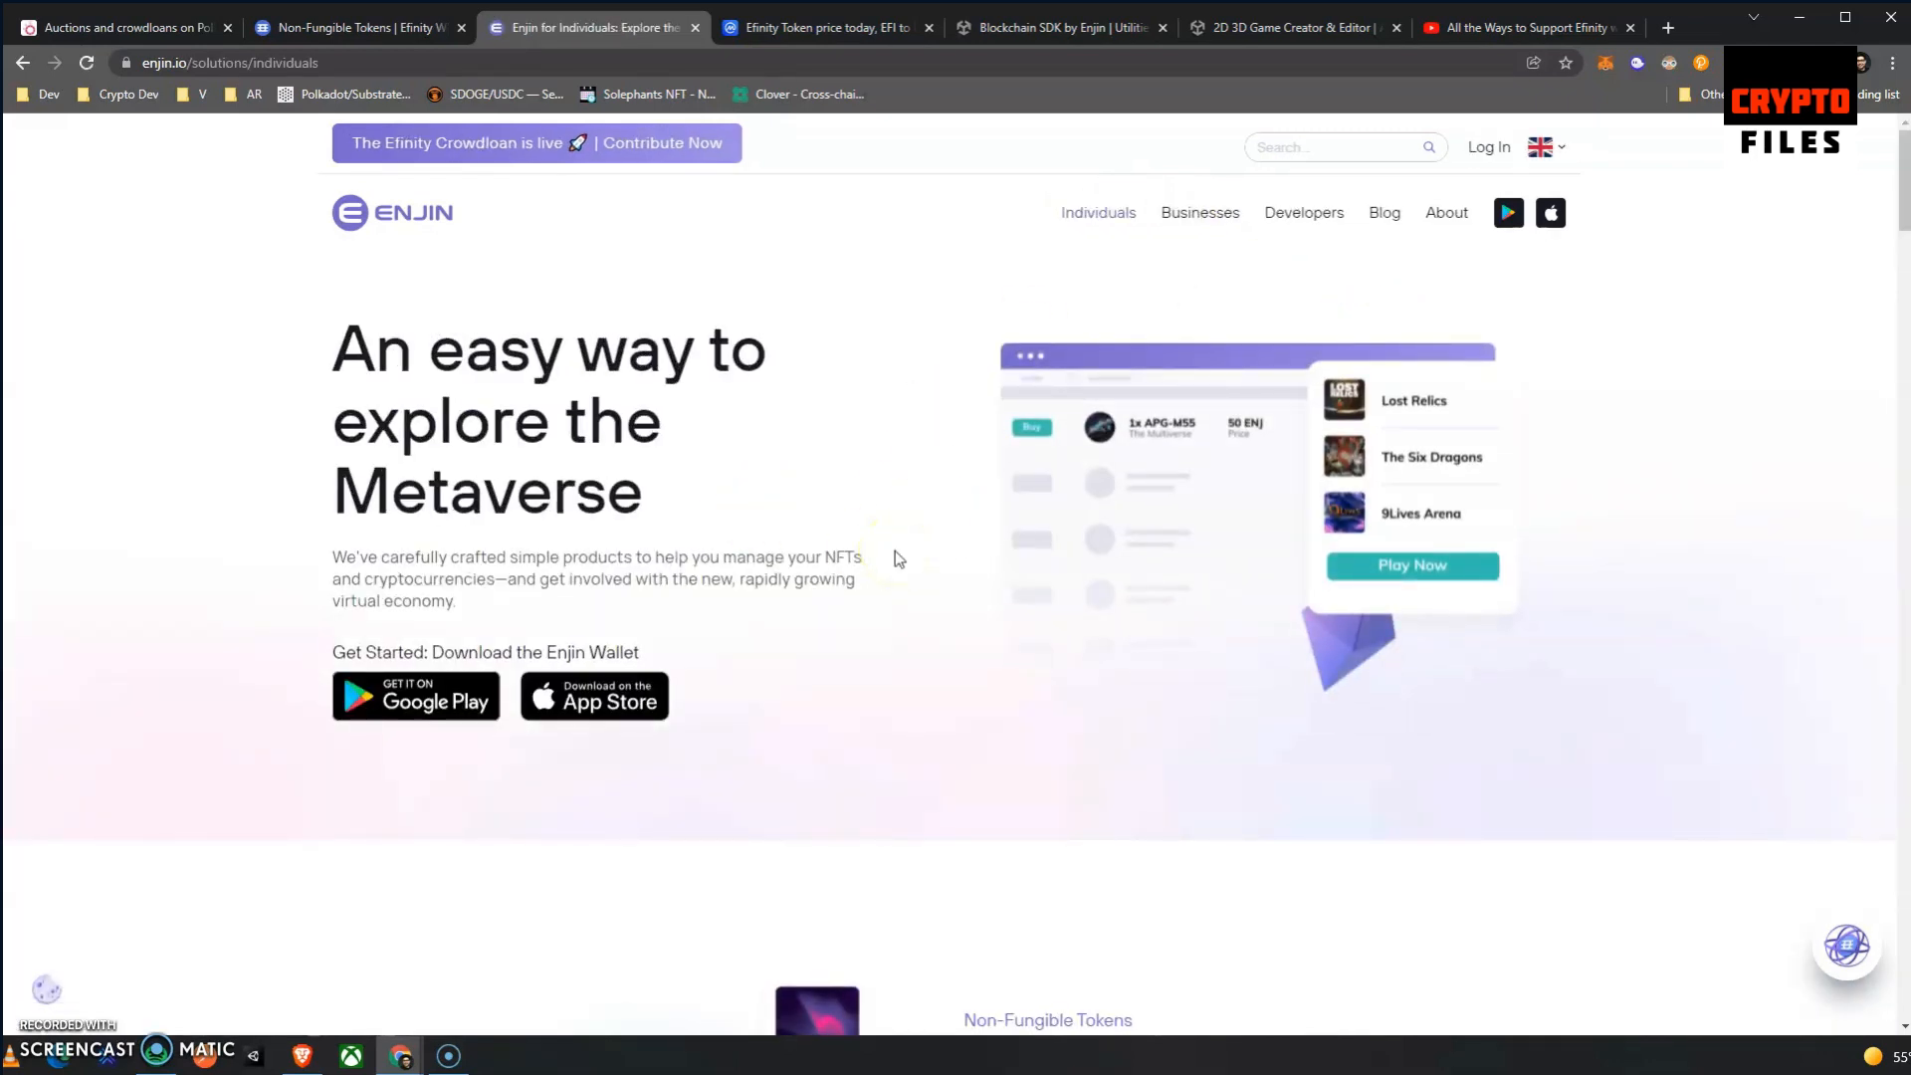
pyautogui.scroll(-3)
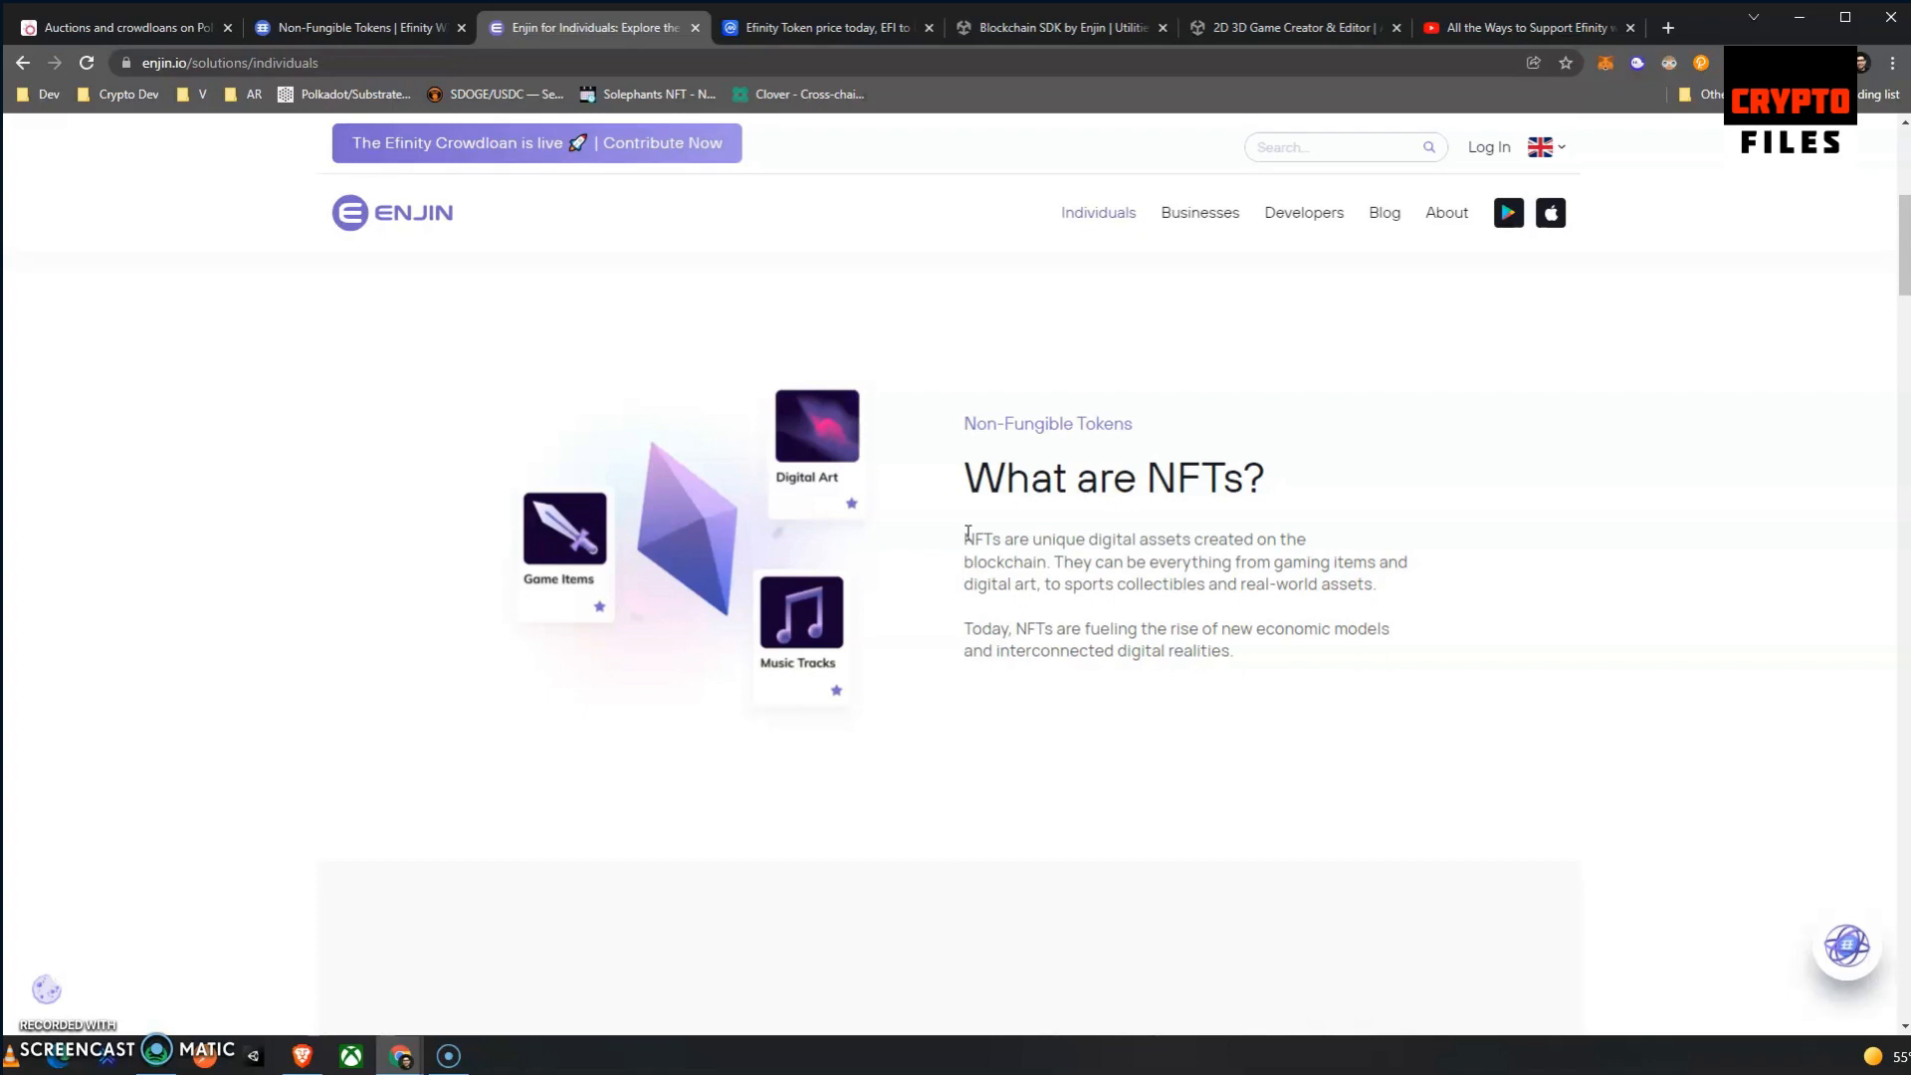
pyautogui.scroll(-3)
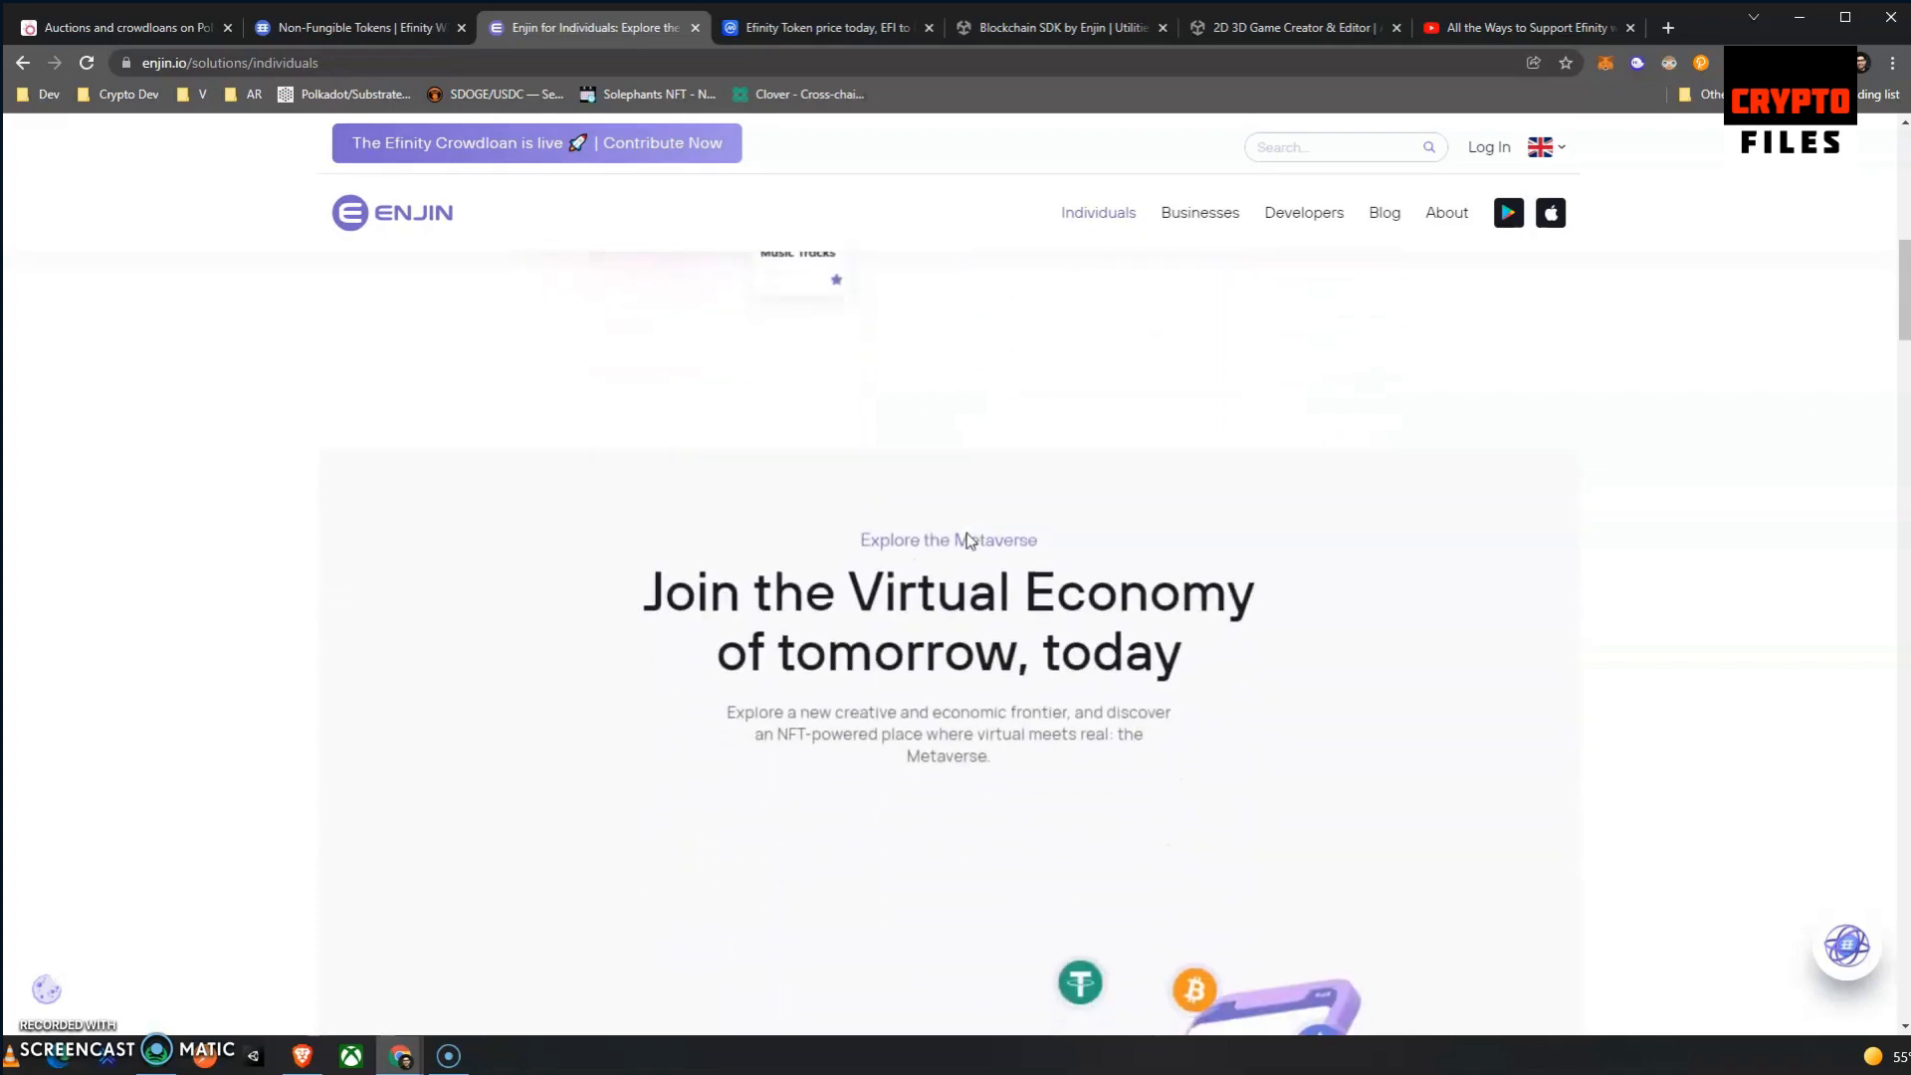
pyautogui.scroll(-3)
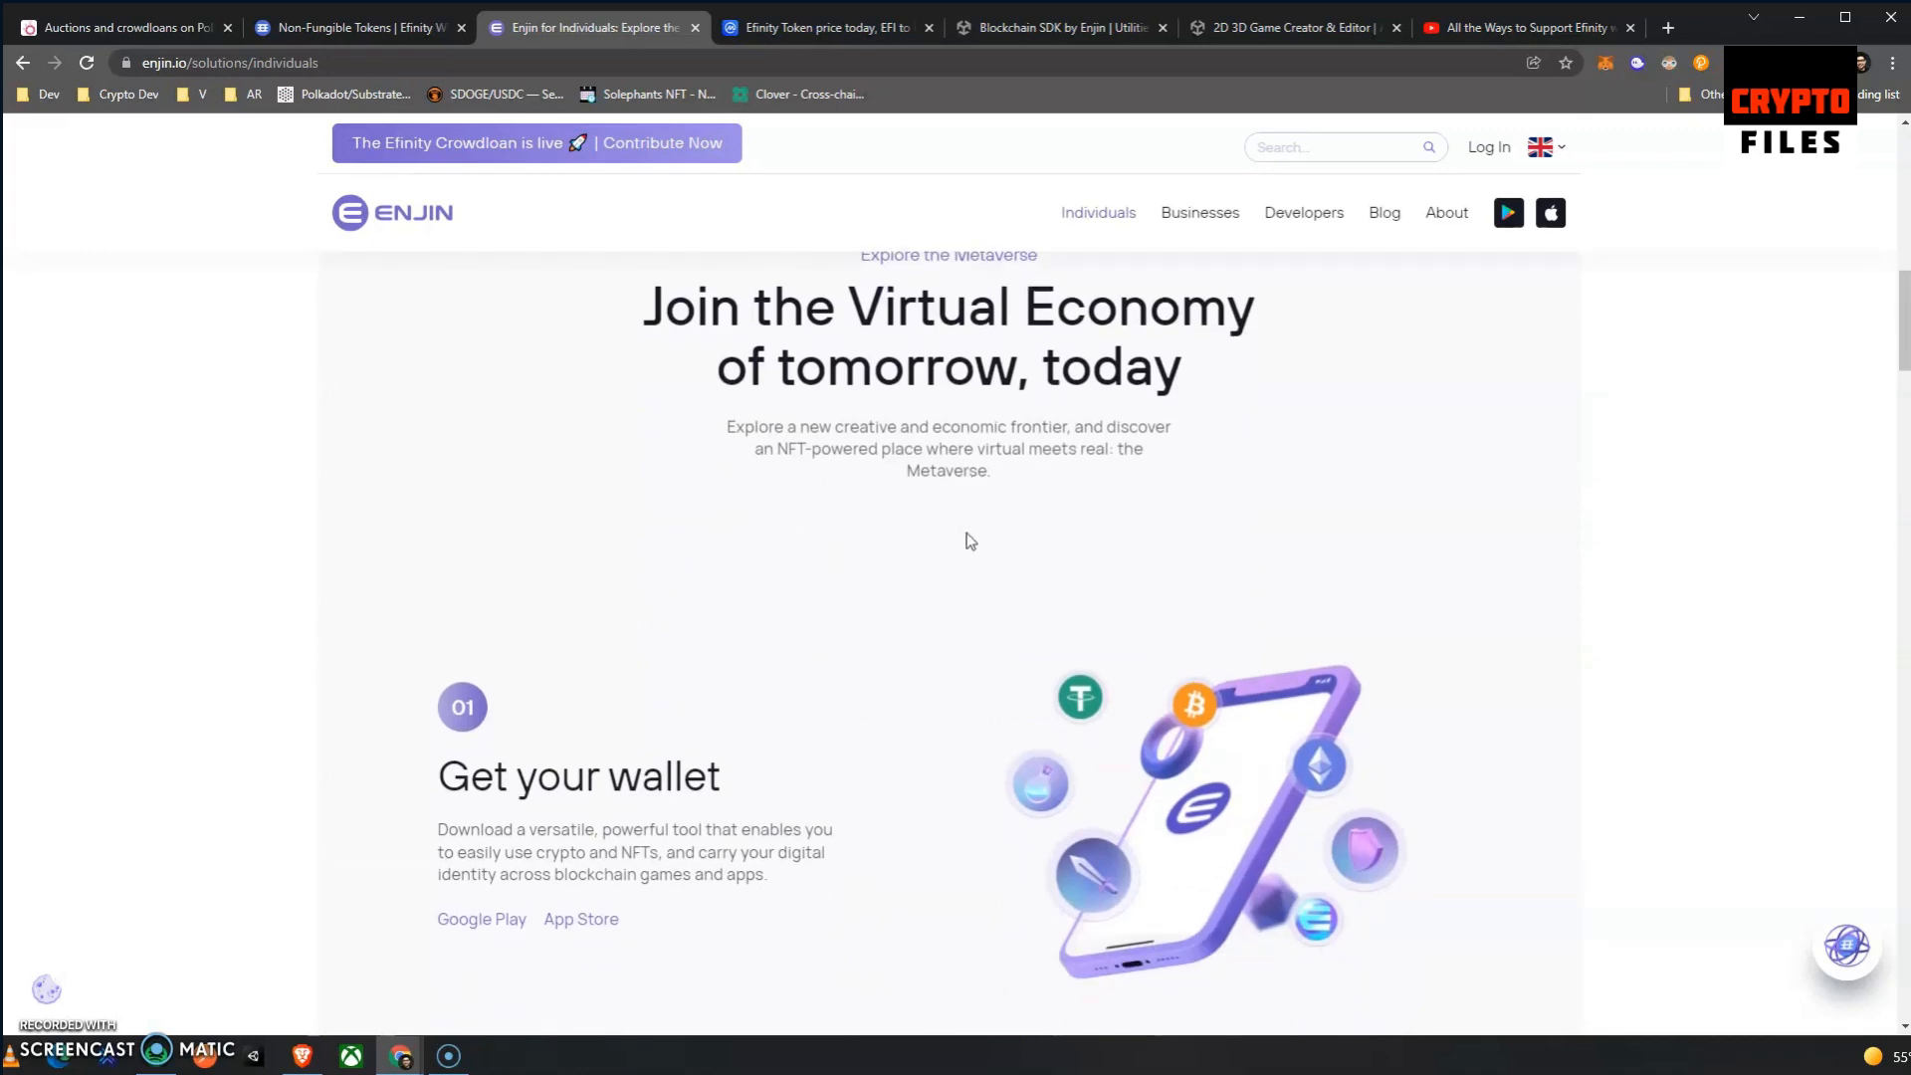
pyautogui.scroll(-3)
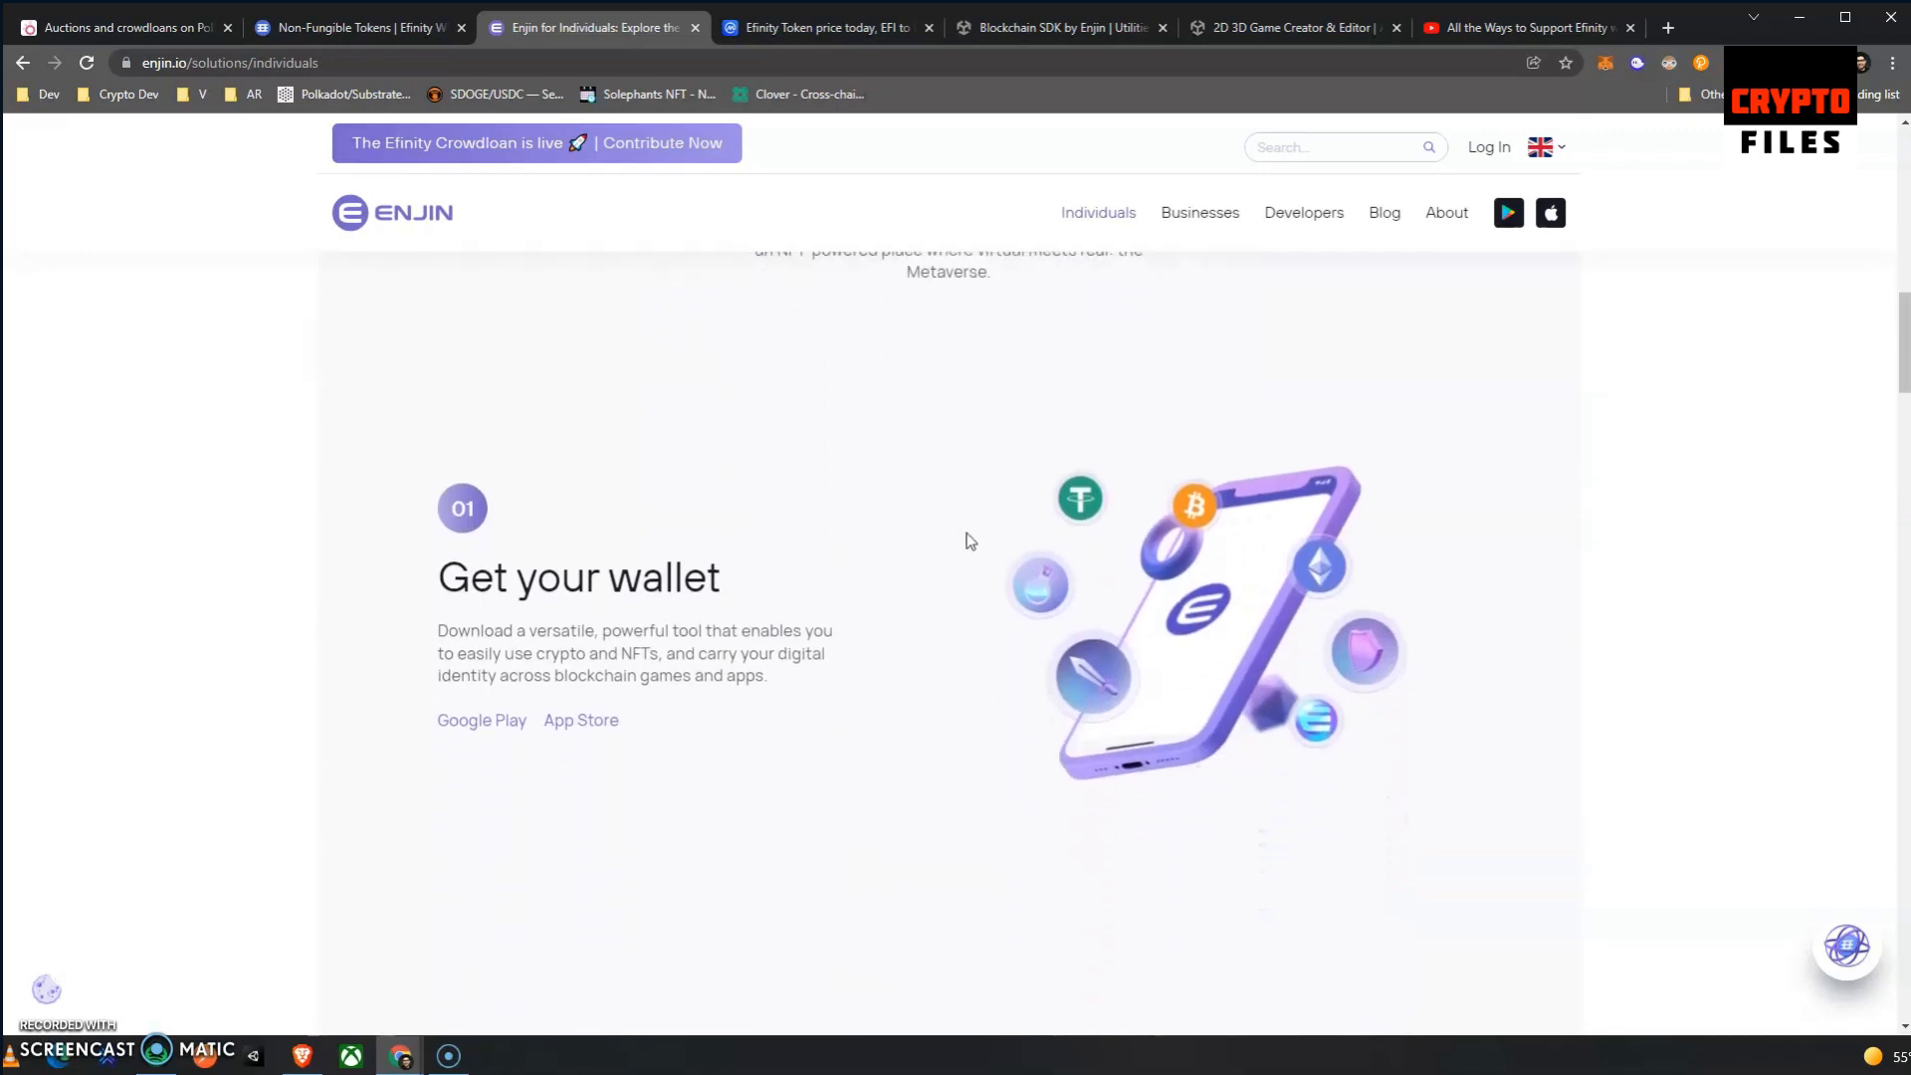
pyautogui.scroll(-3)
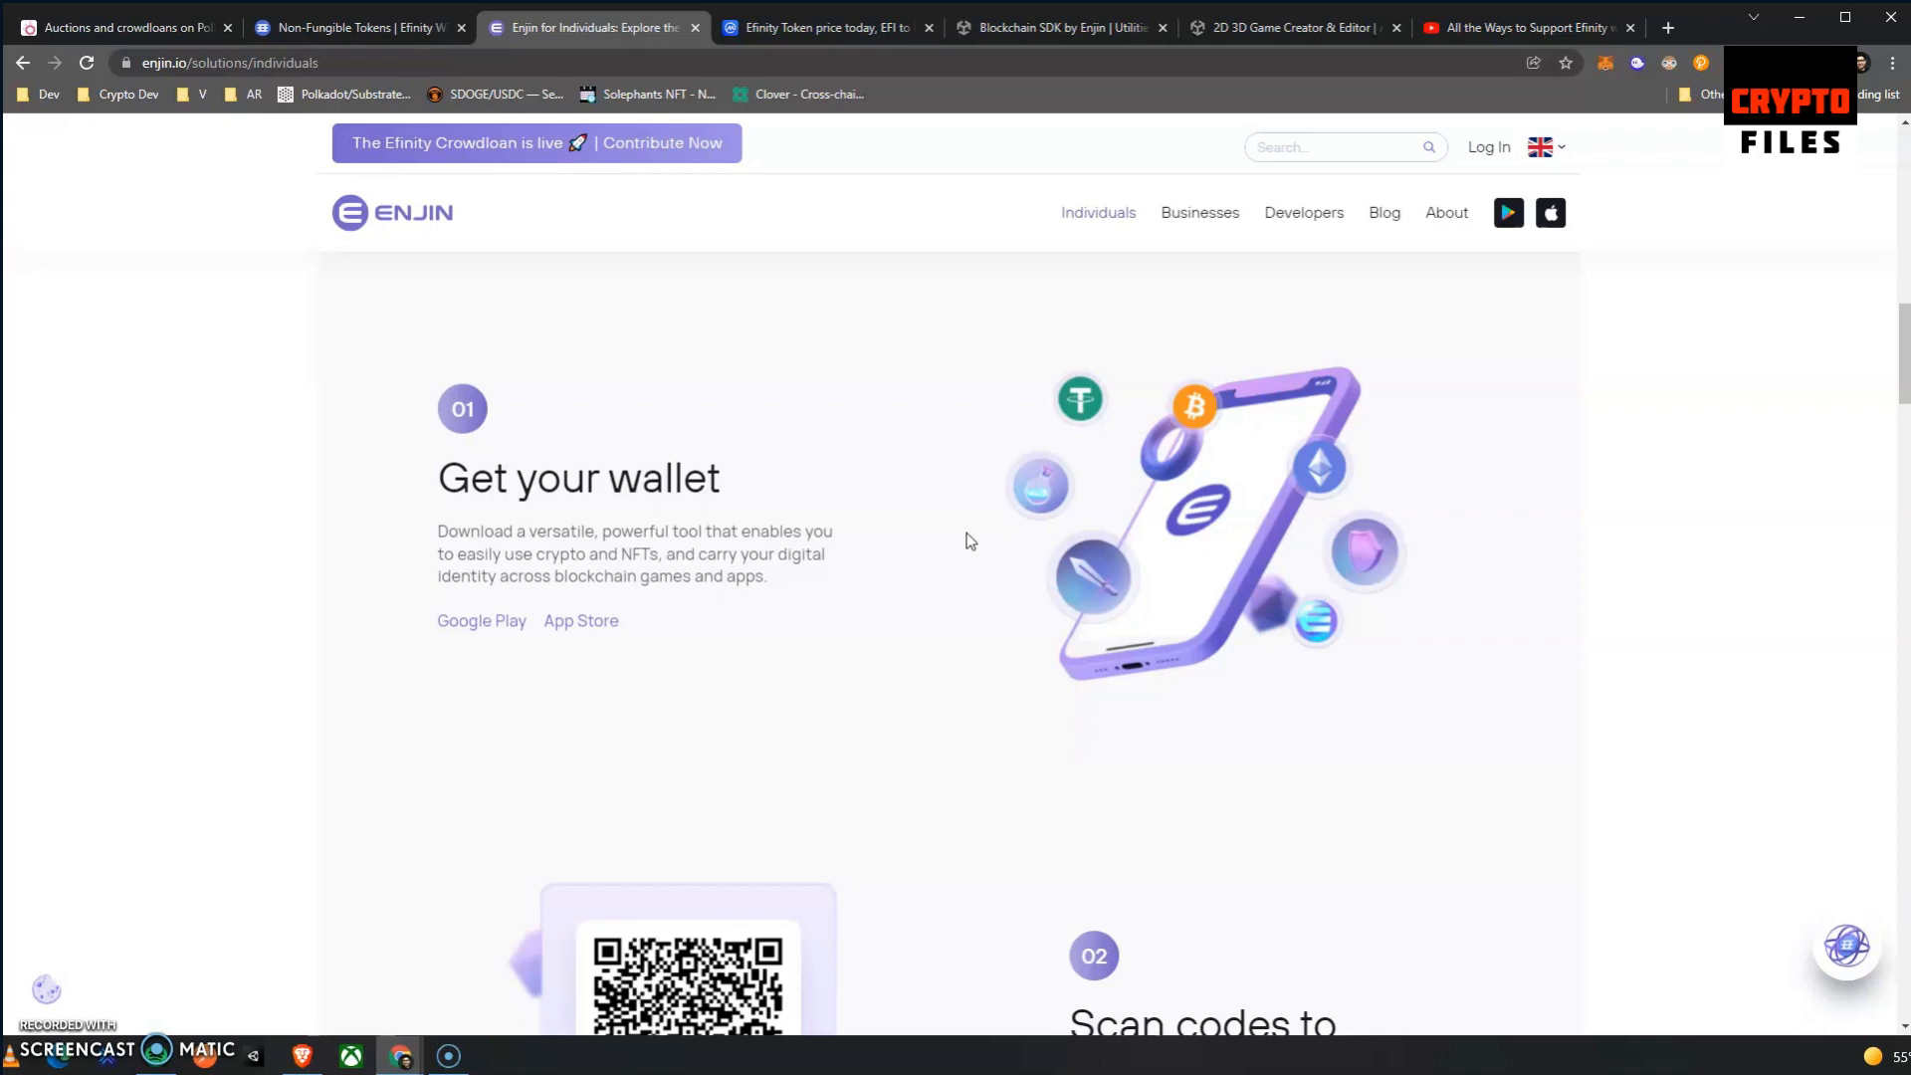
pyautogui.scroll(-3)
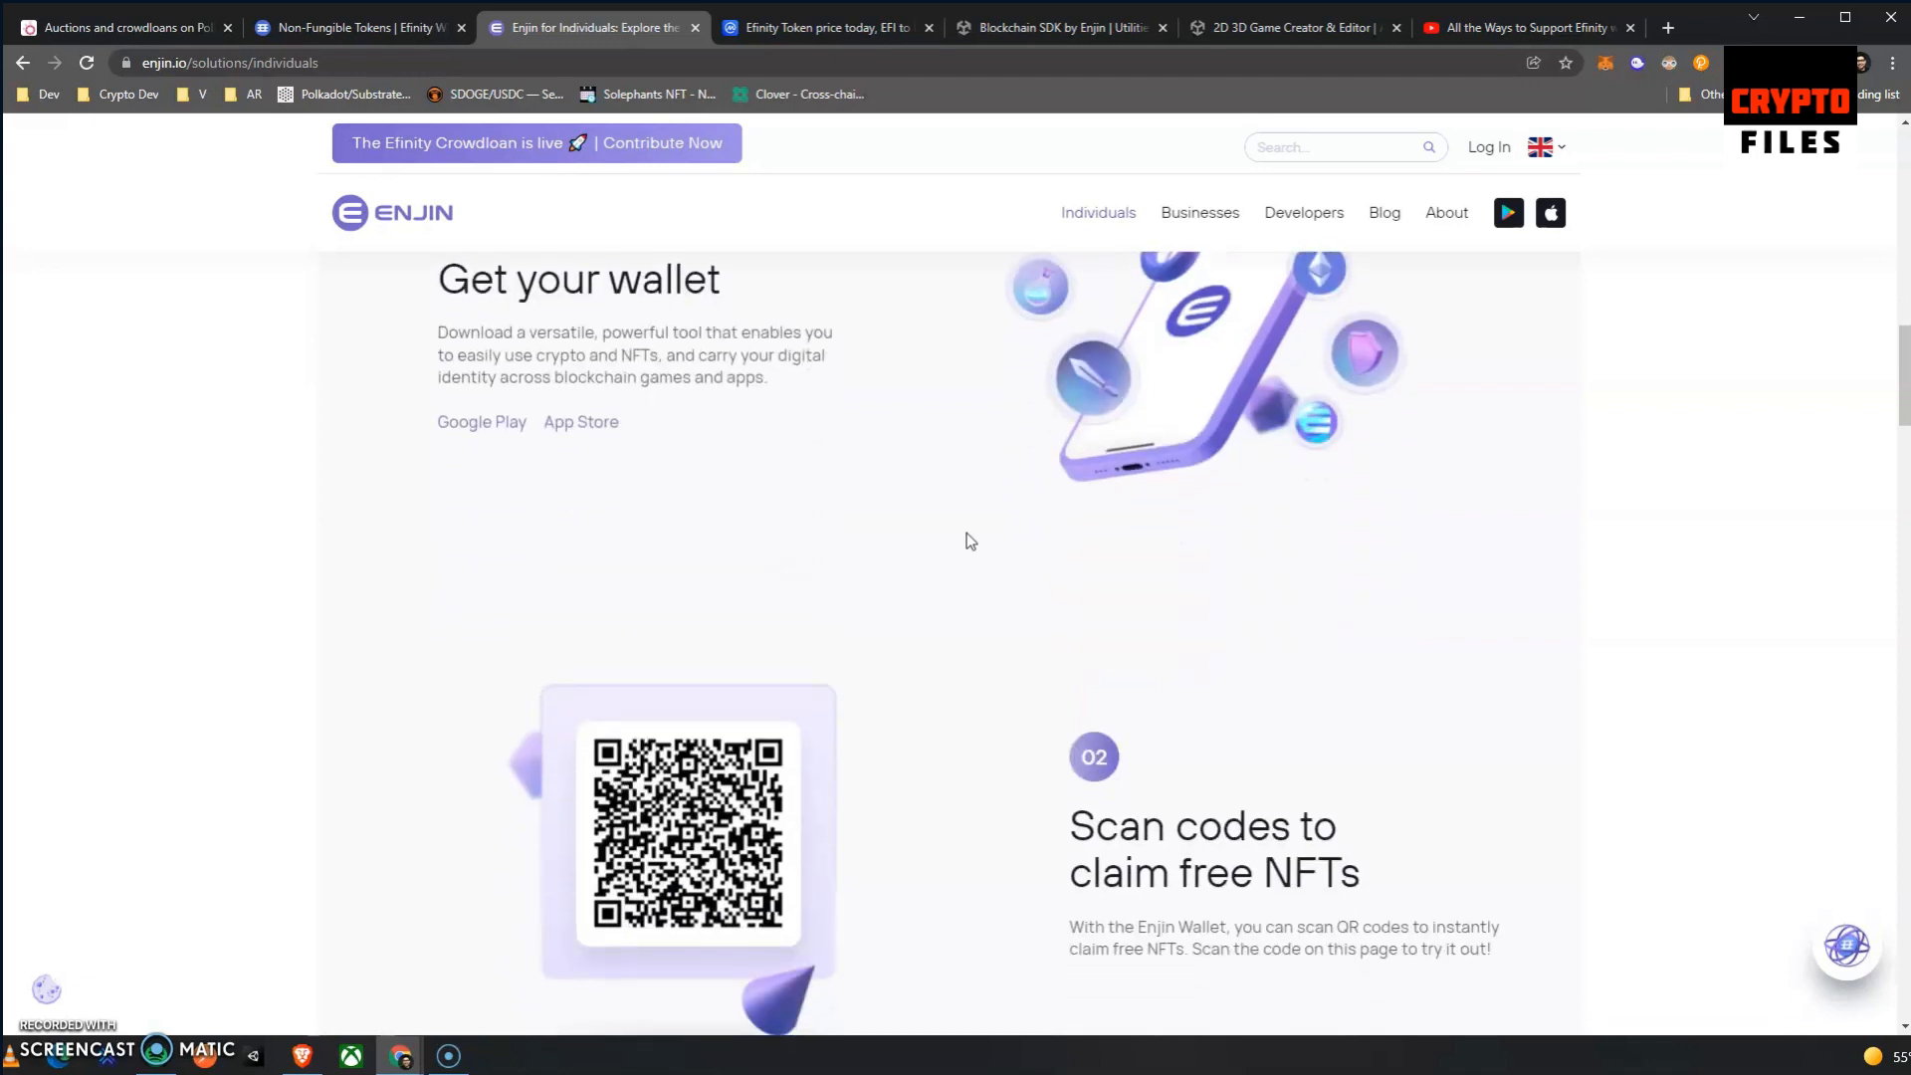
# Continue past play-to-earn and marketplace sections down to the ENJ and EFI Dual Tokens cards.
pyautogui.scroll(-3)
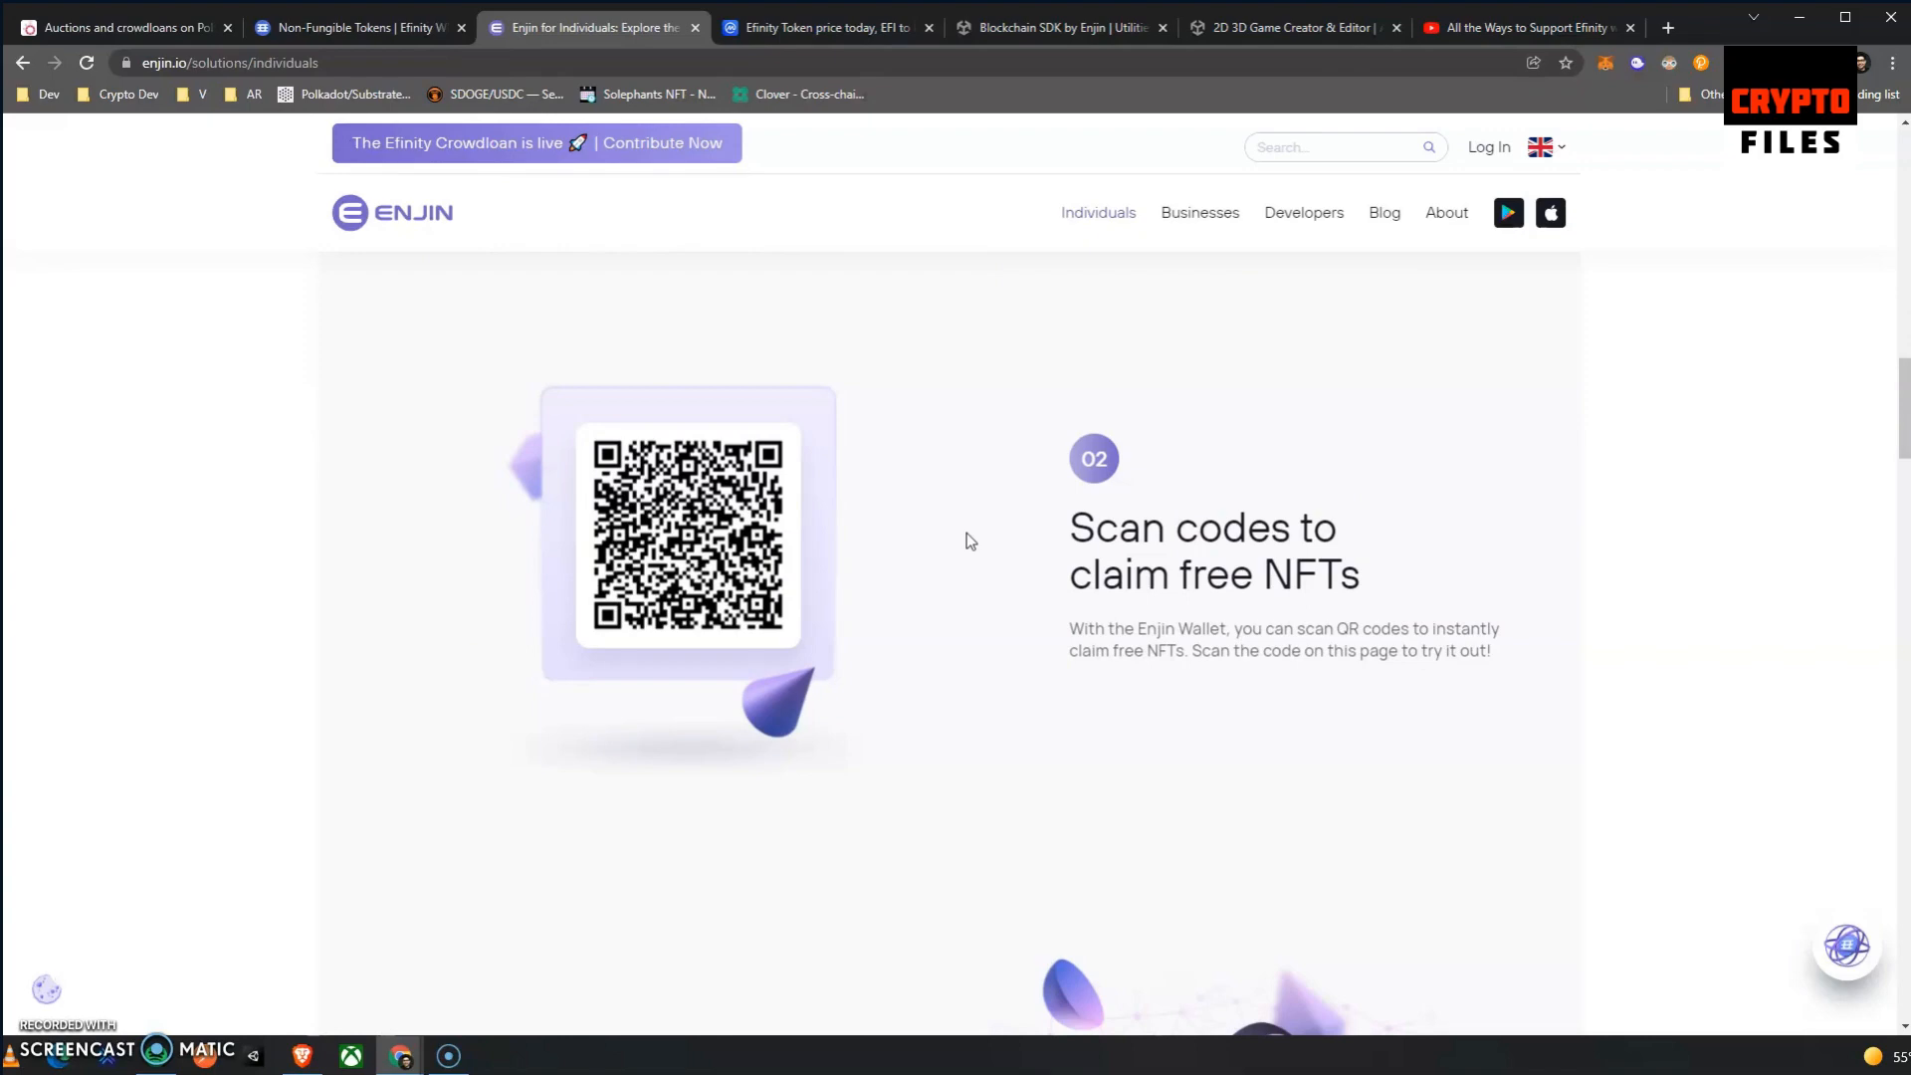
pyautogui.scroll(-3)
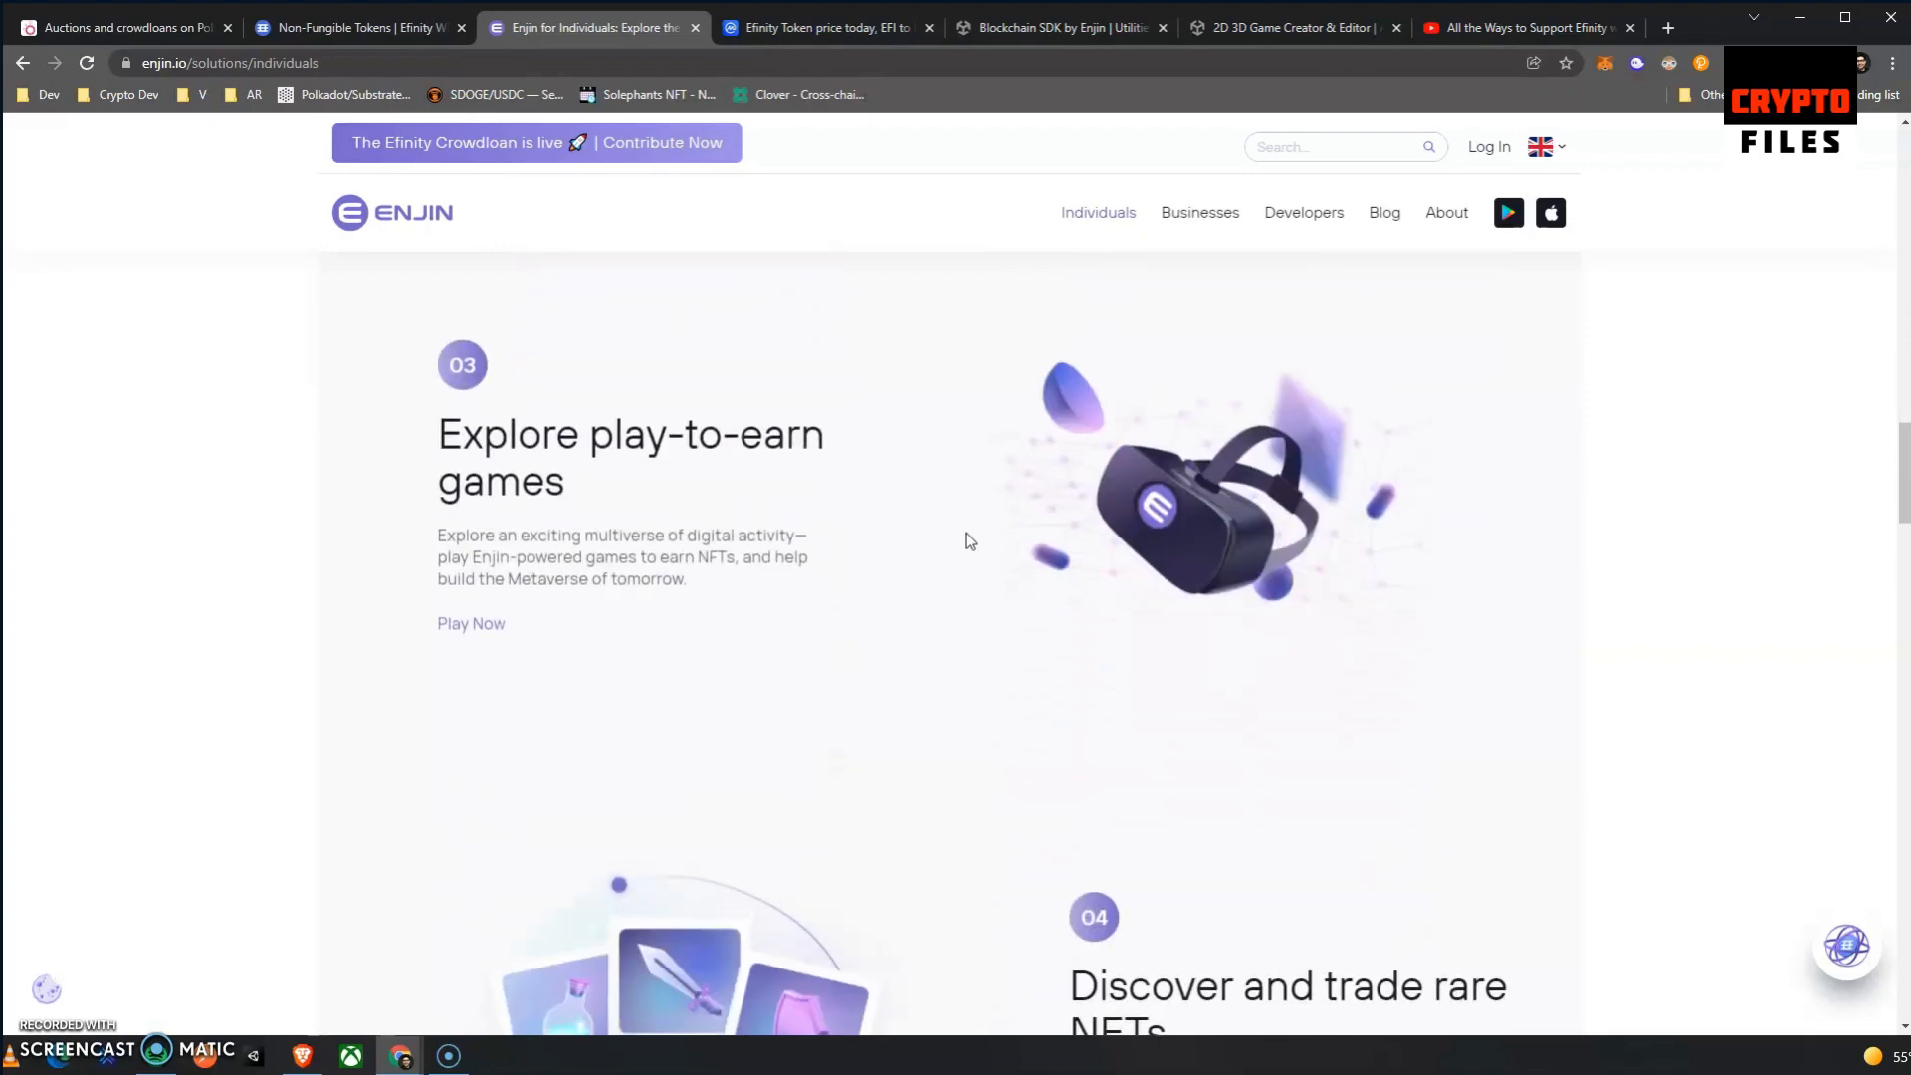
pyautogui.scroll(-3)
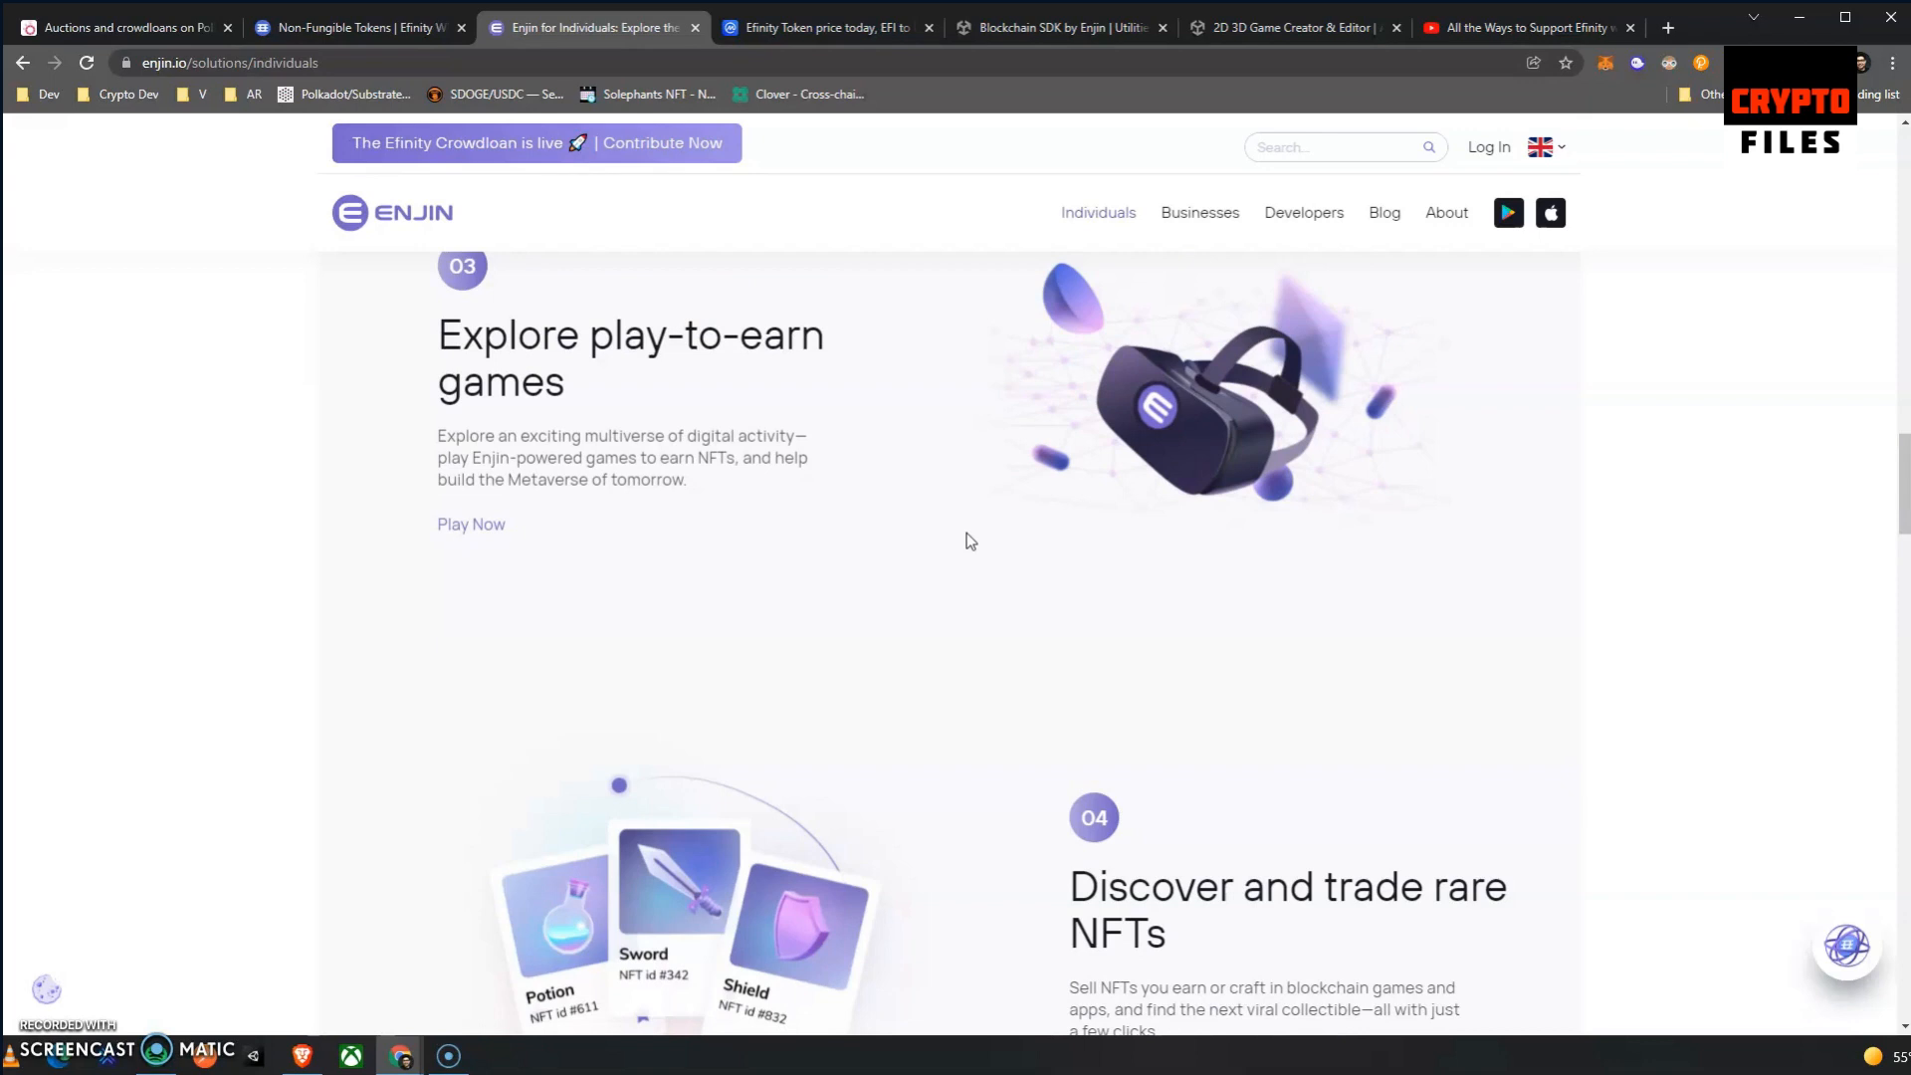
pyautogui.scroll(-3)
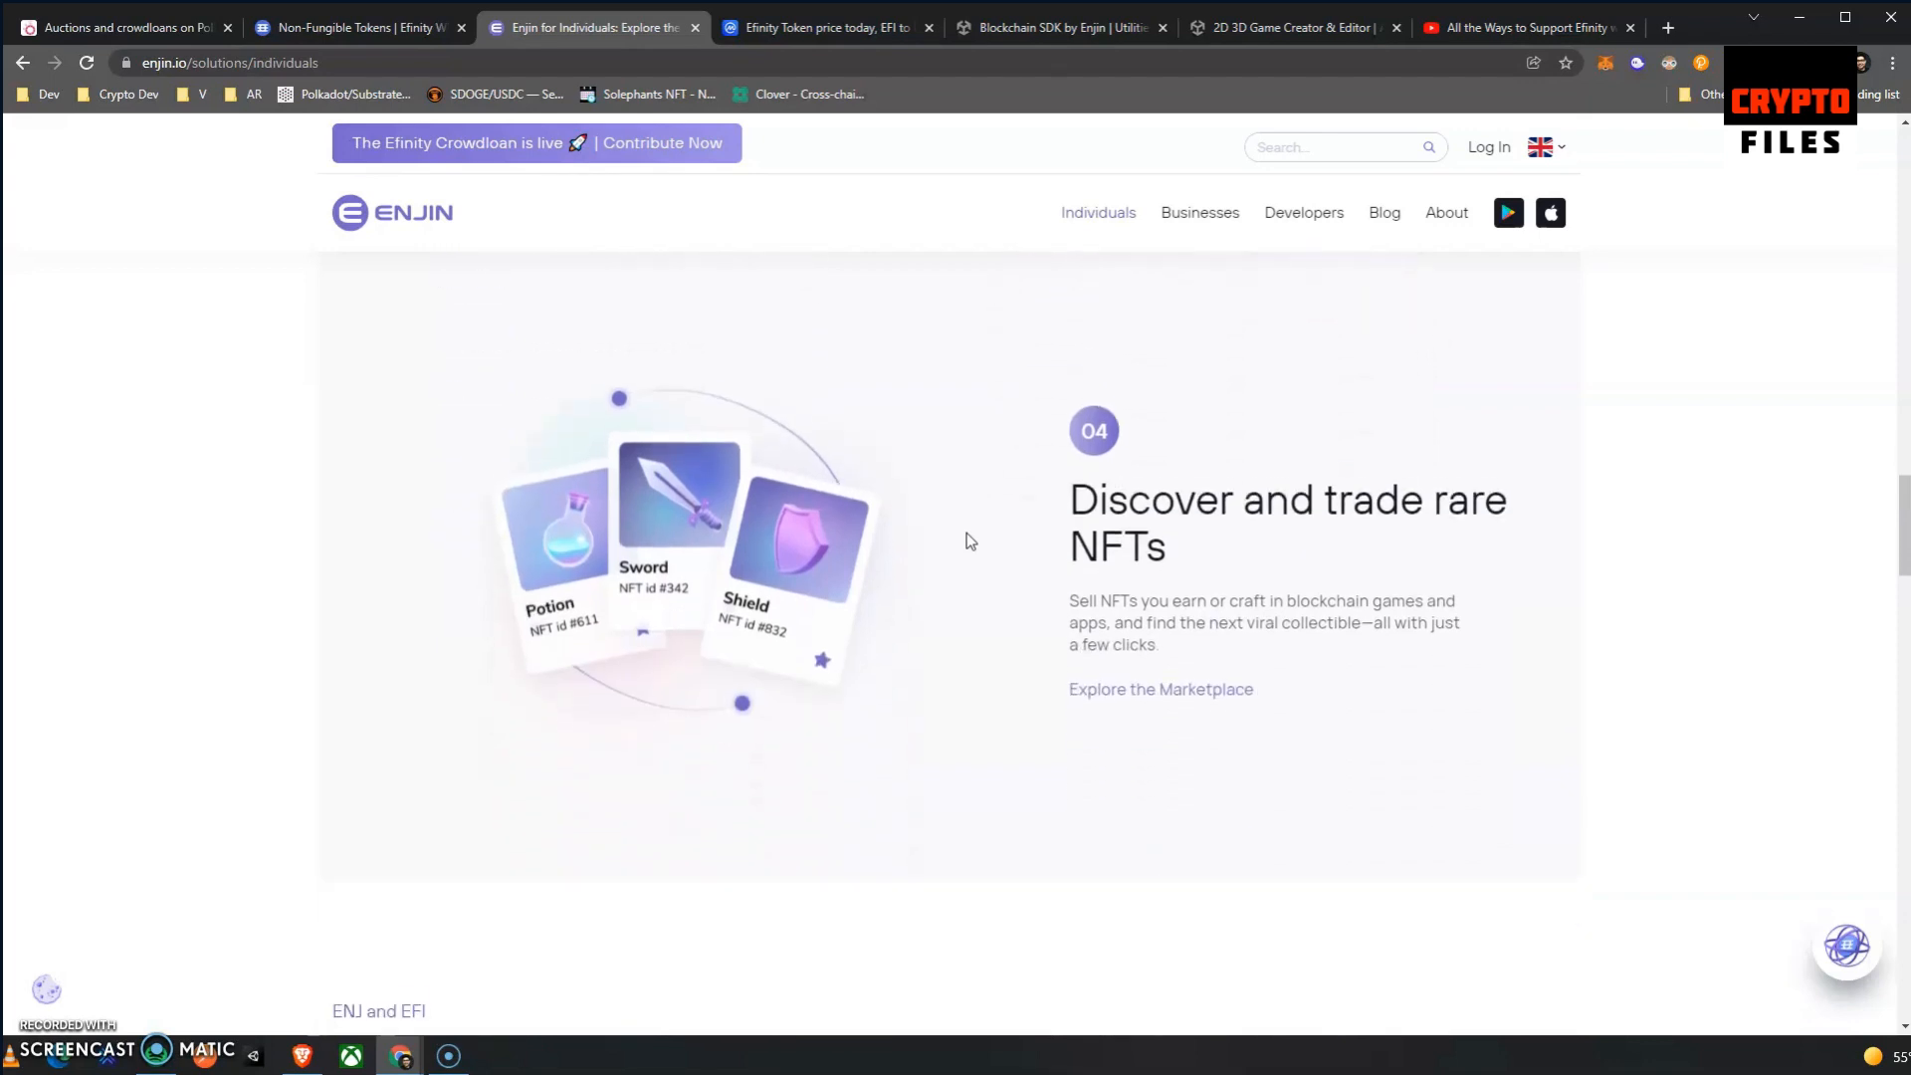
pyautogui.scroll(-3)
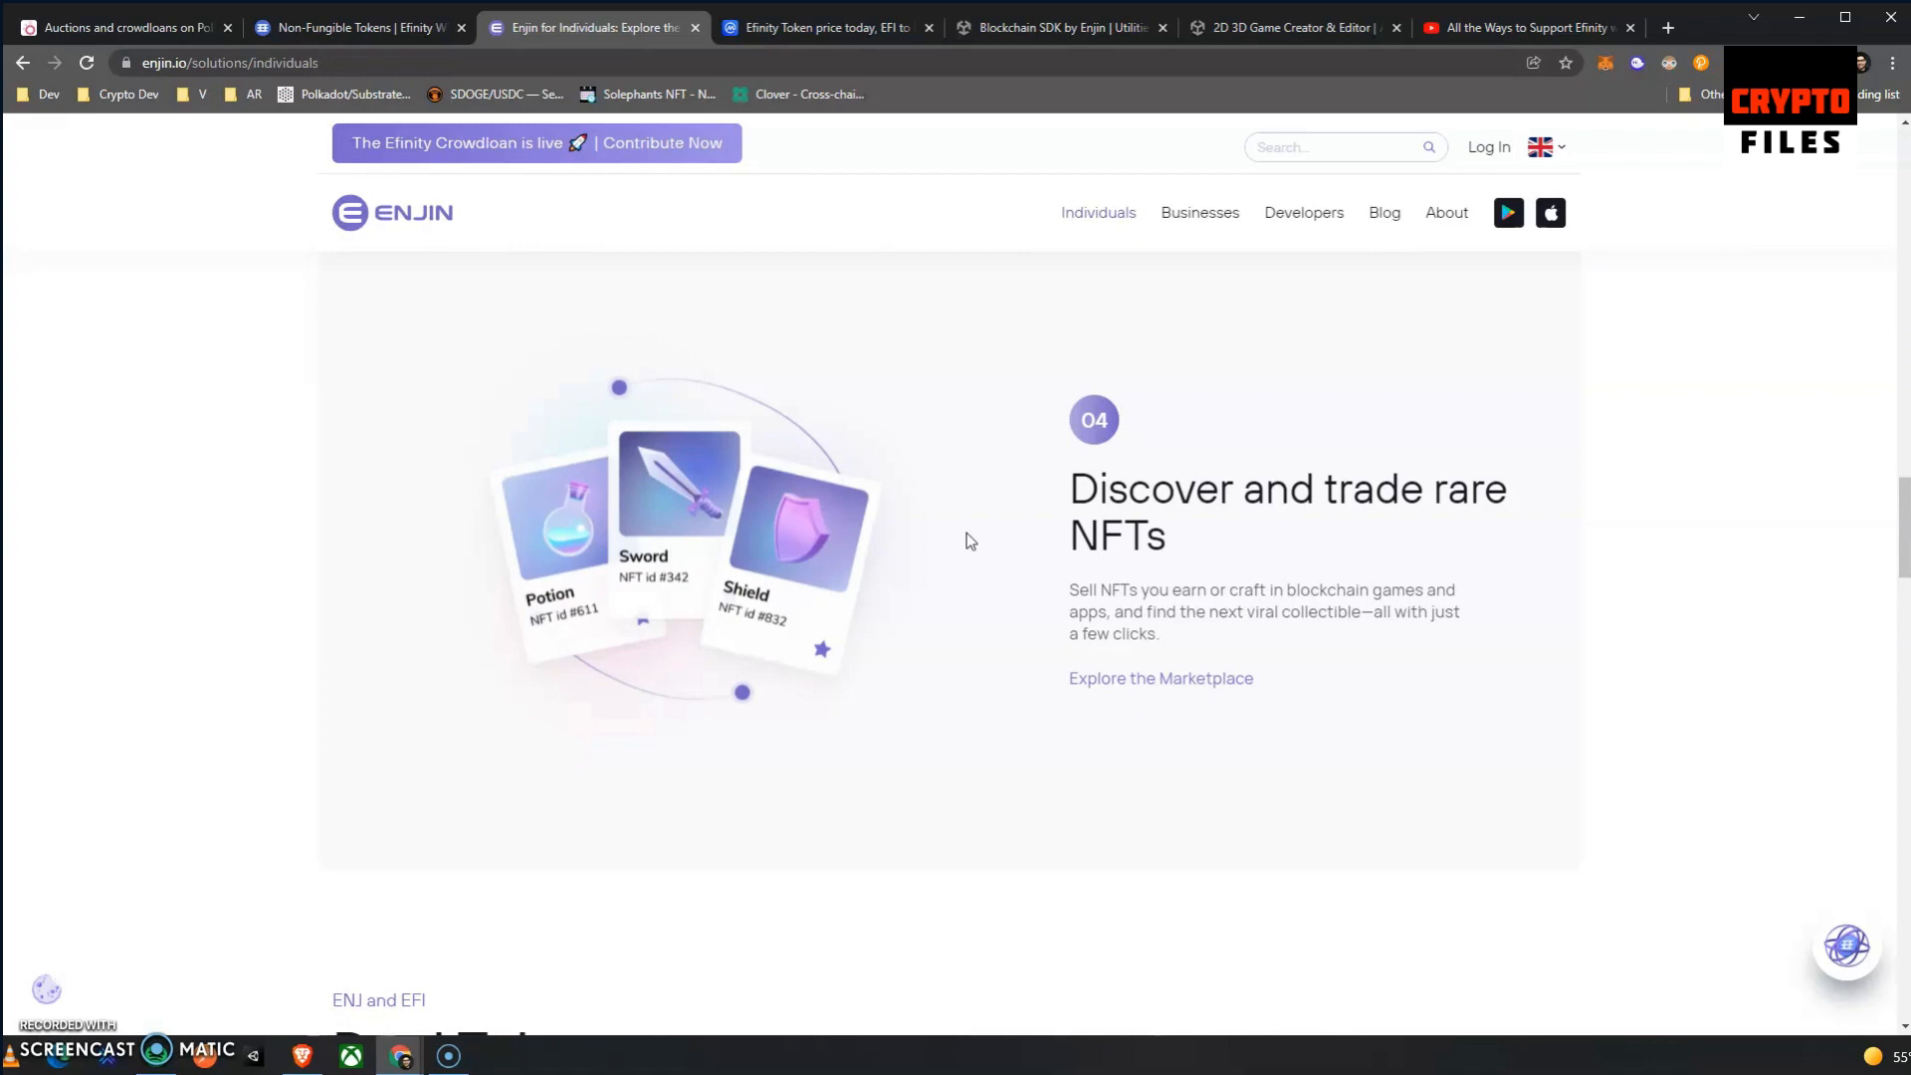
pyautogui.scroll(-3)
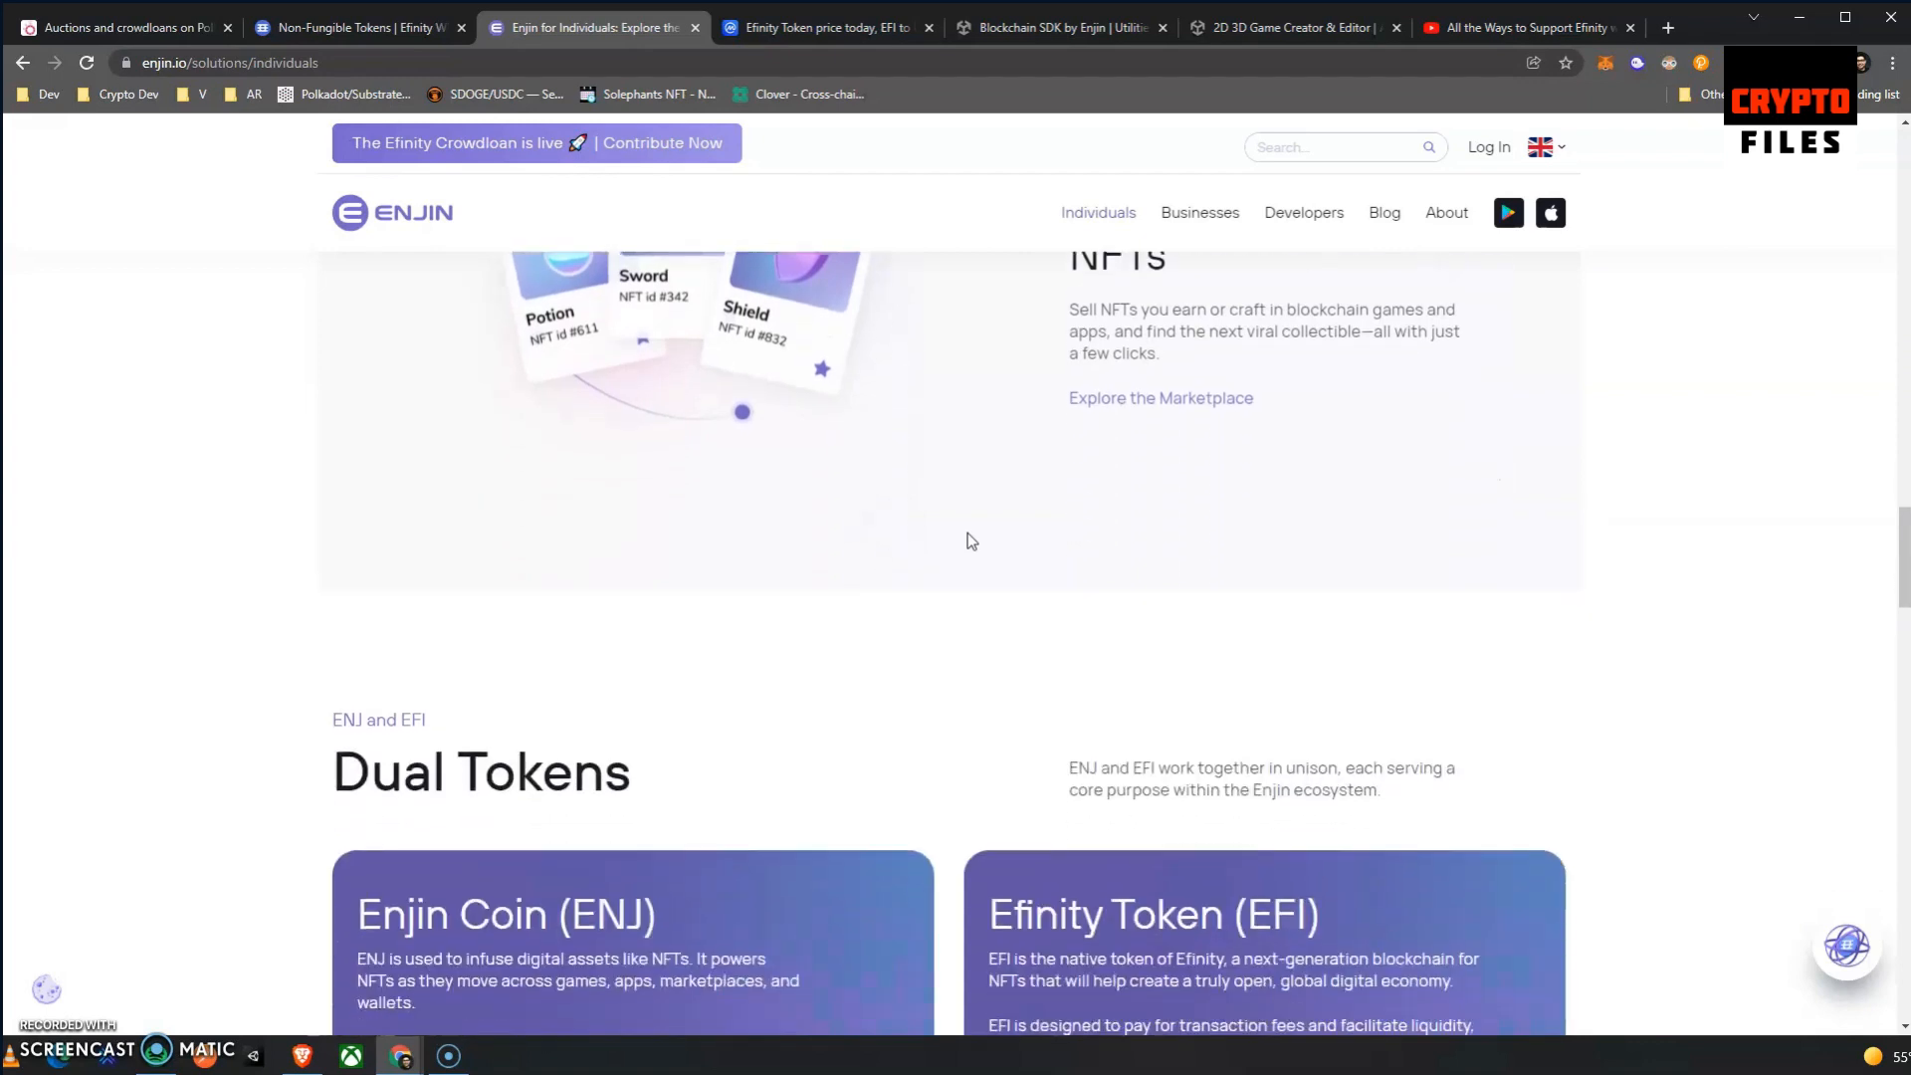
pyautogui.scroll(-3)
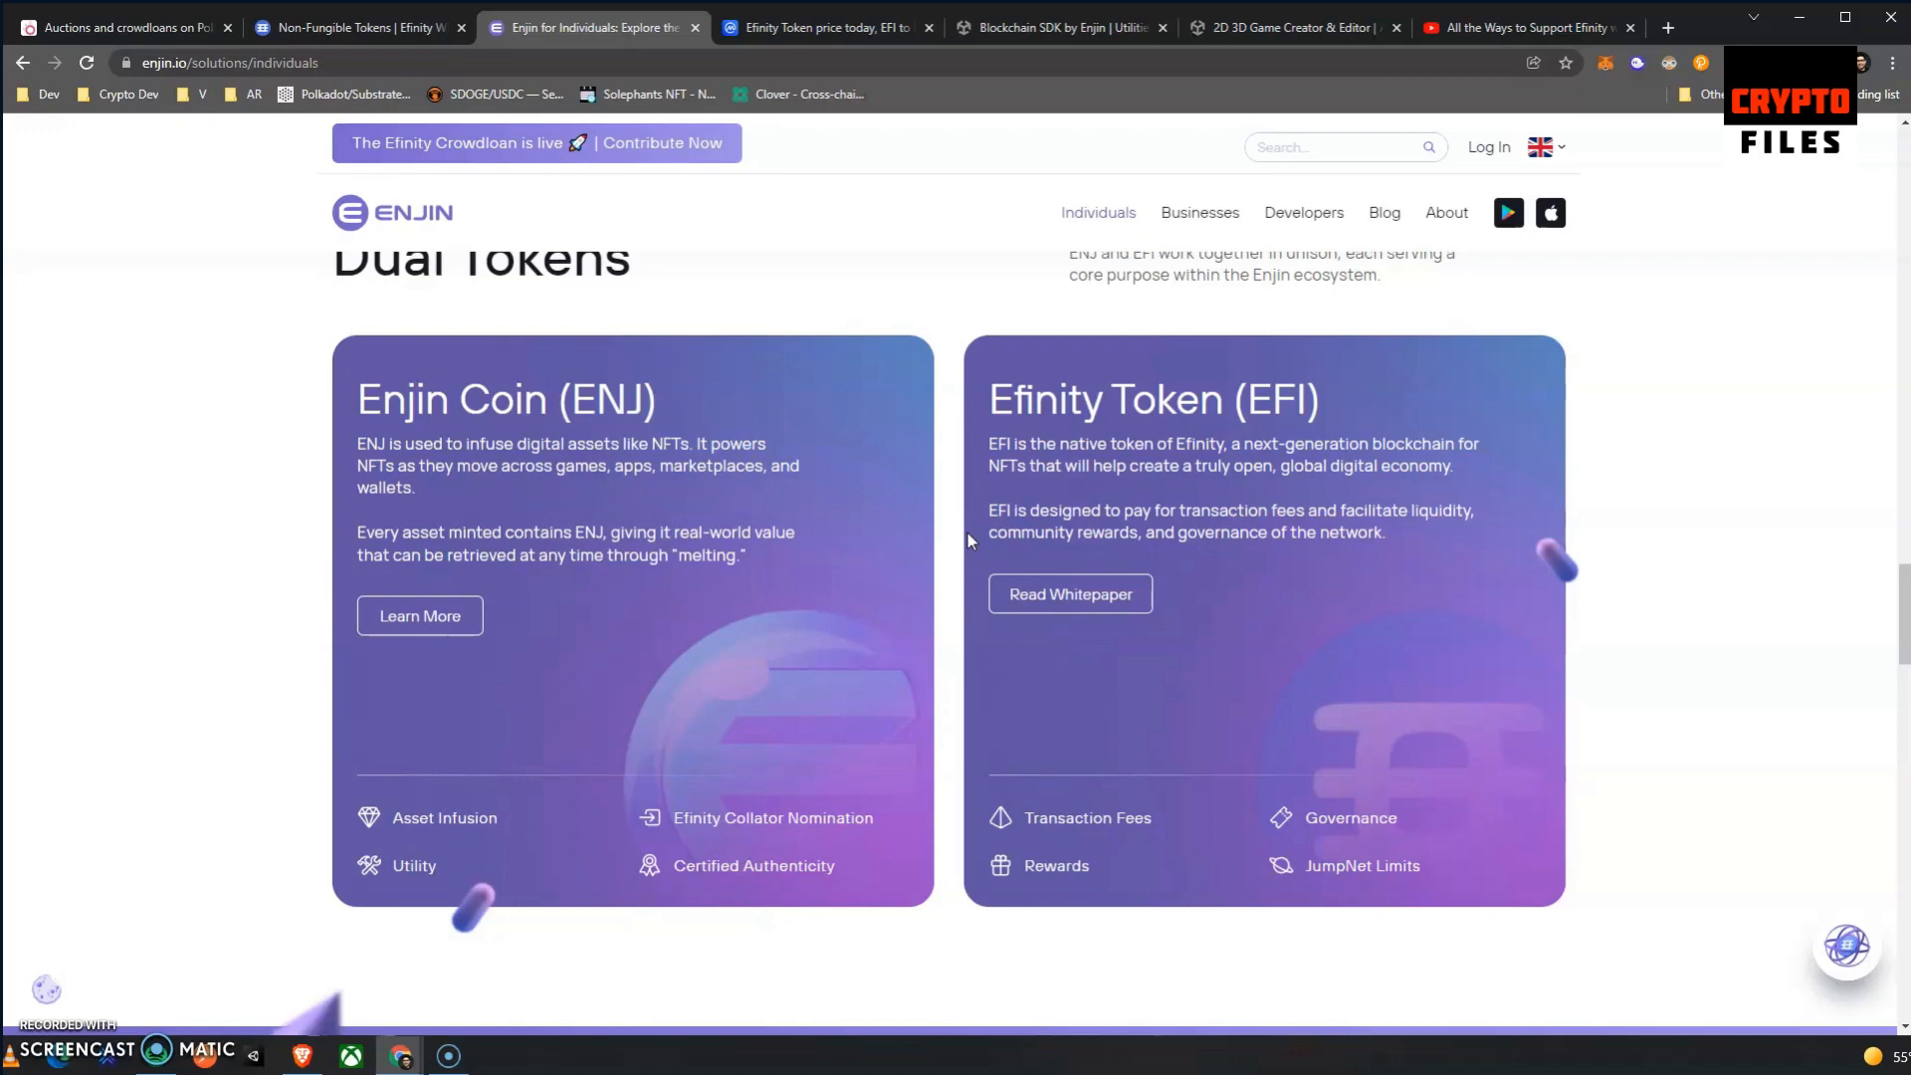
# Scroll to the page bottom and back near Dual Tokens, then switch to the Blockchain SDK by Enjin store page.
pyautogui.scroll(-3)
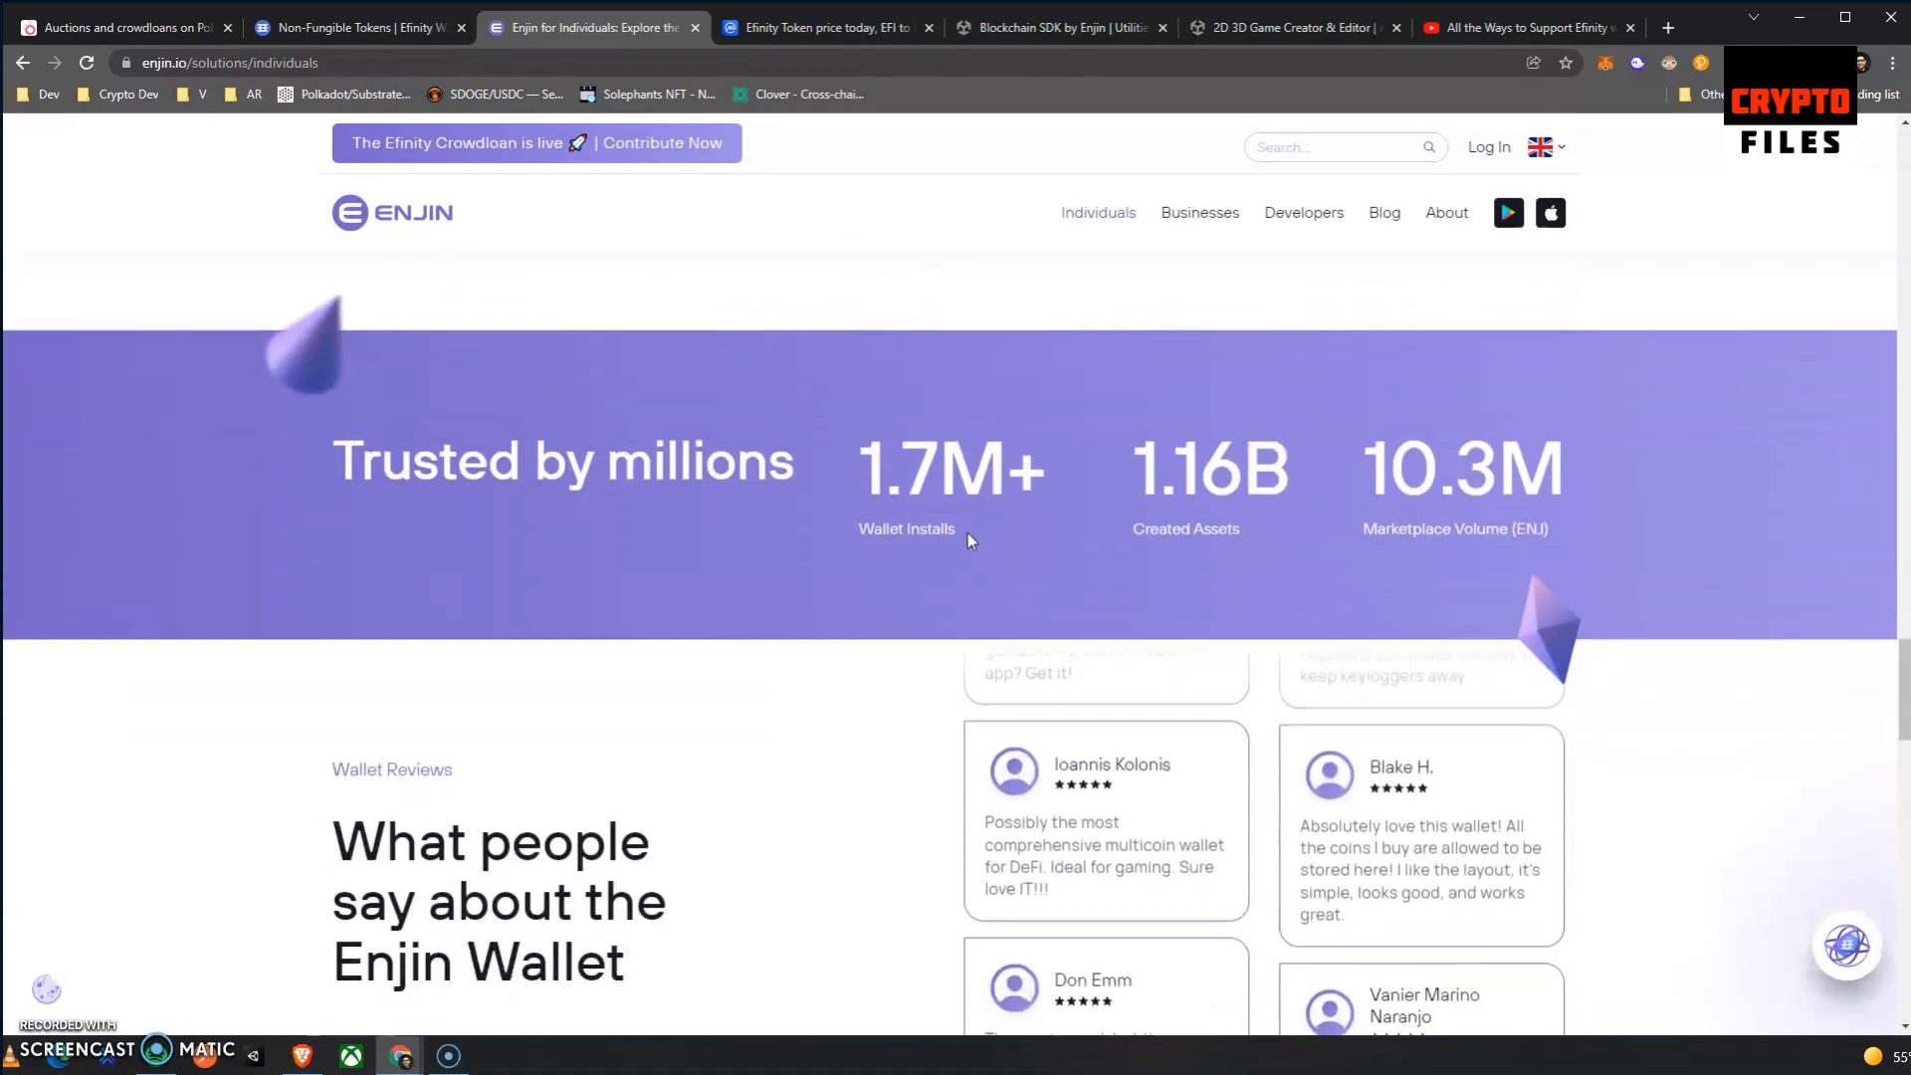
pyautogui.scroll(-3)
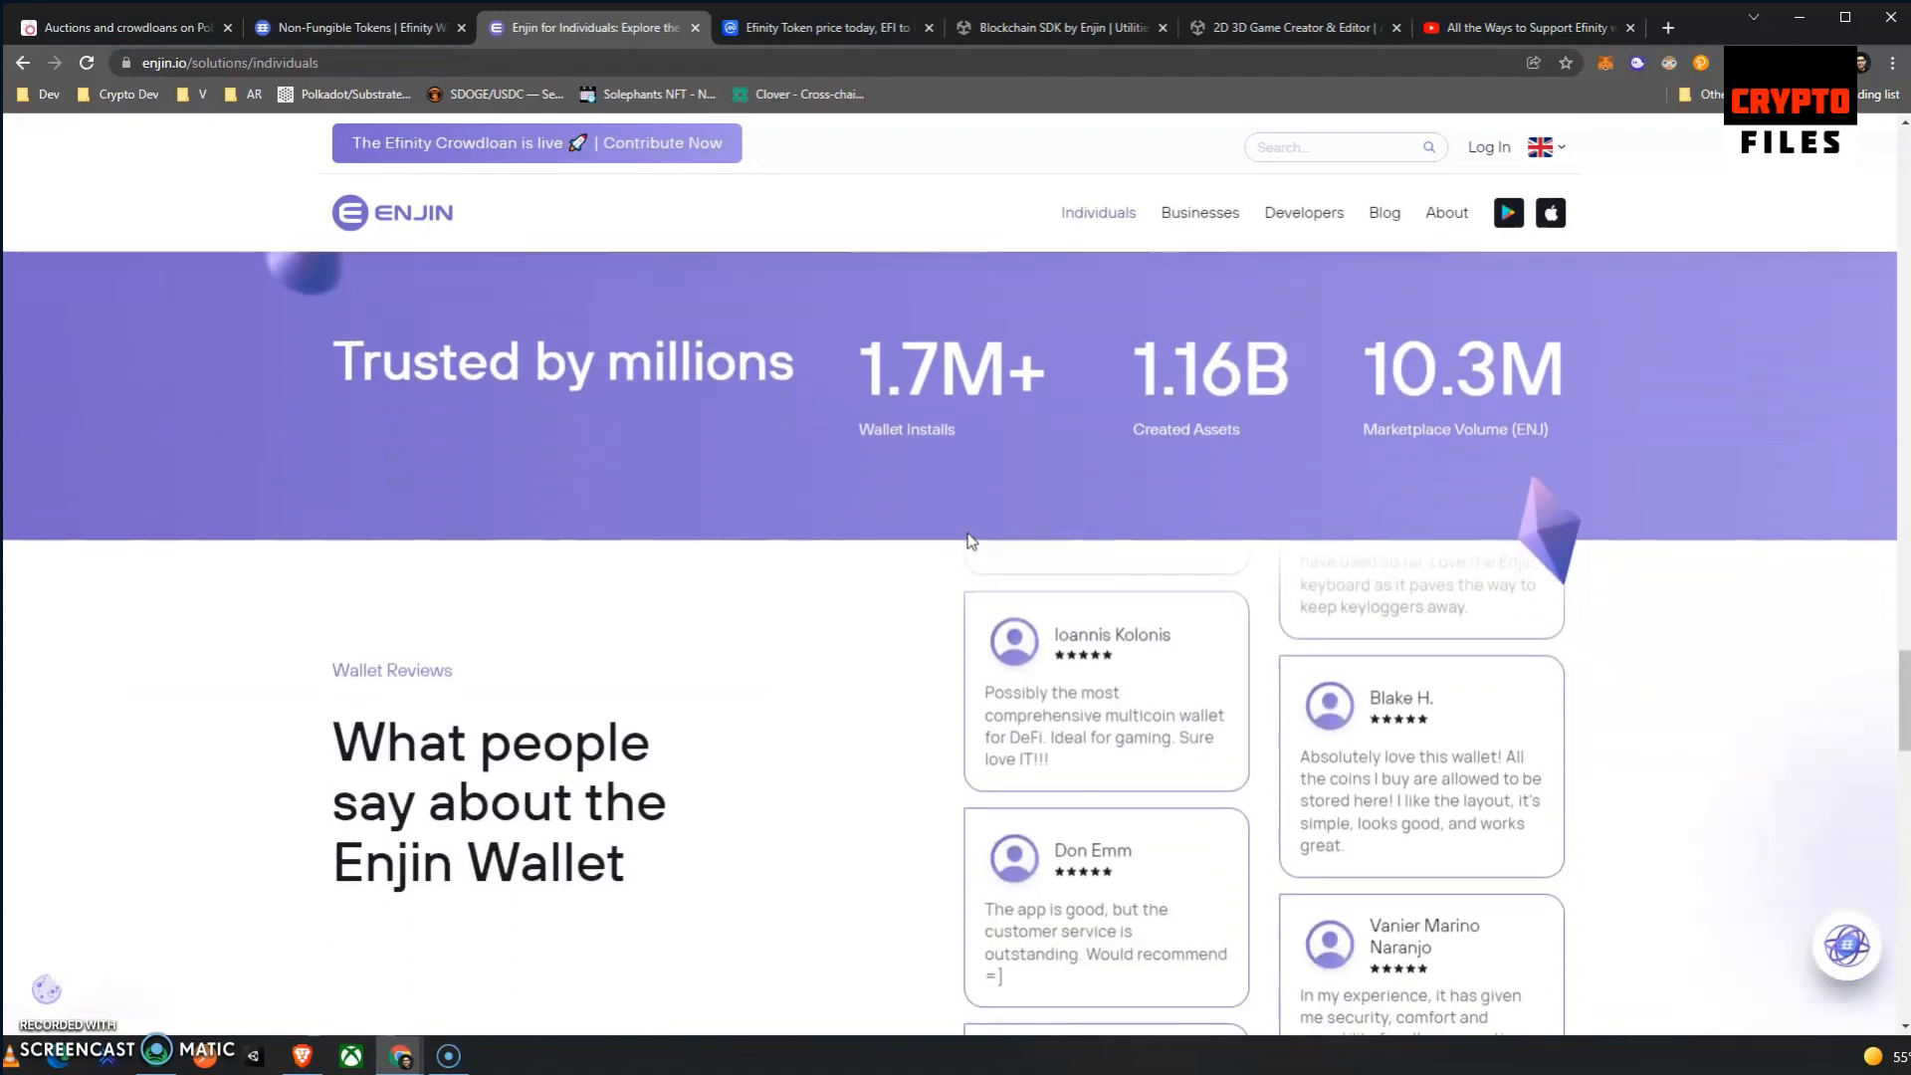
pyautogui.scroll(-3)
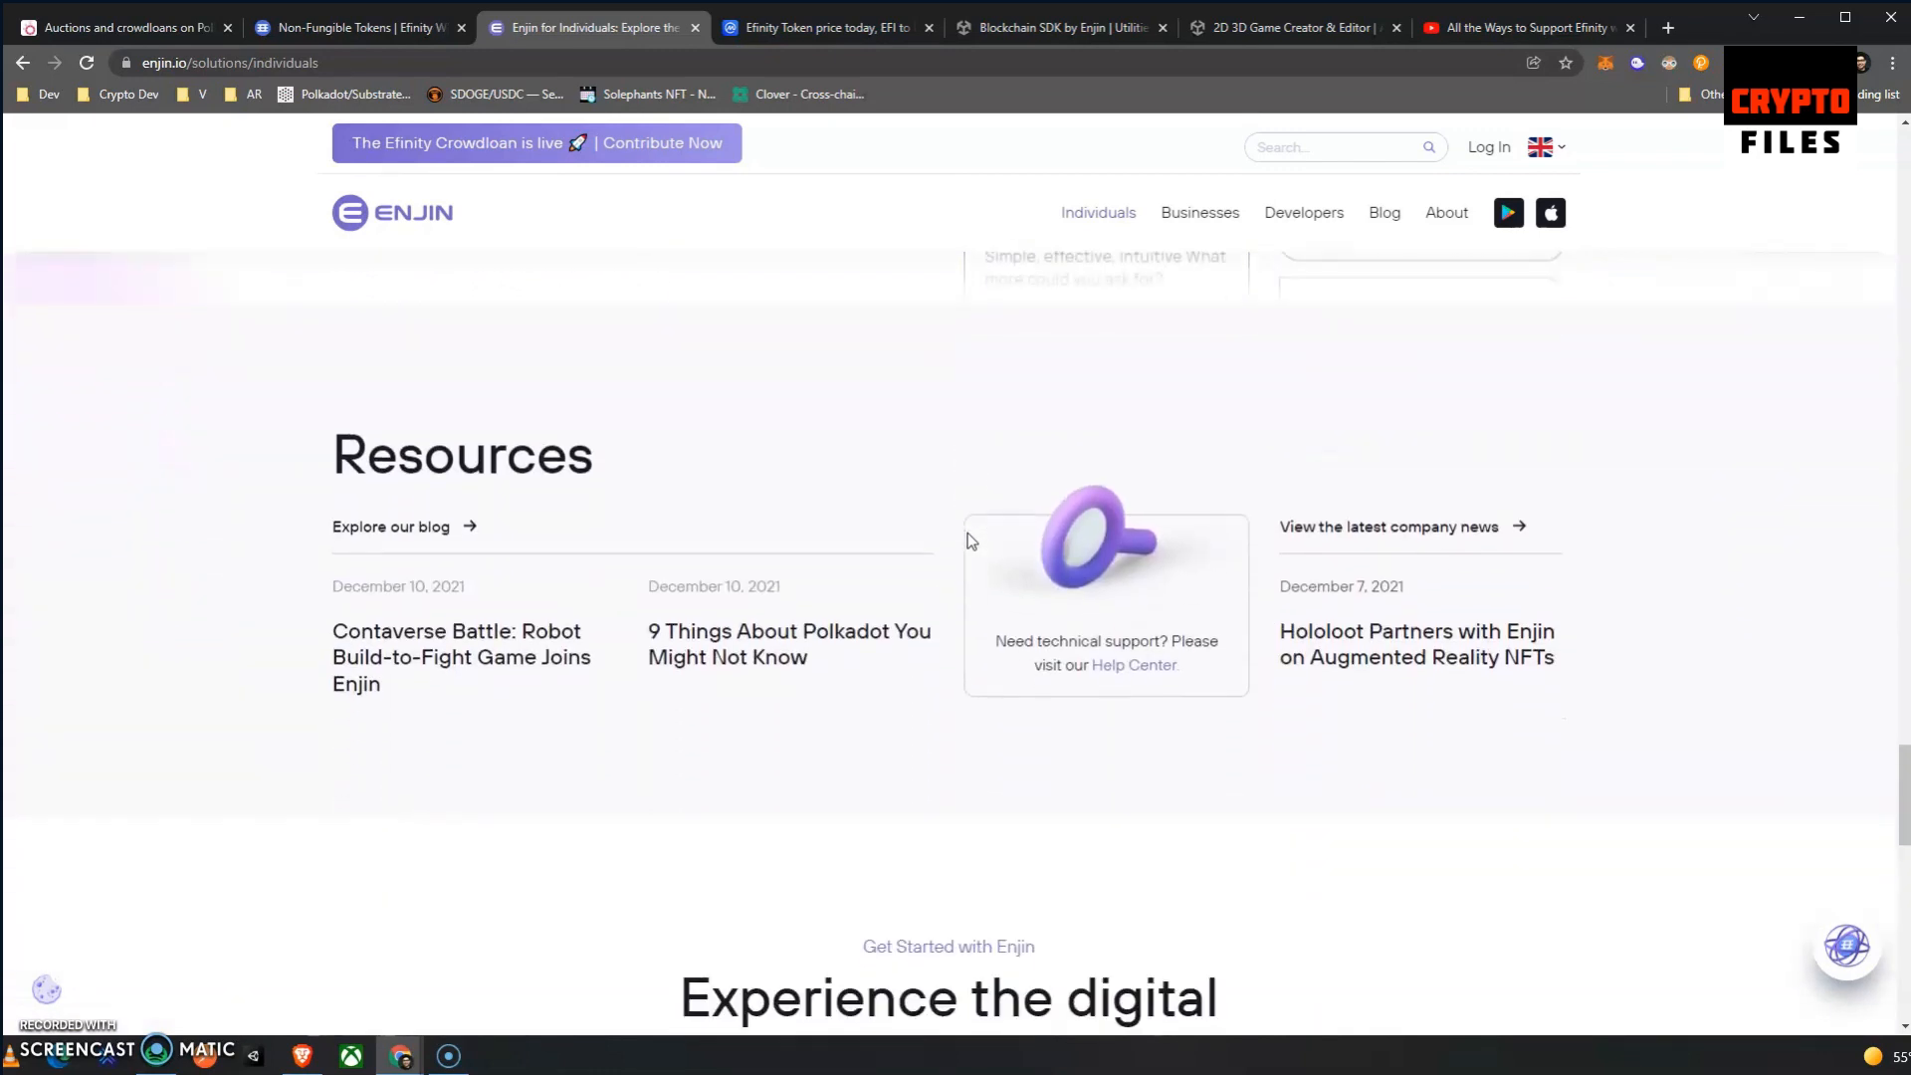
pyautogui.scroll(-3)
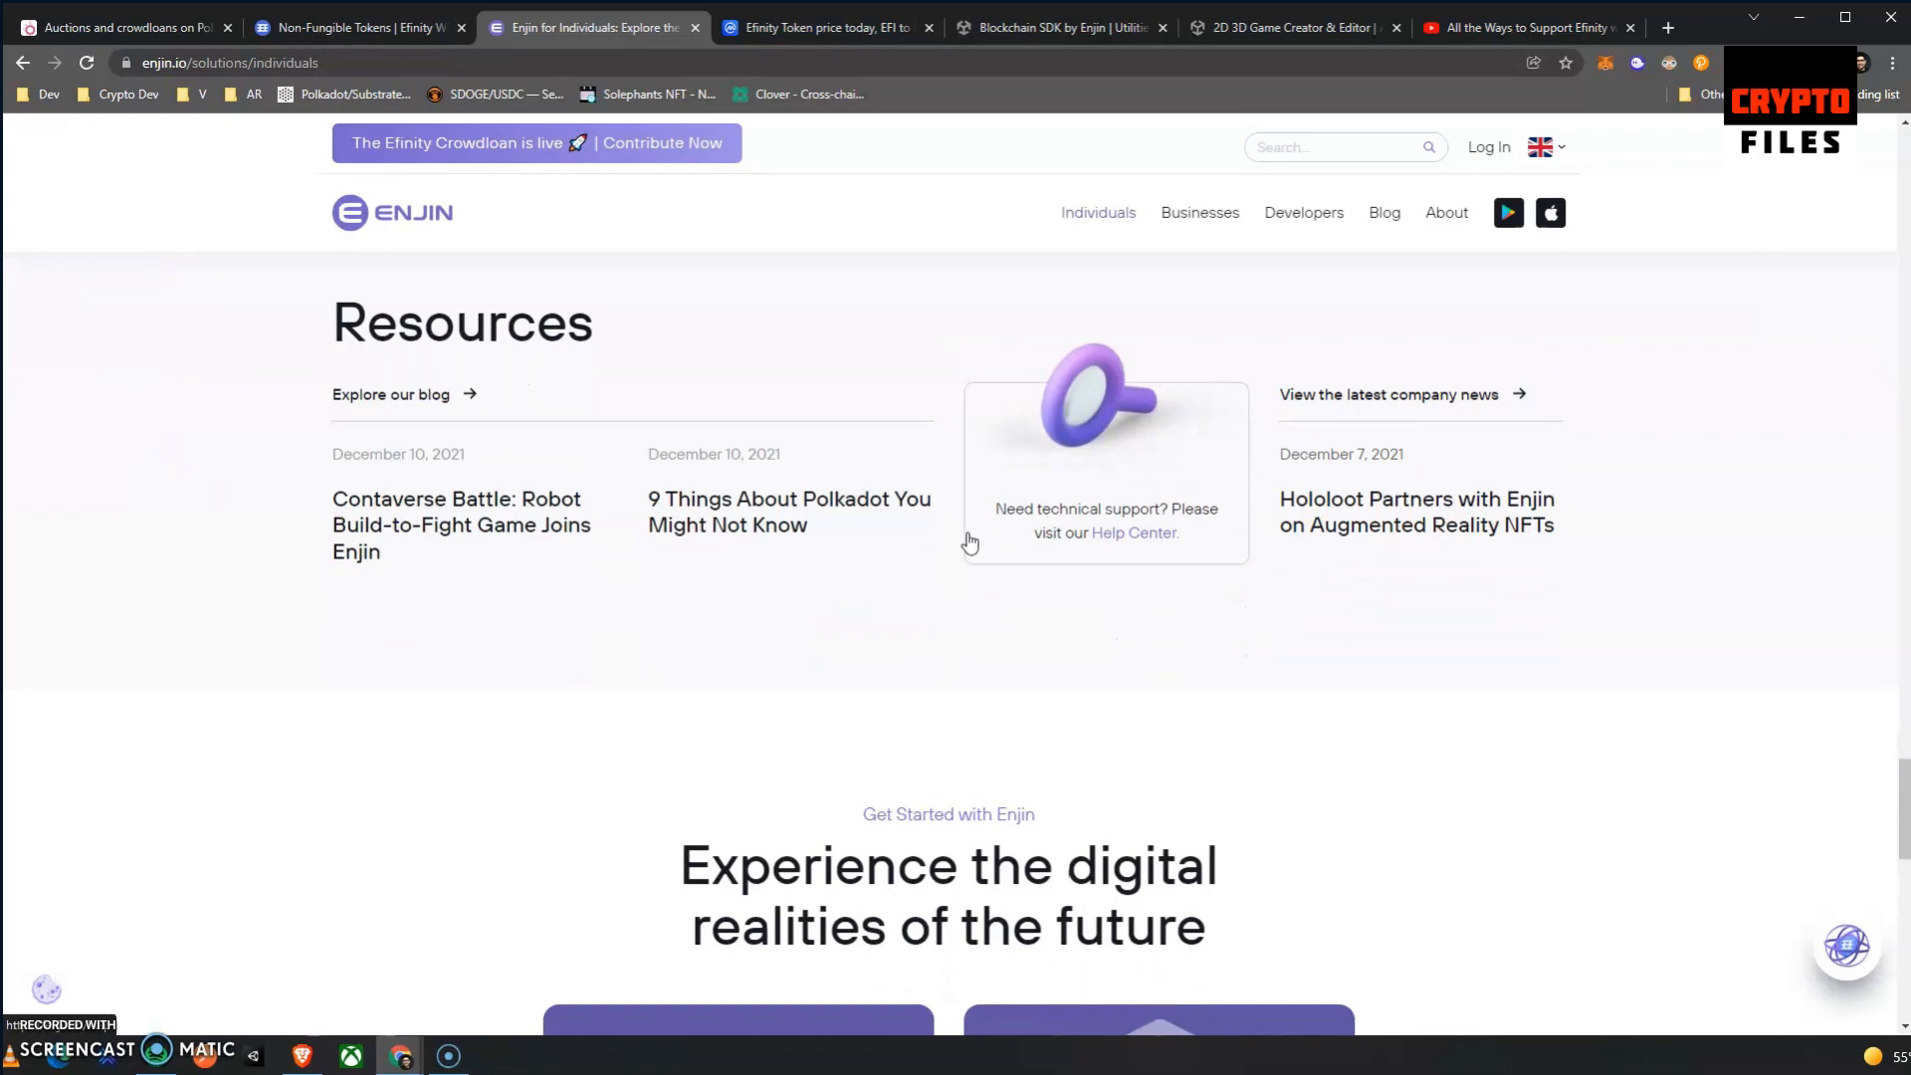
pyautogui.scroll(-3)
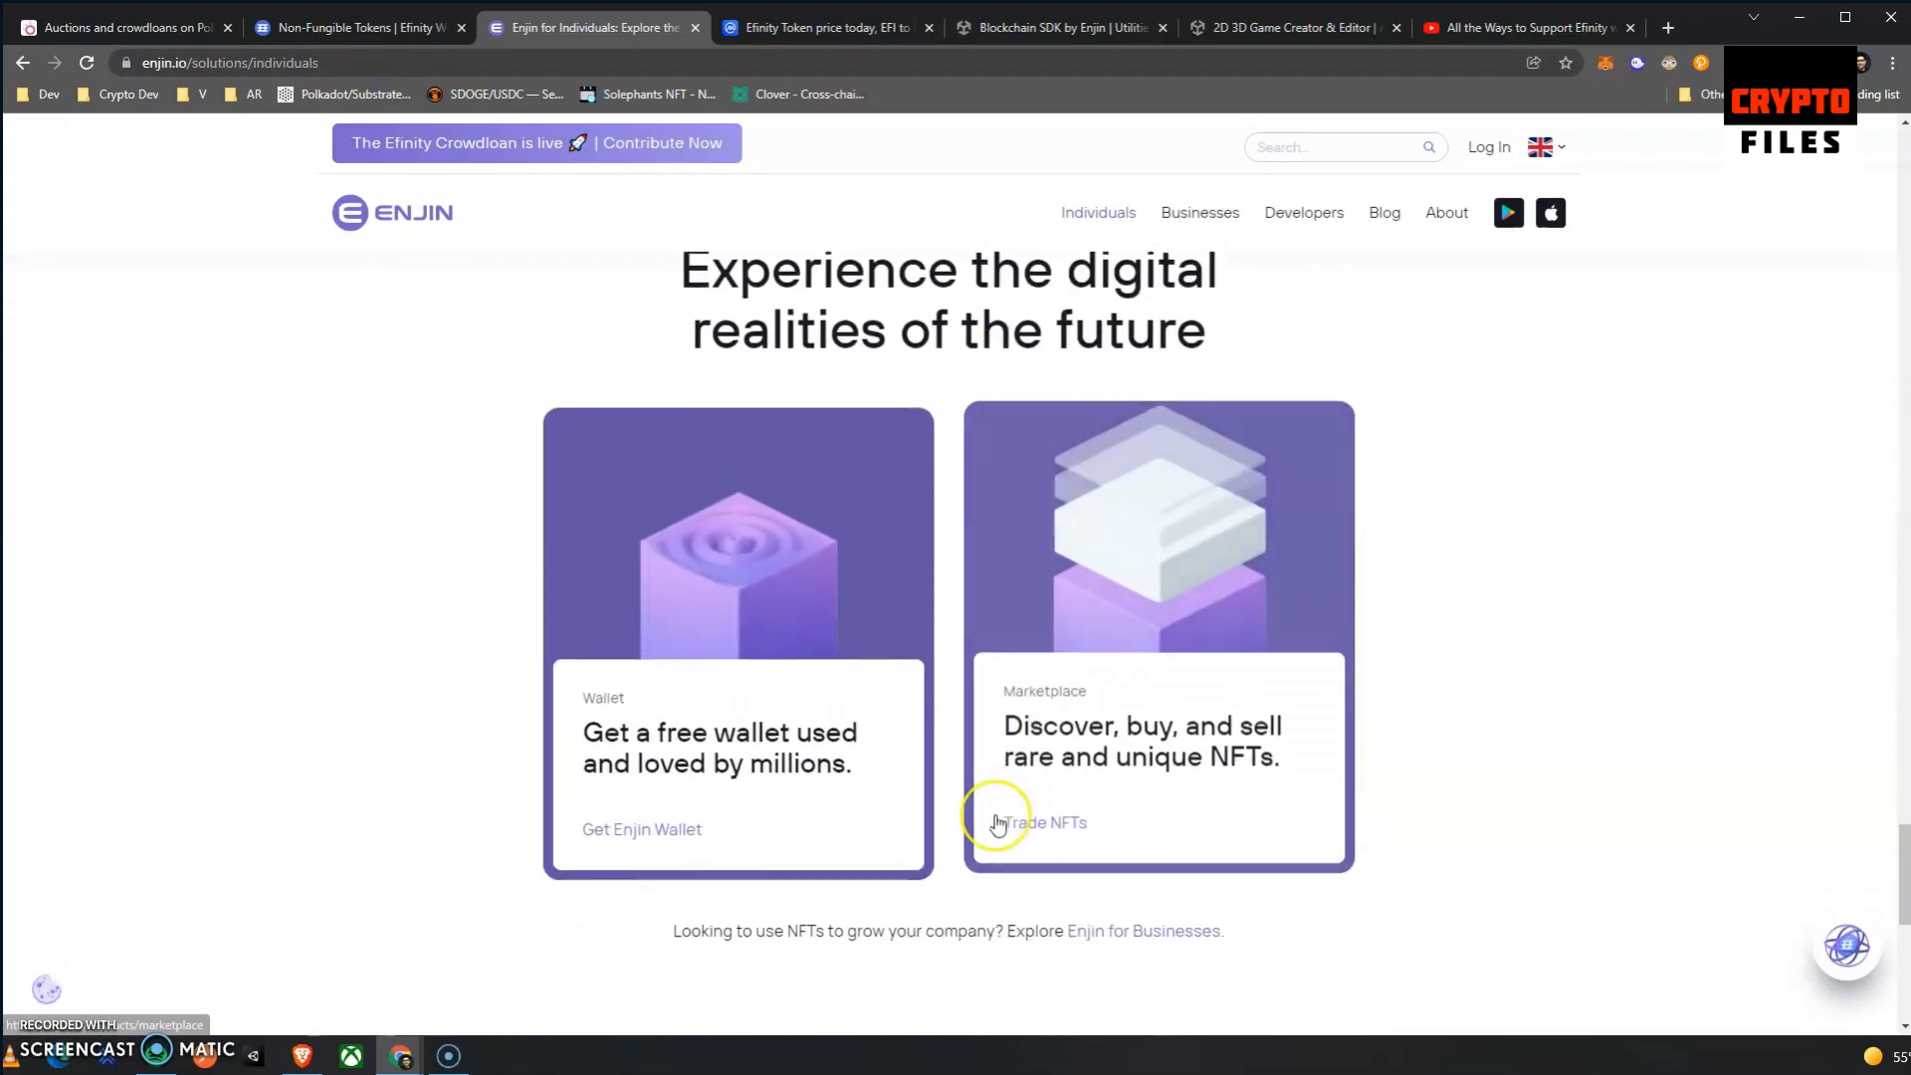
pyautogui.scroll(3)
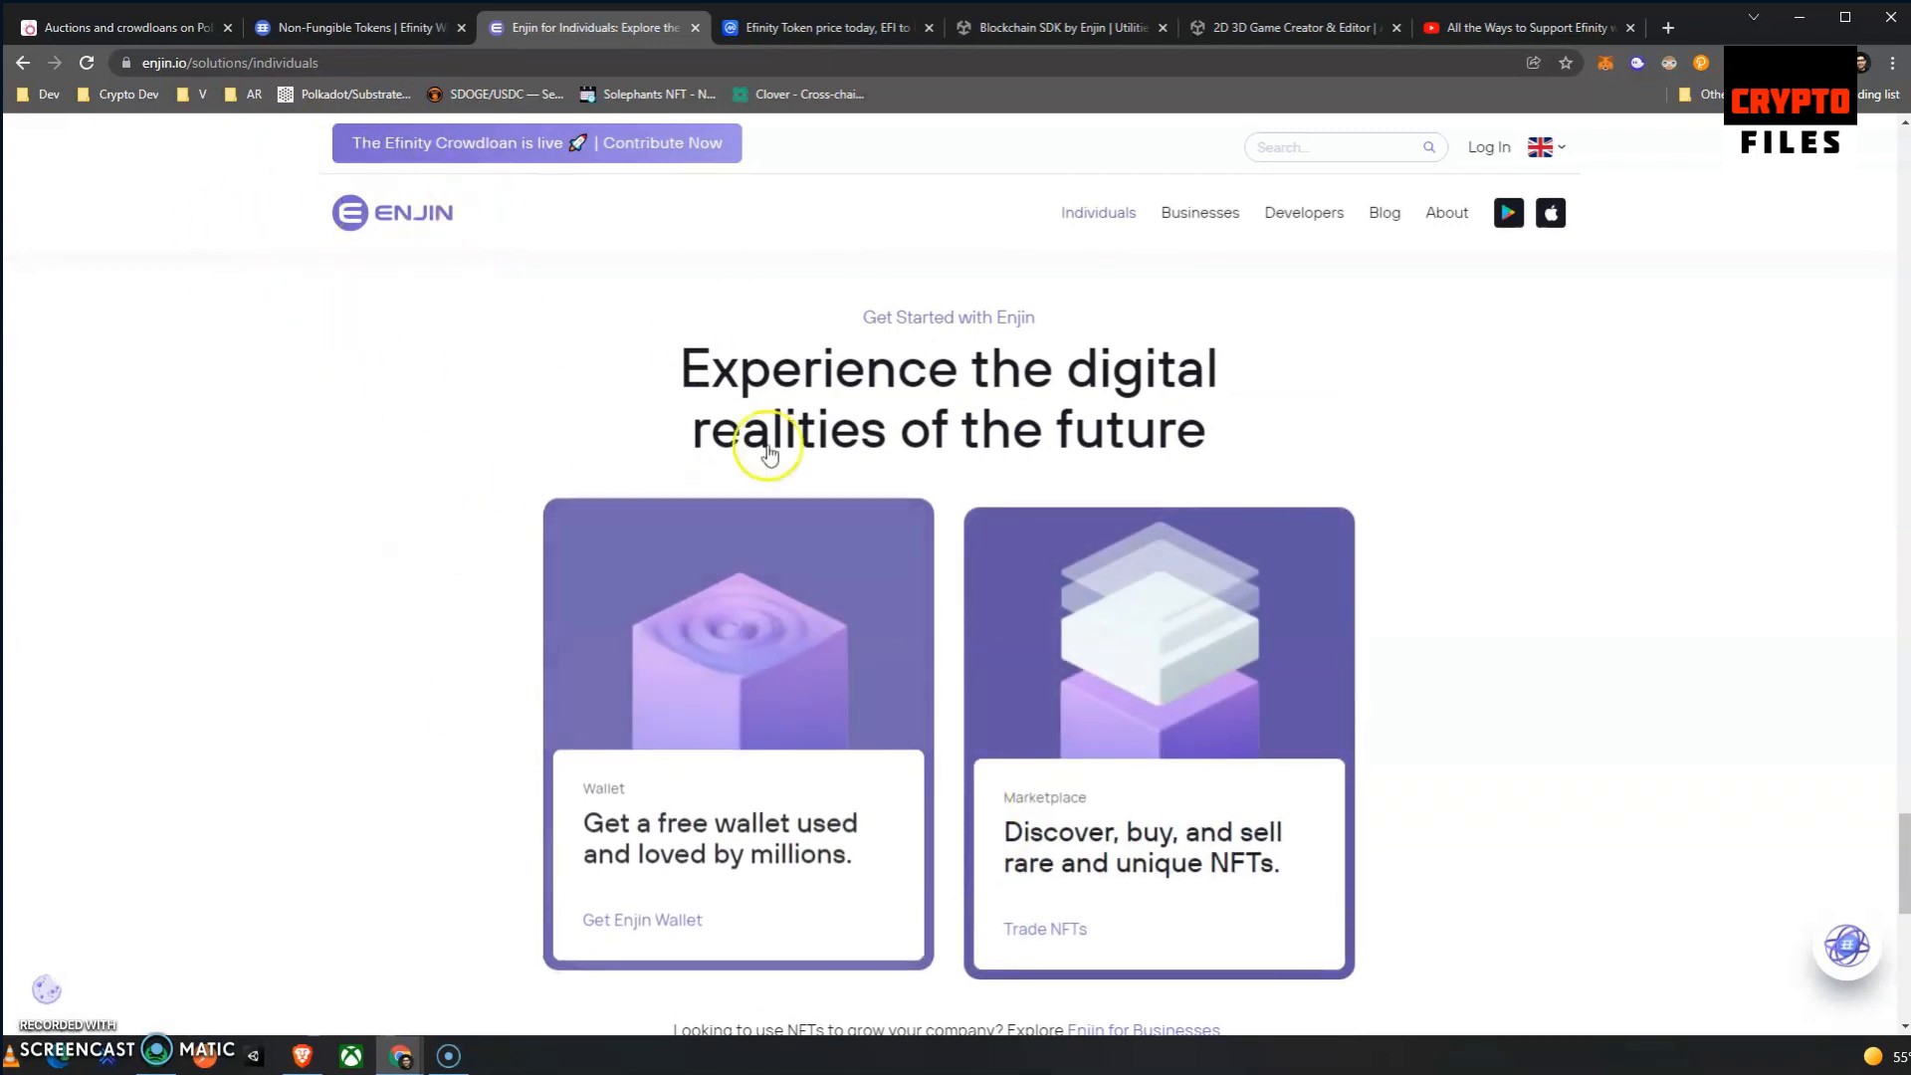
pyautogui.scroll(-3)
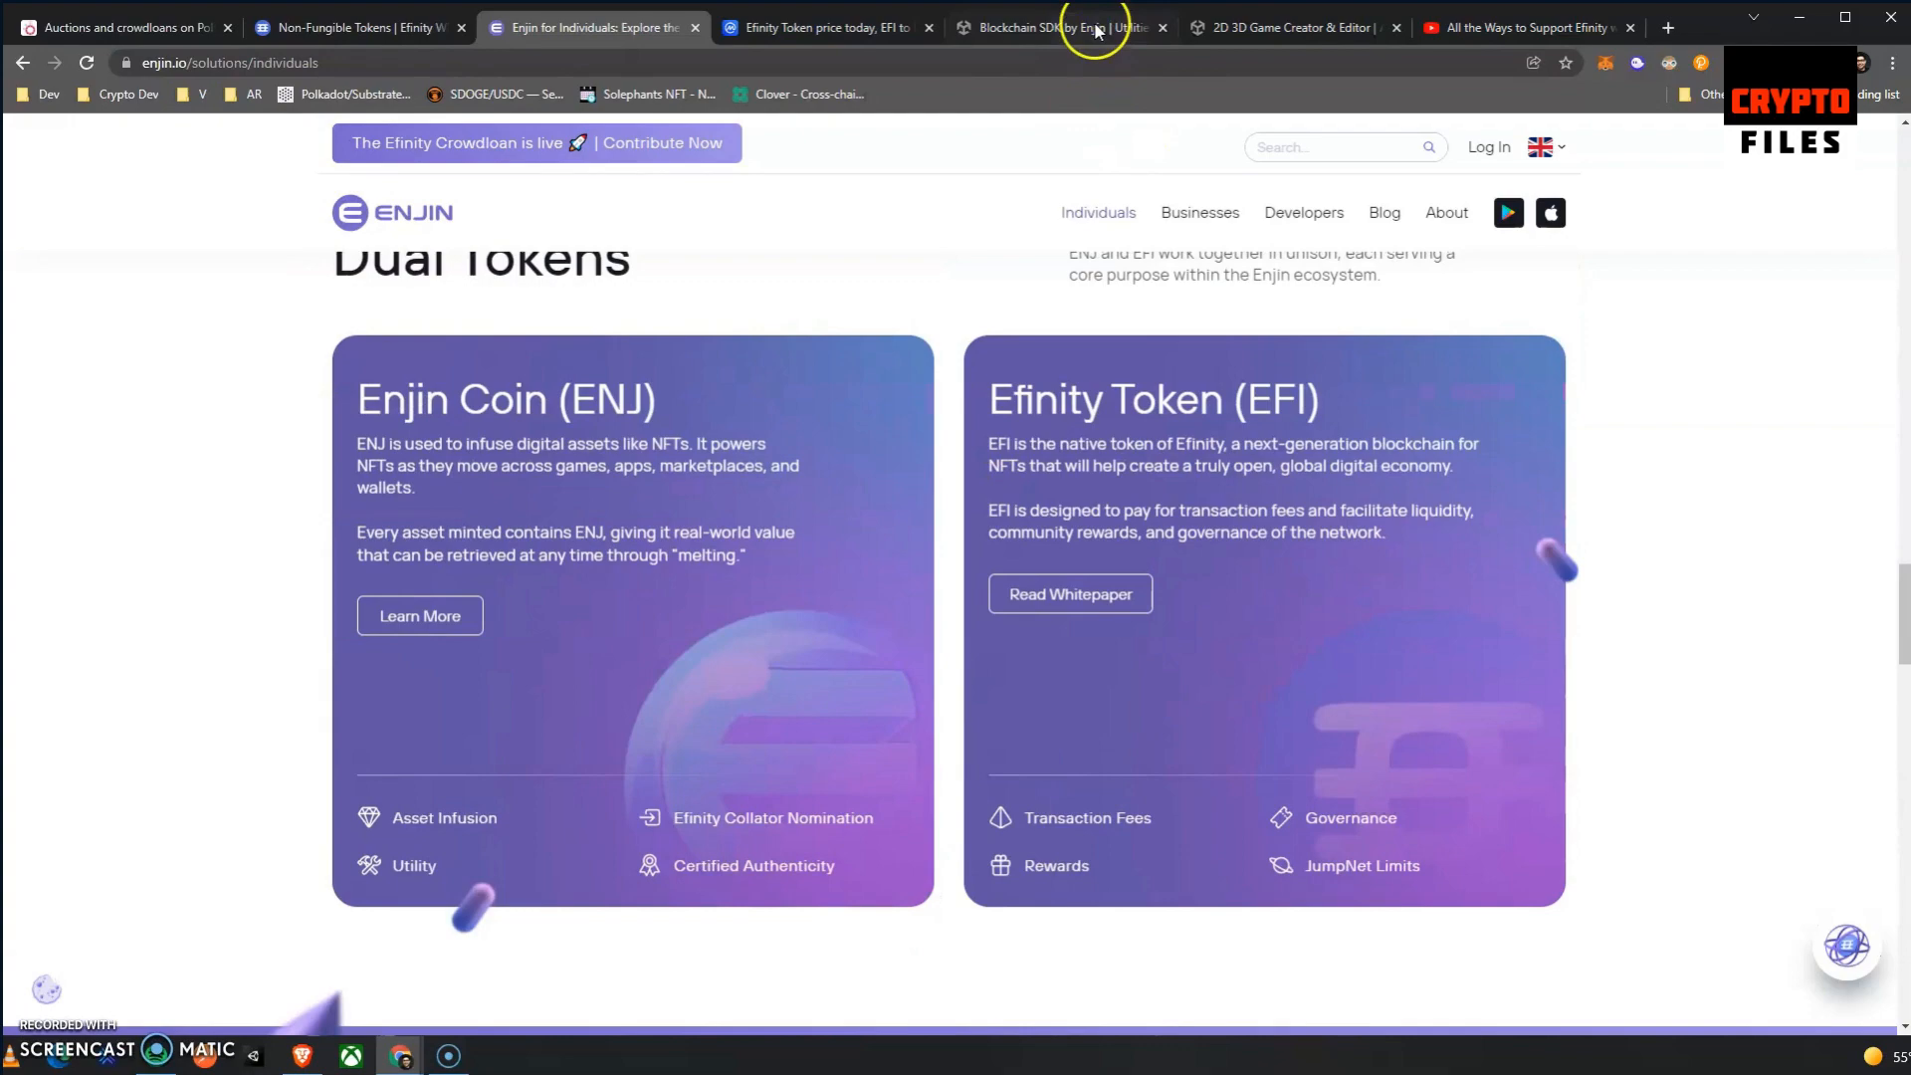
pyautogui.click(1063, 28)
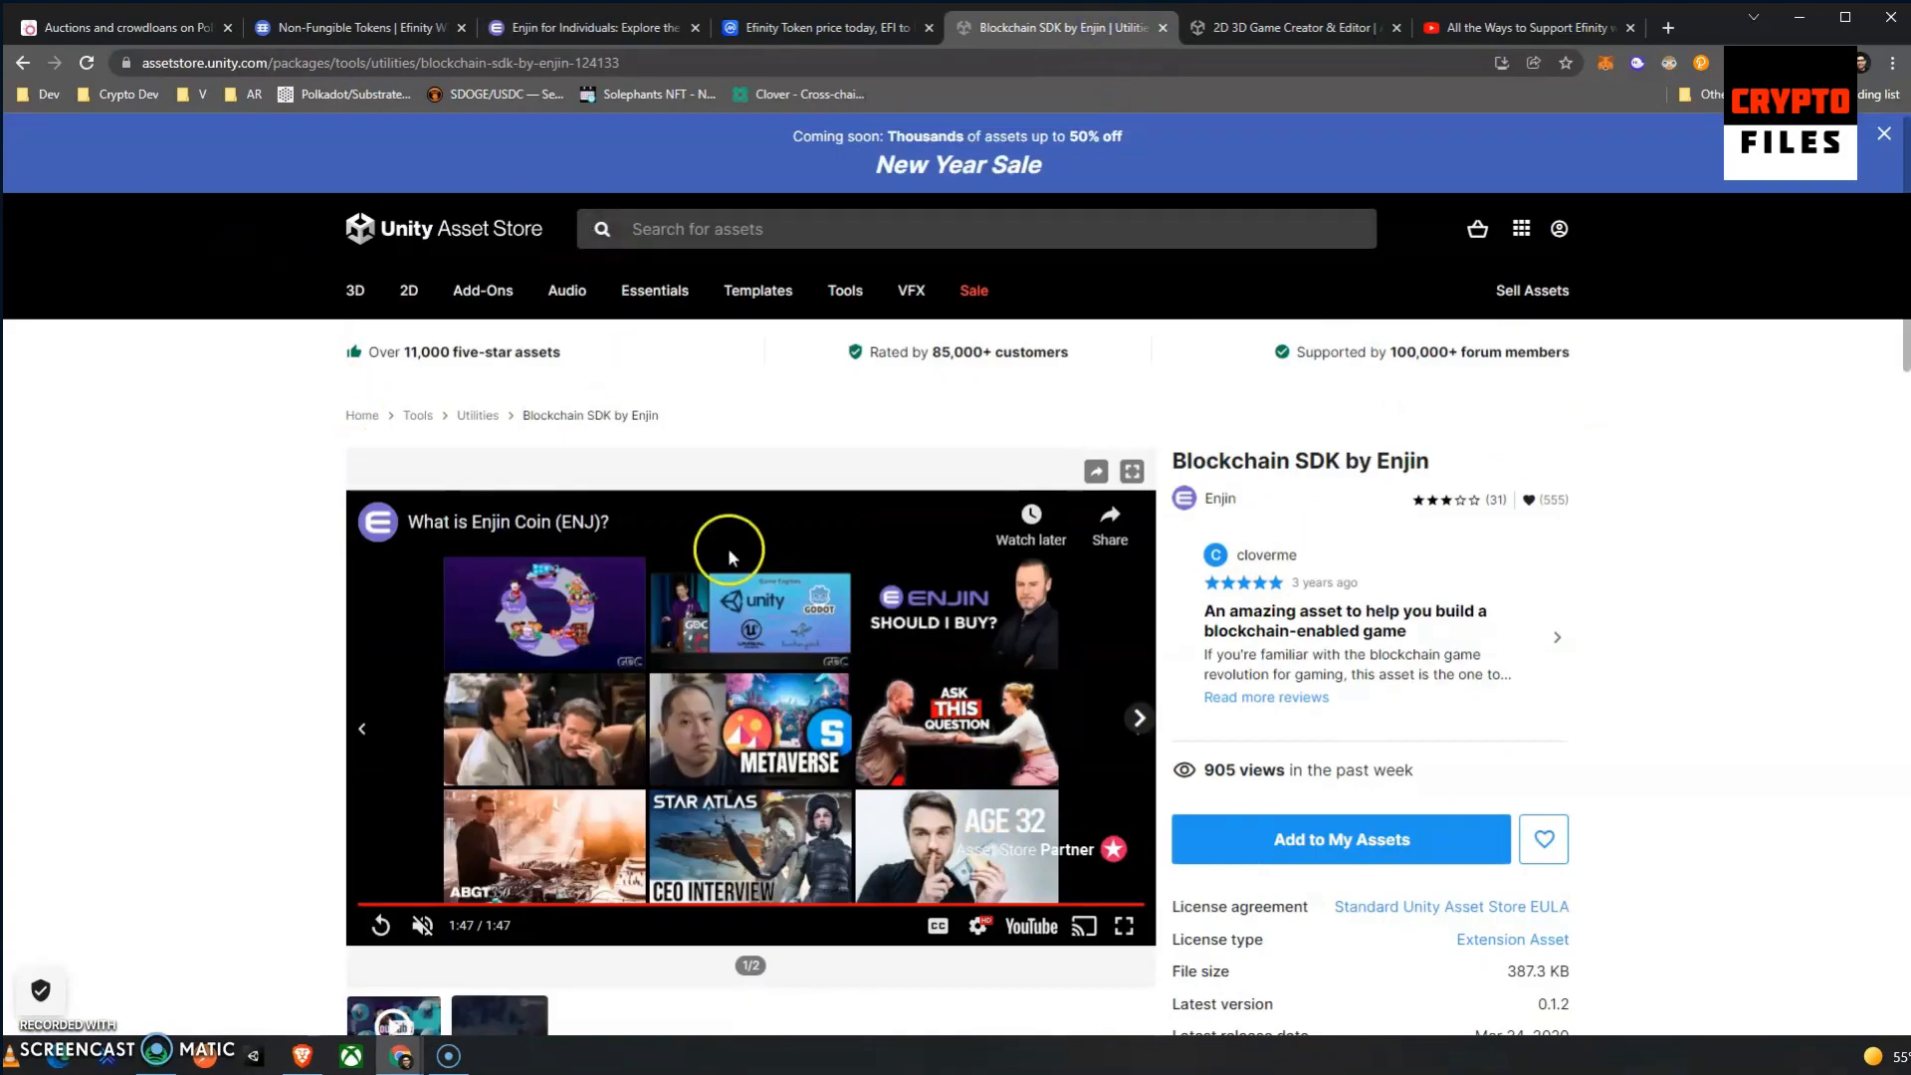
# Scroll the asset page and bring up the full reviews via 'Read more reviews'.
pyautogui.scroll(-3)
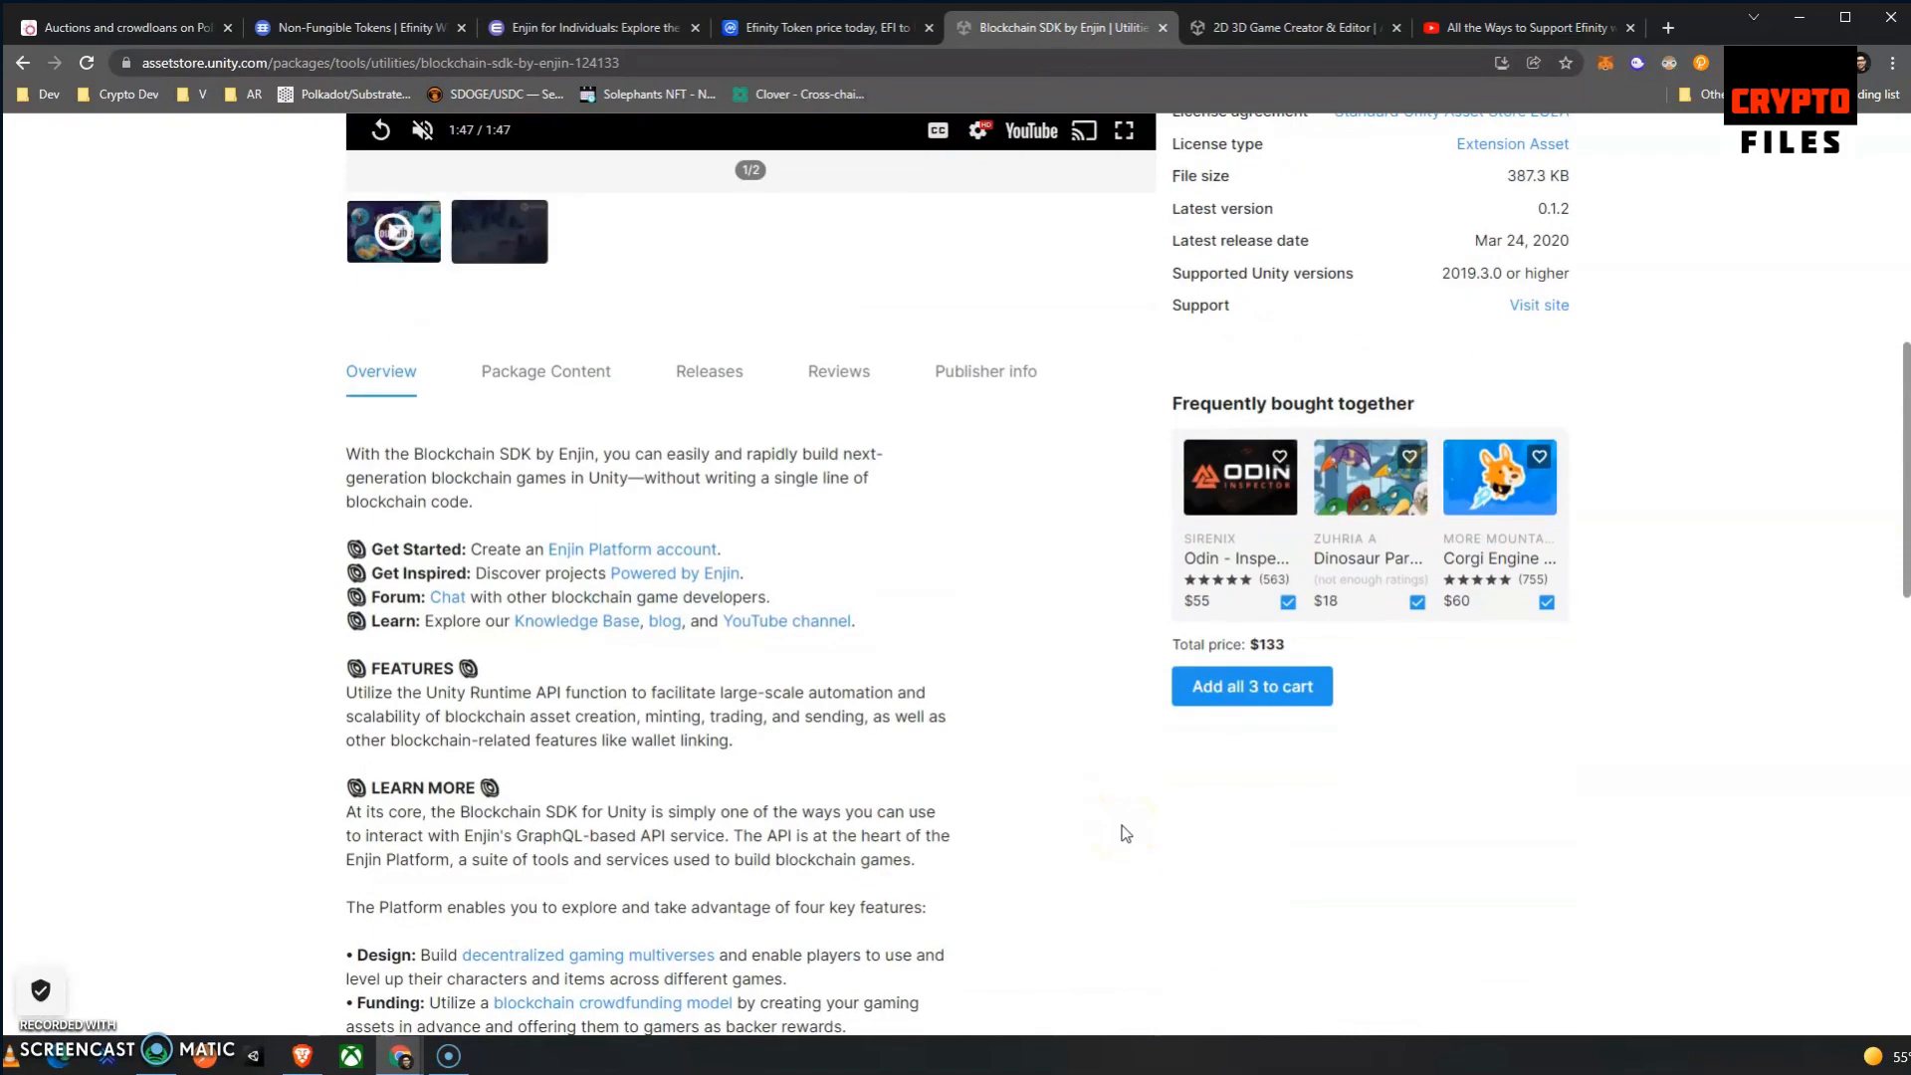
pyautogui.scroll(-3)
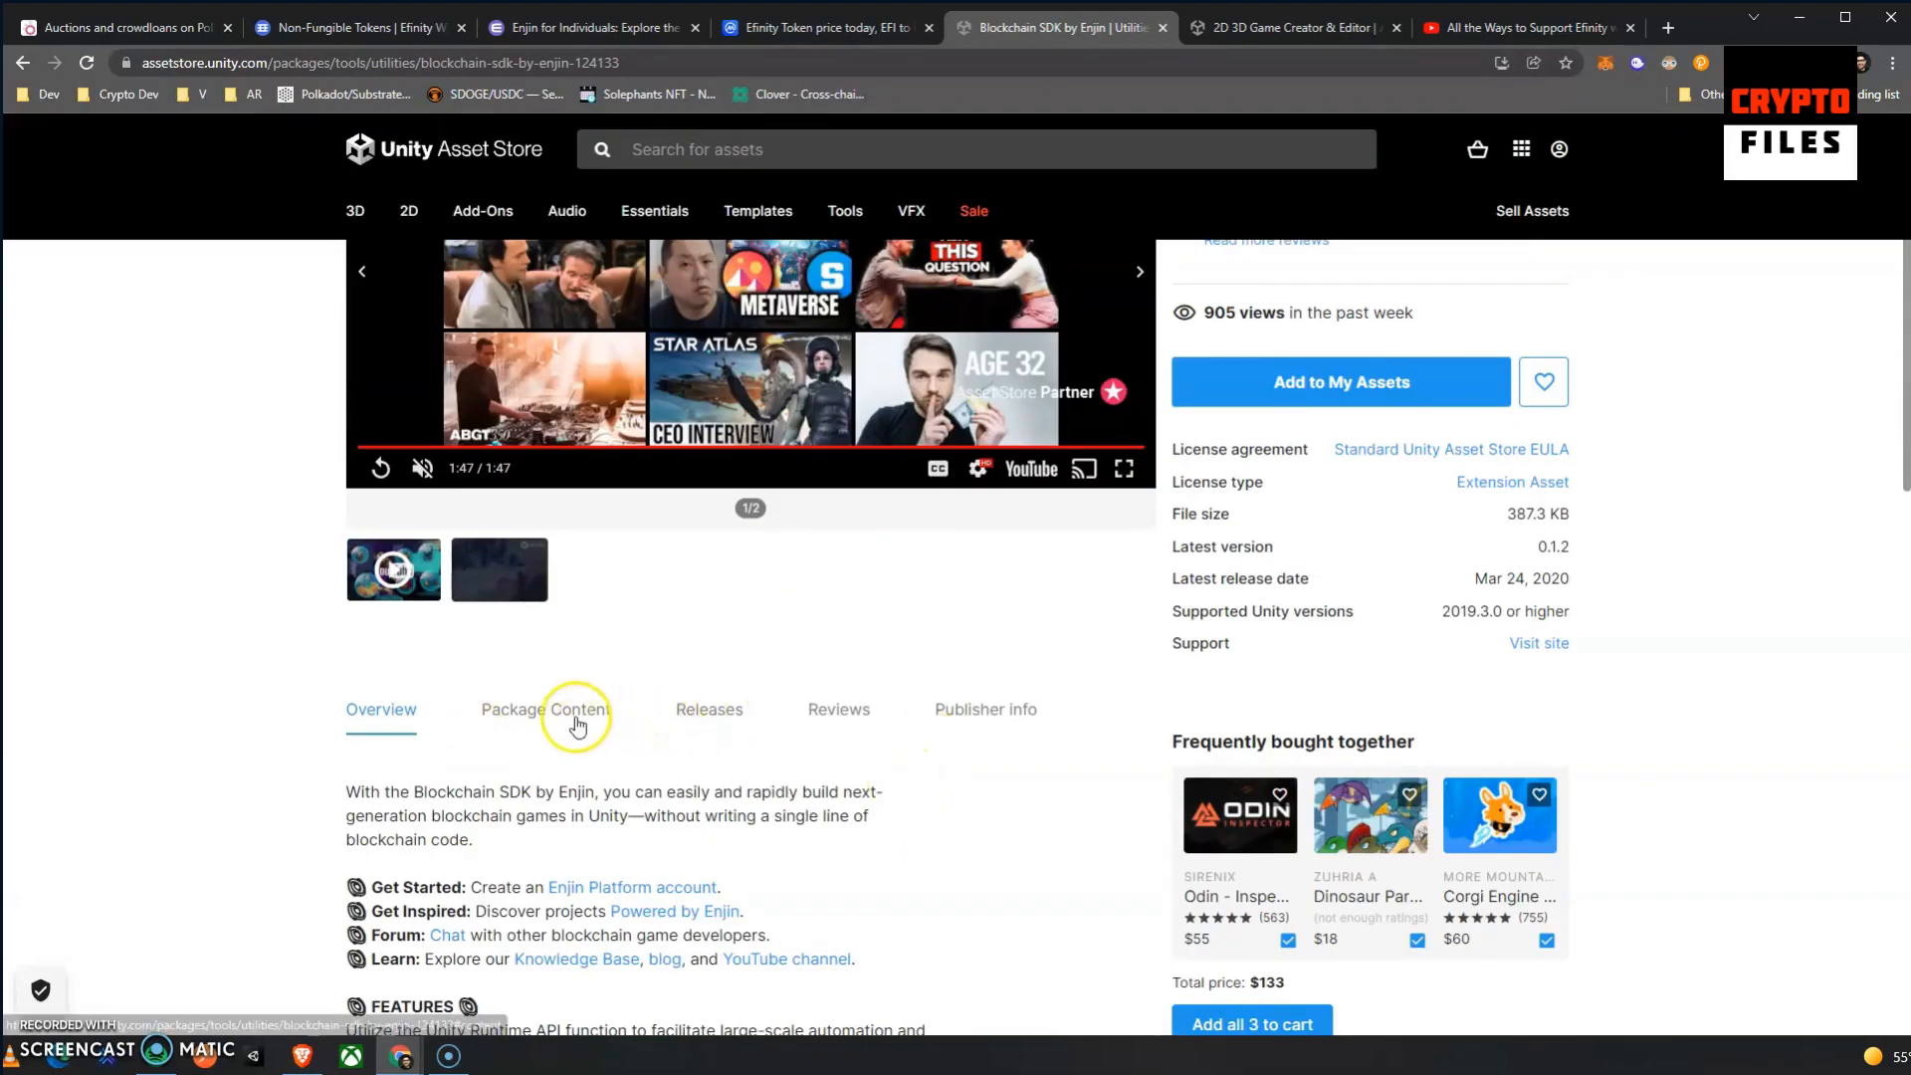
pyautogui.scroll(-3)
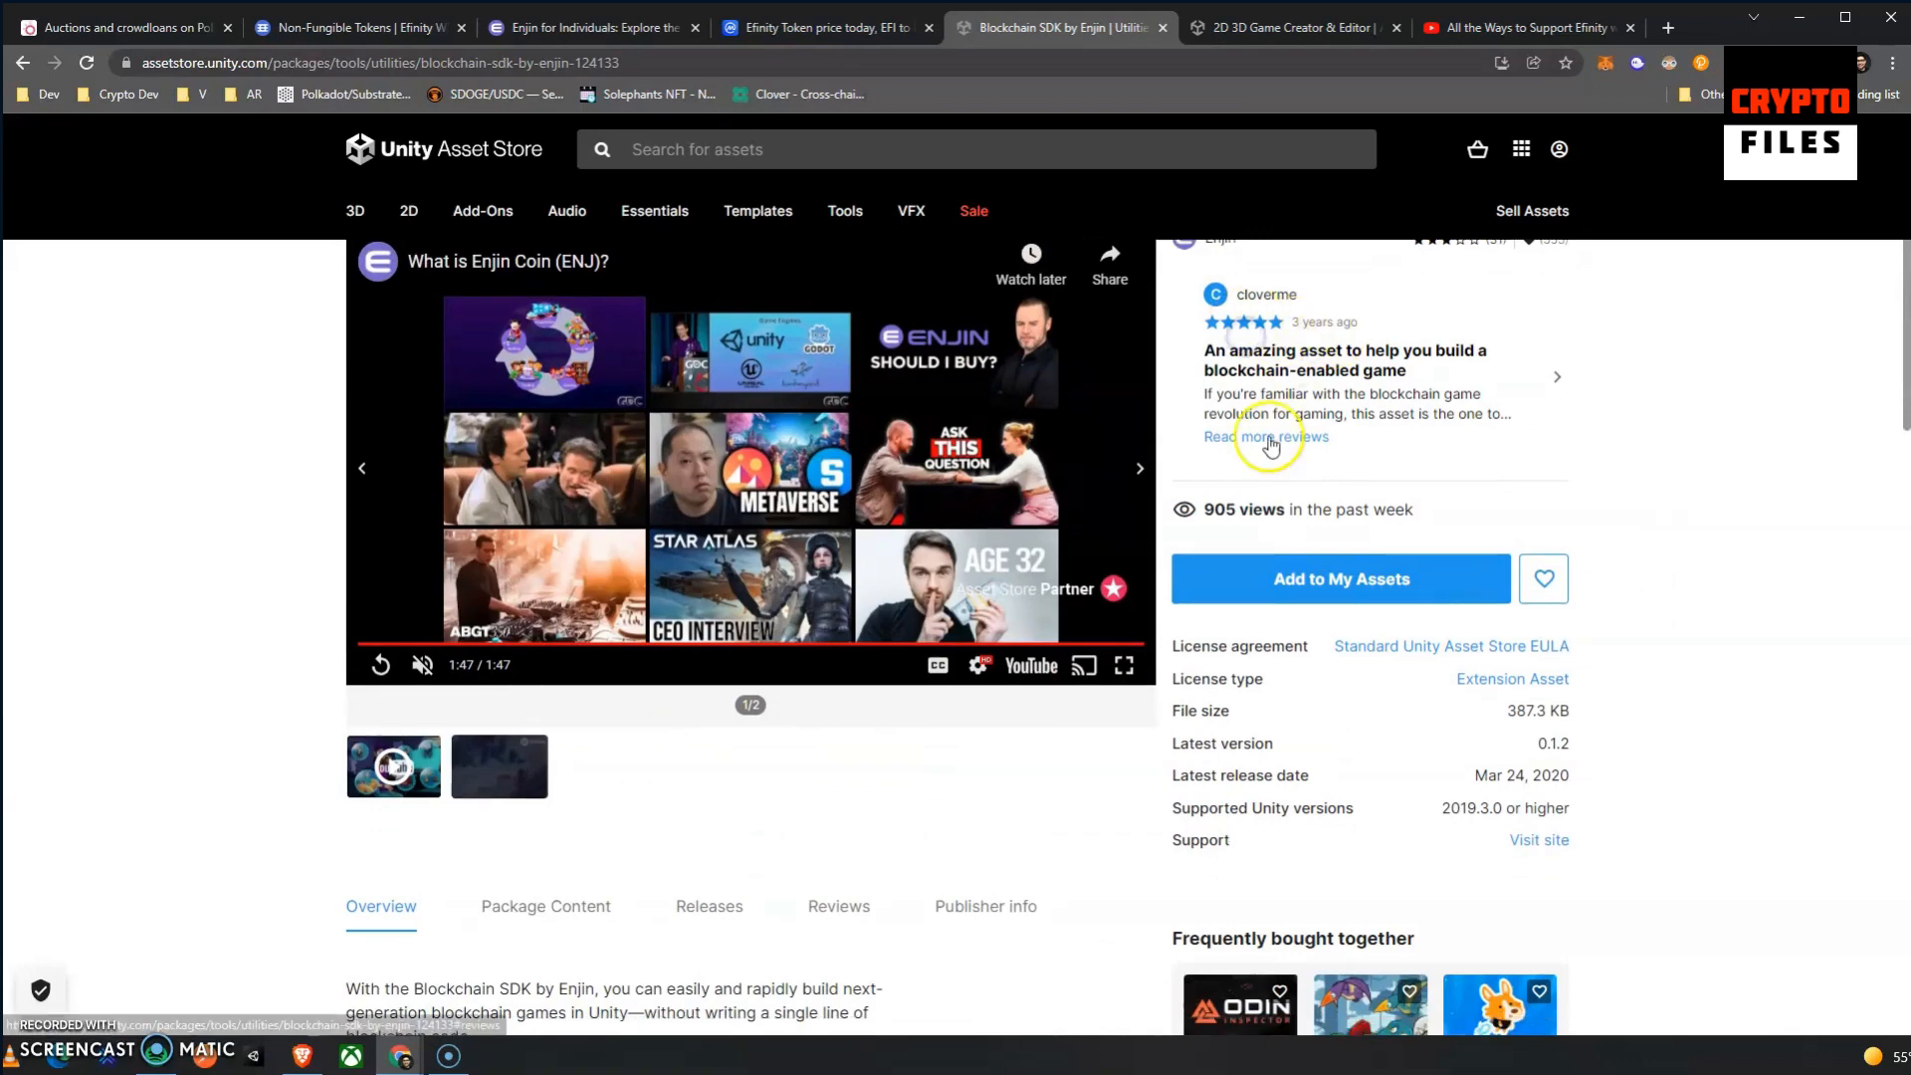
pyautogui.click(1267, 436)
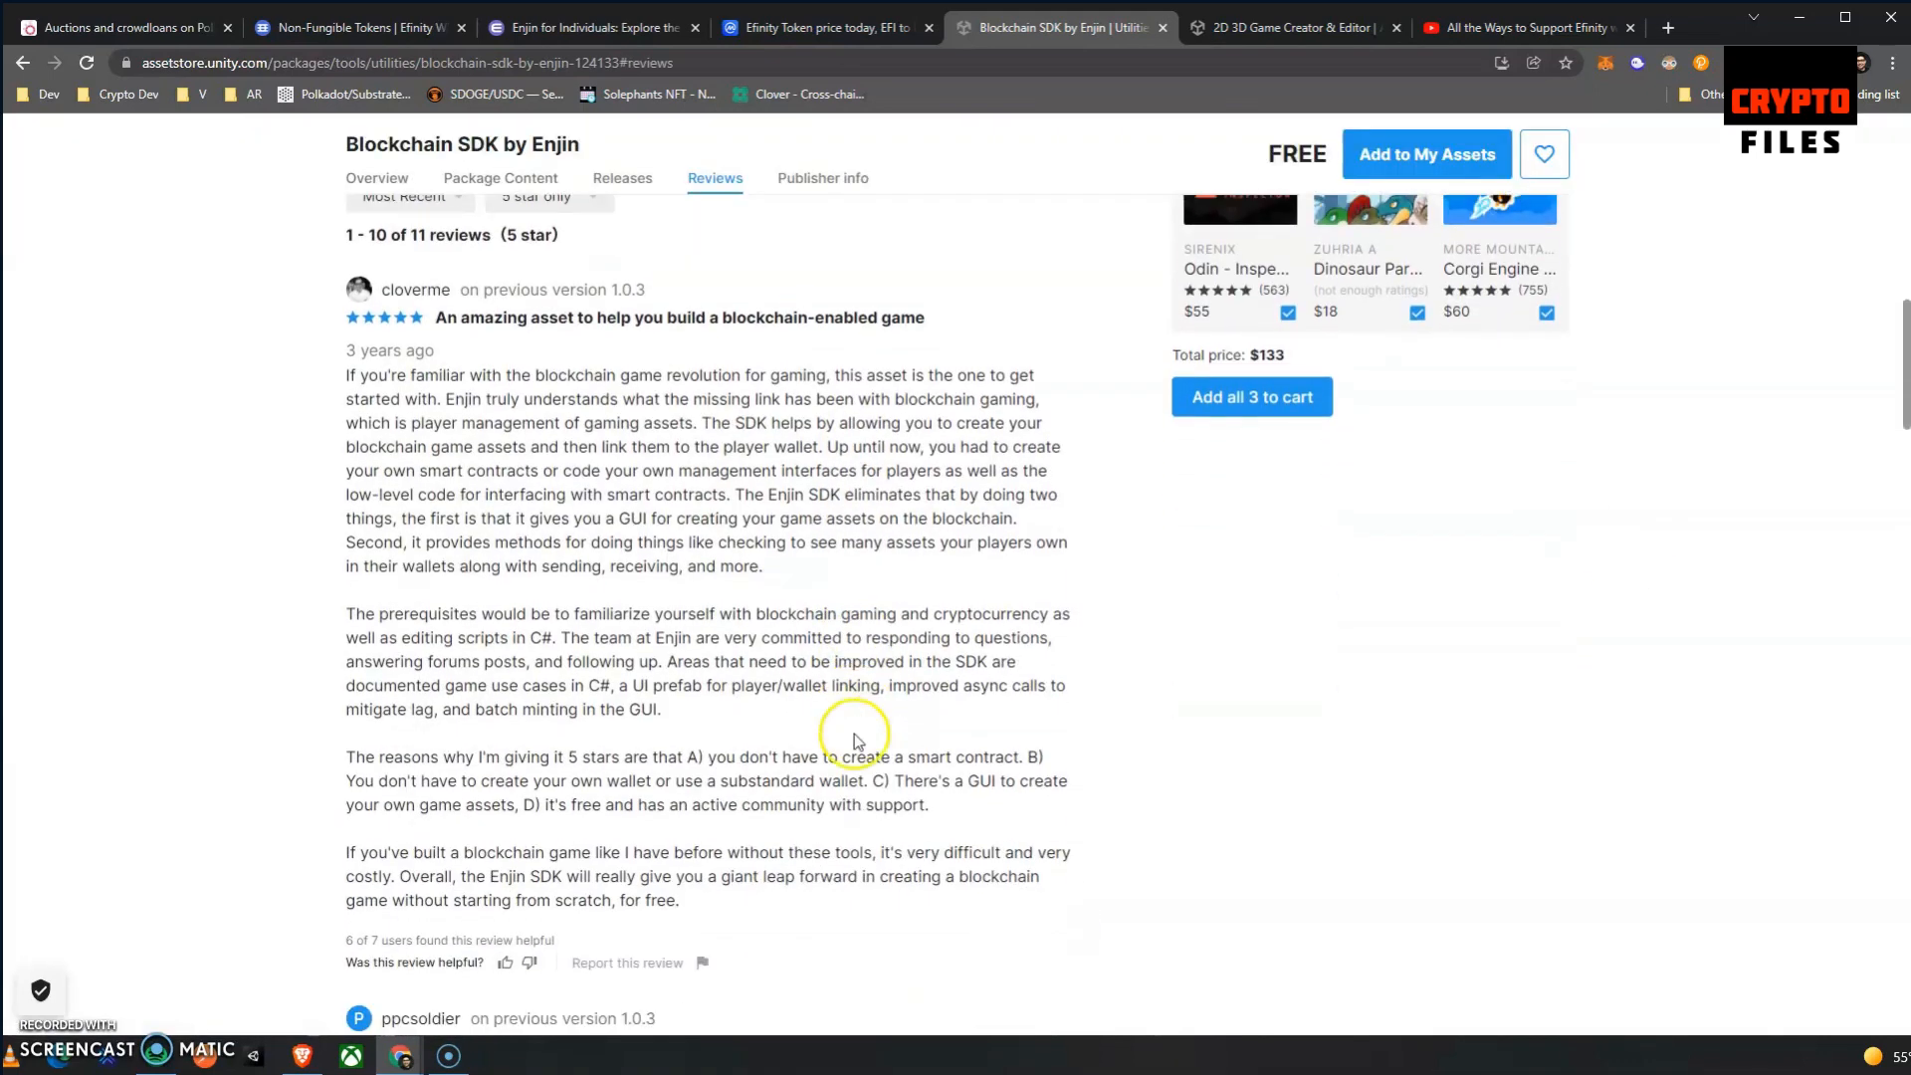
# Scroll through the SDK's five-star reviews, then return to the Enjin for Individuals page.
pyautogui.scroll(-3)
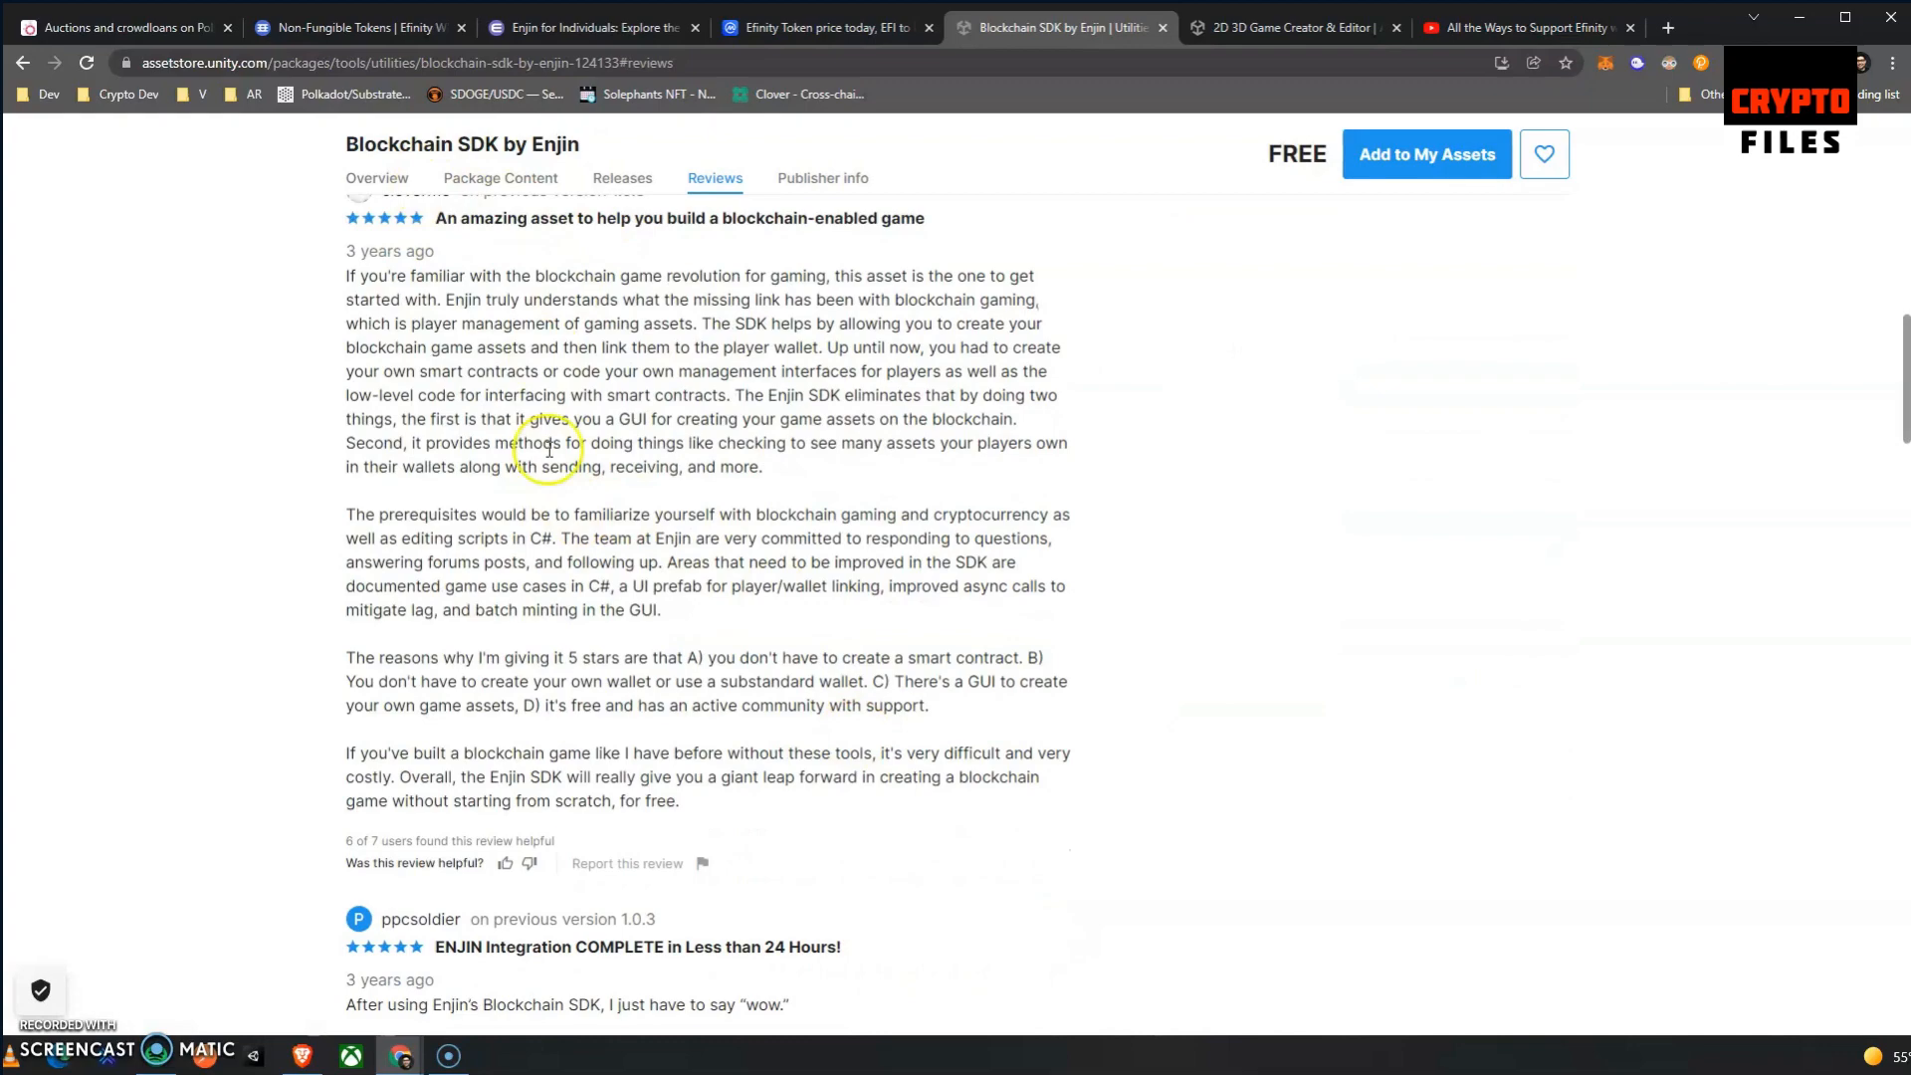
pyautogui.scroll(-3)
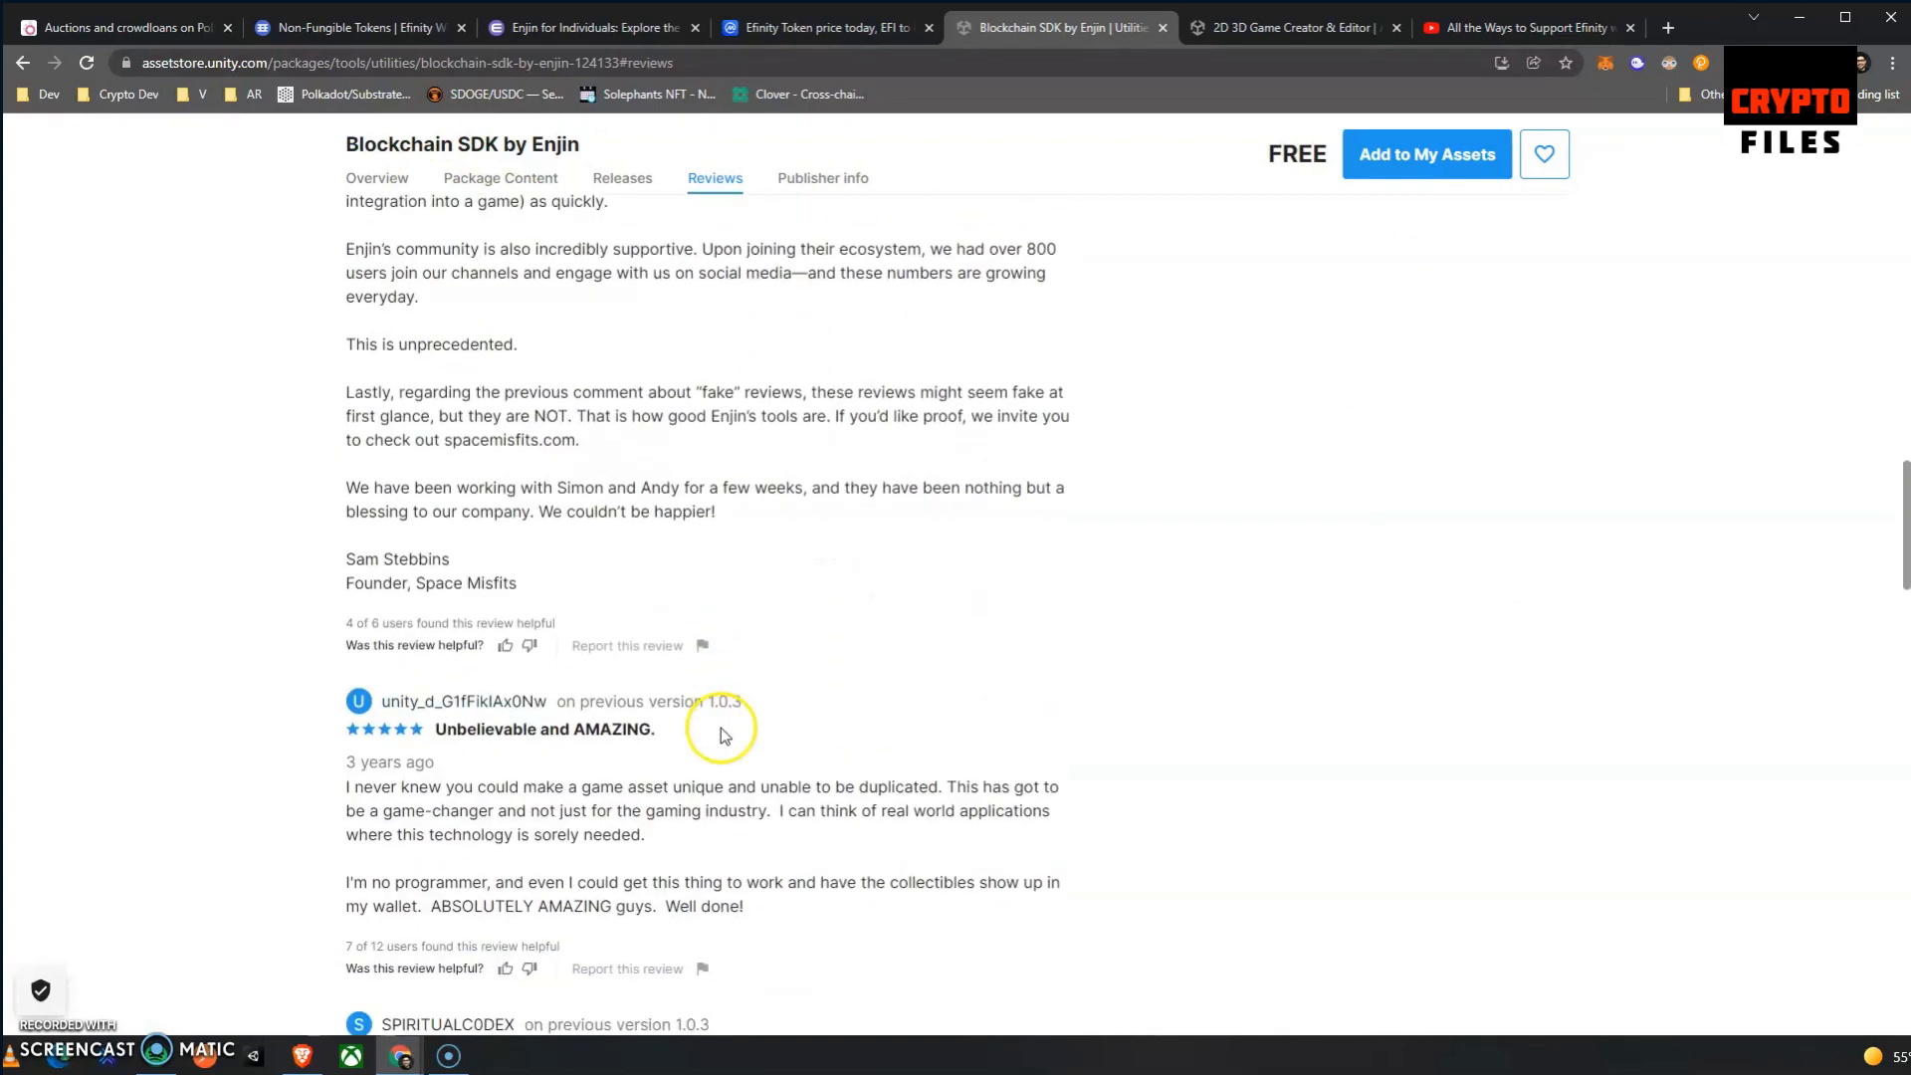
pyautogui.scroll(-3)
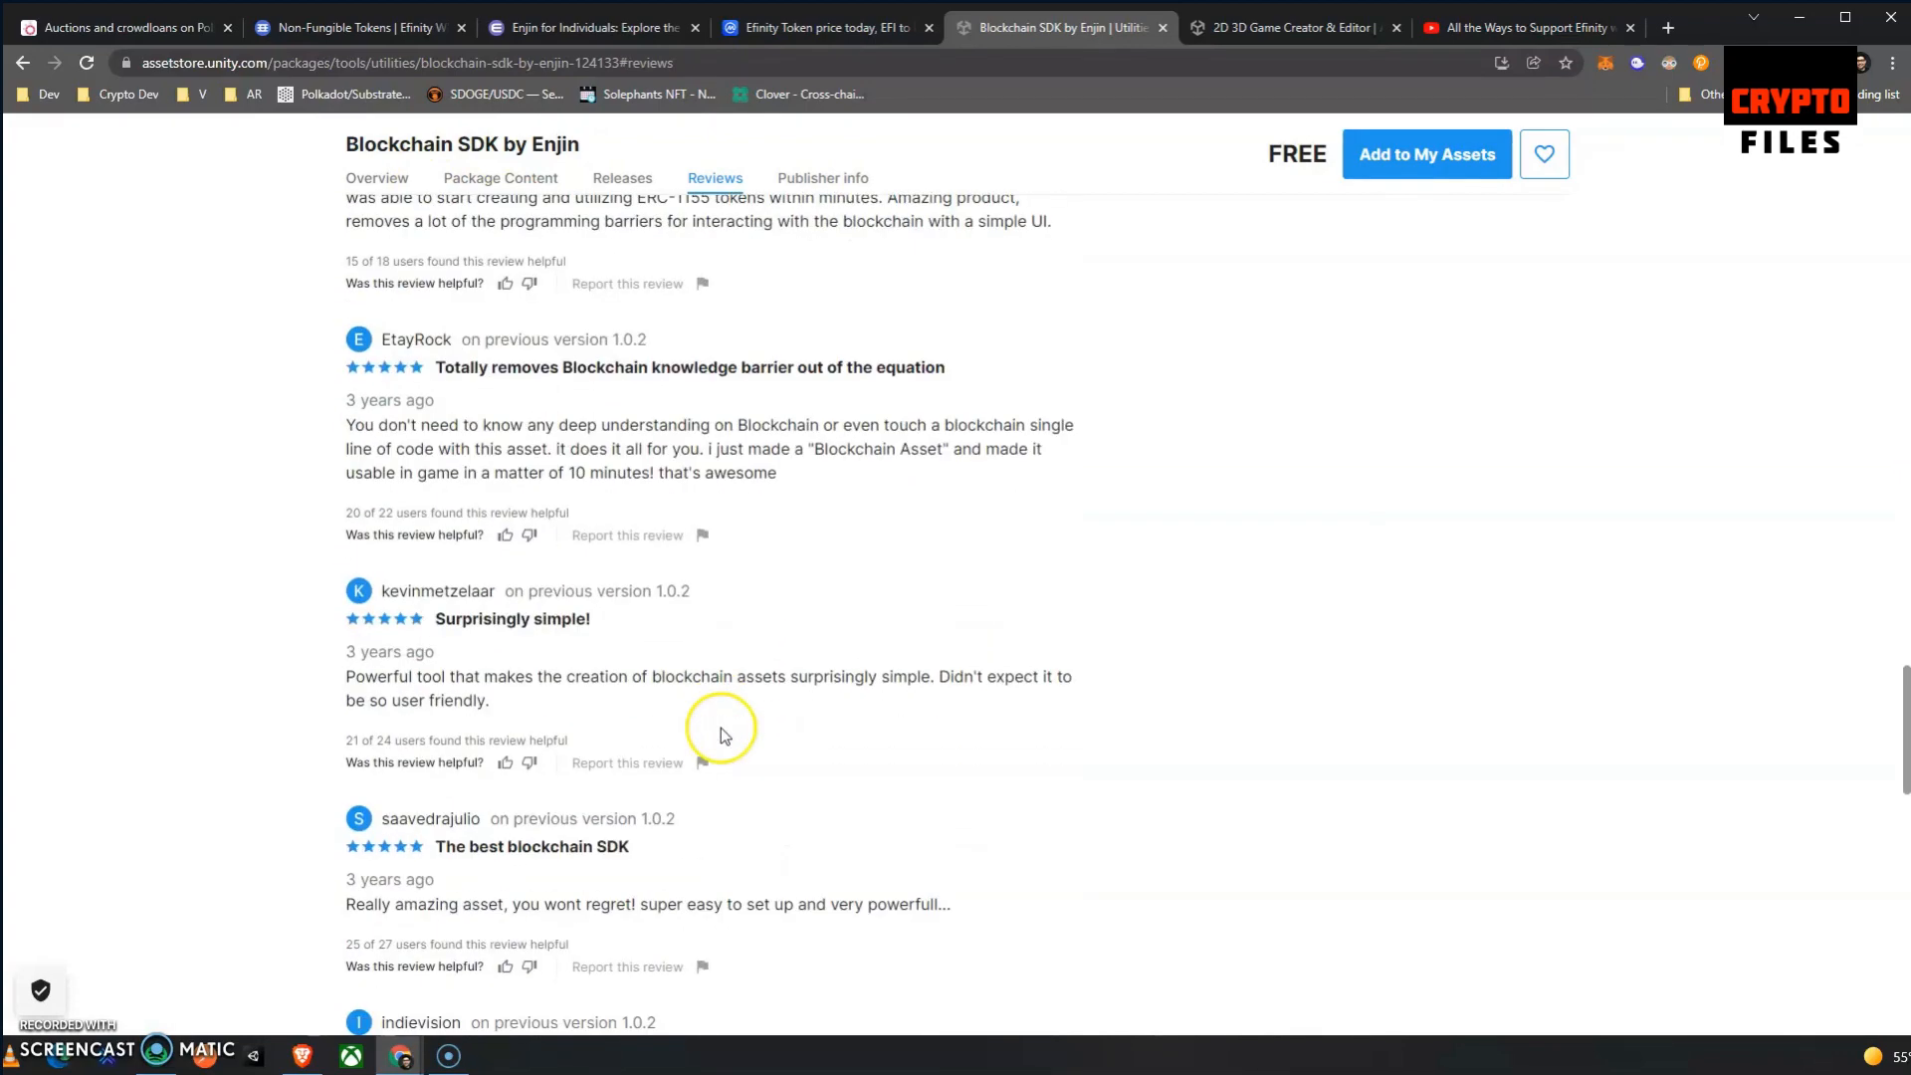
pyautogui.click(590, 28)
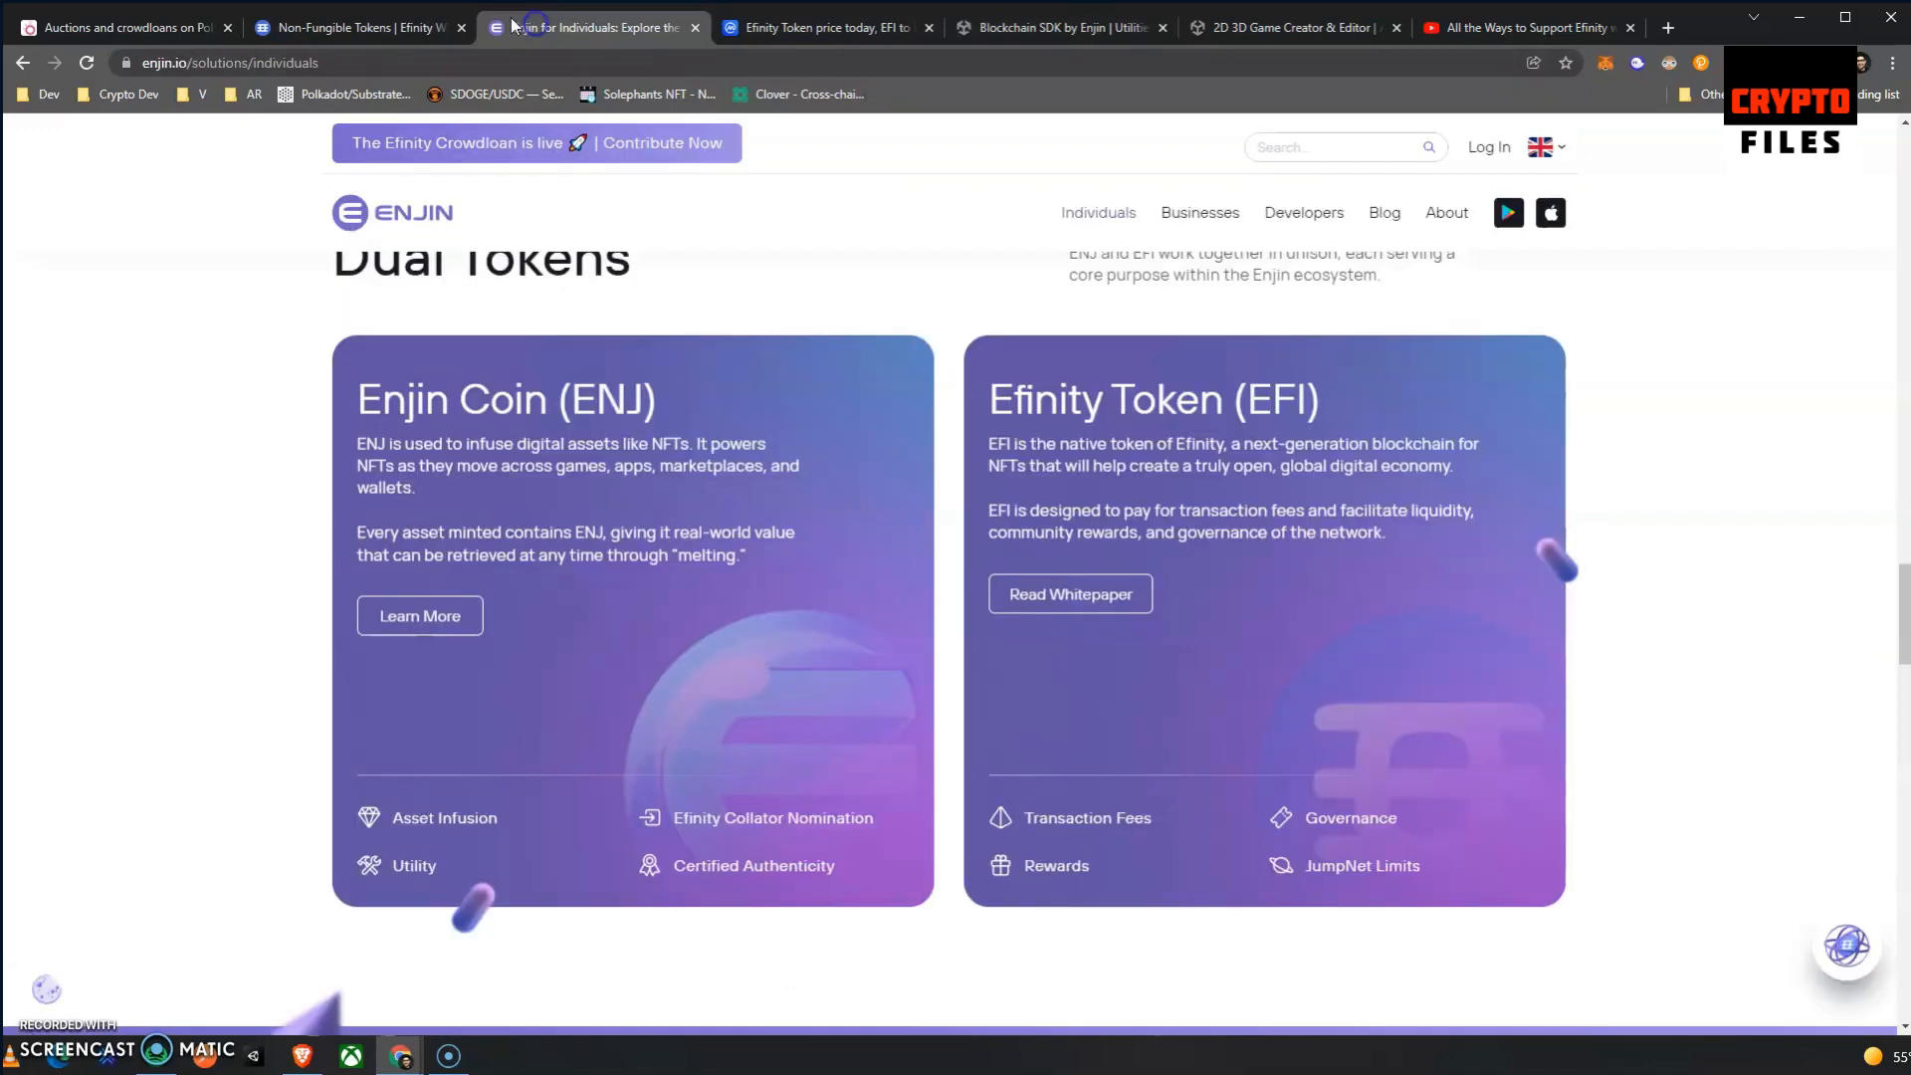
# Switch to the 'Auctions and crowdloans on Polkadot' page with Efinity's row expanded.
pyautogui.click(129, 27)
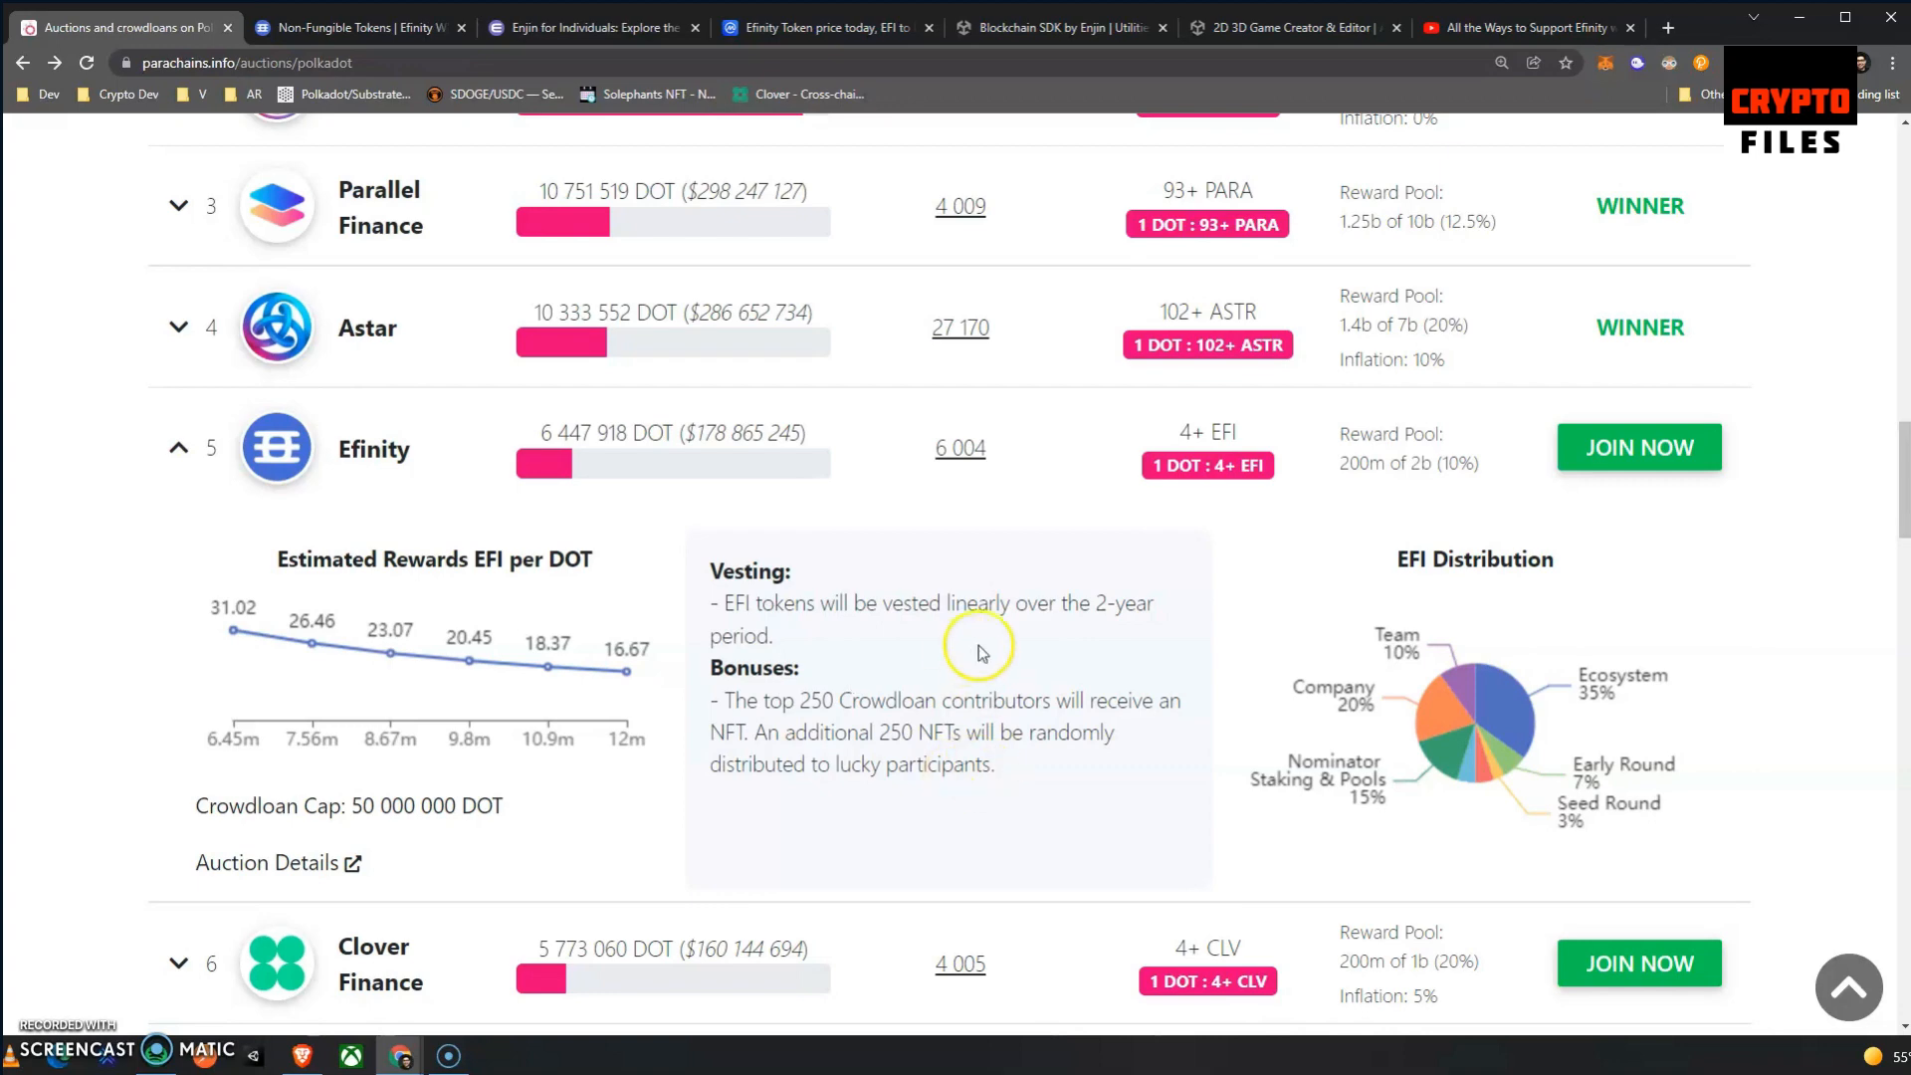
# Scroll back up past the crowdloan table to the Polkadot & Kusama auctions FAQ at the top.
pyautogui.scroll(-3)
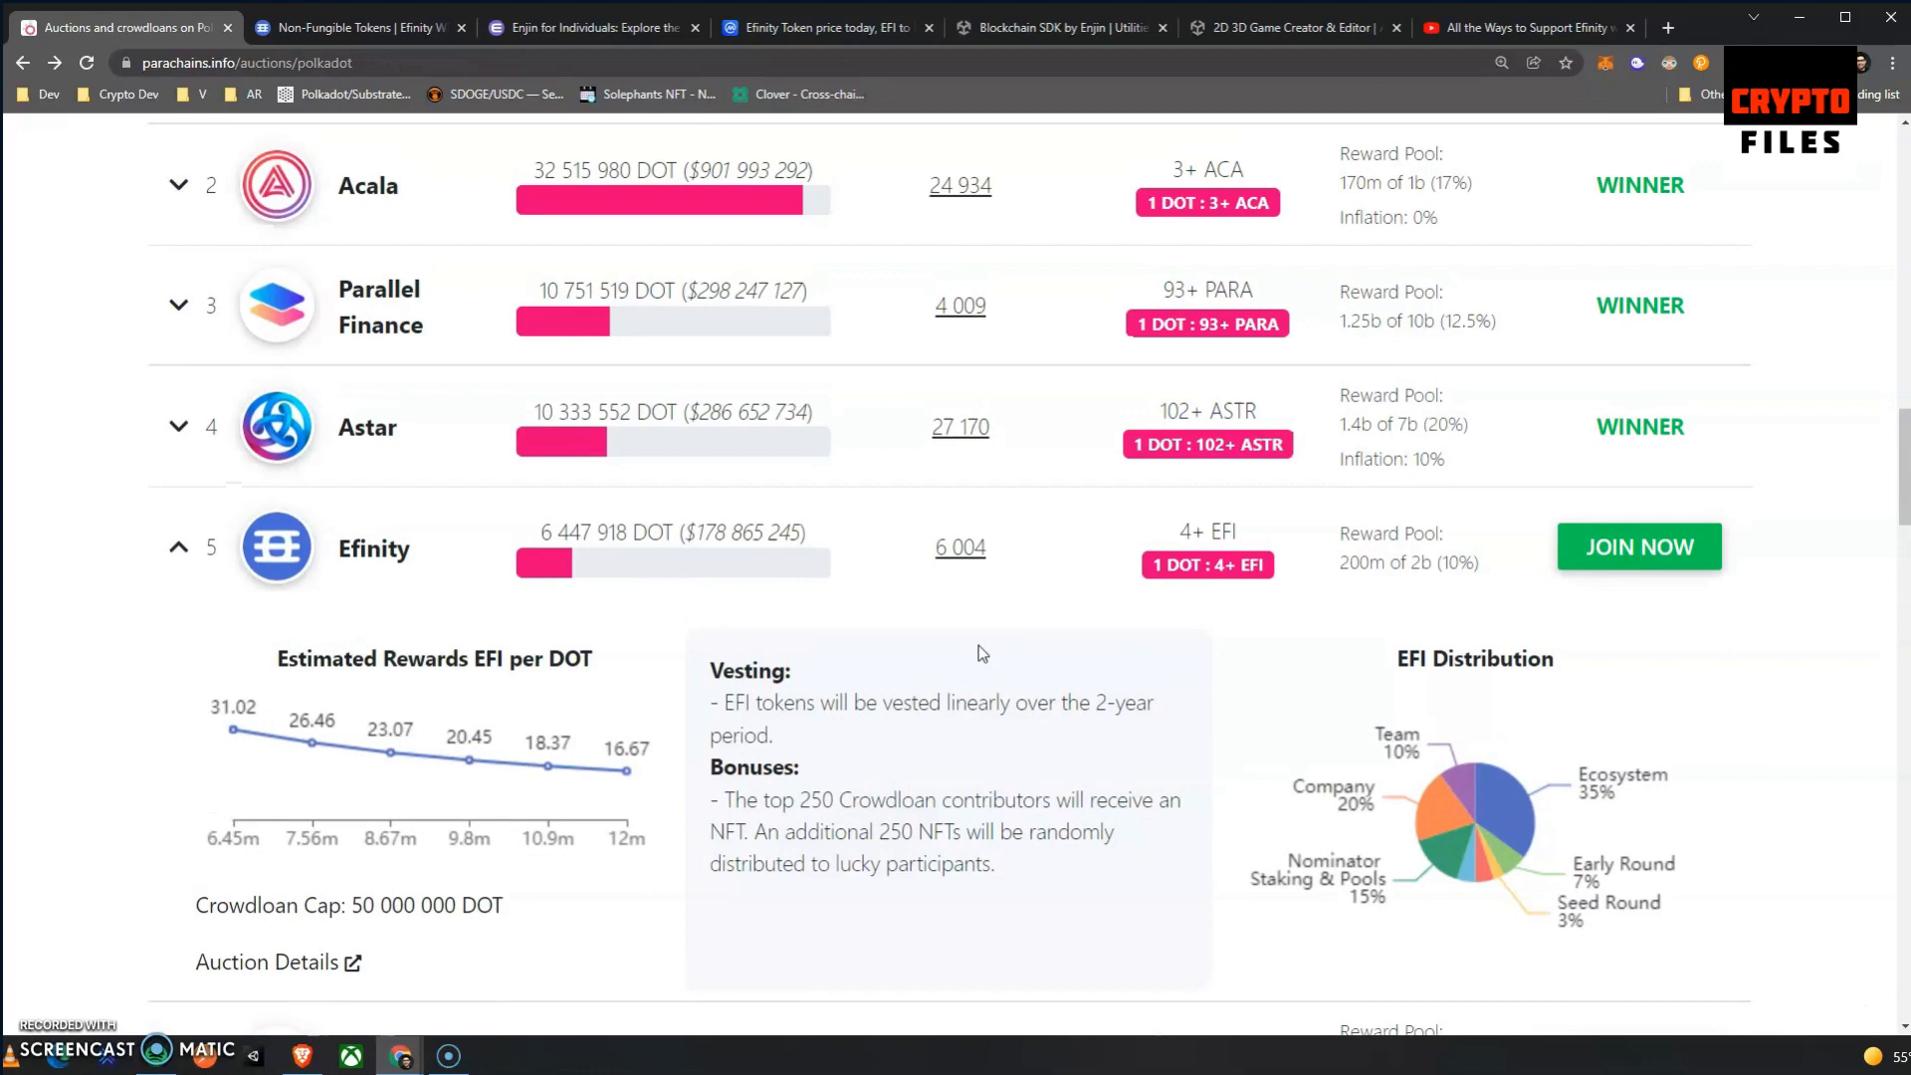
pyautogui.scroll(3)
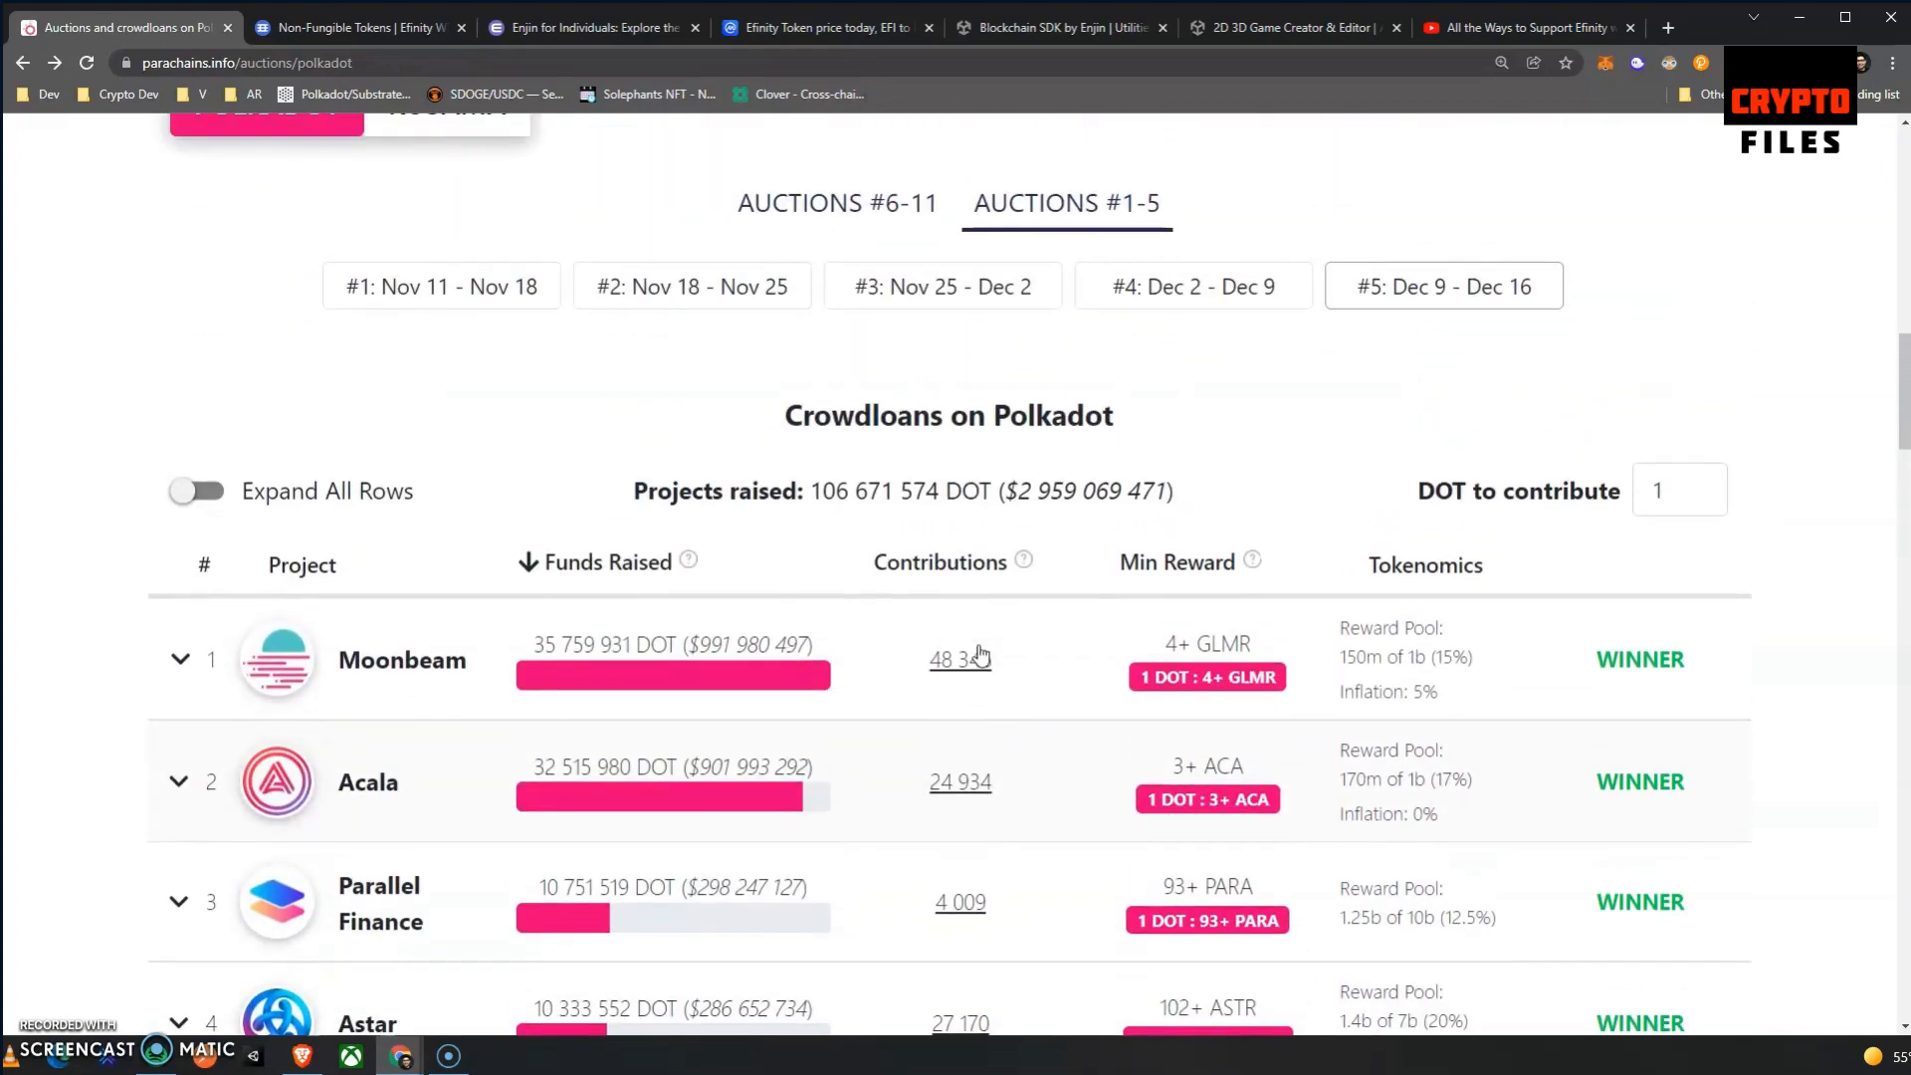
pyautogui.scroll(3)
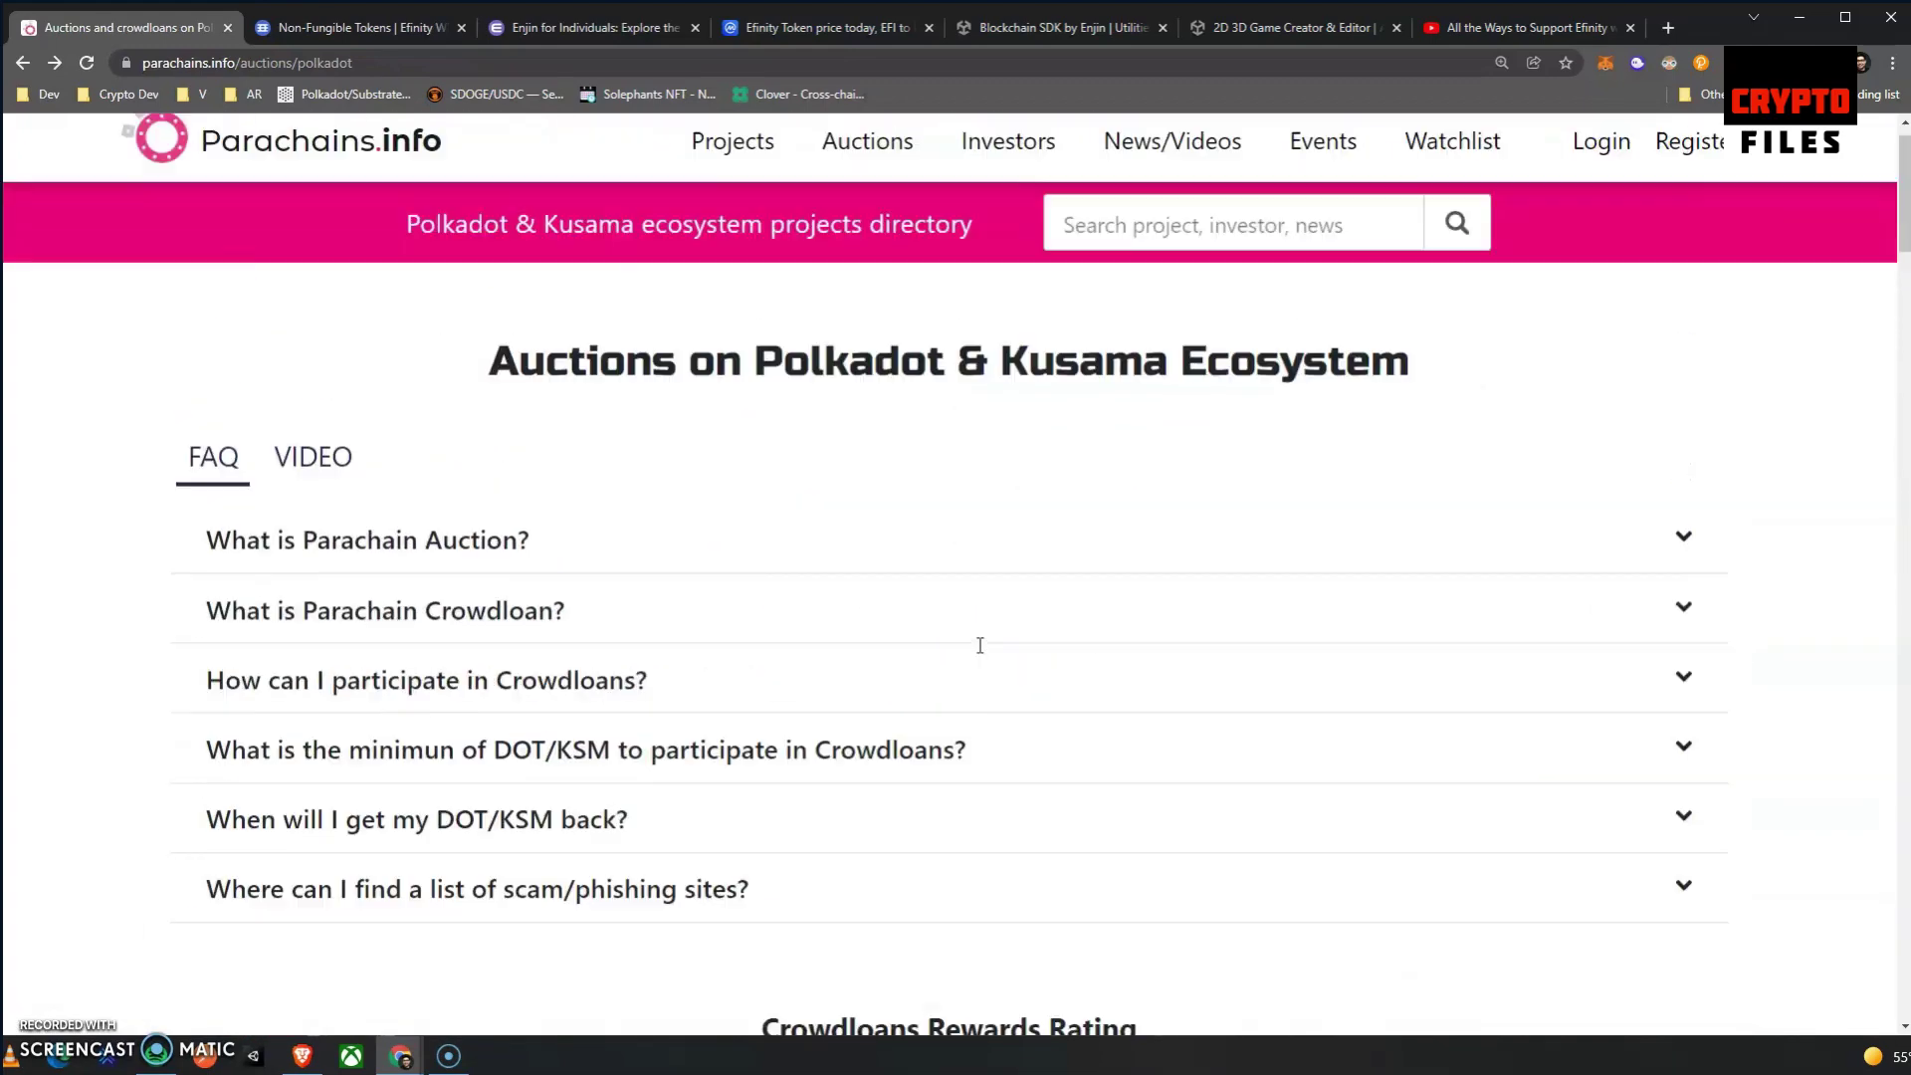